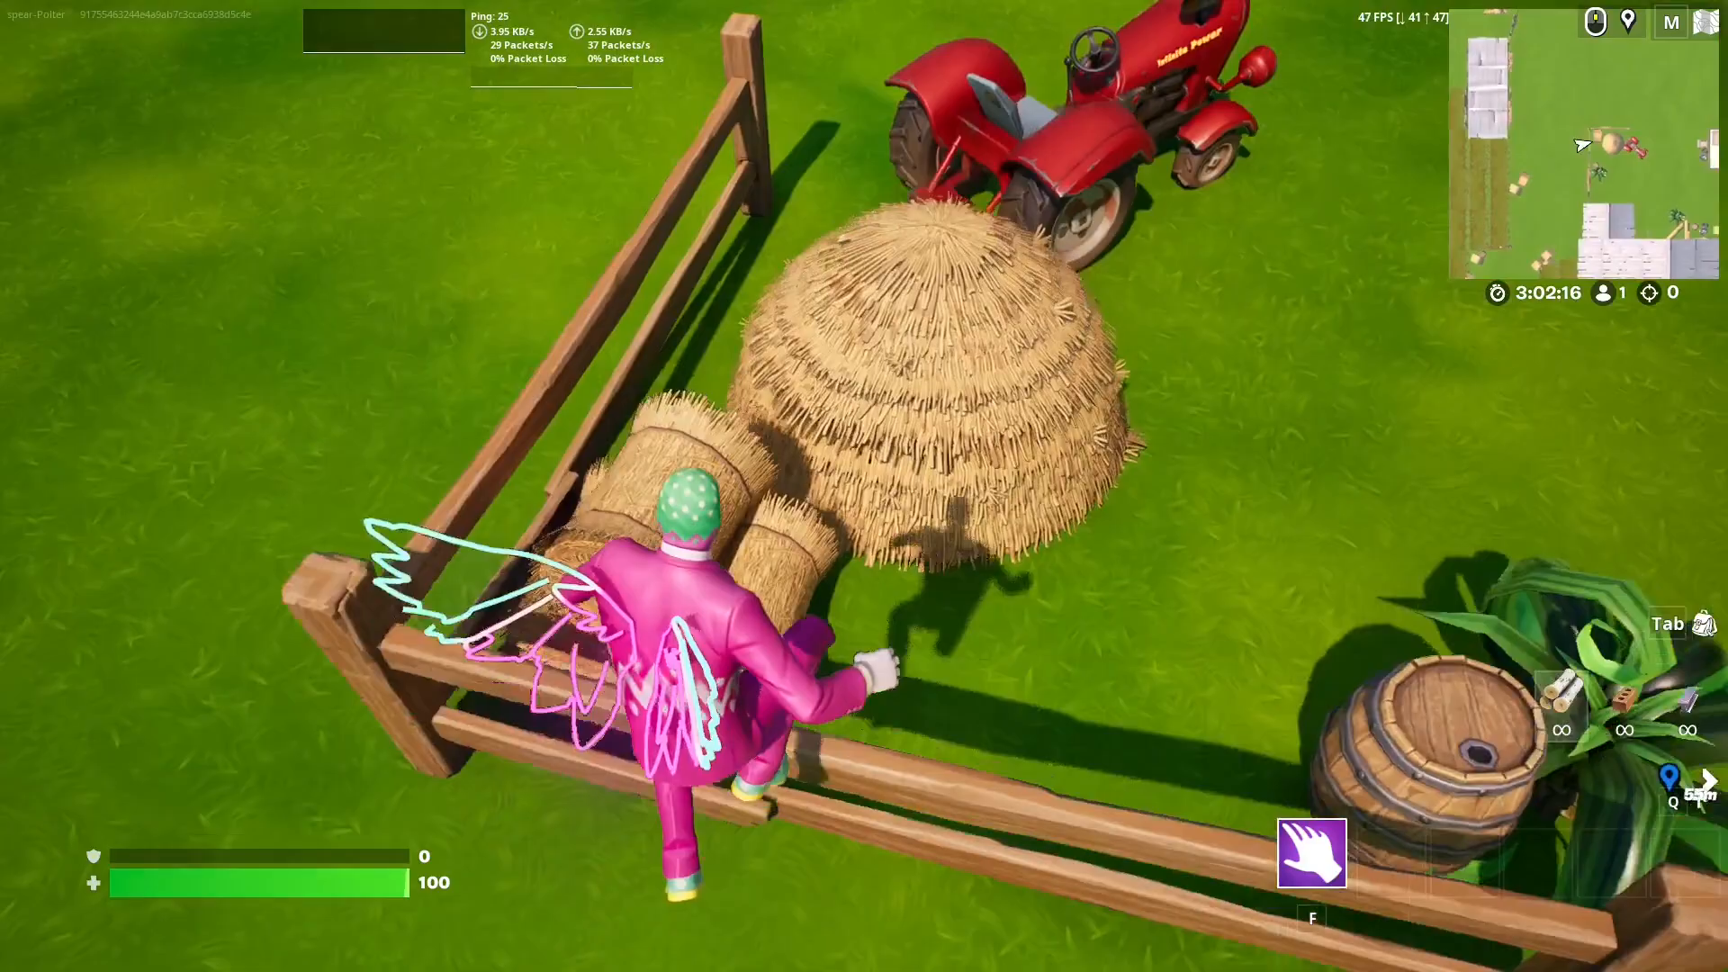
mouse_move(864, 486)
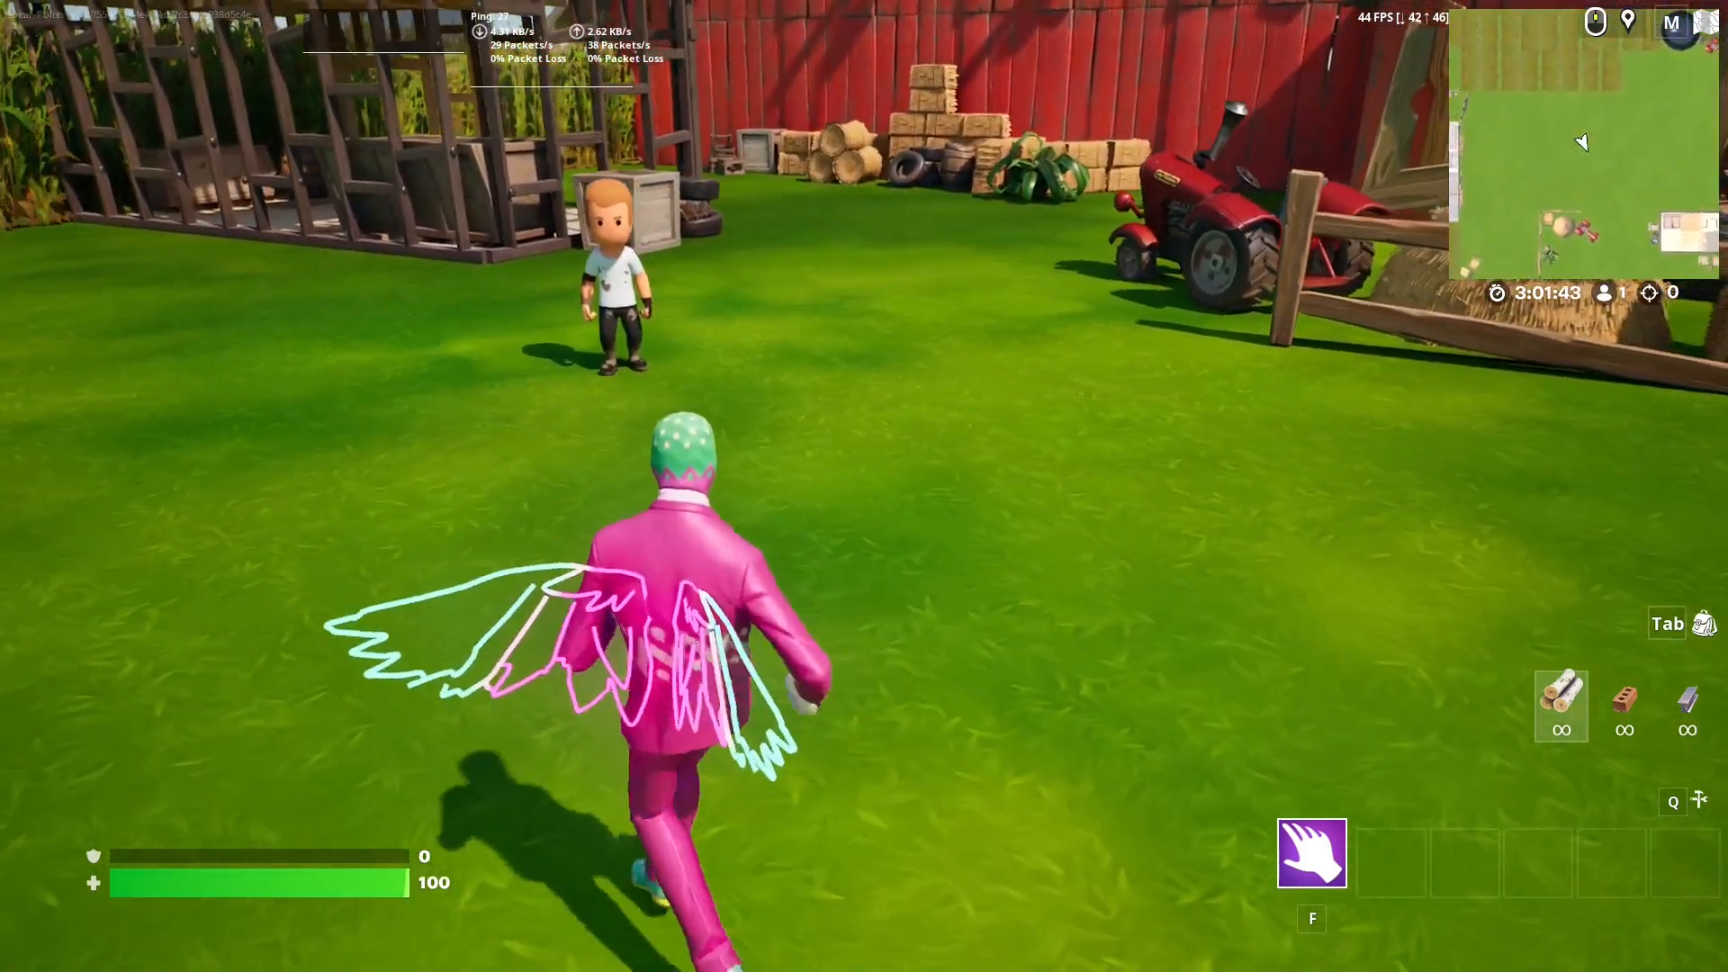
- Search the Content Browser for 'rubber' and drop a RubberDuck prop into the level
key("w")
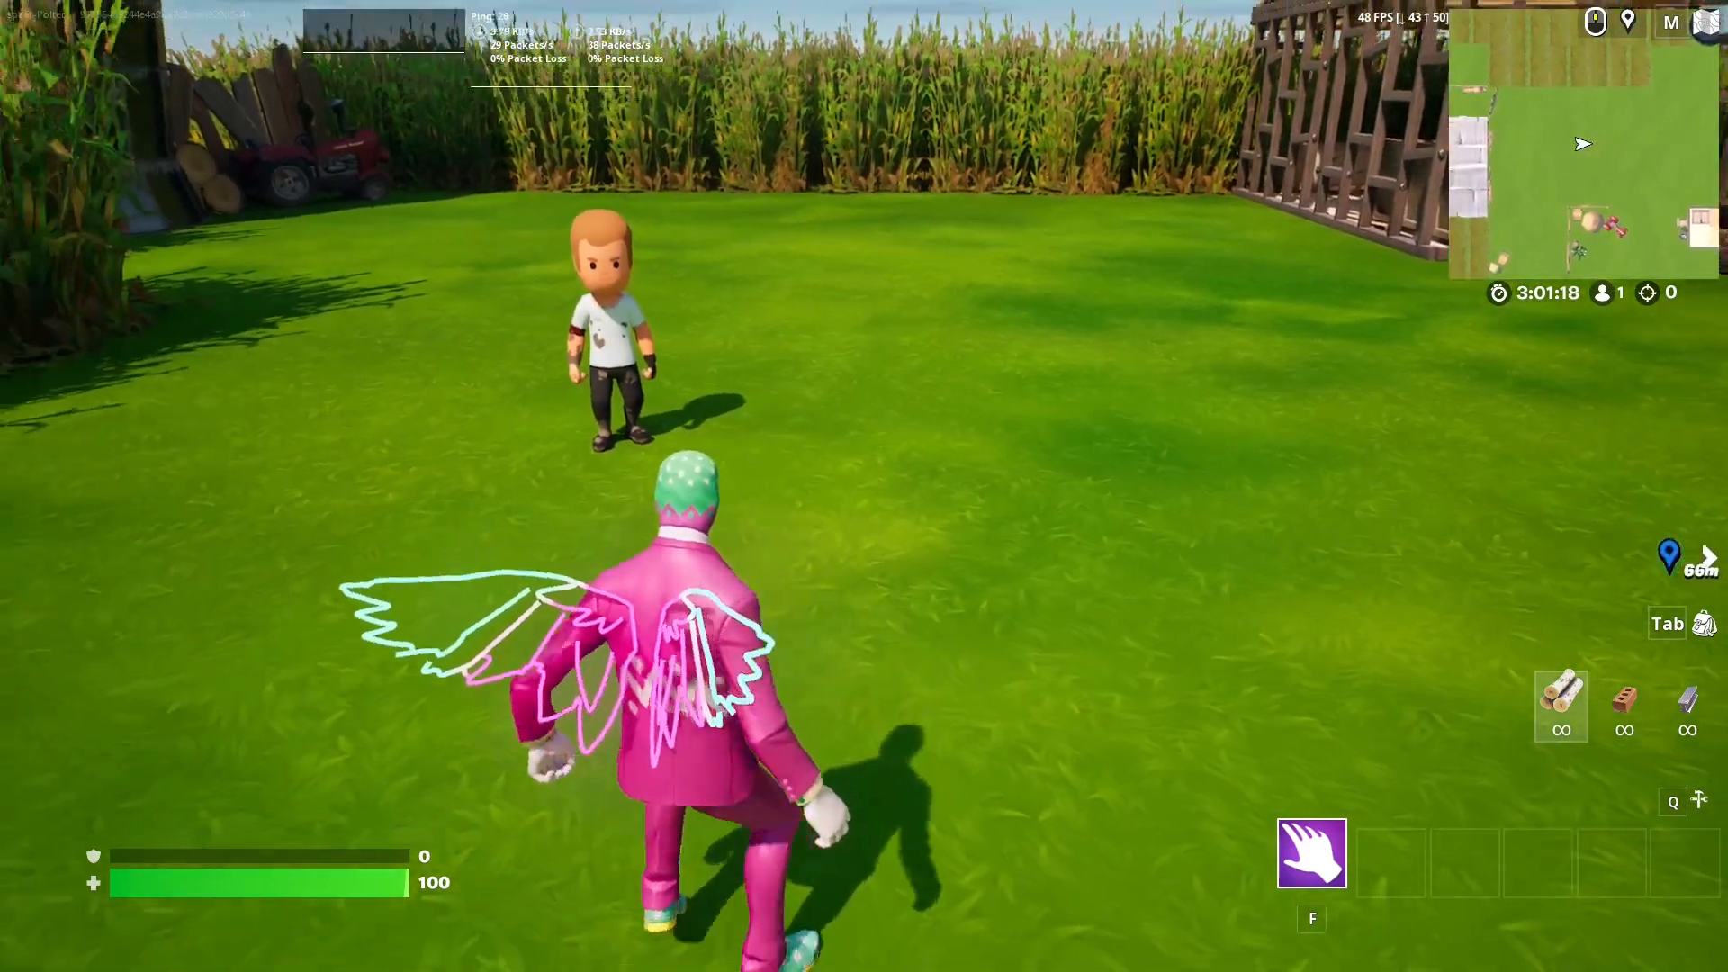
key("w")
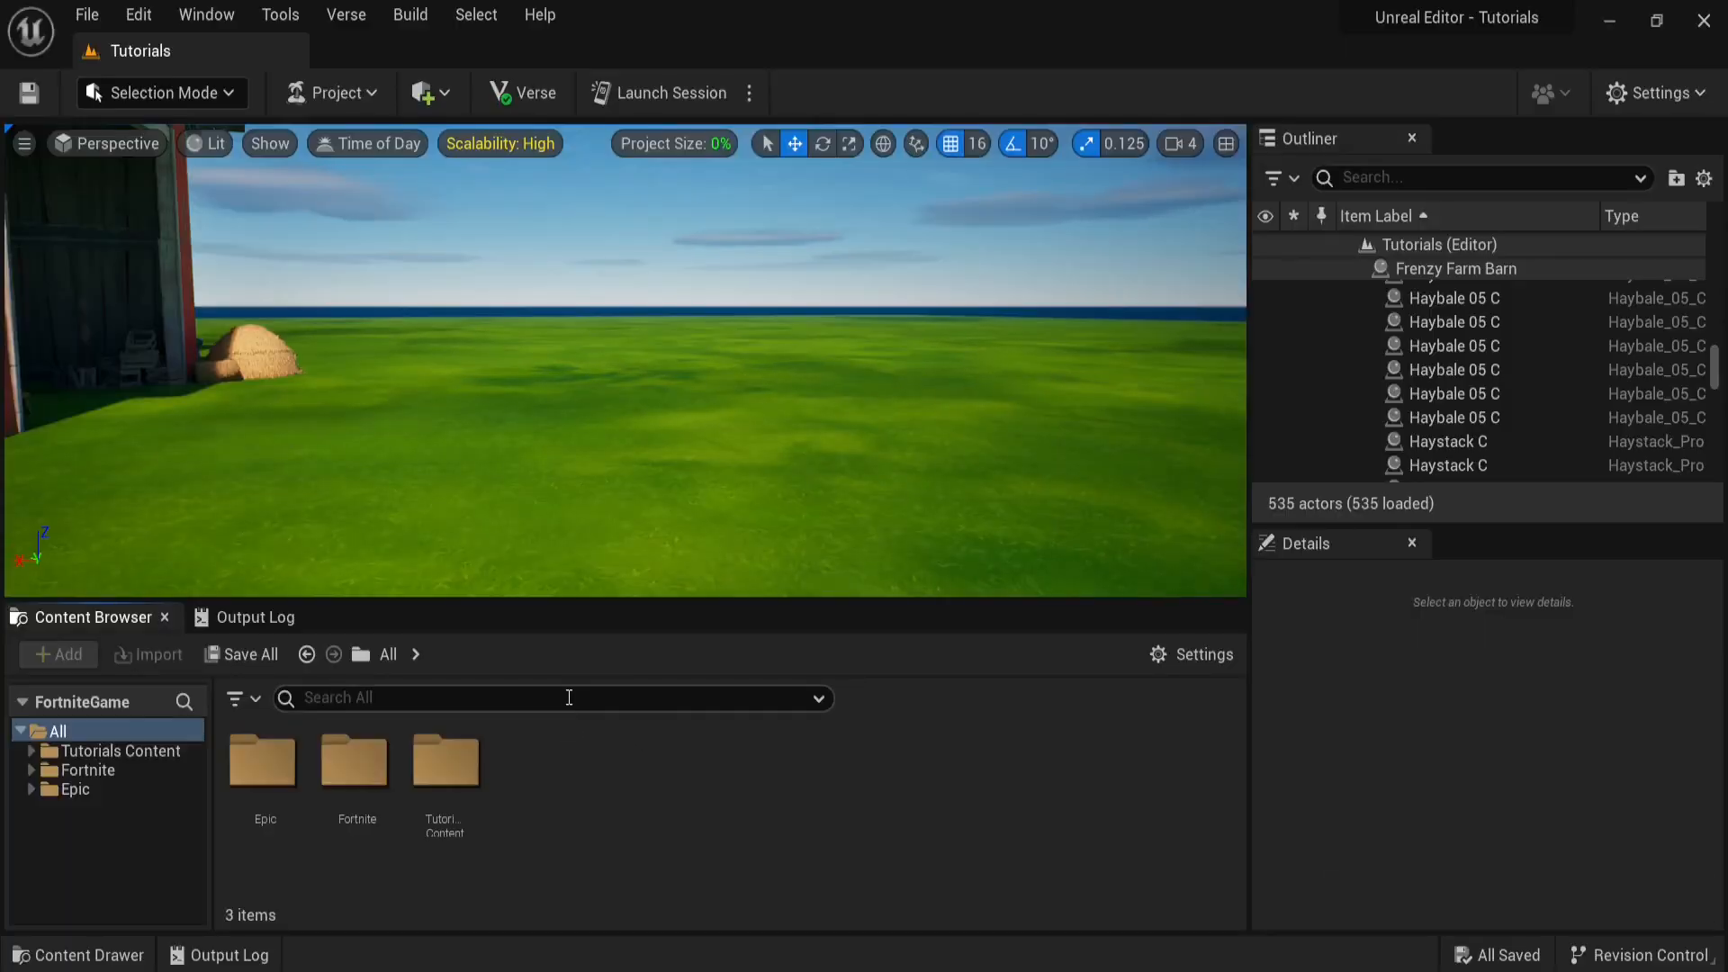
type("rubber")
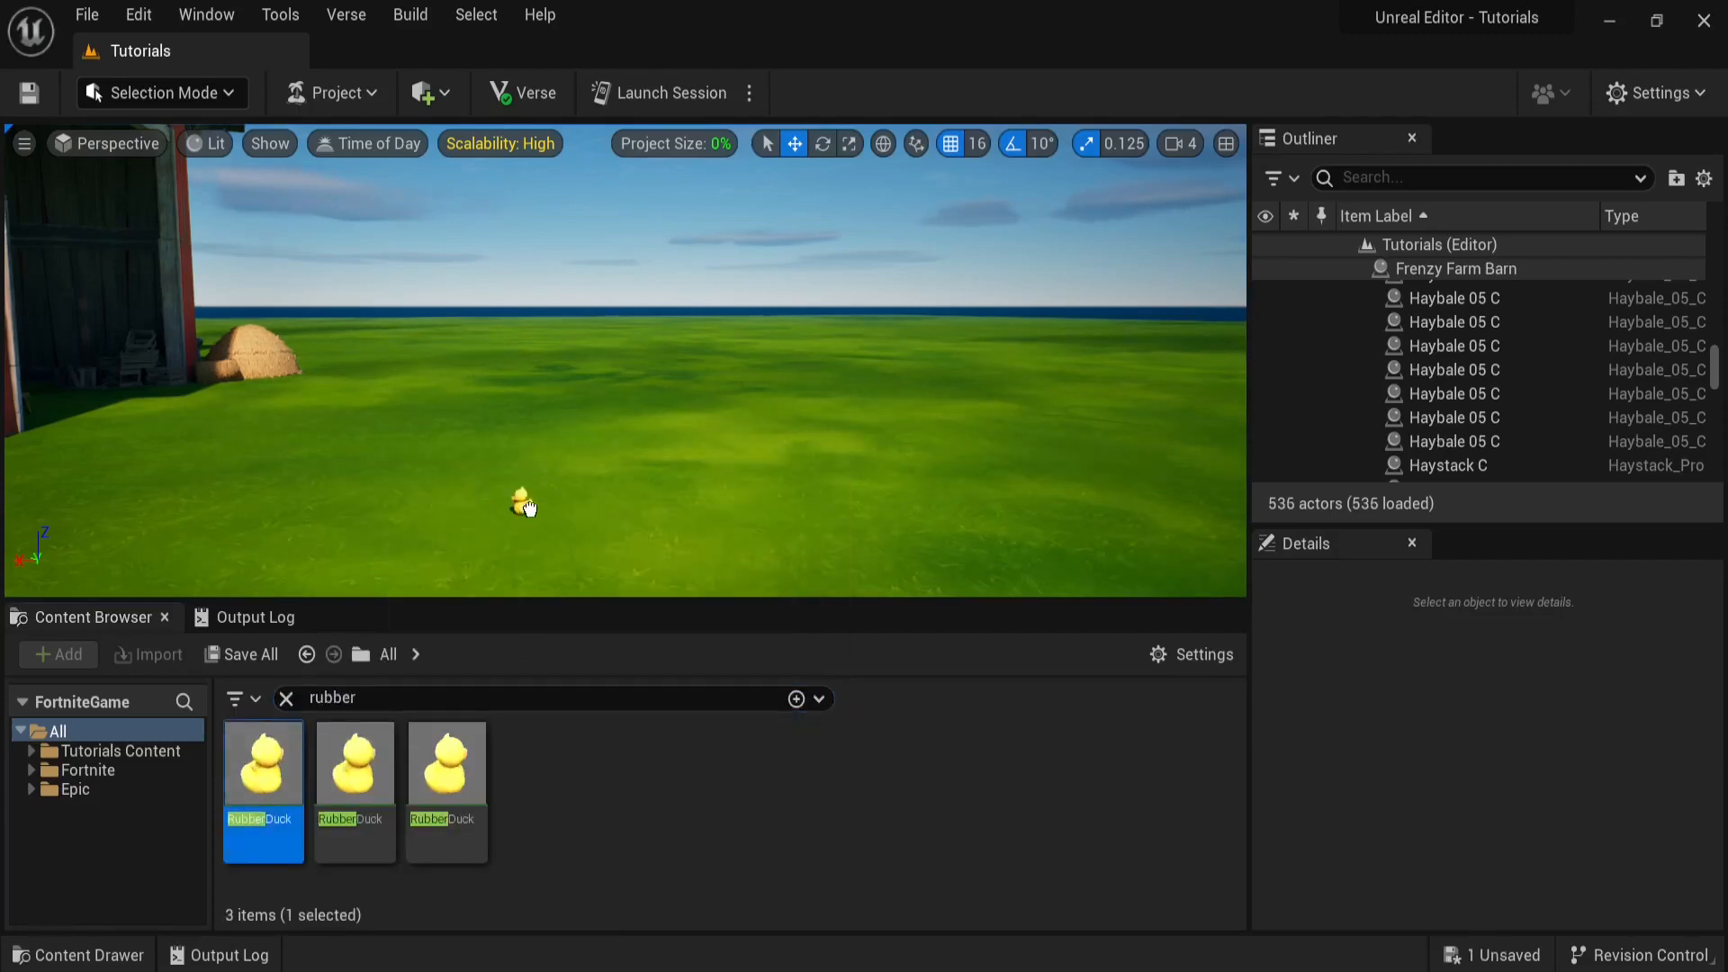
left_click_drag(263, 760, 524, 497)
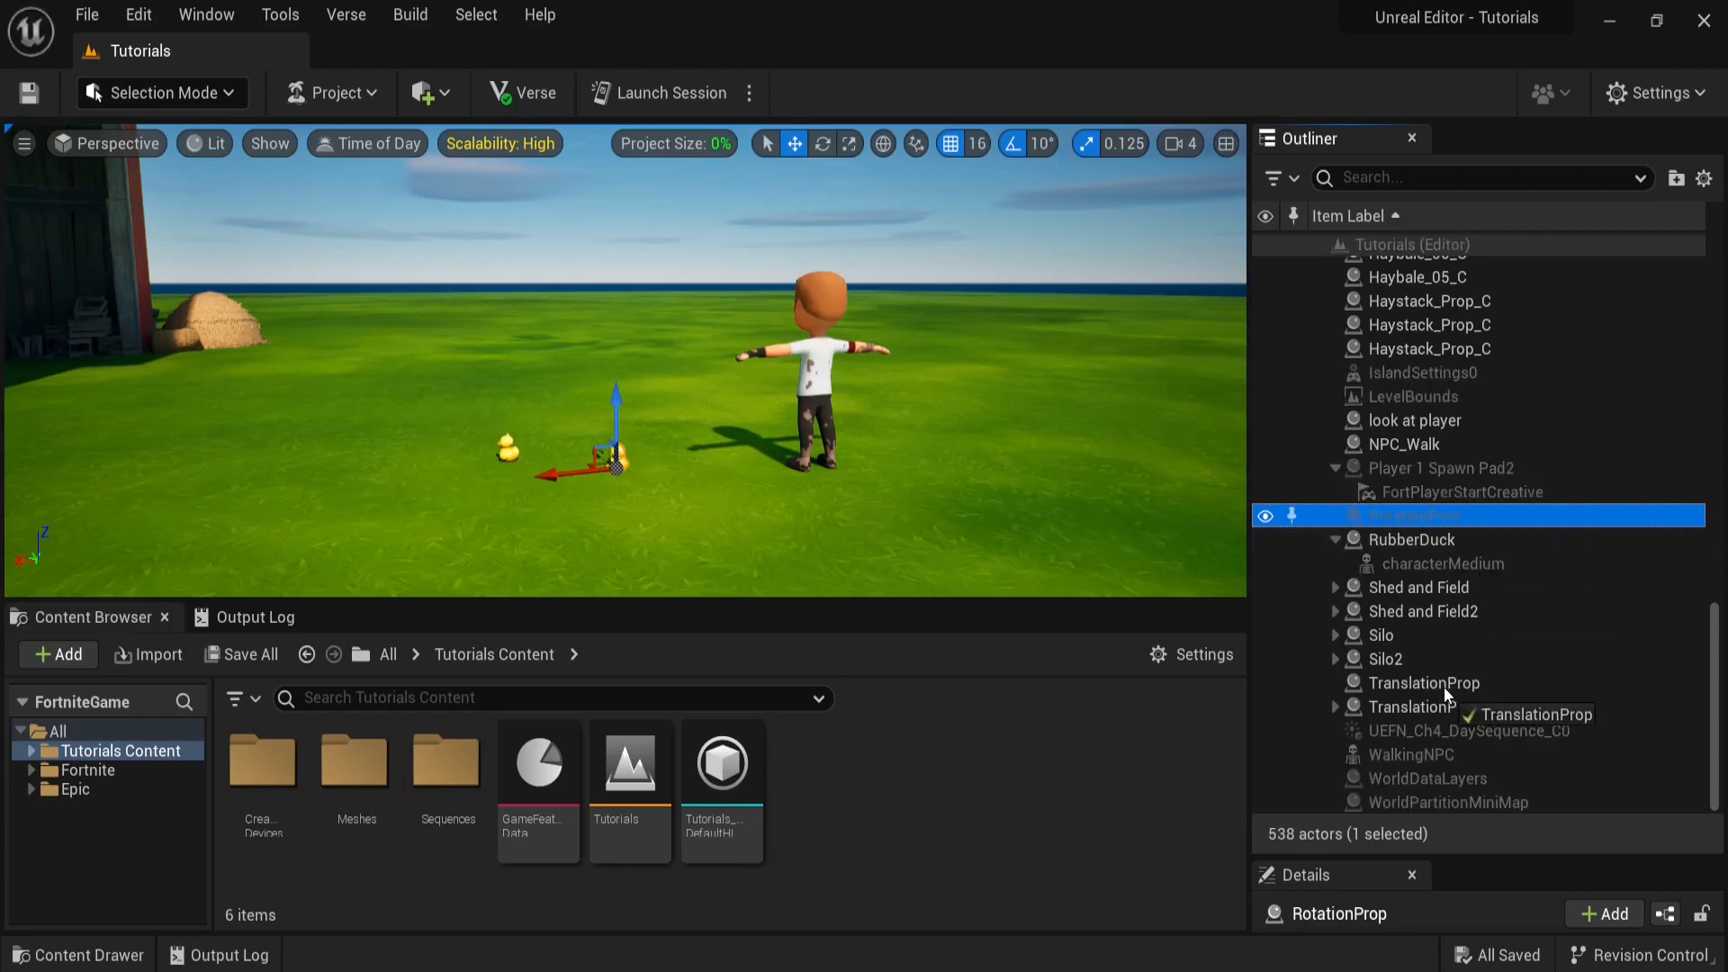
- Nest WalkingNPC under RotationProp under TranslationProp and check their zeroed transforms
left_click(1411, 754)
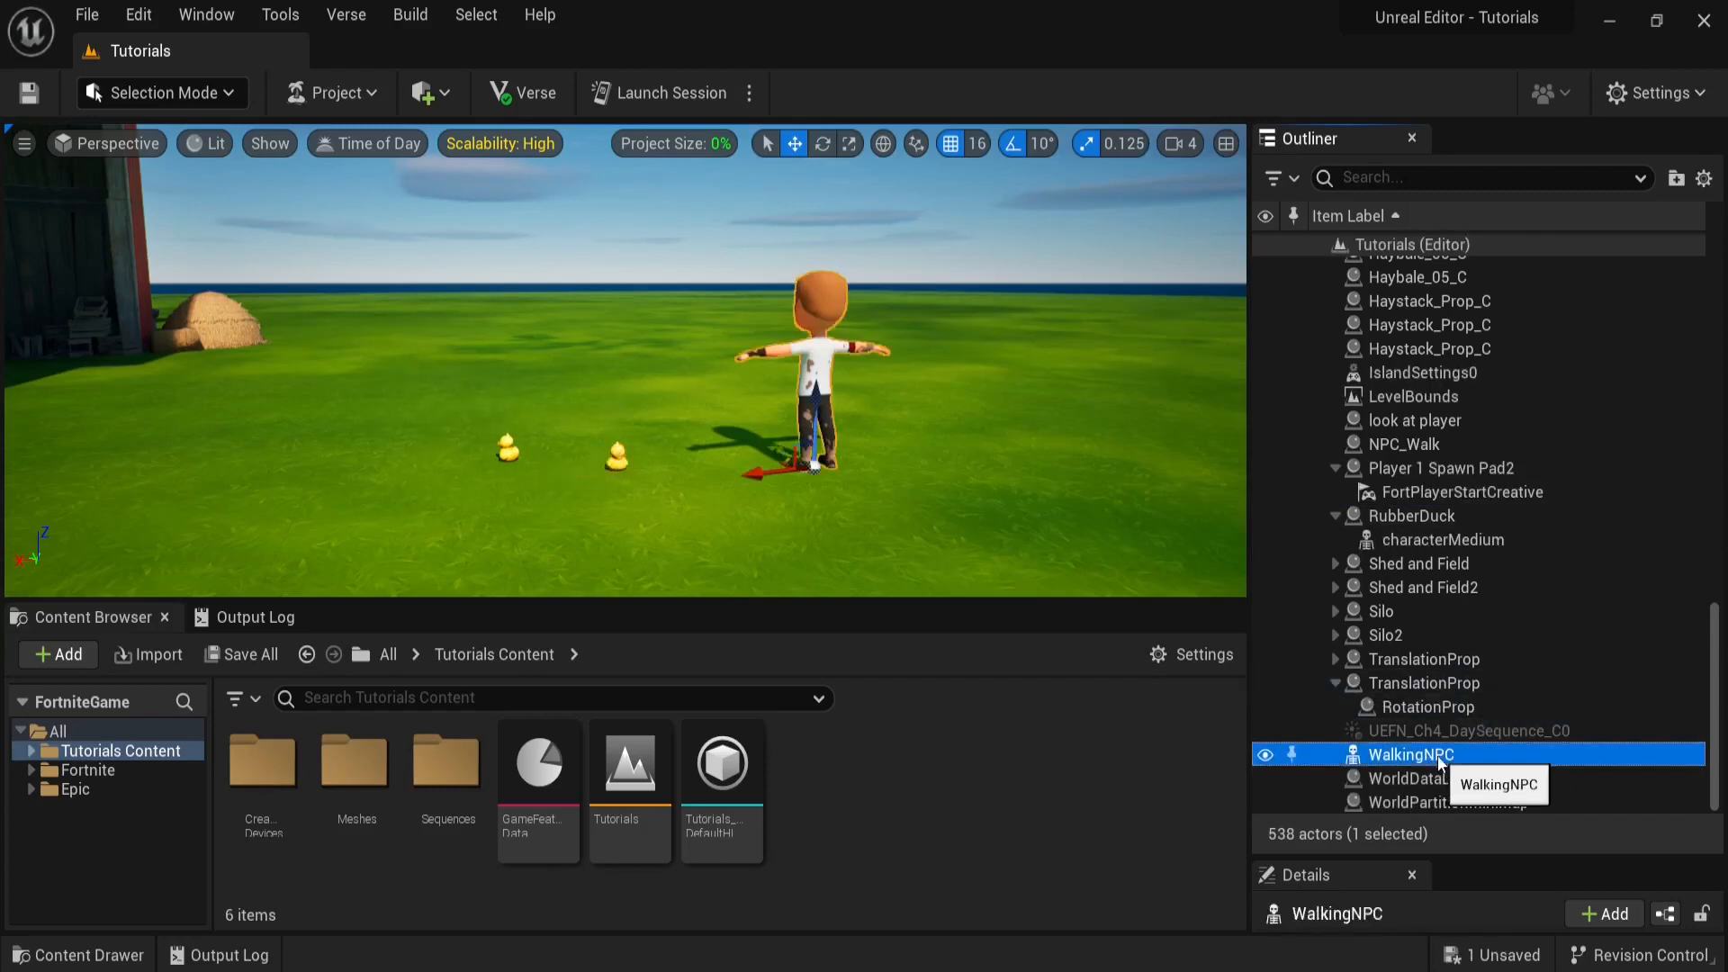
mouse_move(1459, 717)
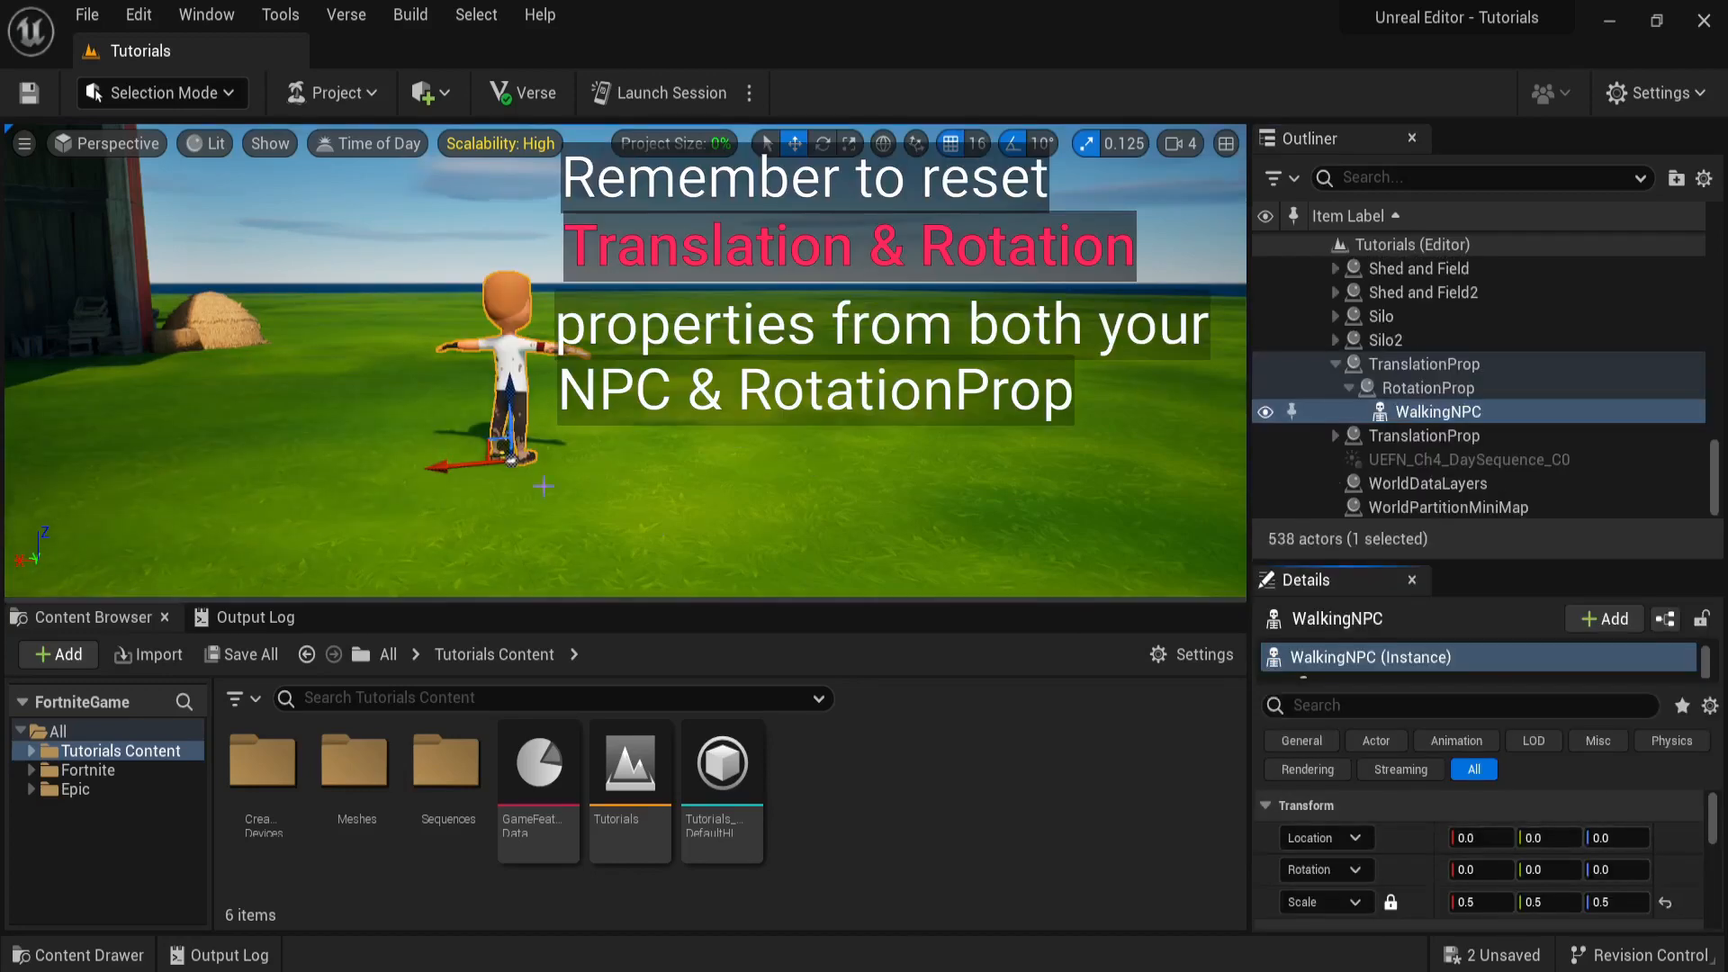
left_click(1427, 387)
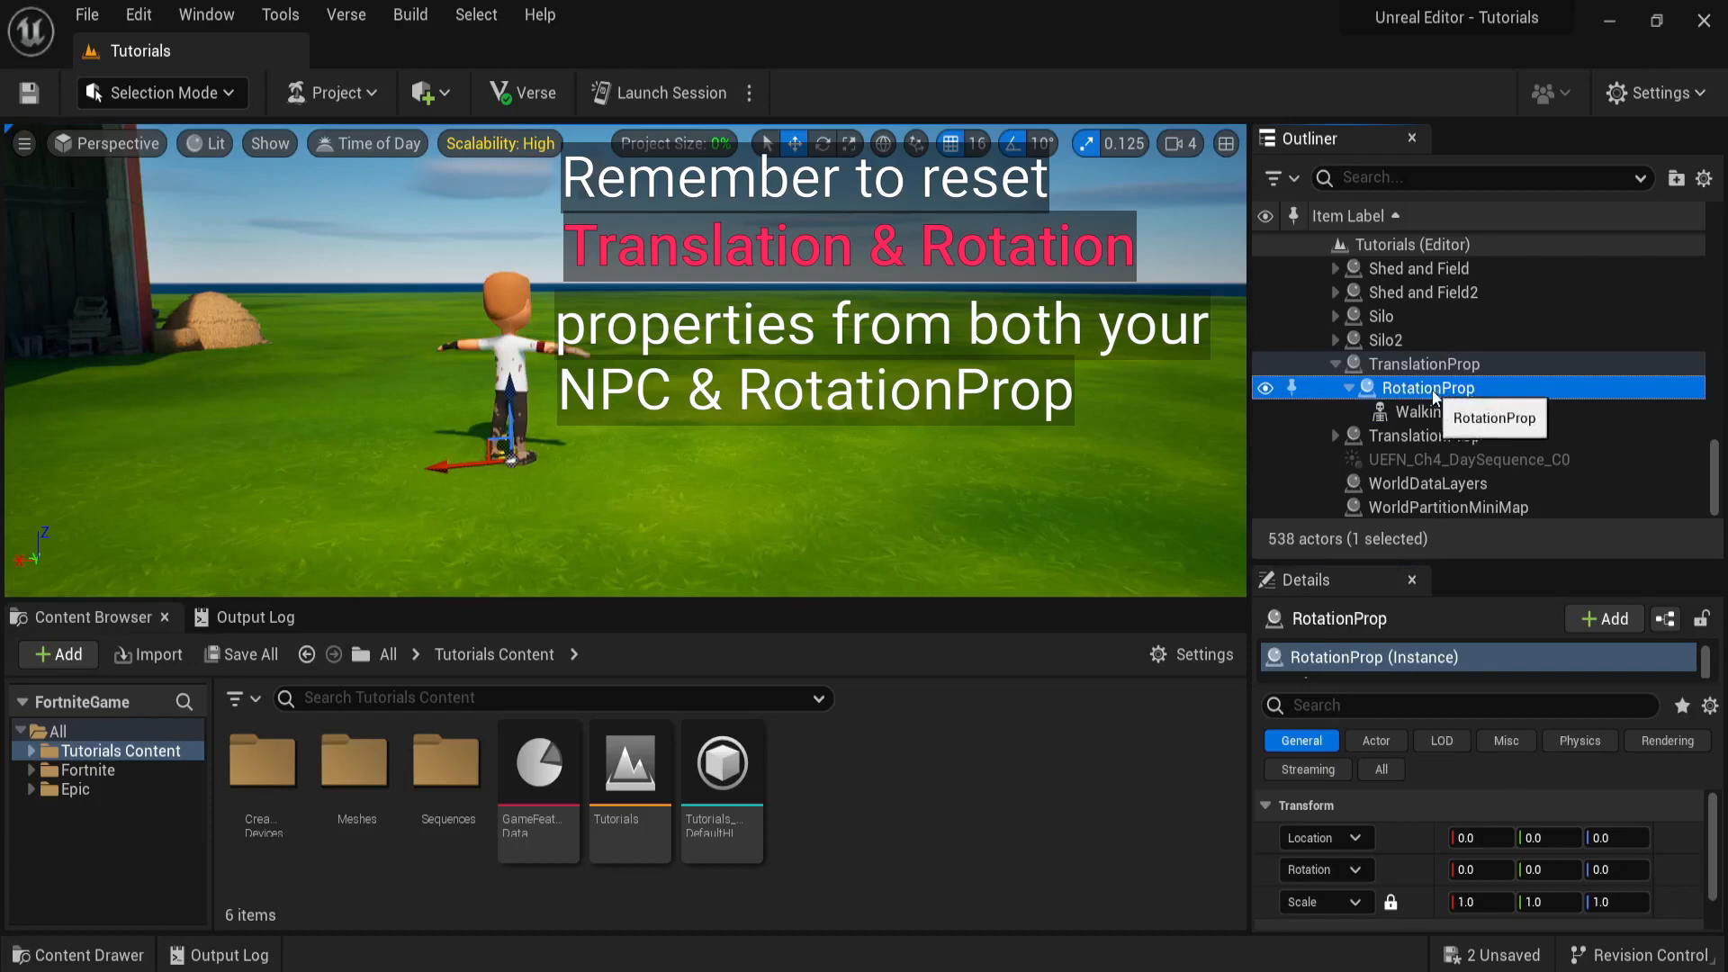
left_click(1436, 363)
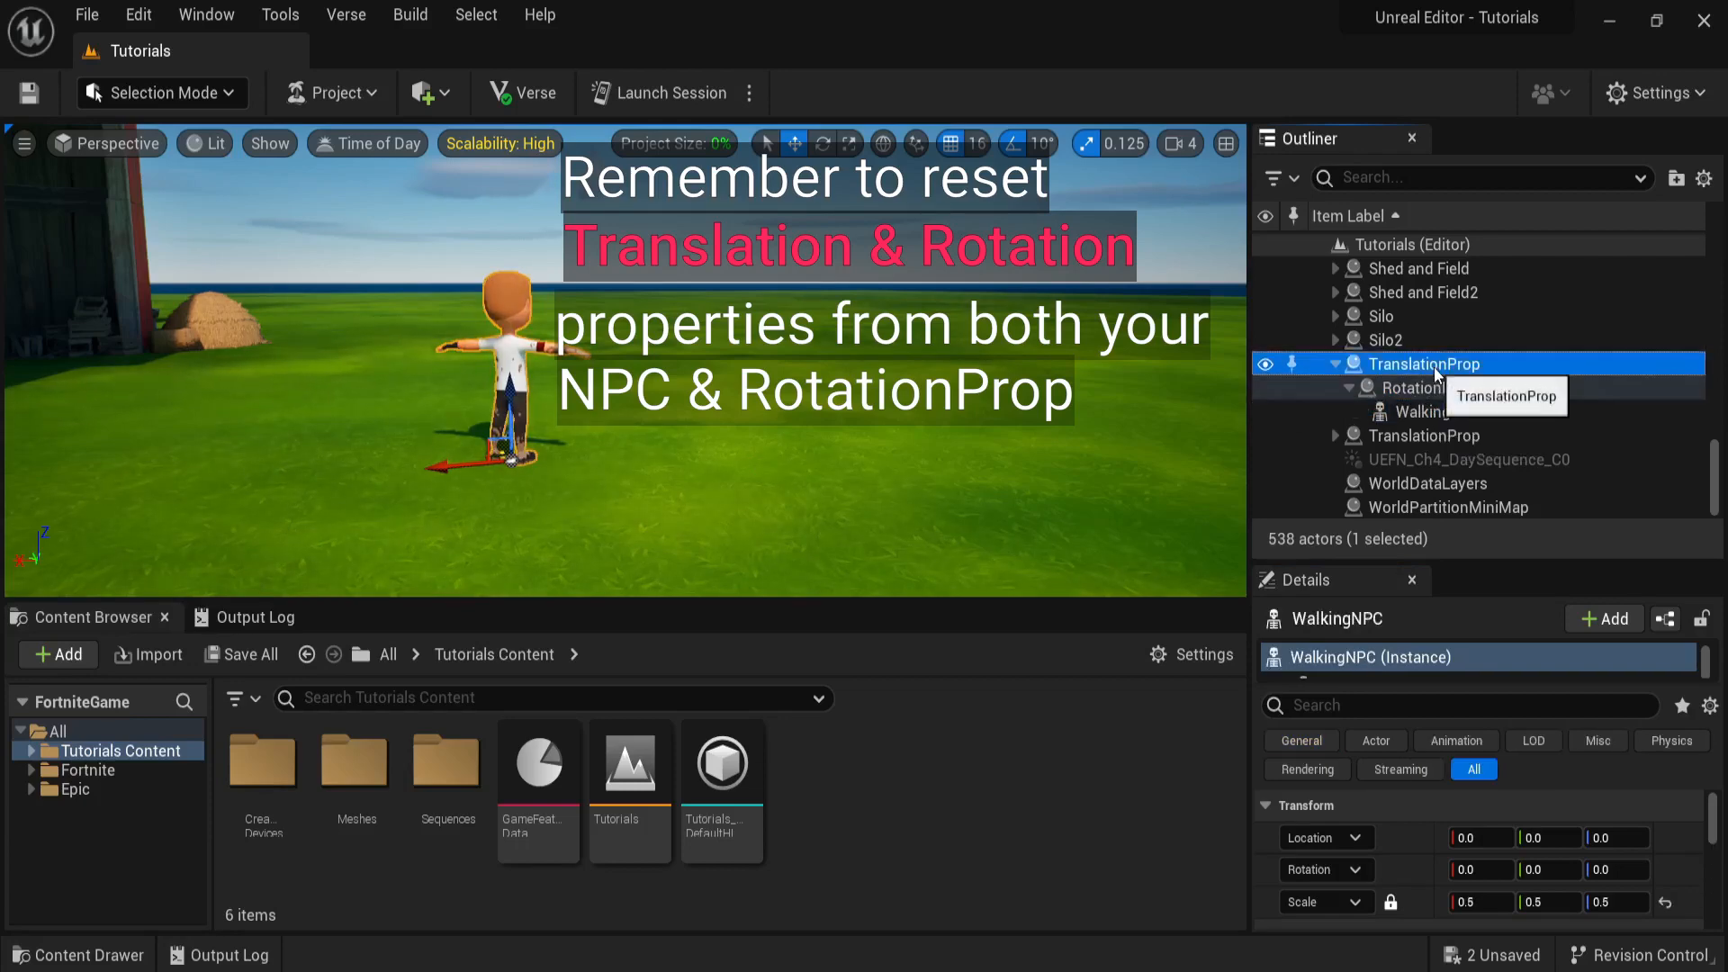
left_click(1434, 364)
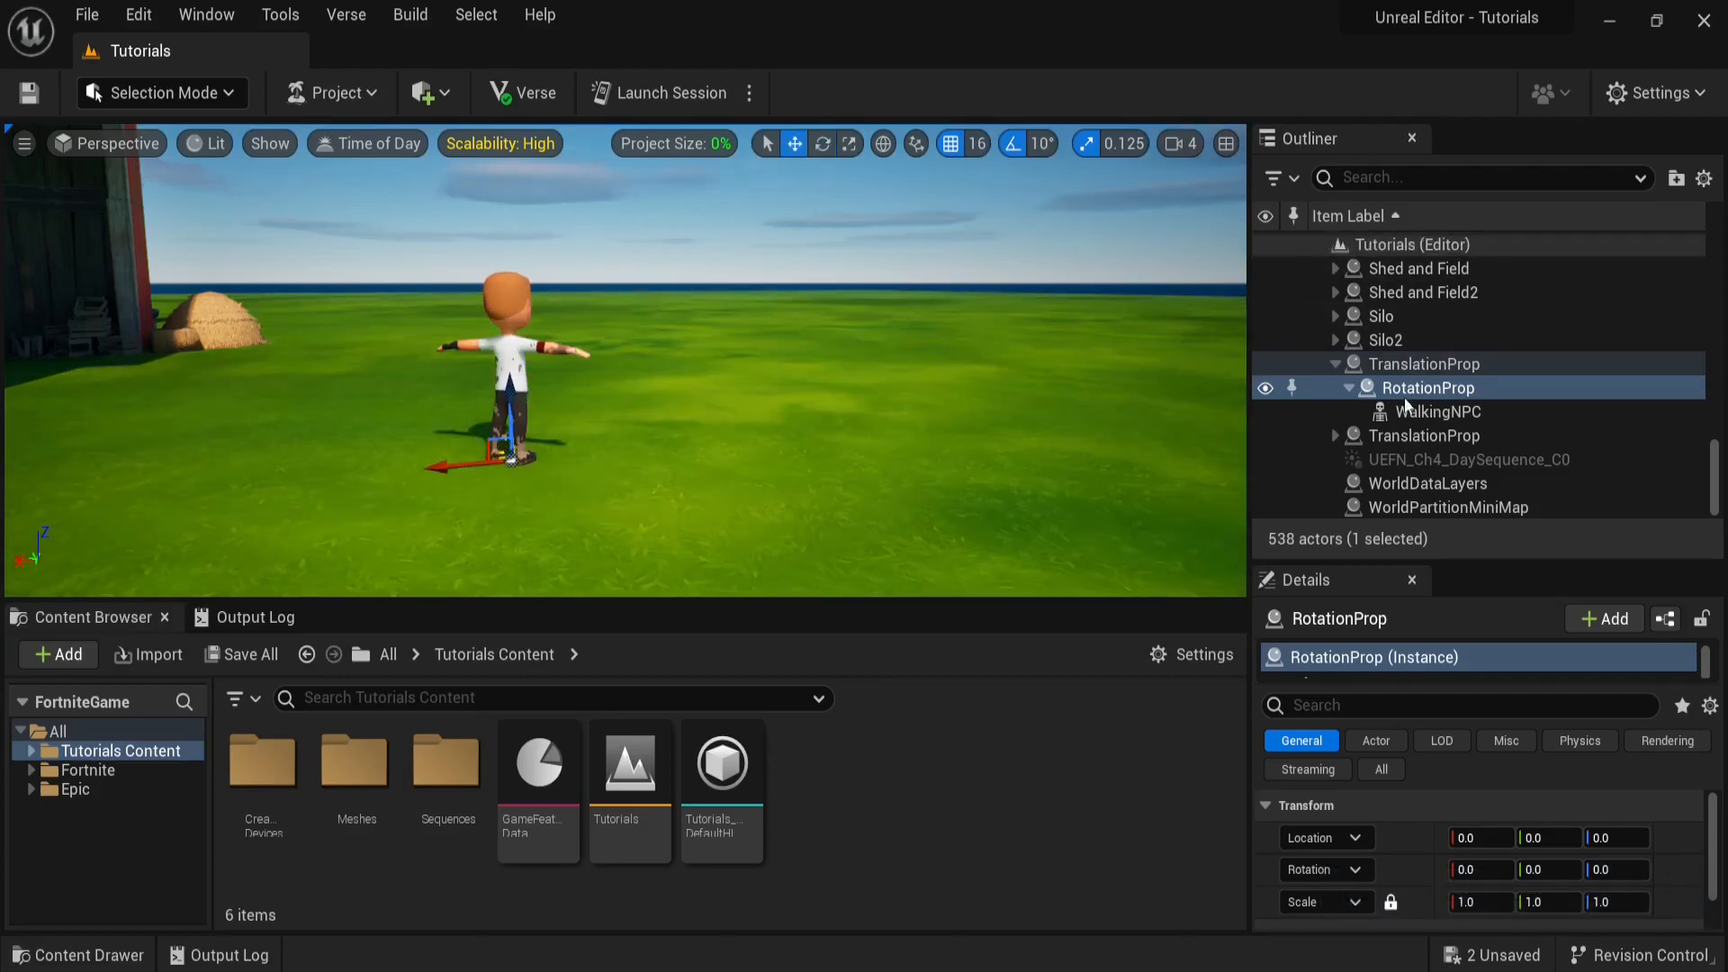
- Enable Actor Hidden In Game on TranslationProp in the Rendering details
left_click(1664, 740)
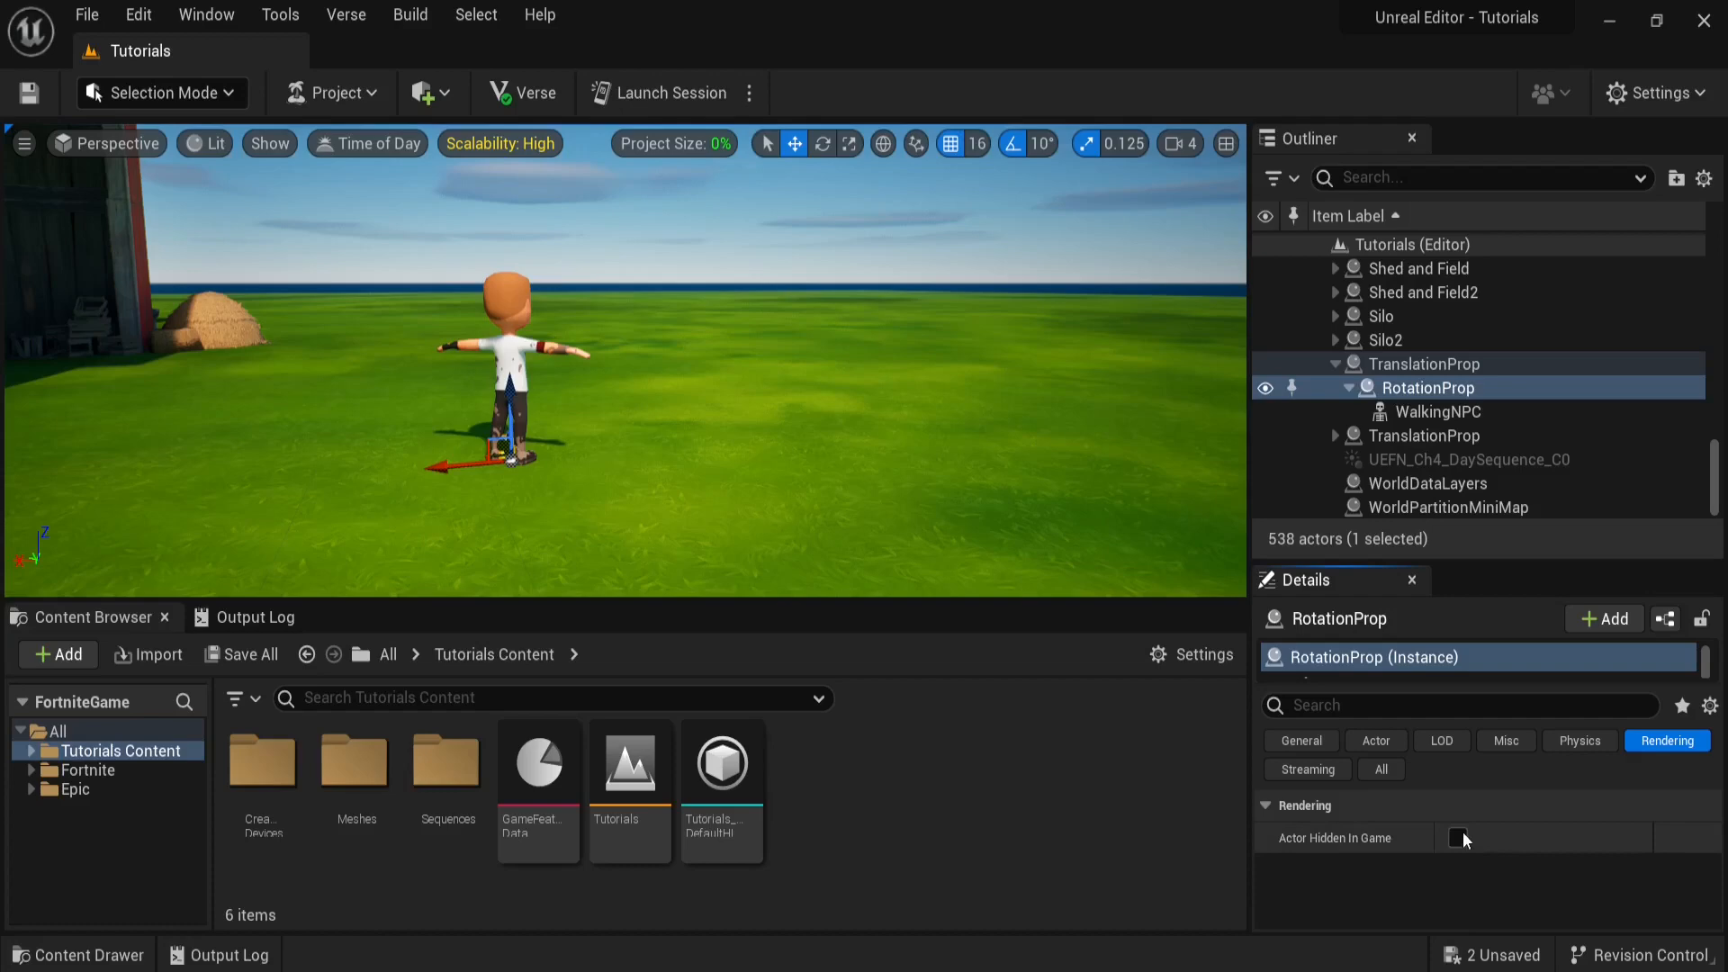
left_click(1433, 363)
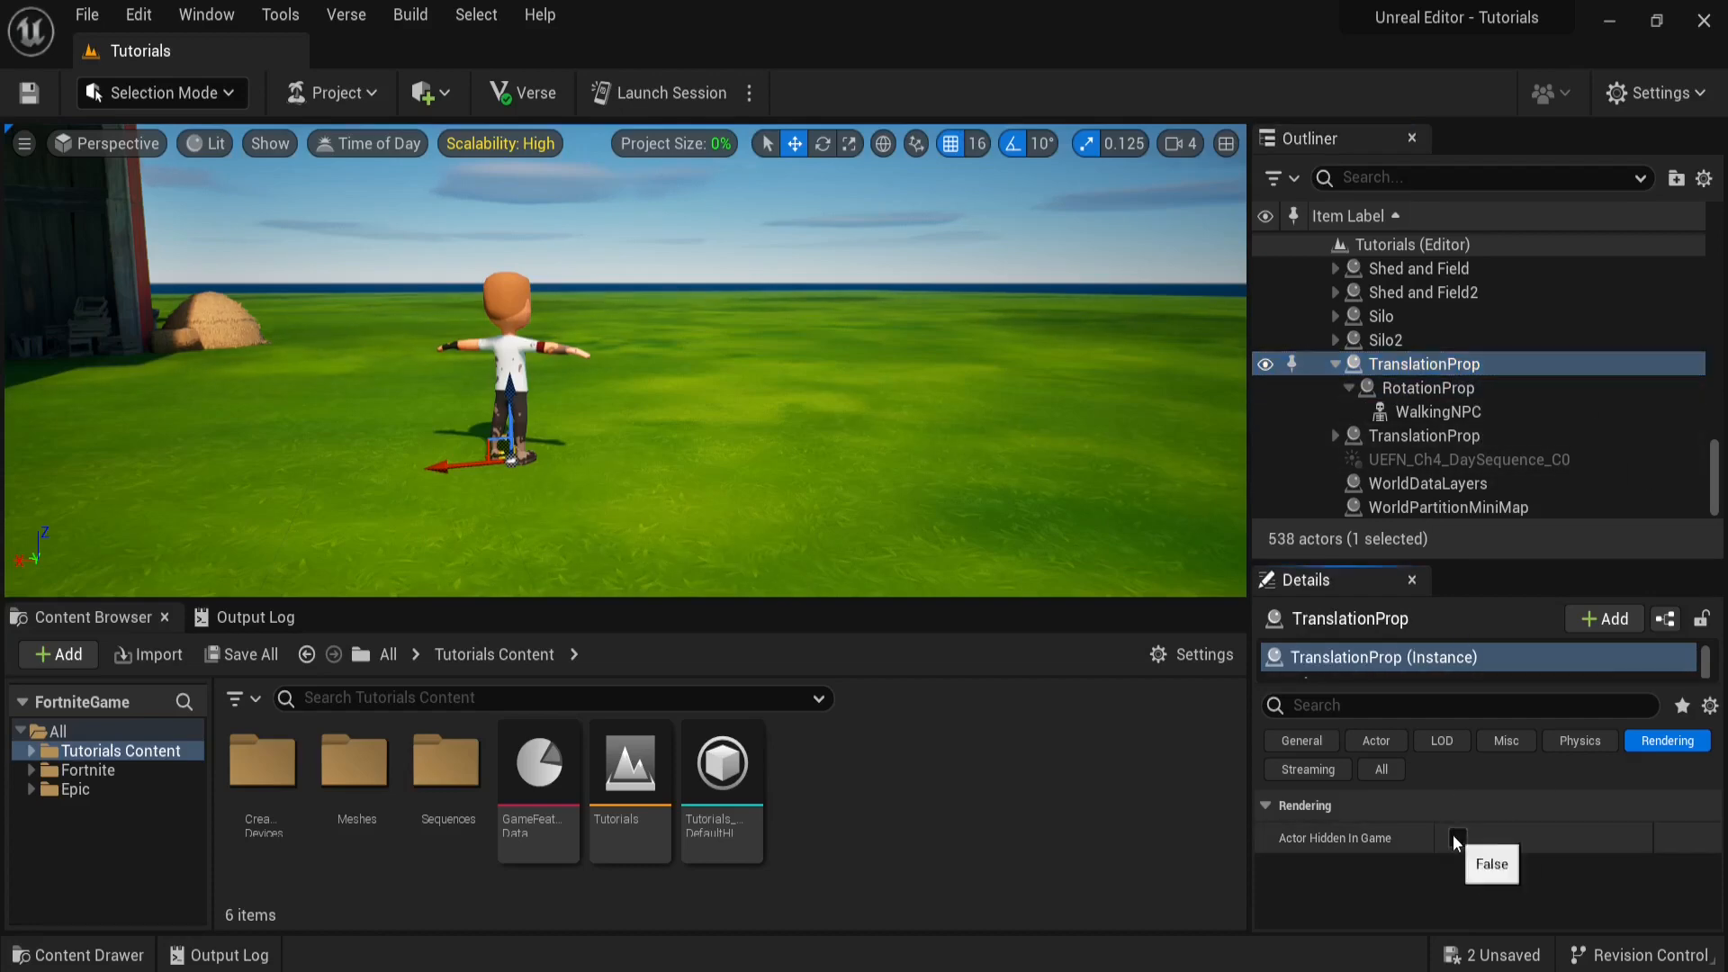
left_click(1456, 837)
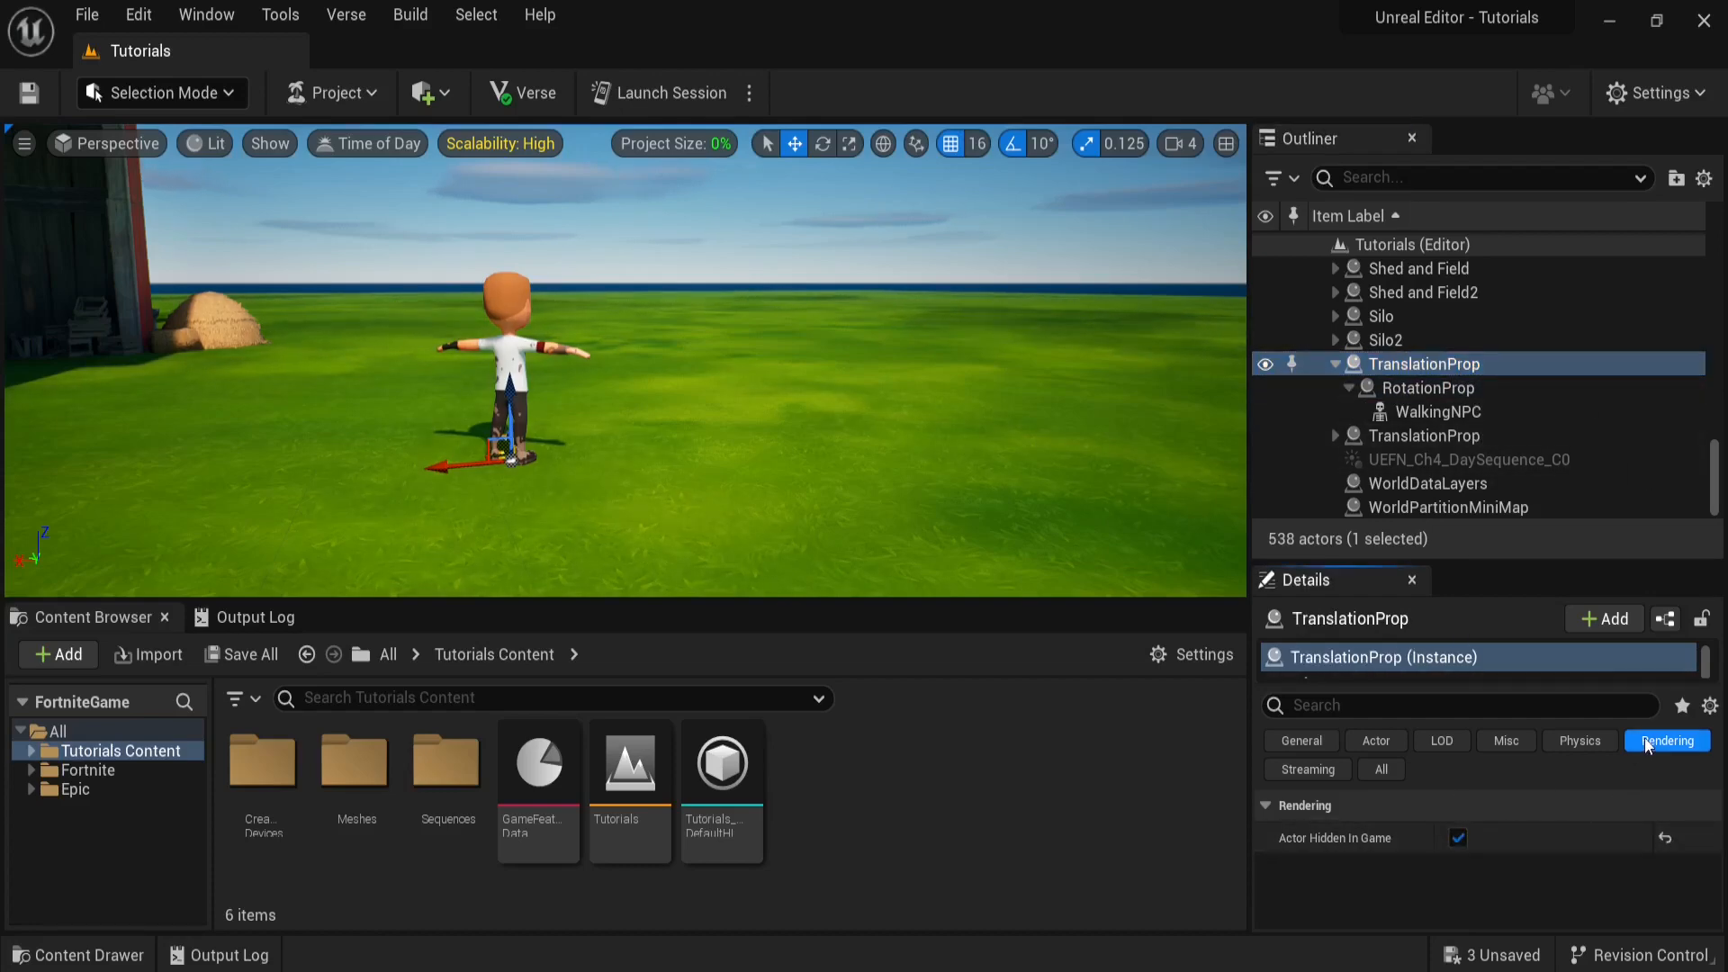
- Create a new Verse file in the project's Content folder via Verse Explorer
left_click(345, 15)
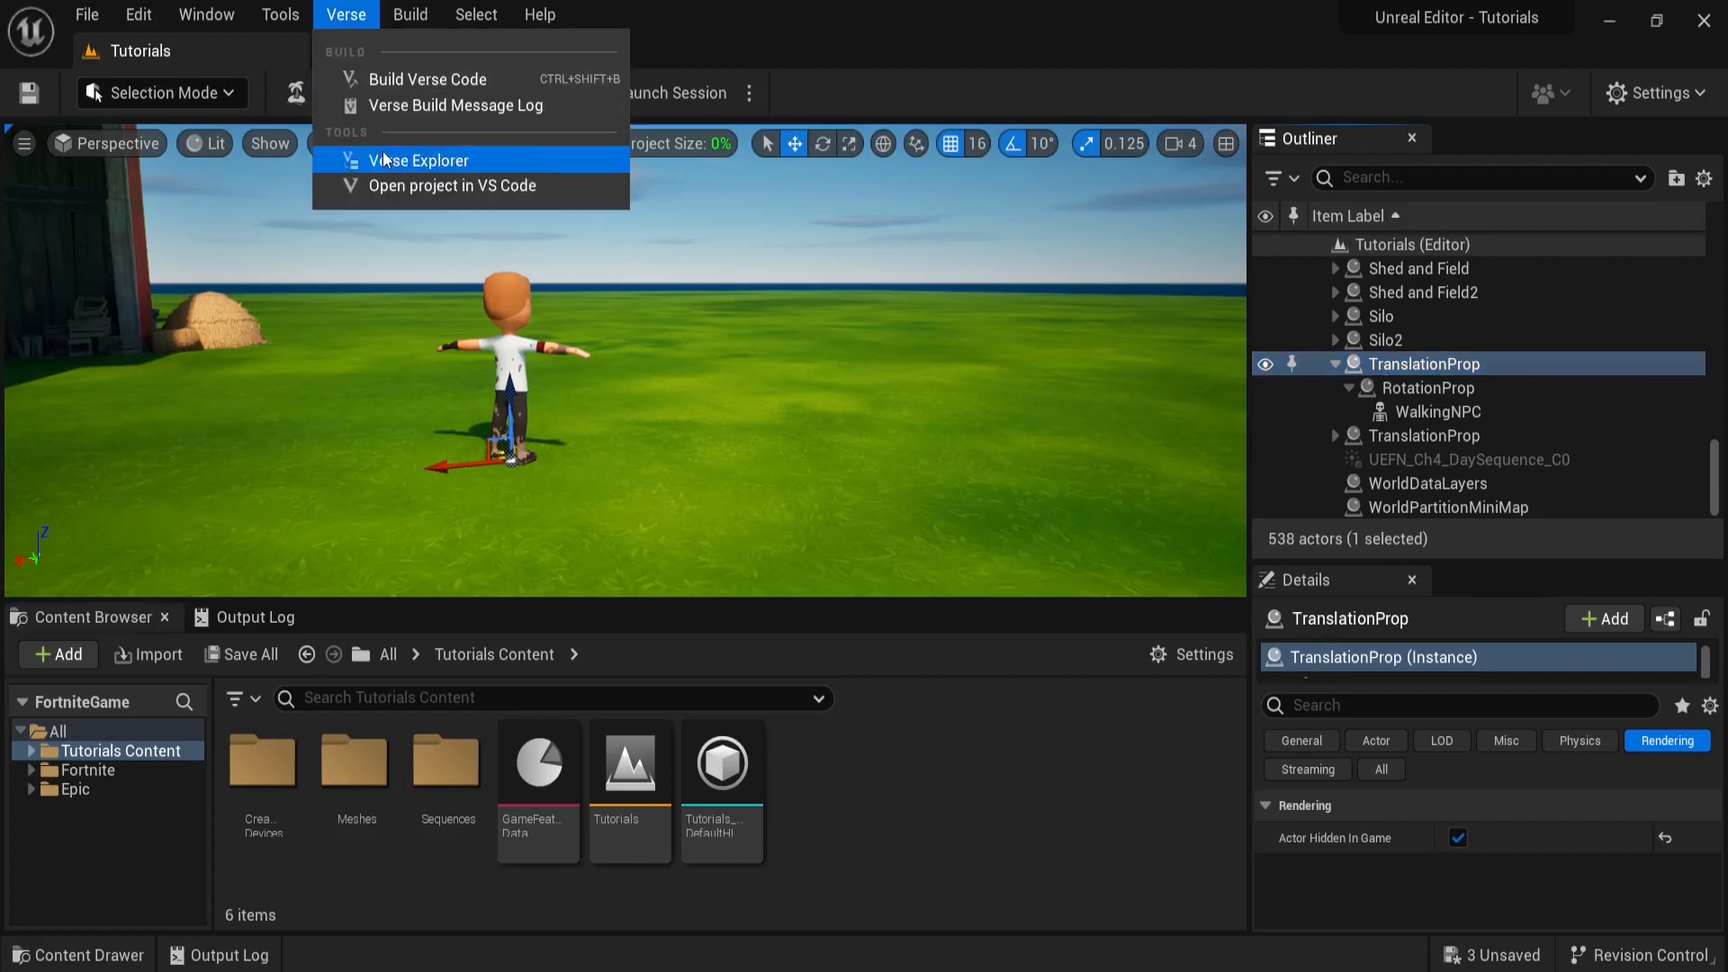
left_click(420, 160)
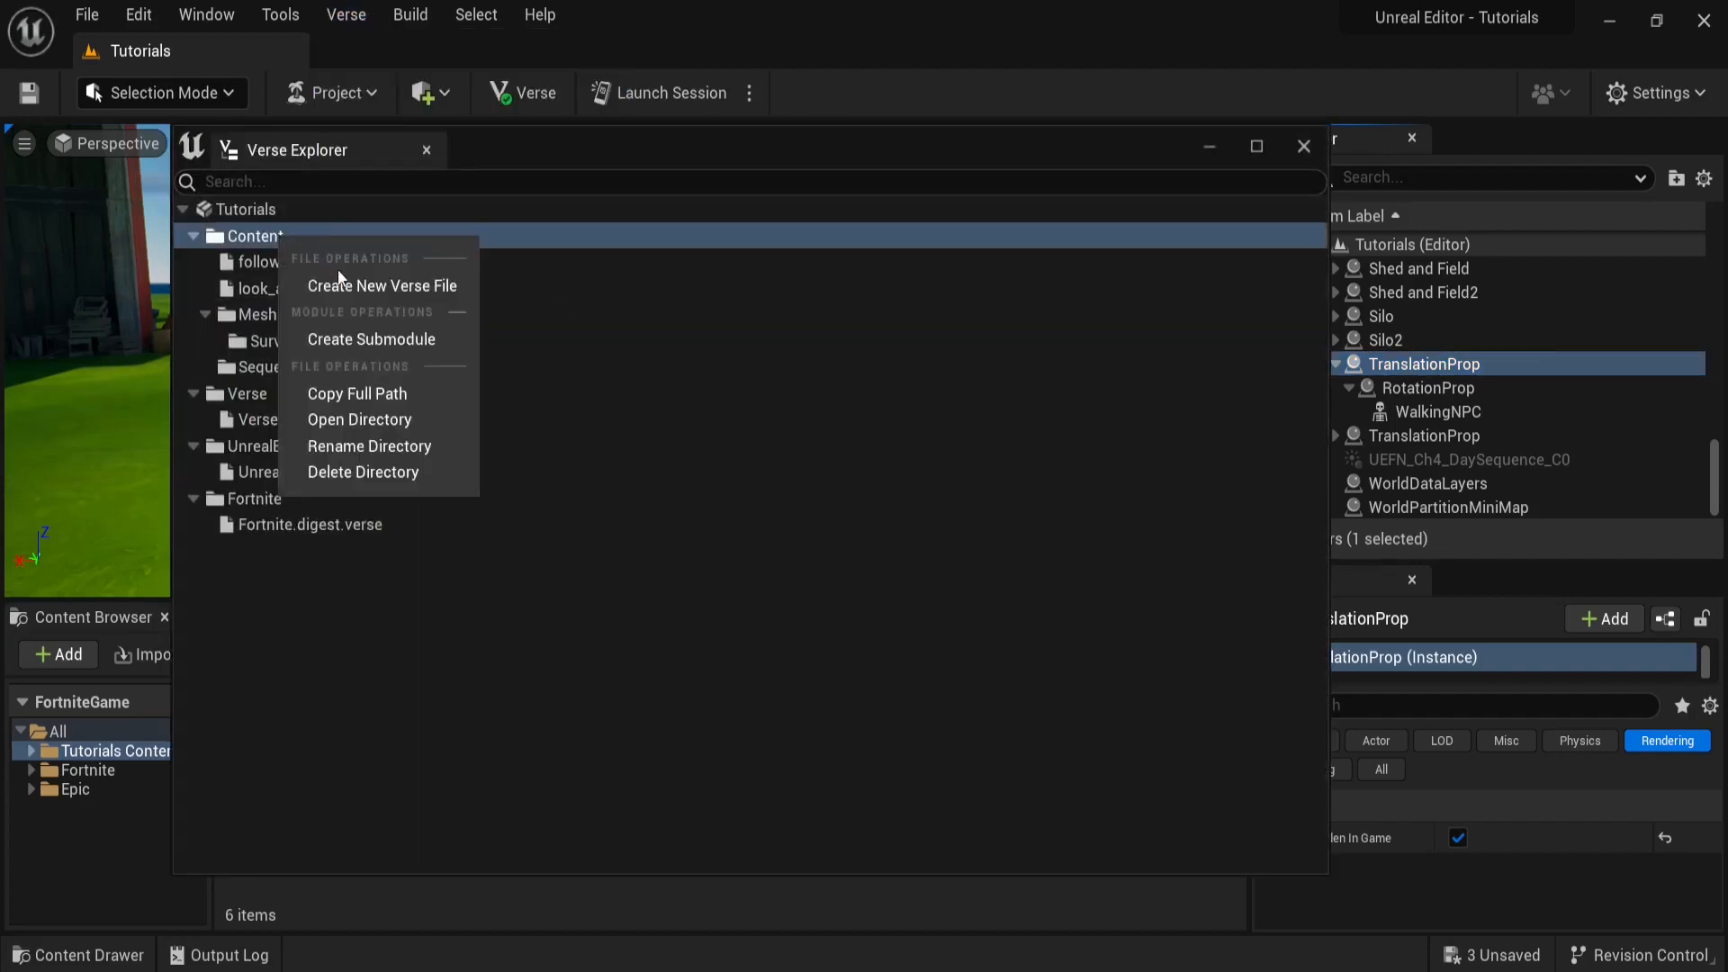
left_click(380, 286)
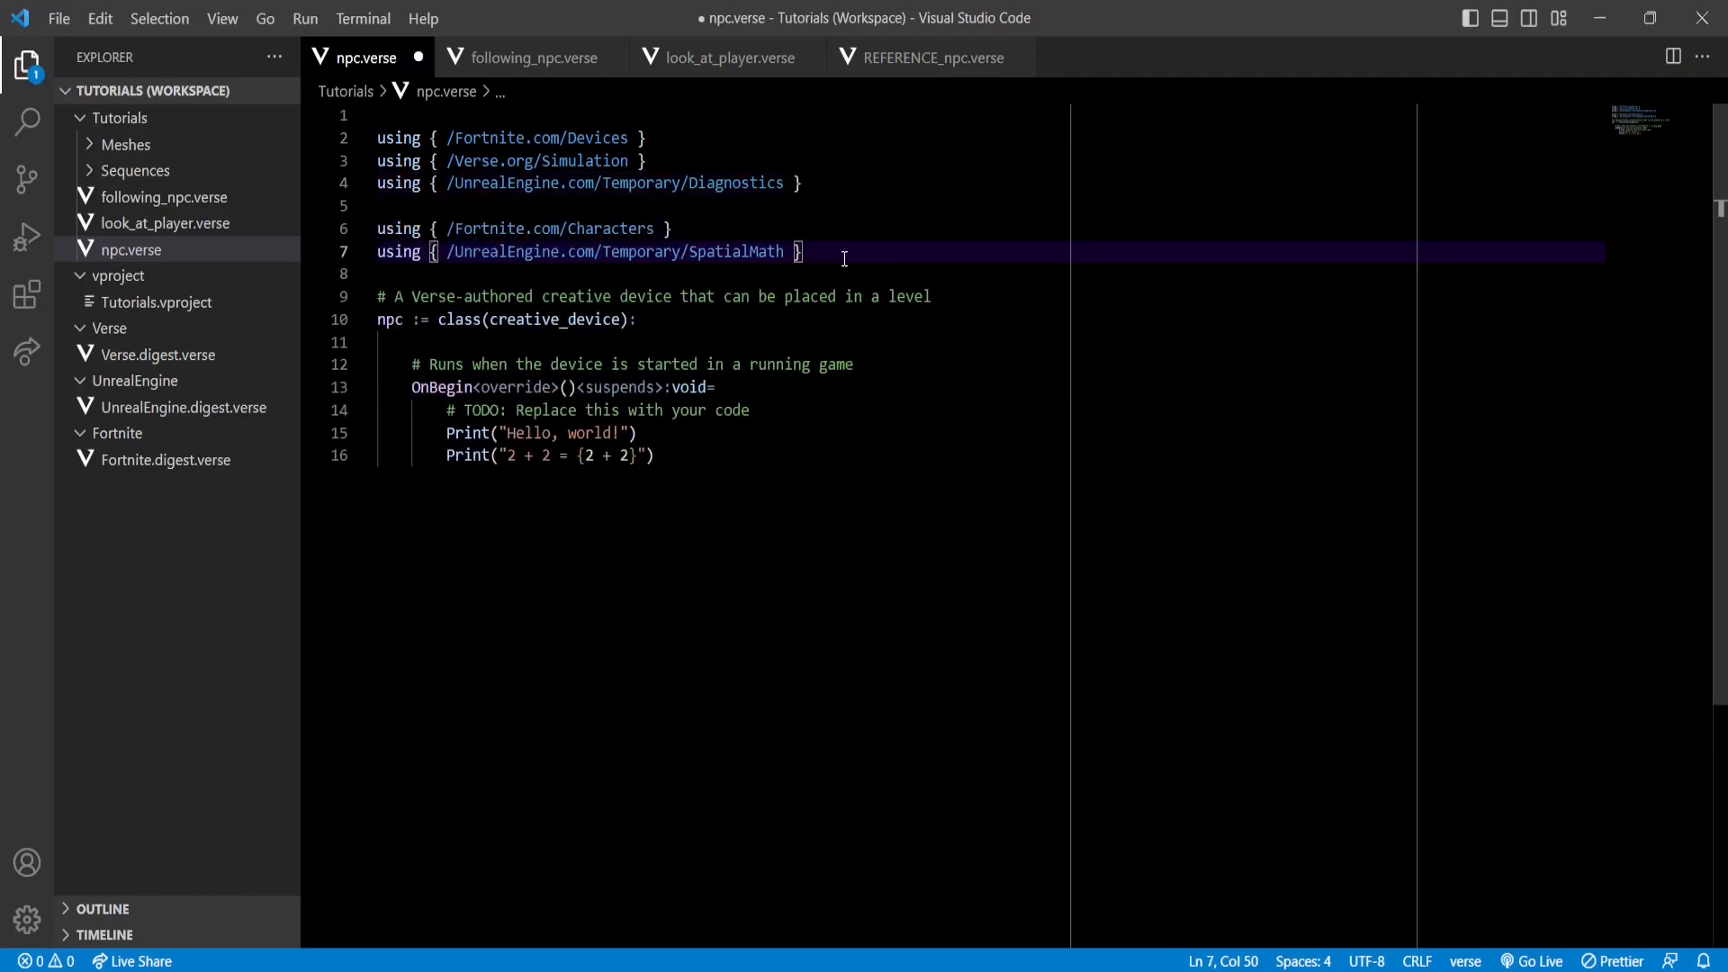
- Add Characters and SpatialMath imports and the editable RotationProp/TranslationProp fields to npc.verse
double_click(612, 229)
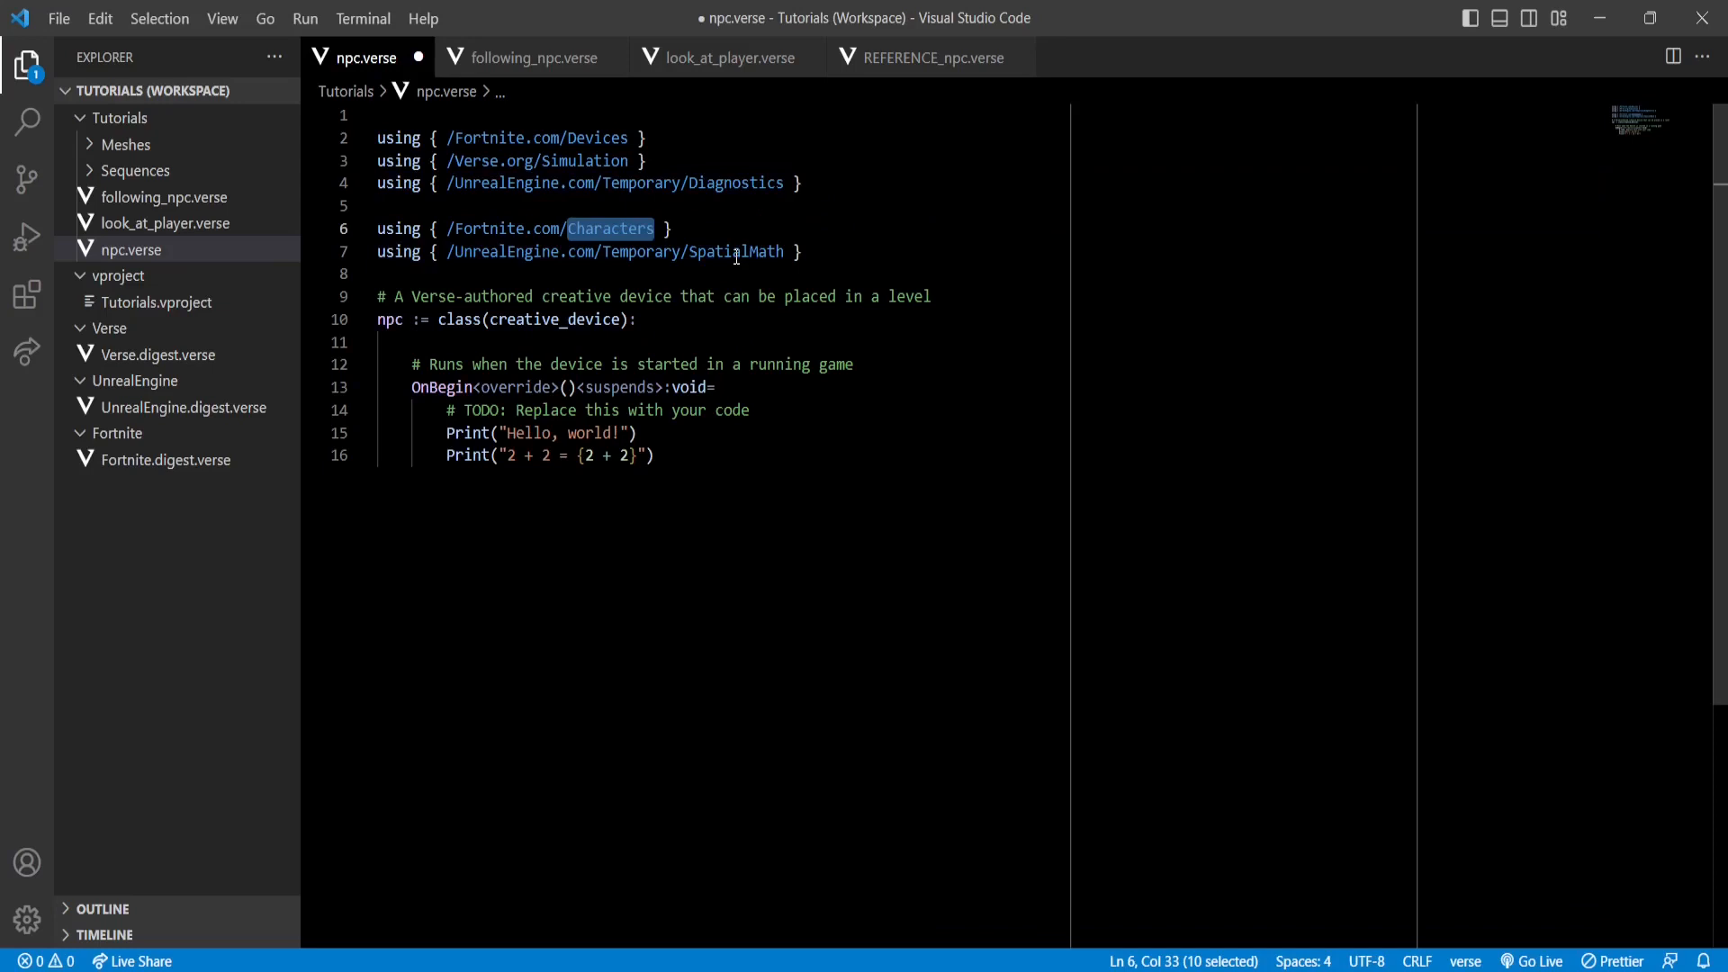
left_click(857, 251)
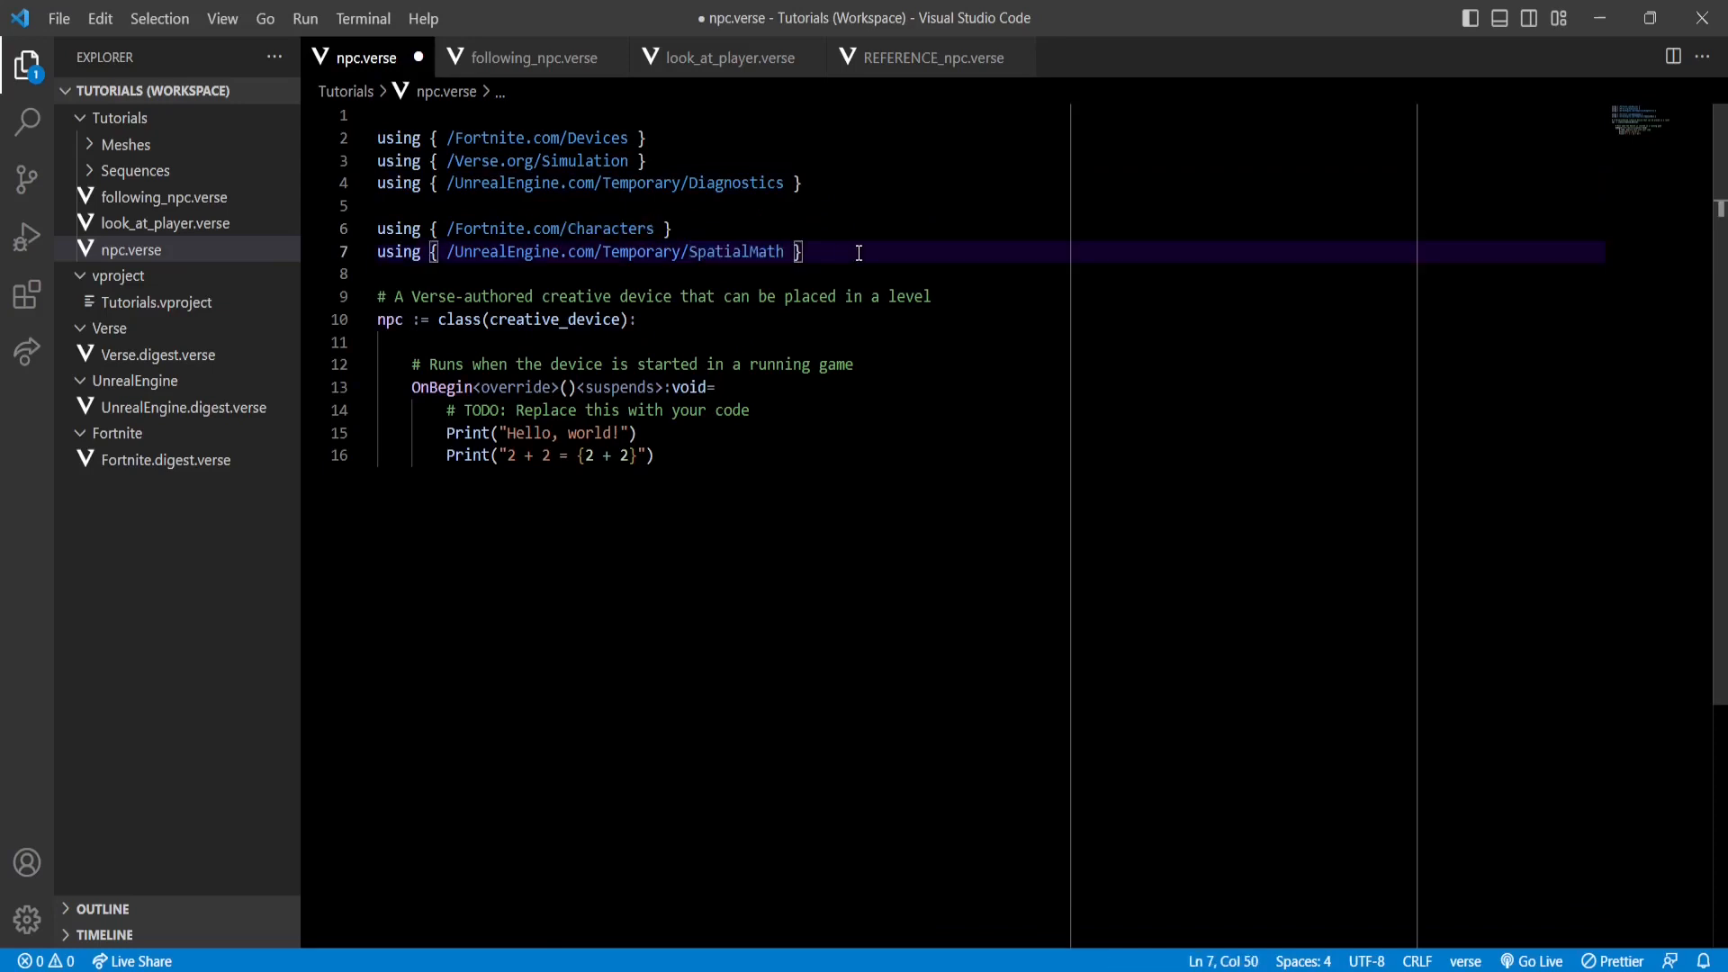
key("ctrl+s")
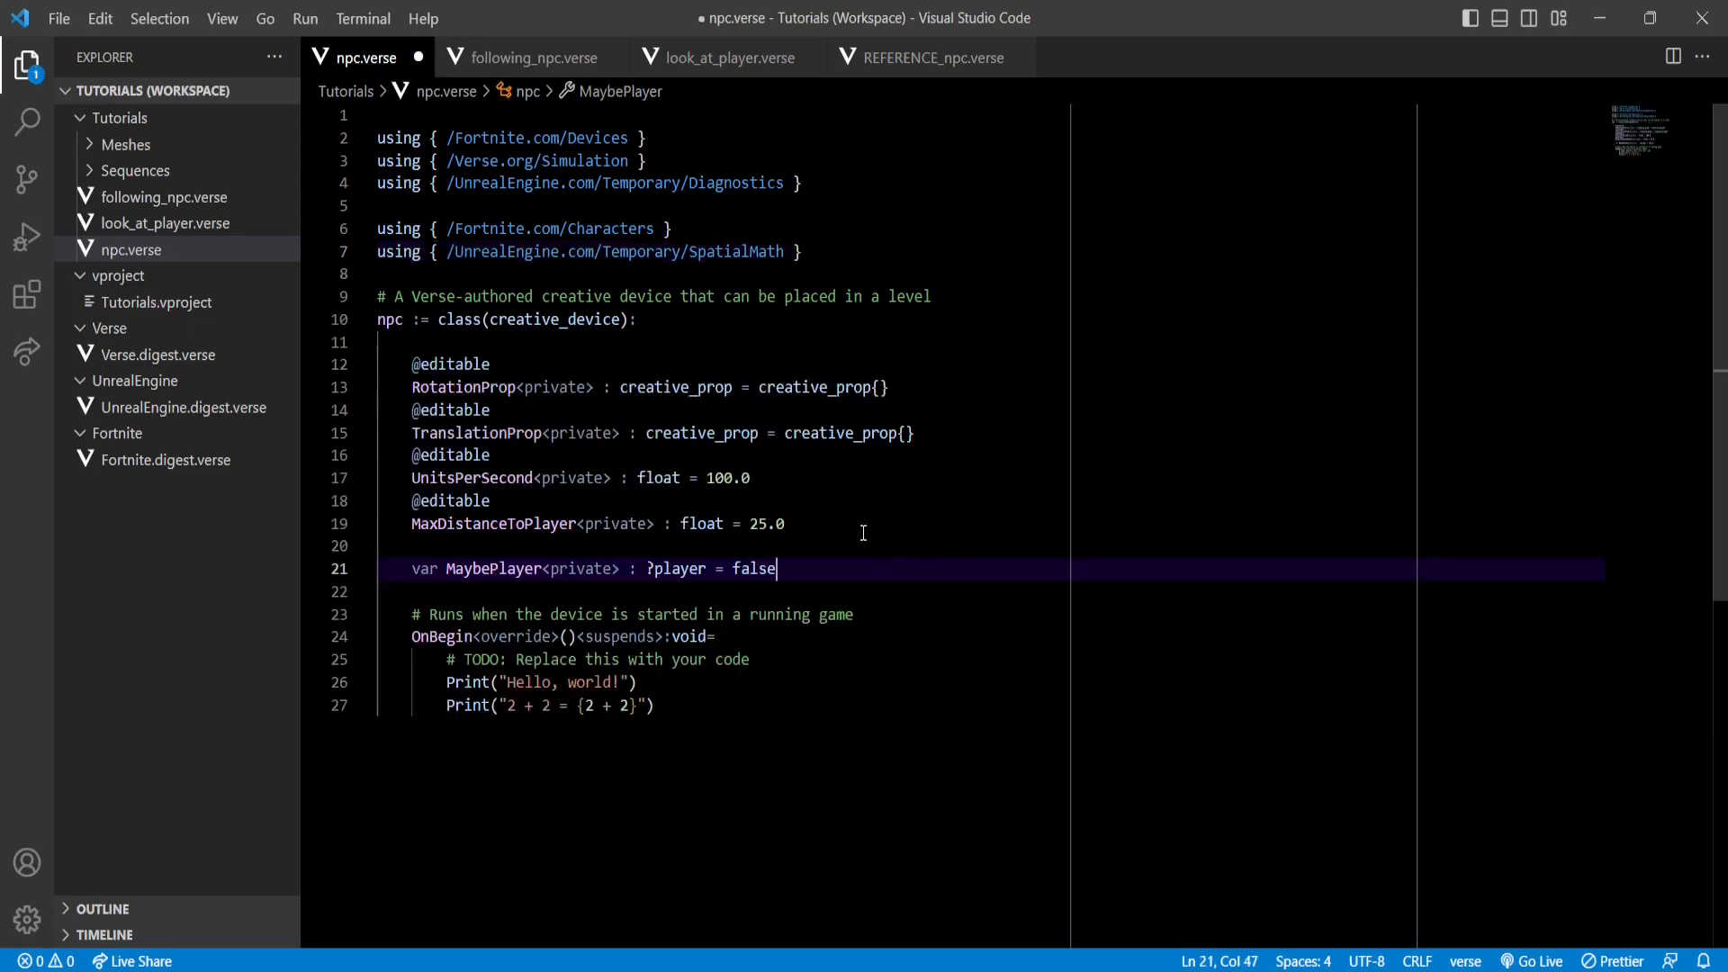
- Declare UnitsPerSecond, MaxDistanceToPlayer, a MaybePlayer variable and a StorePlayerReference function
double_click(475, 432)
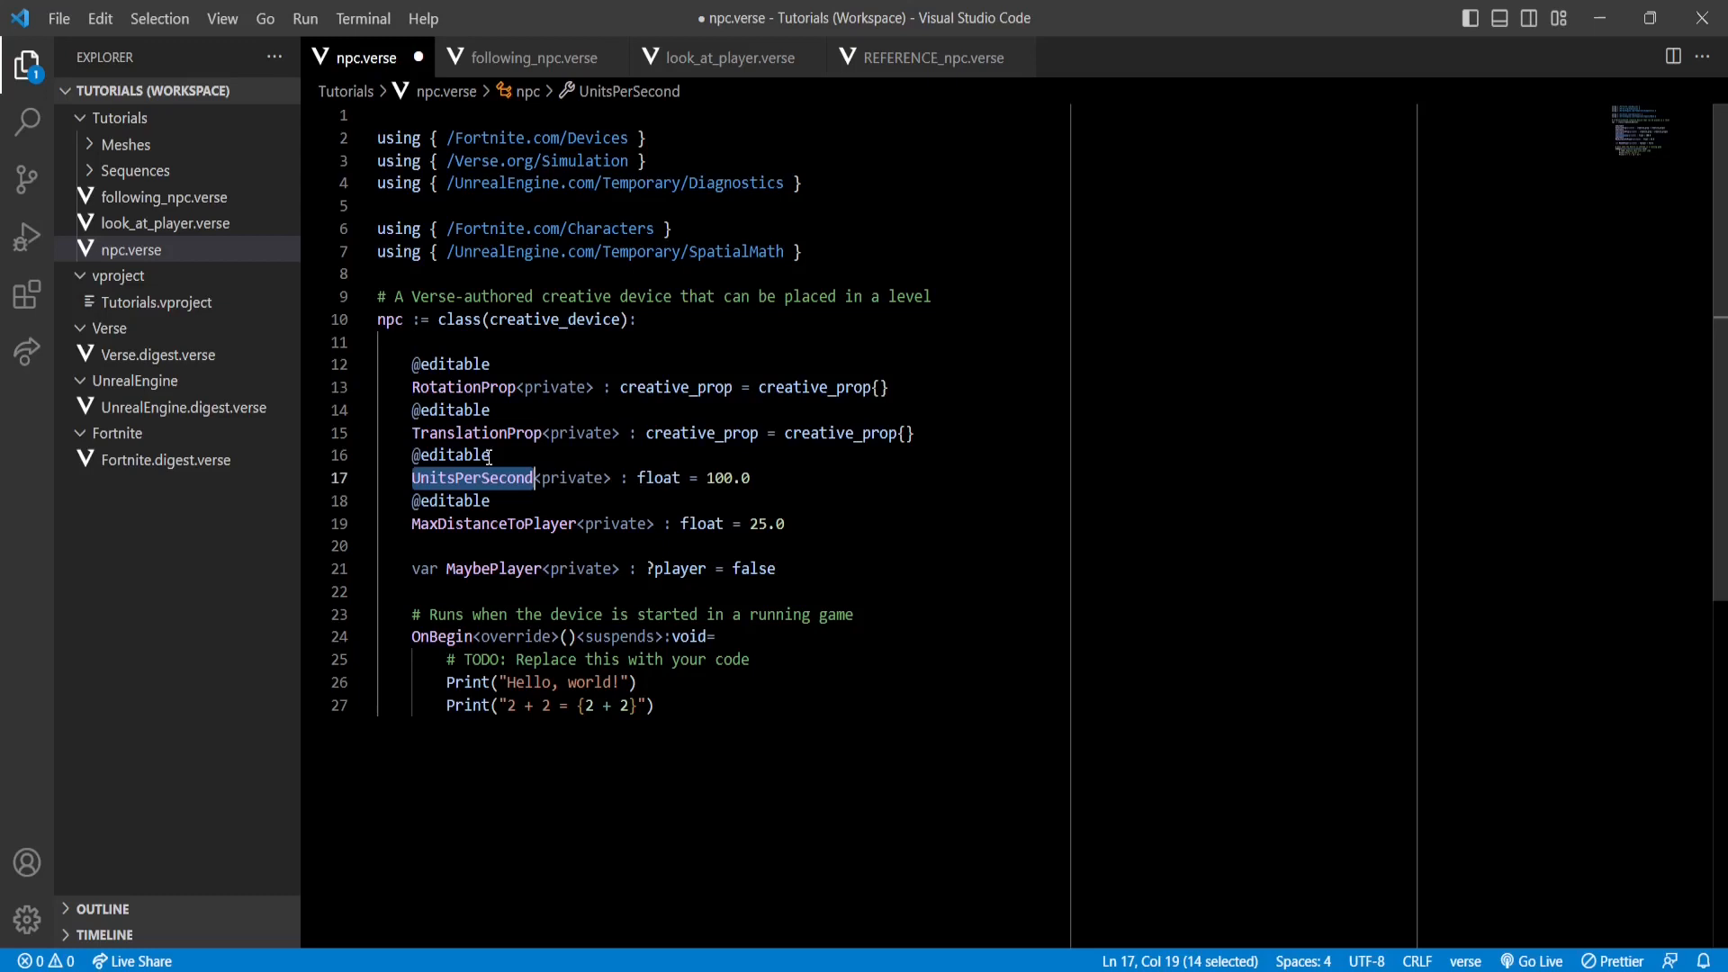
double_click(720, 478)
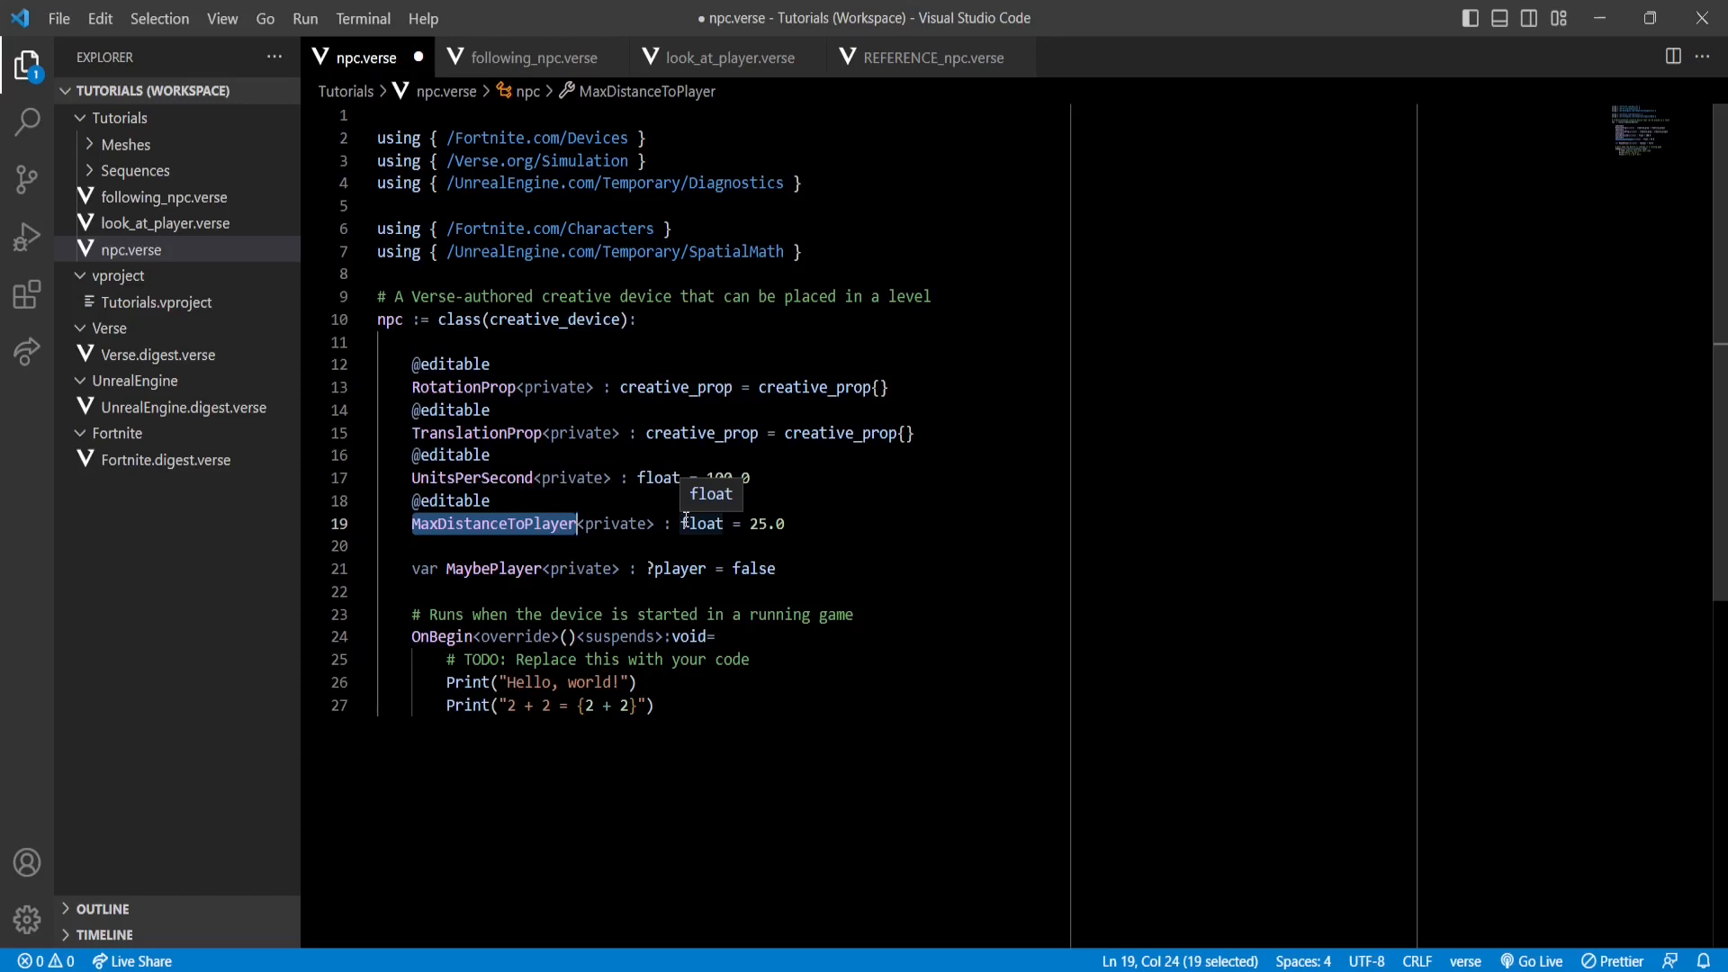
double_click(489, 569)
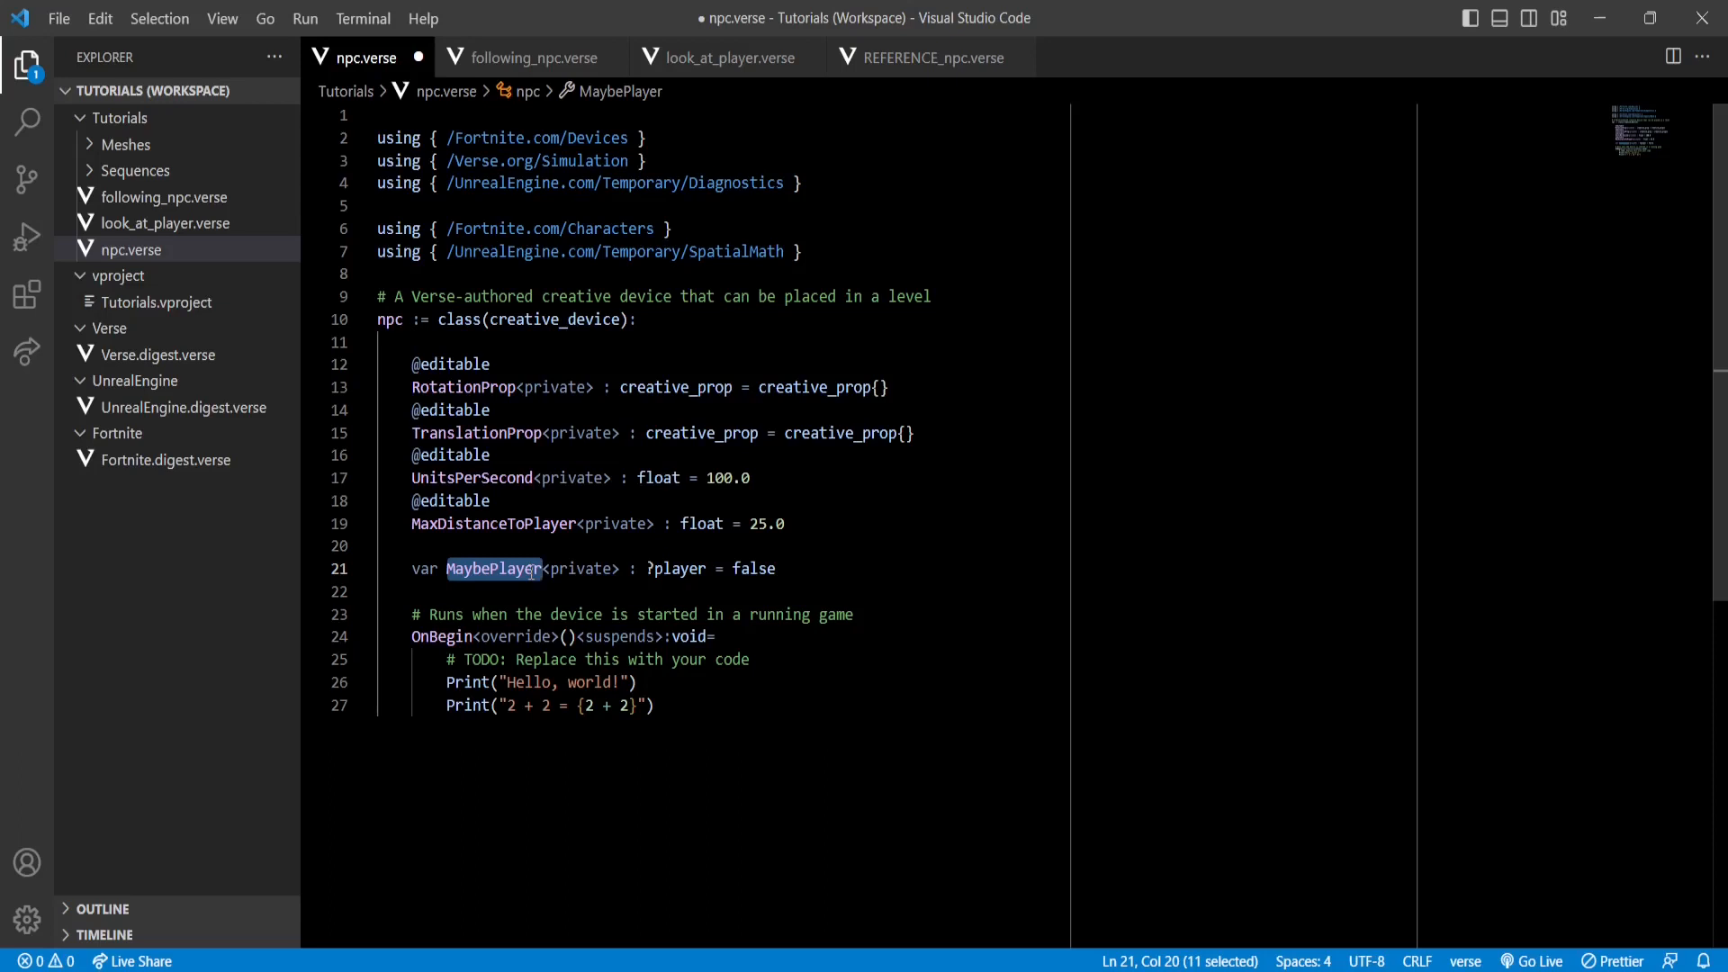
key("ctrl+s")
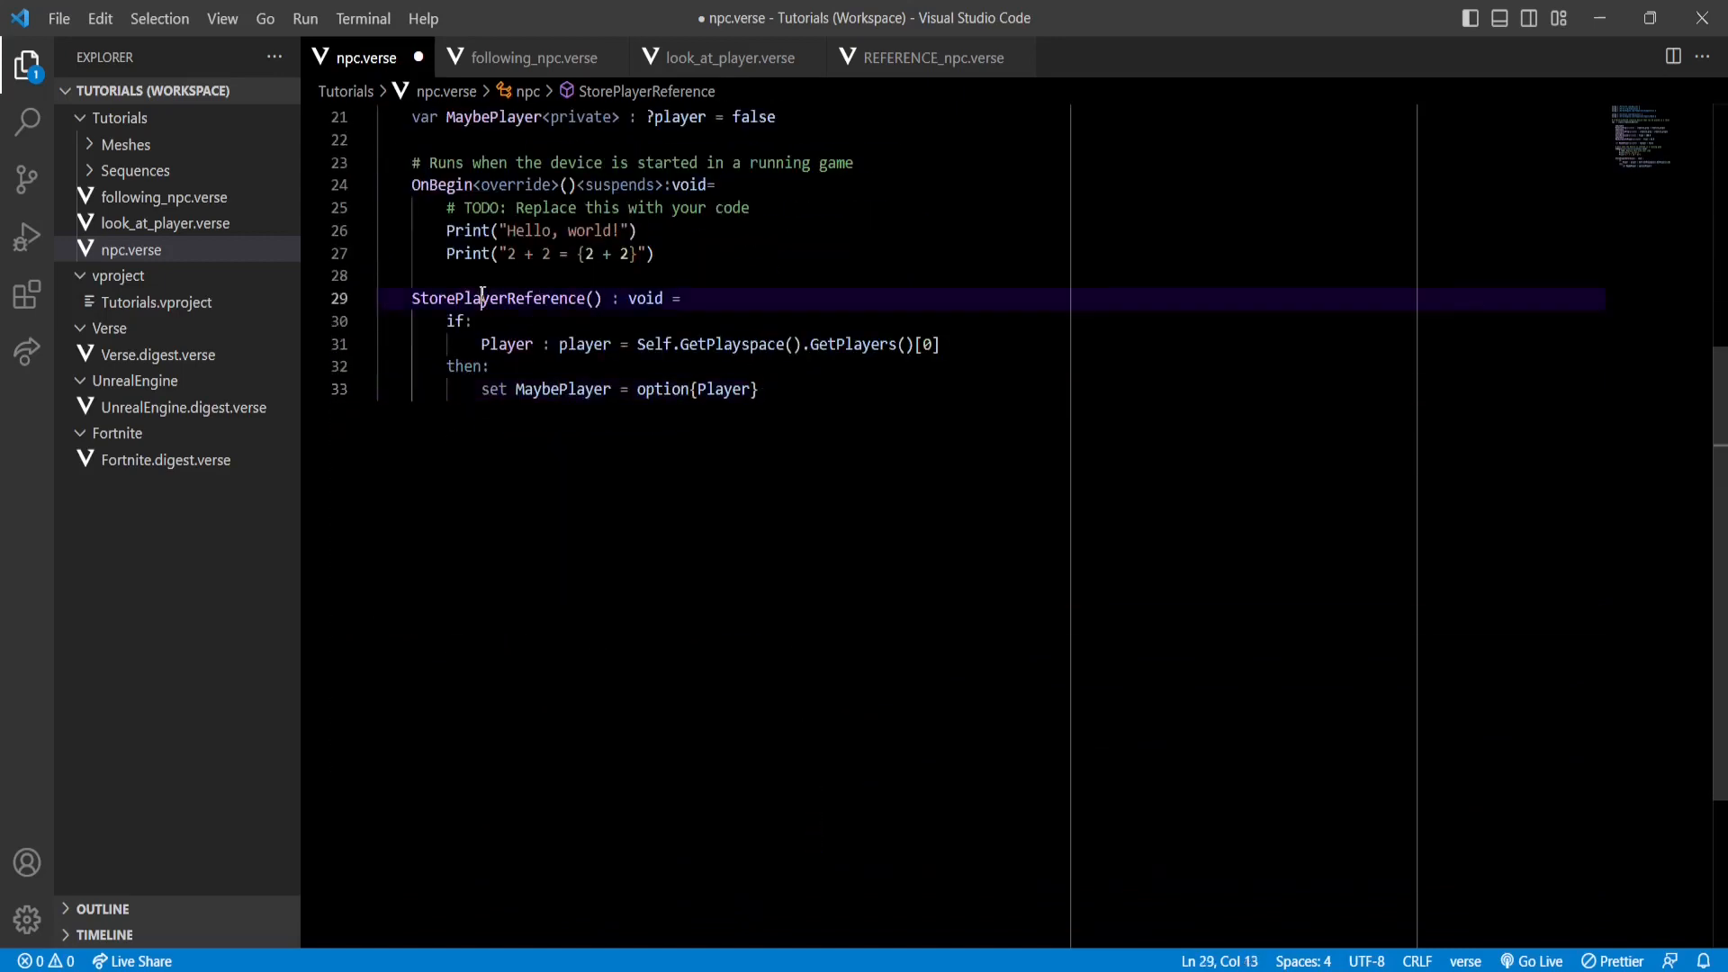
- Call StorePlayerReference() from OnBegin, storing GetPlayers()[0], and add the RotateToPlayer function
double_click(504, 299)
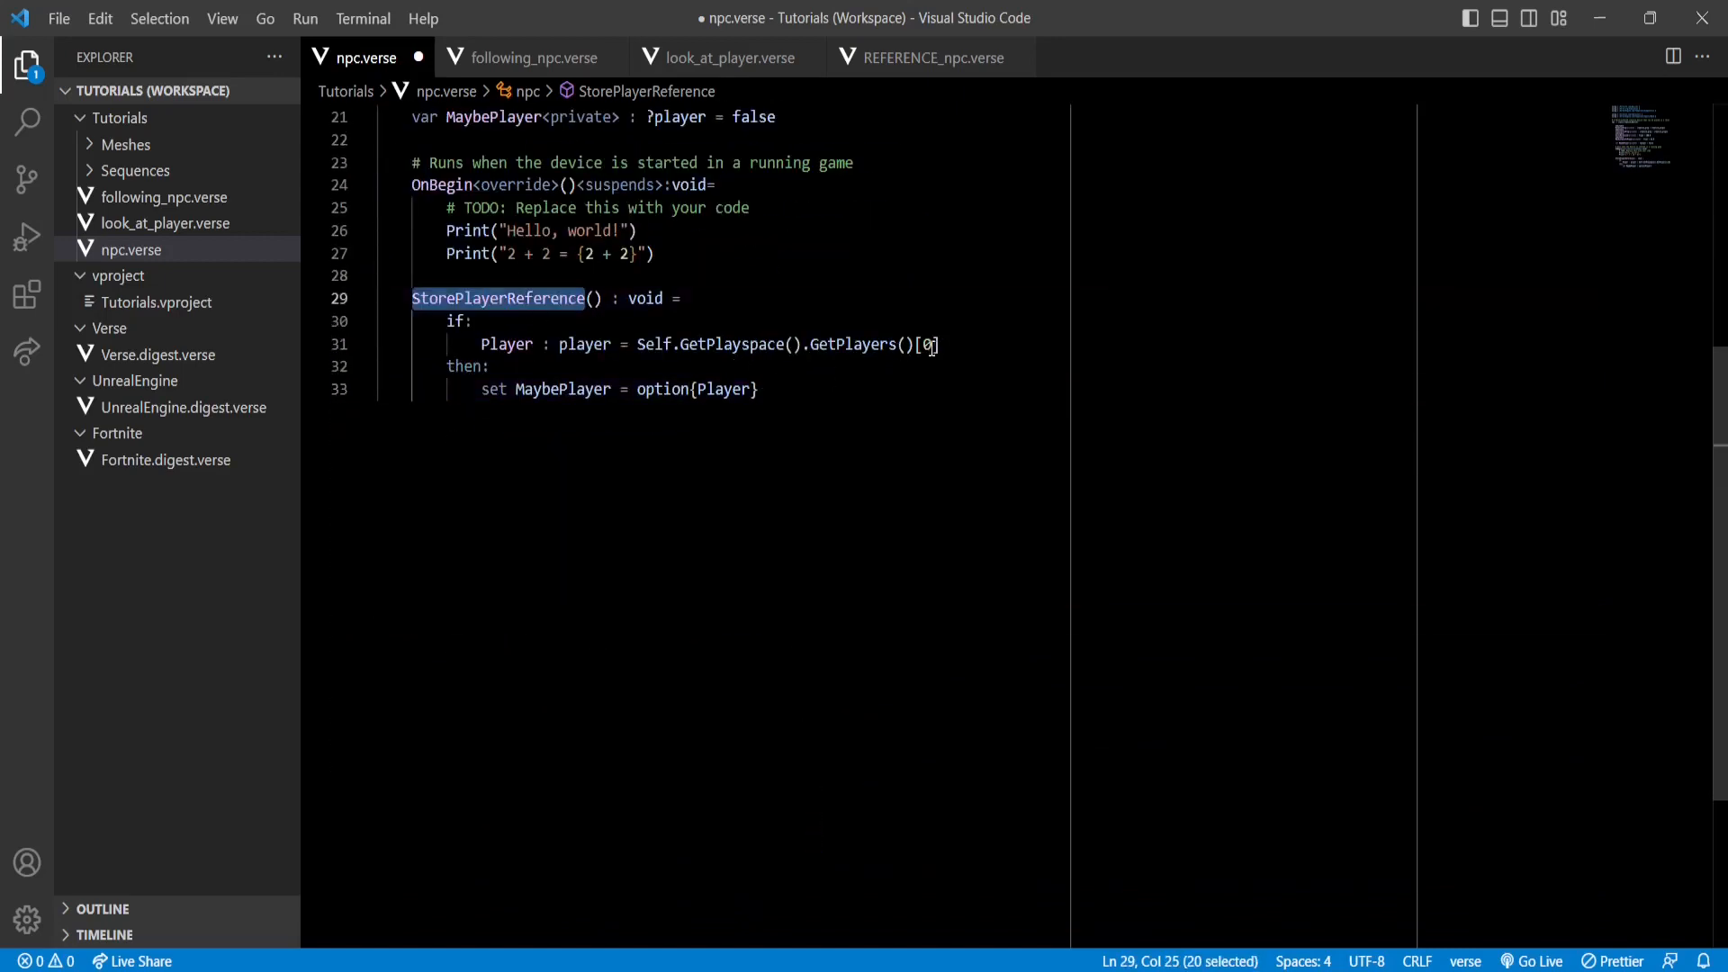
double_click(853, 344)
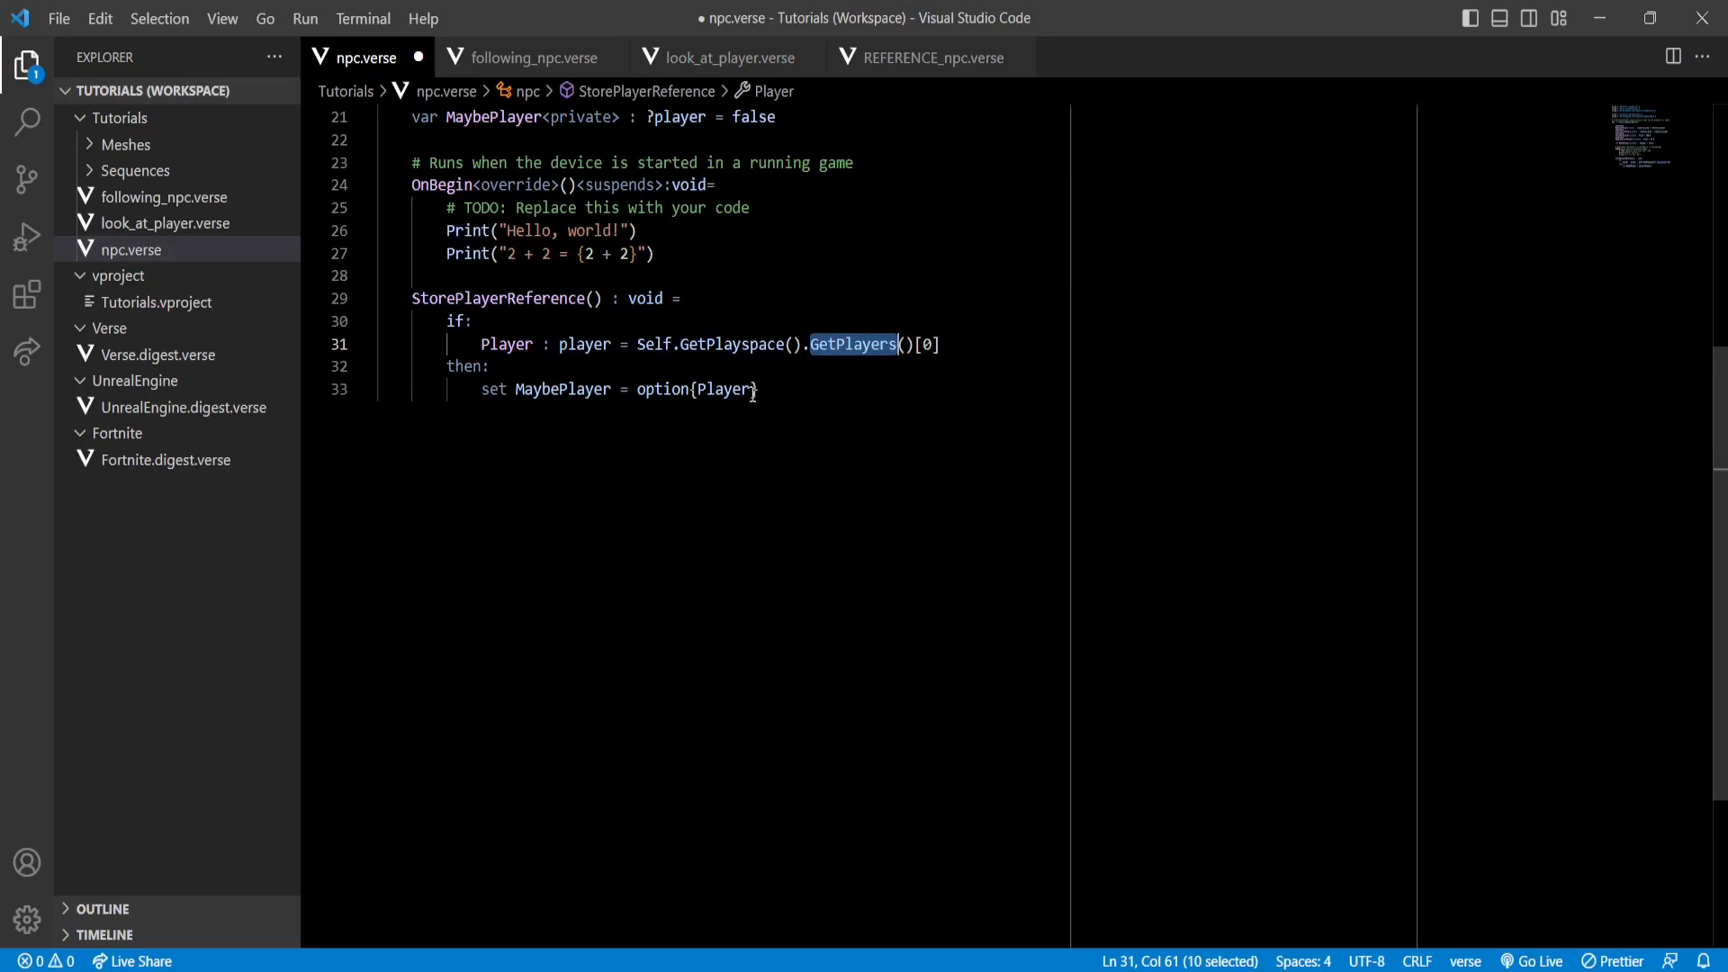
double_click(562, 389)
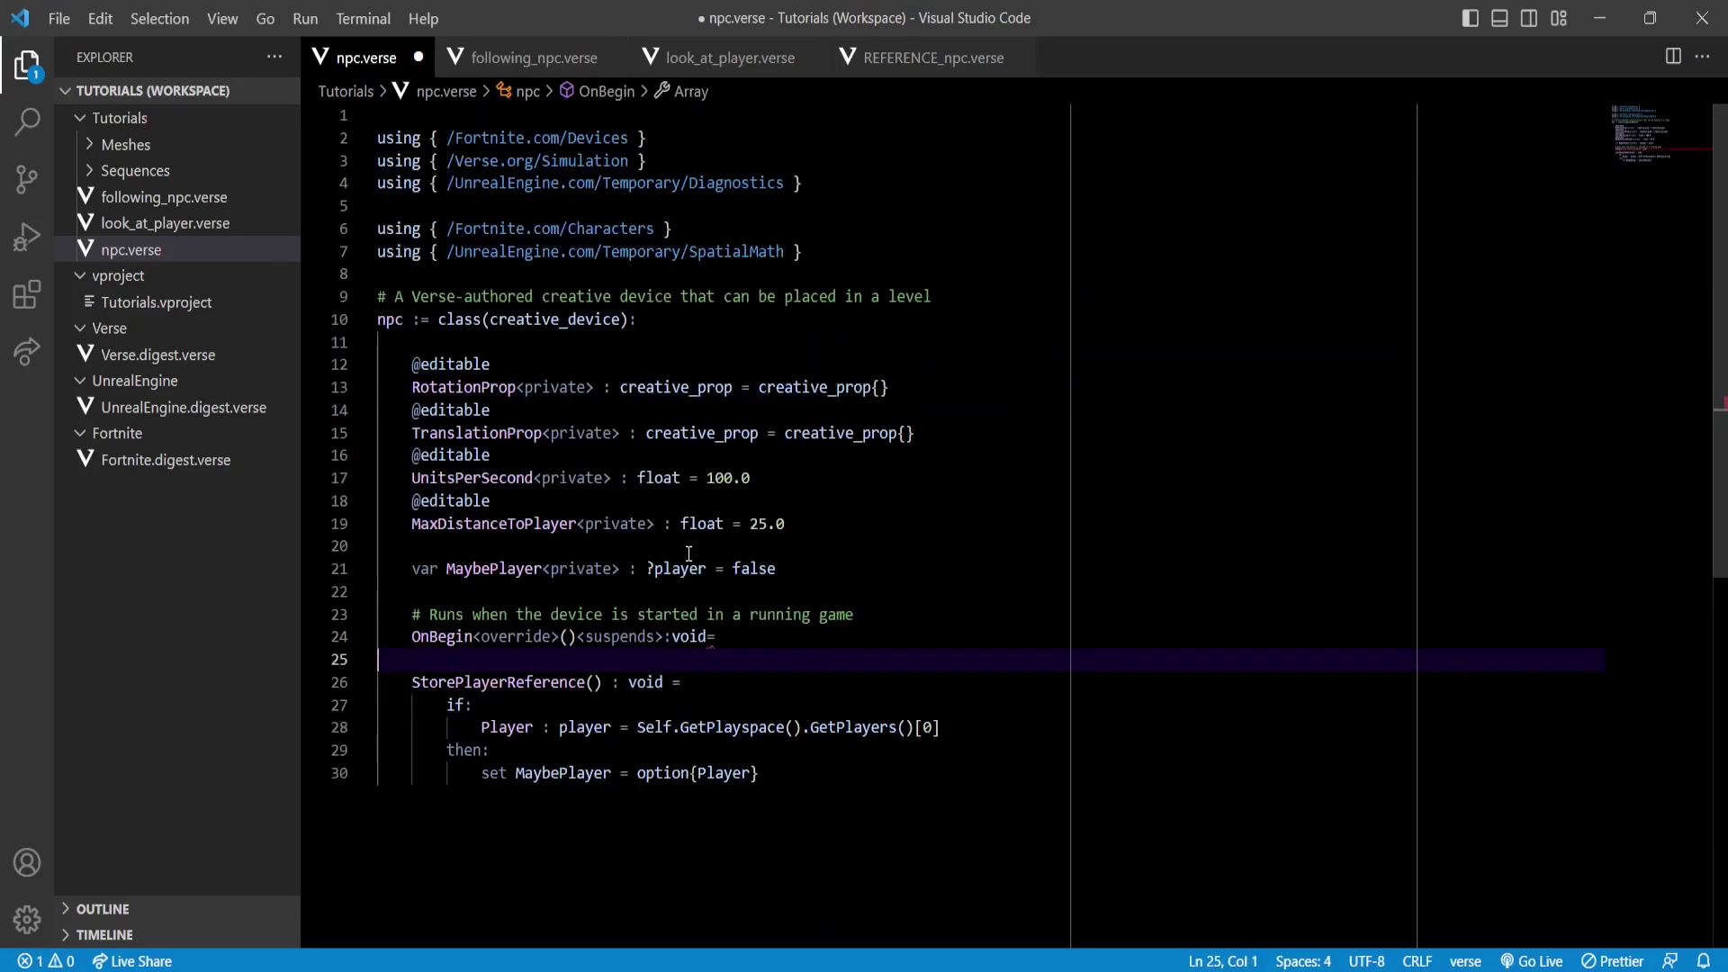
type("StorePlayerReference()")
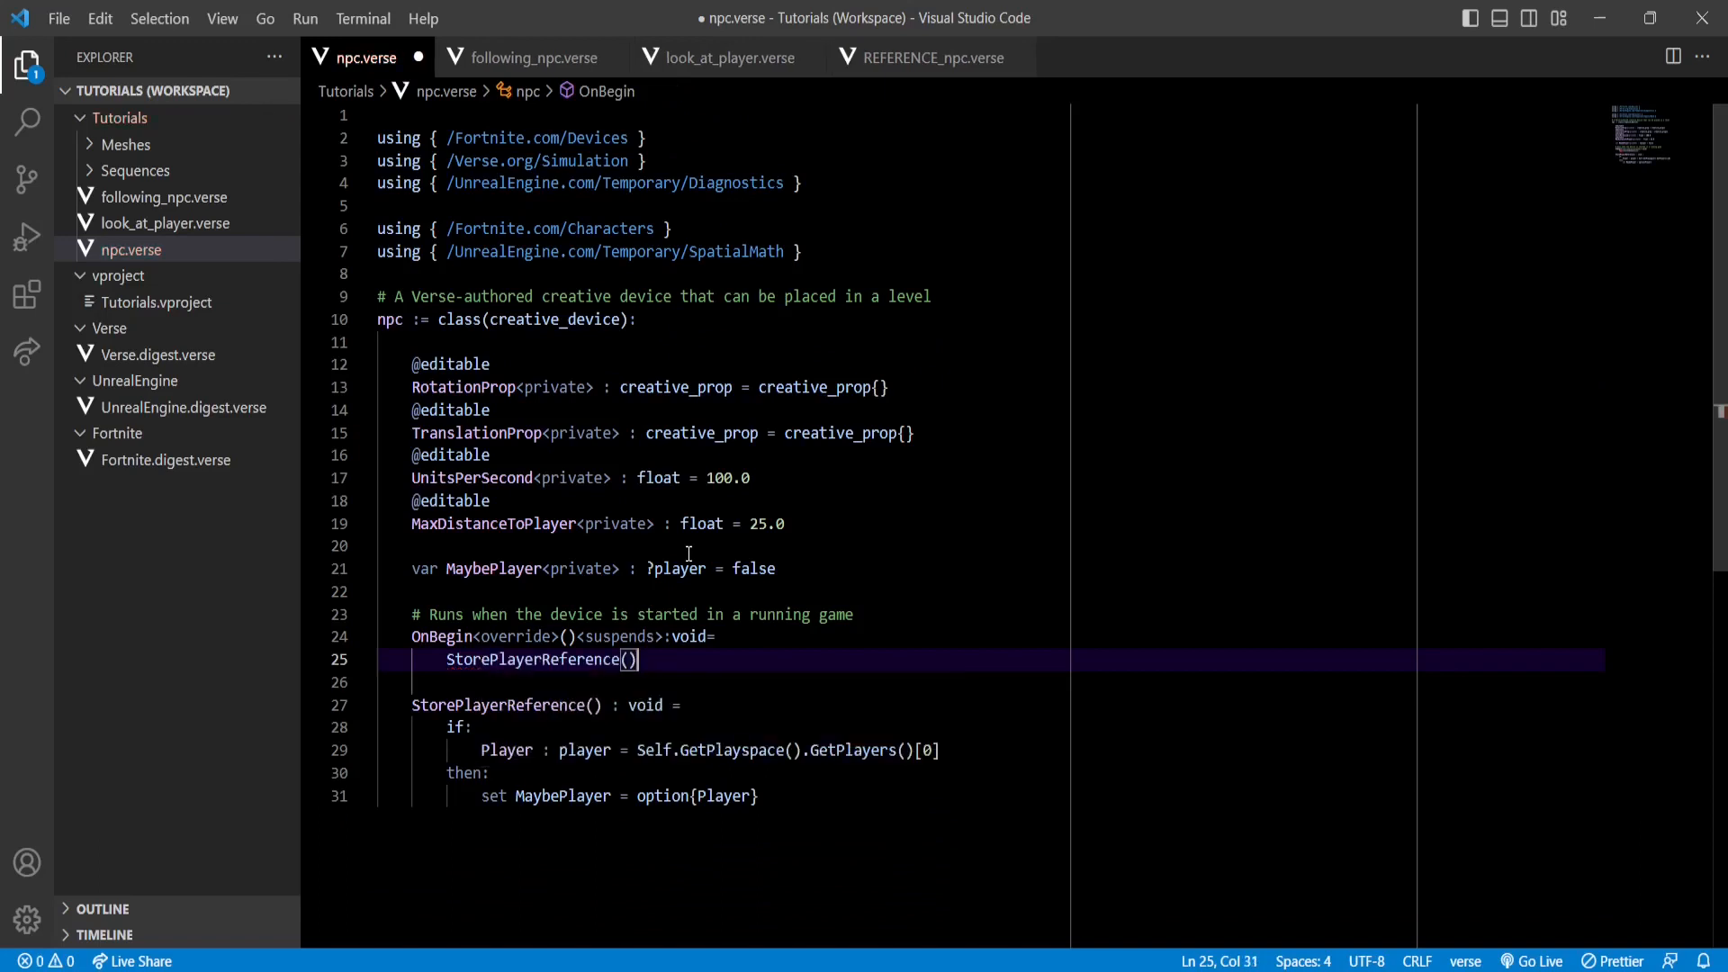
key("ctrl+s")
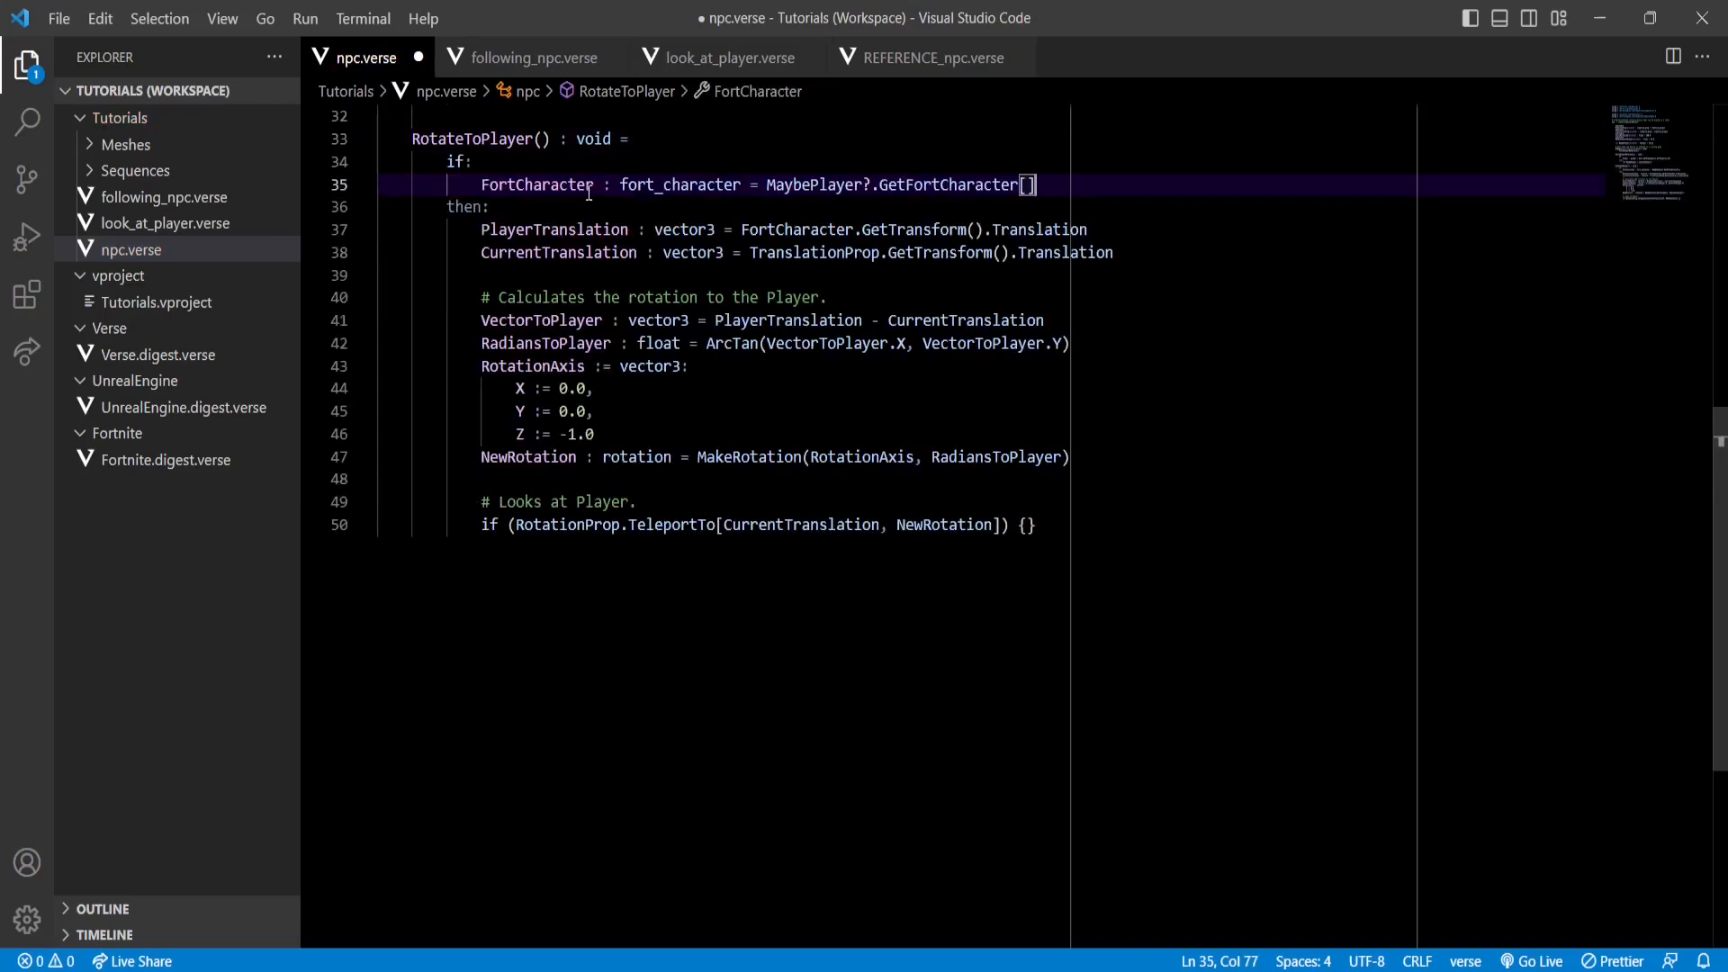
double_click(536, 184)
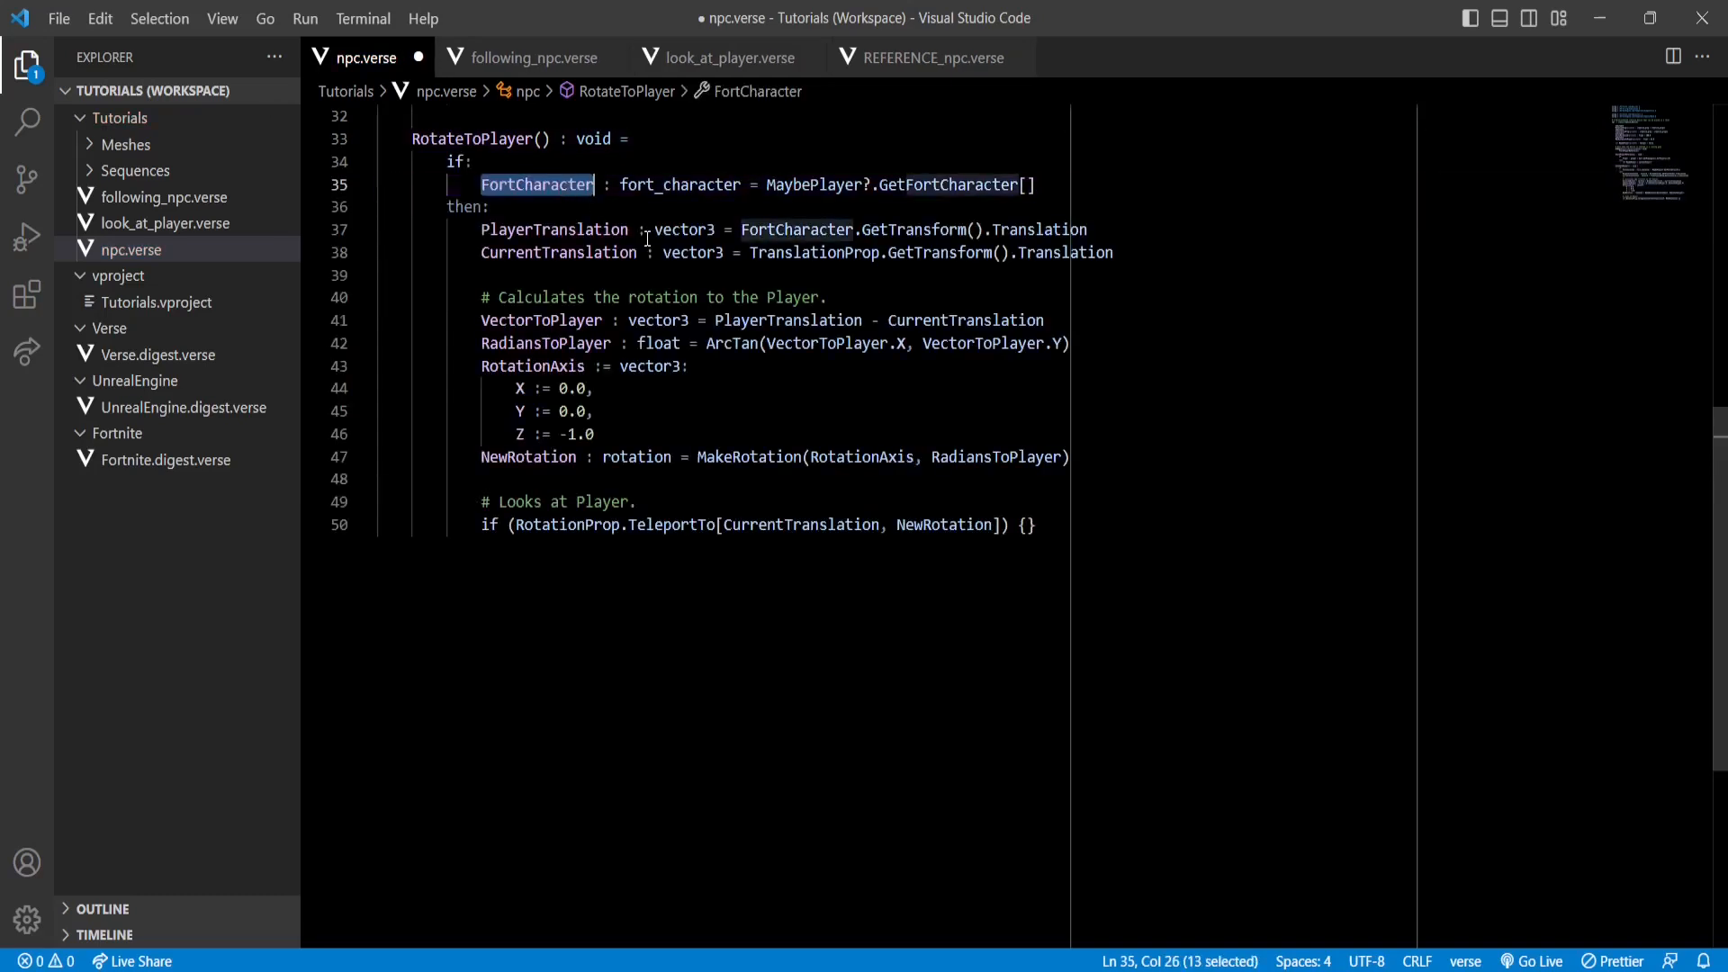
double_click(552, 228)
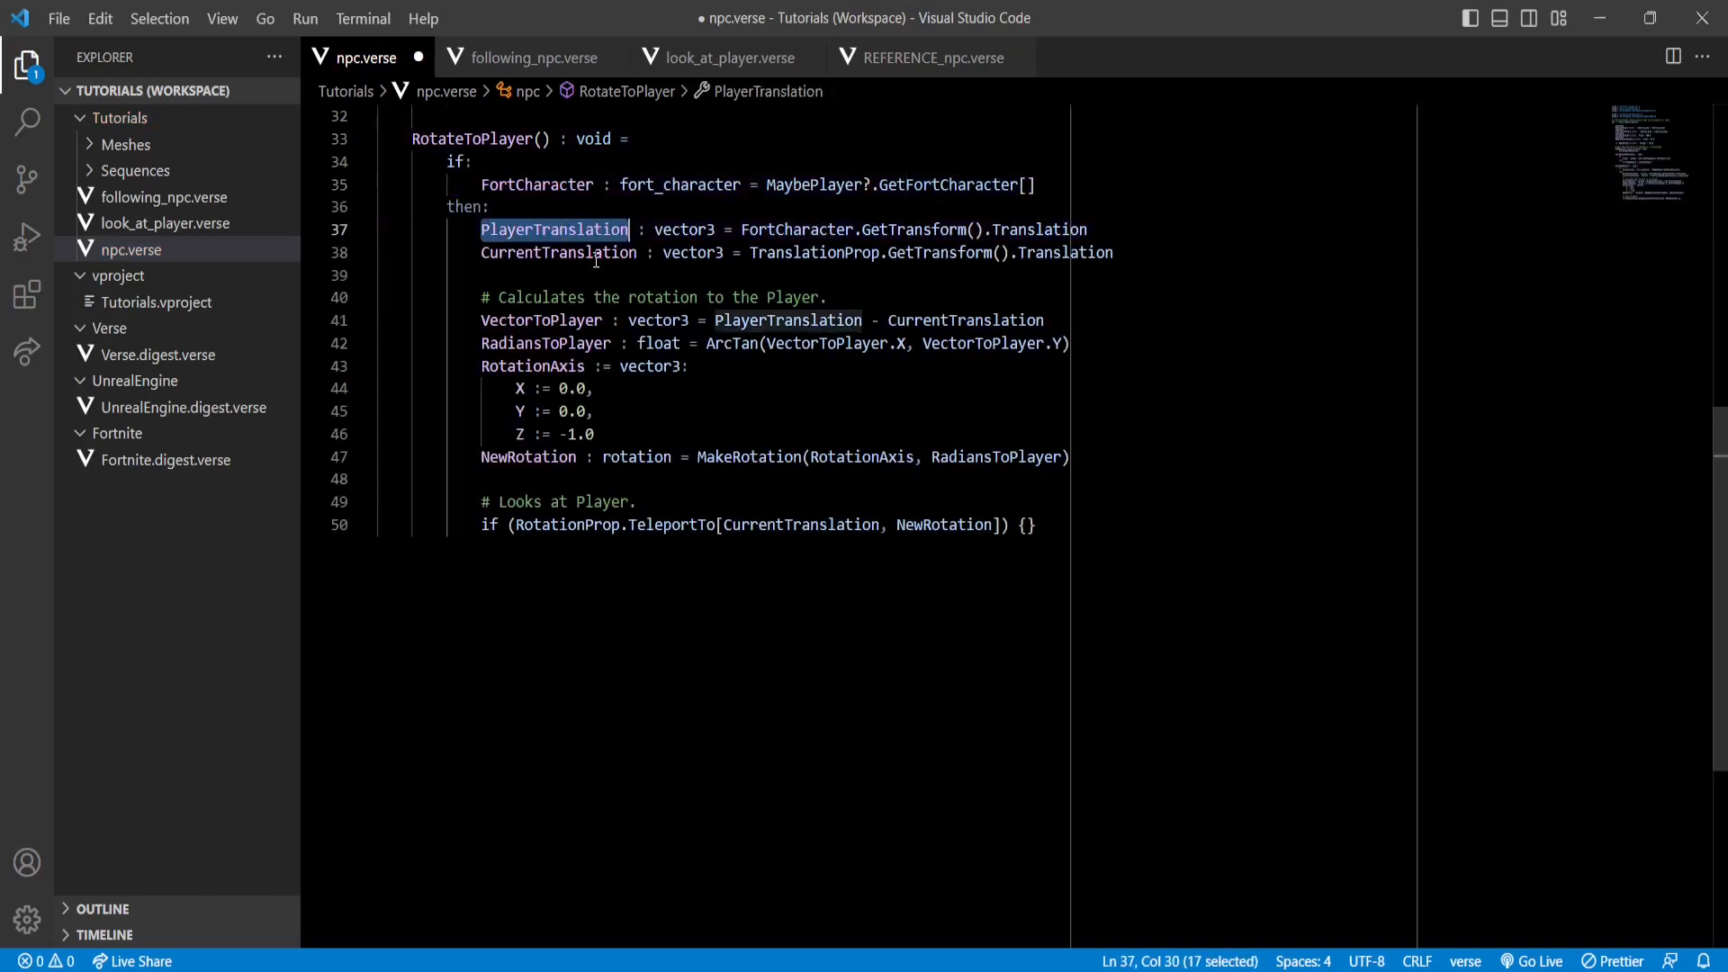
double_click(556, 252)
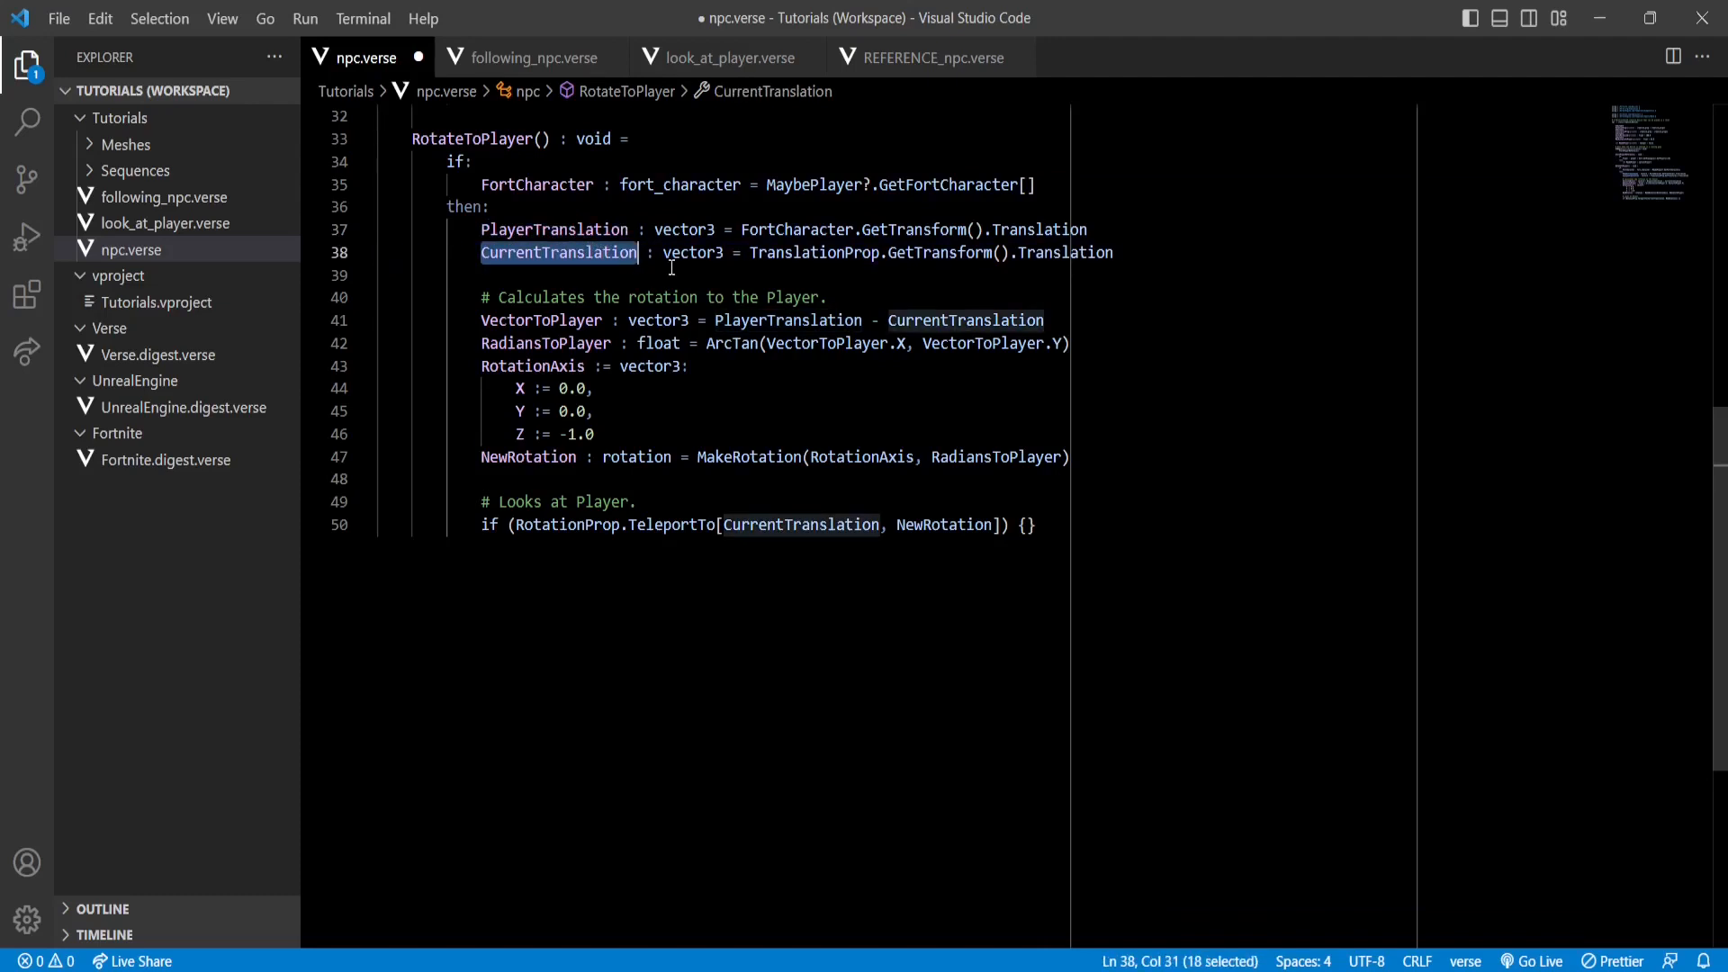
mouse_move(556, 455)
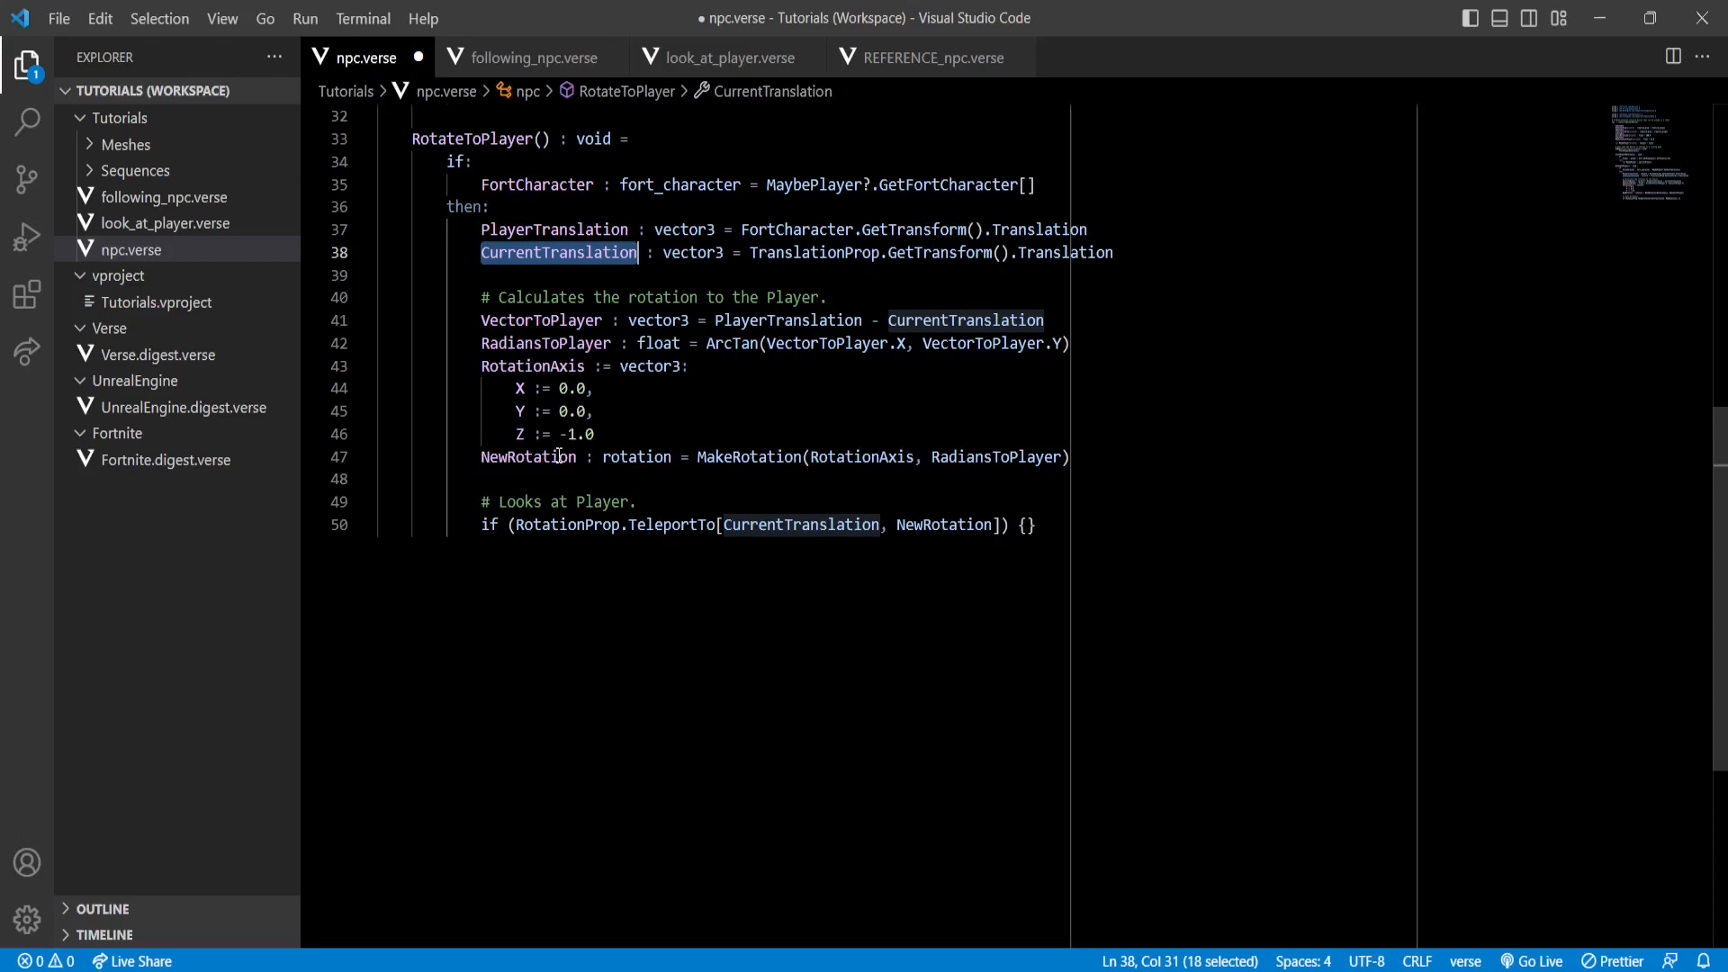
double_click(527, 456)
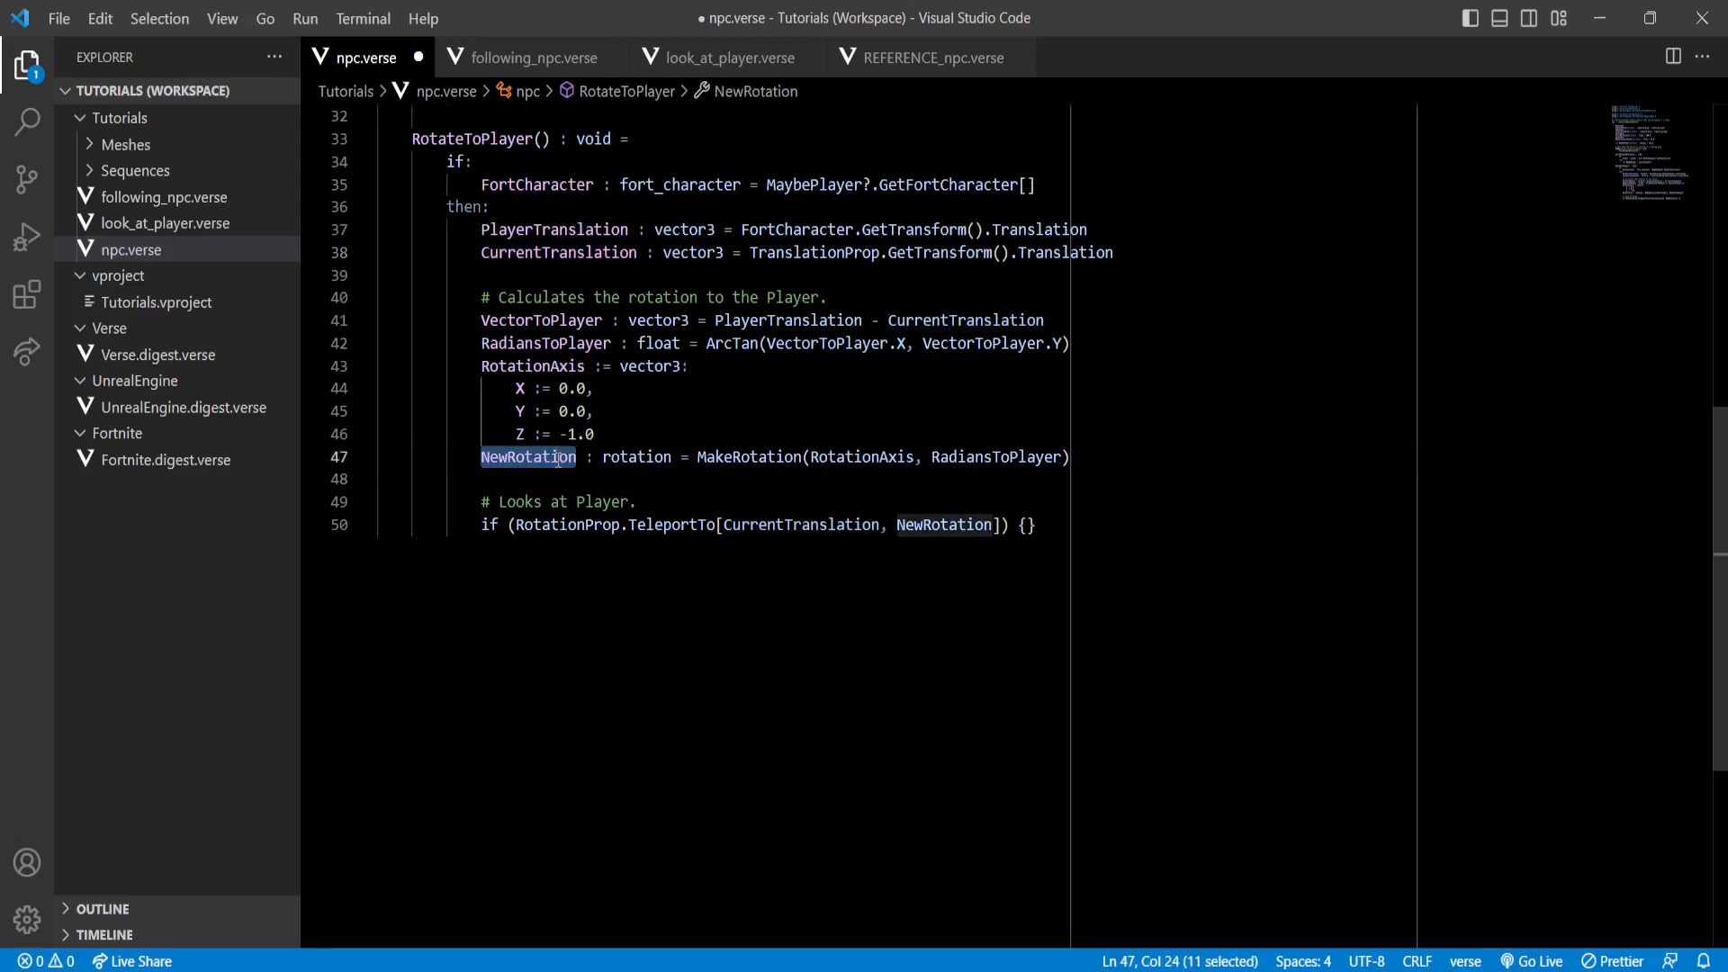
mouse_move(671, 524)
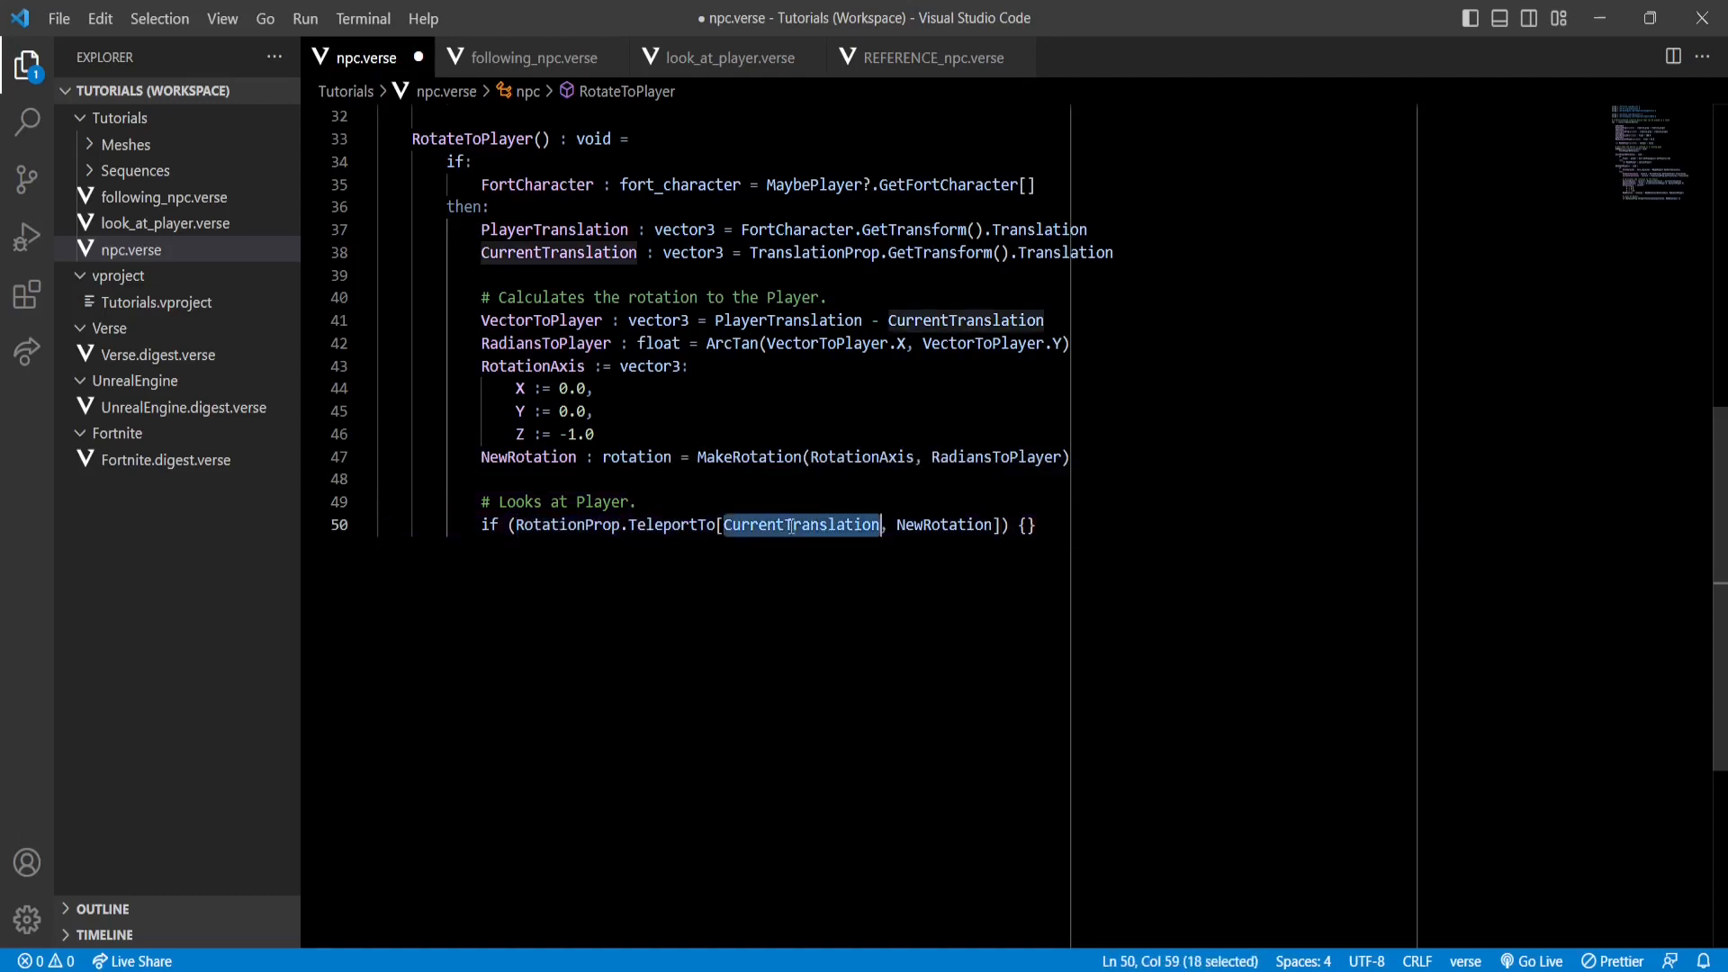
mouse_move(800, 524)
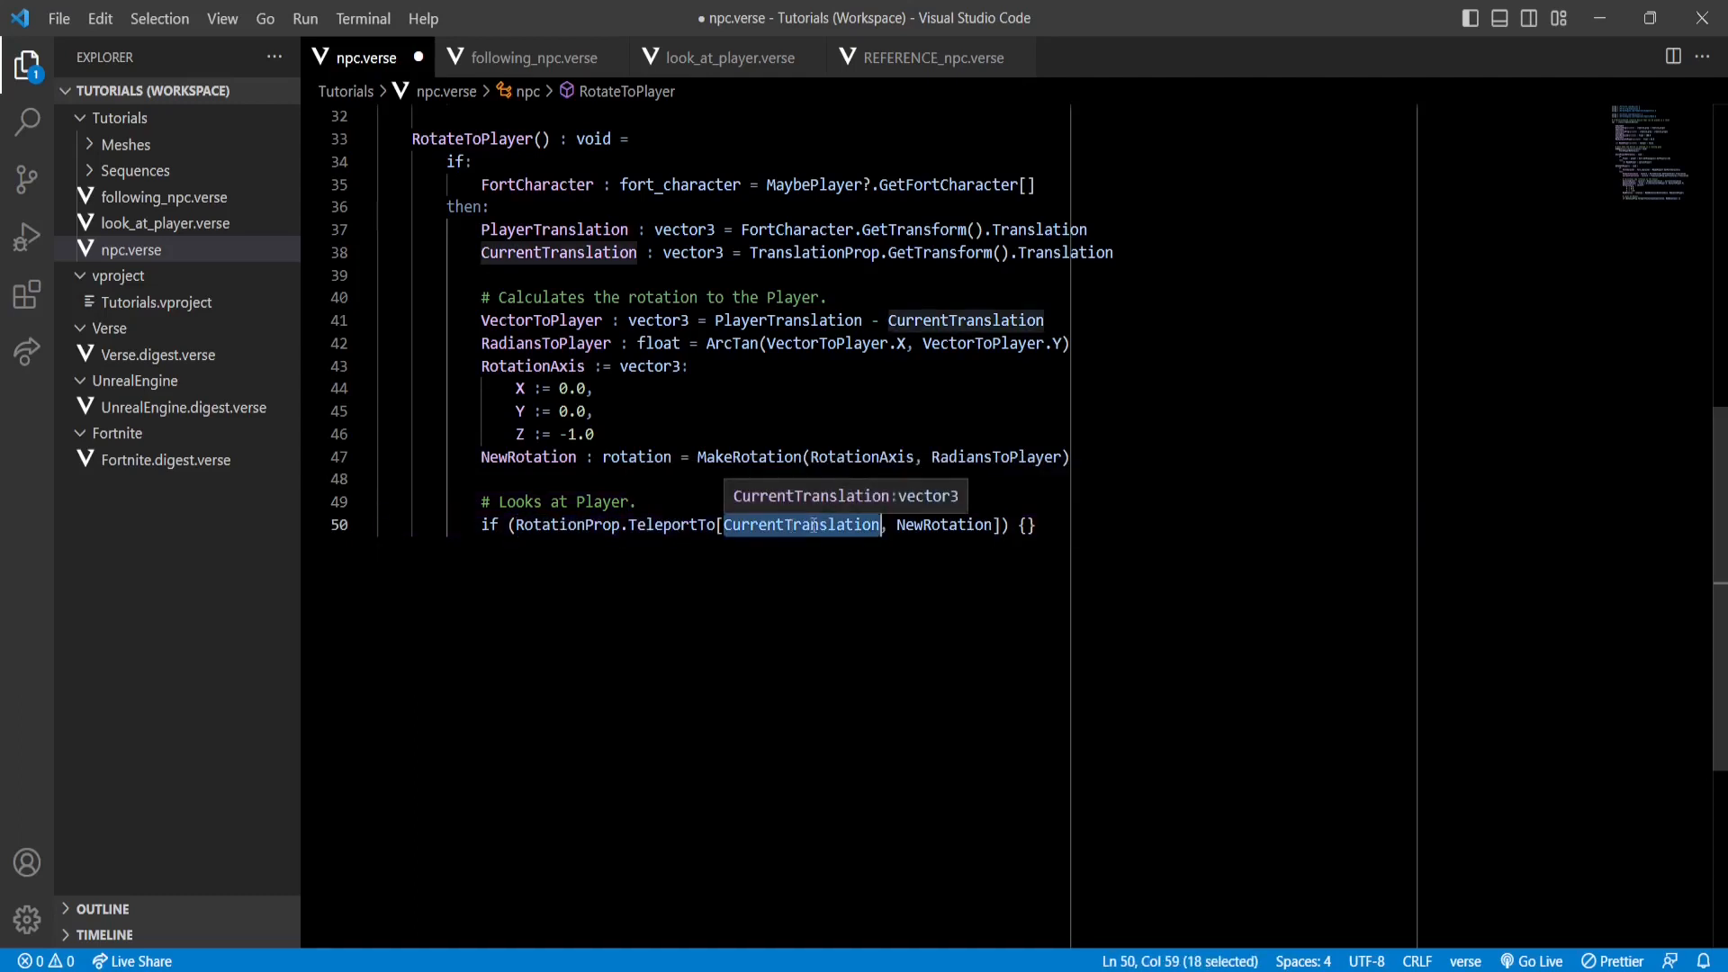
double_click(945, 524)
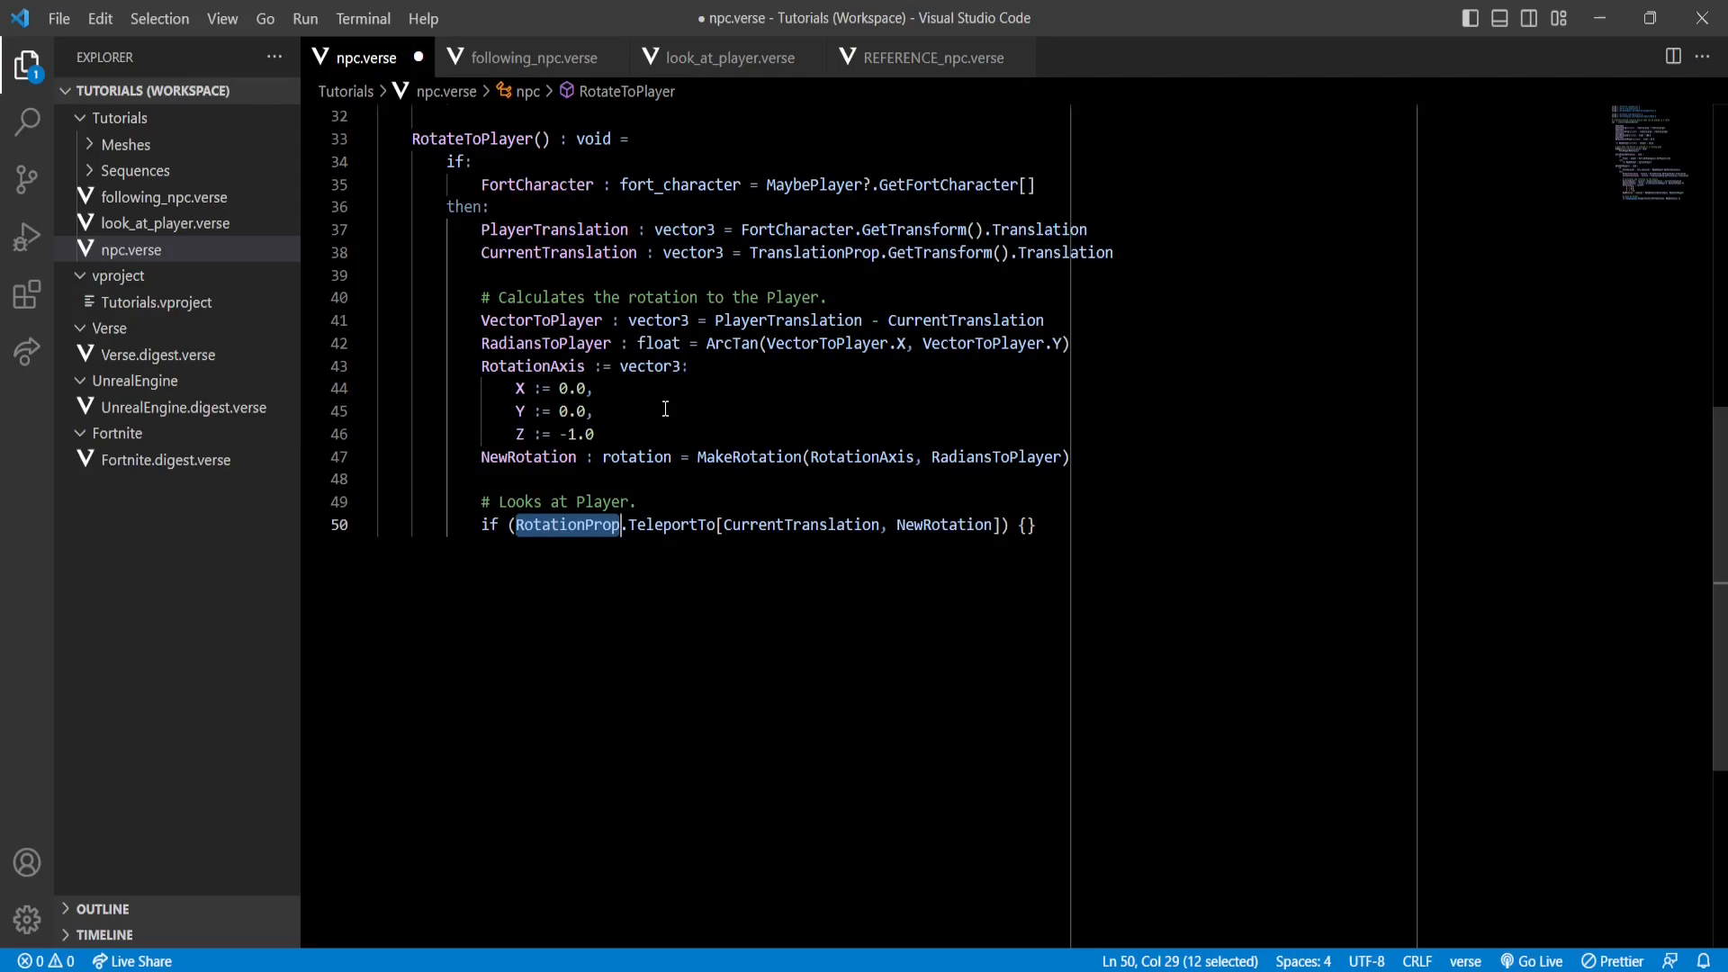
key("ctrl+s")
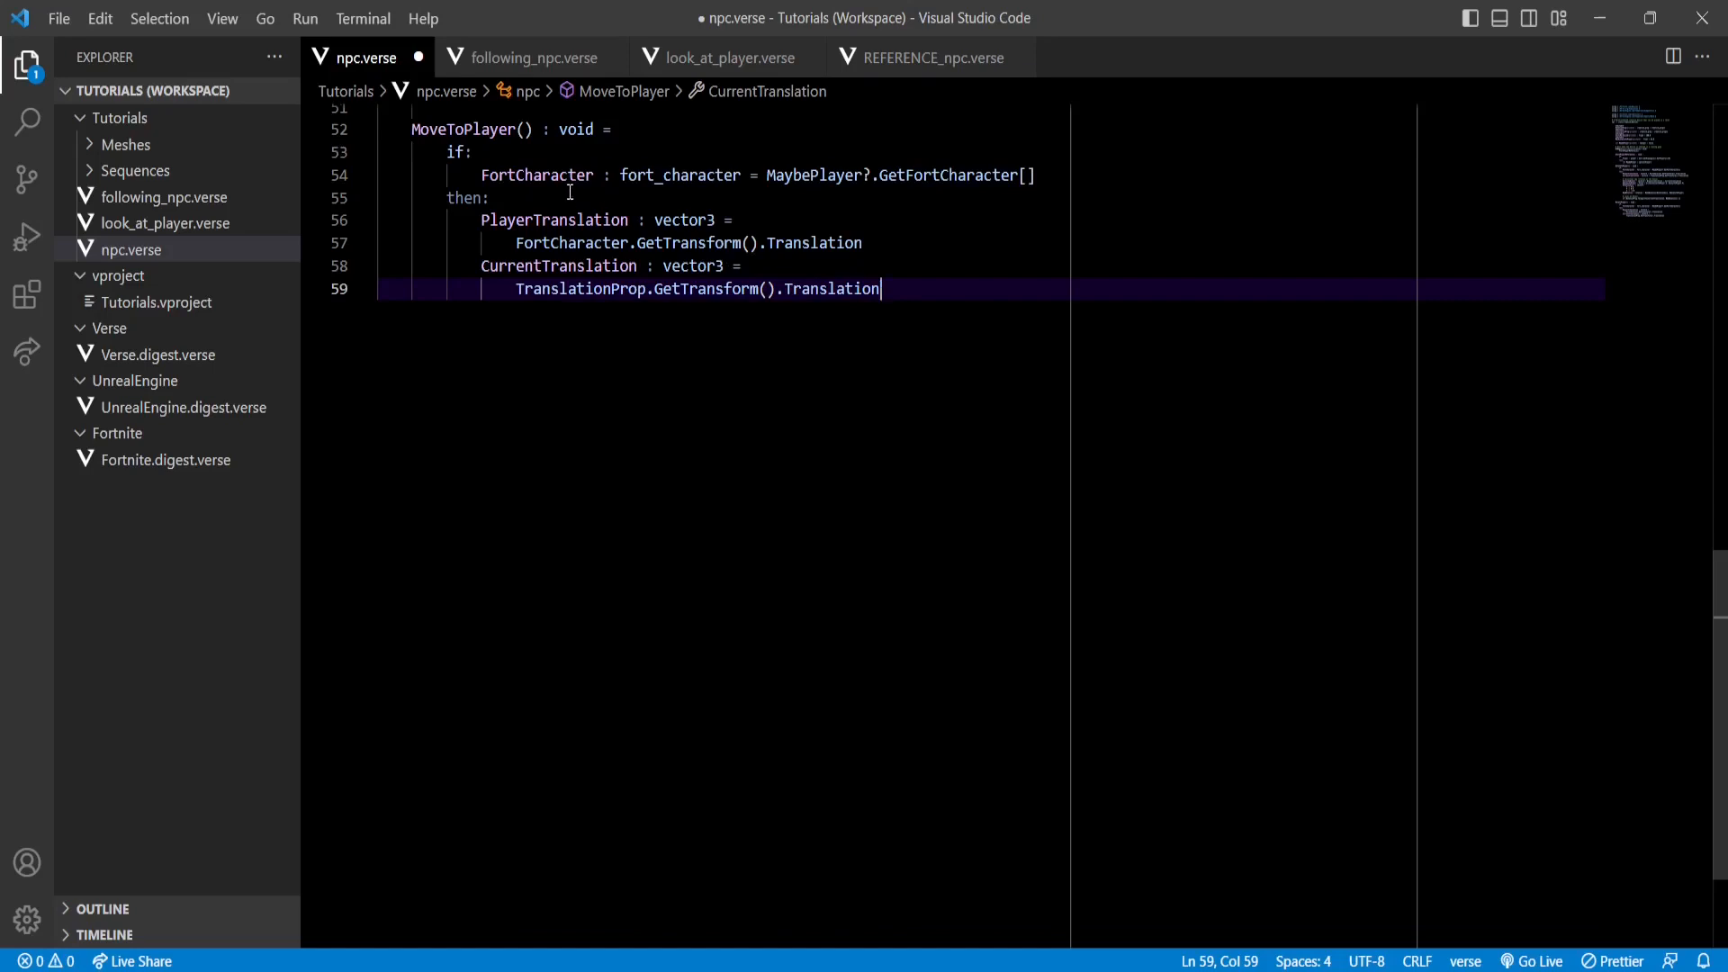
- Compute DistanceToPlayer and CurrentRotation in MoveToPlayer with a DistanceToPlayer > MaxDistanceToPlayer check
double_click(537, 174)
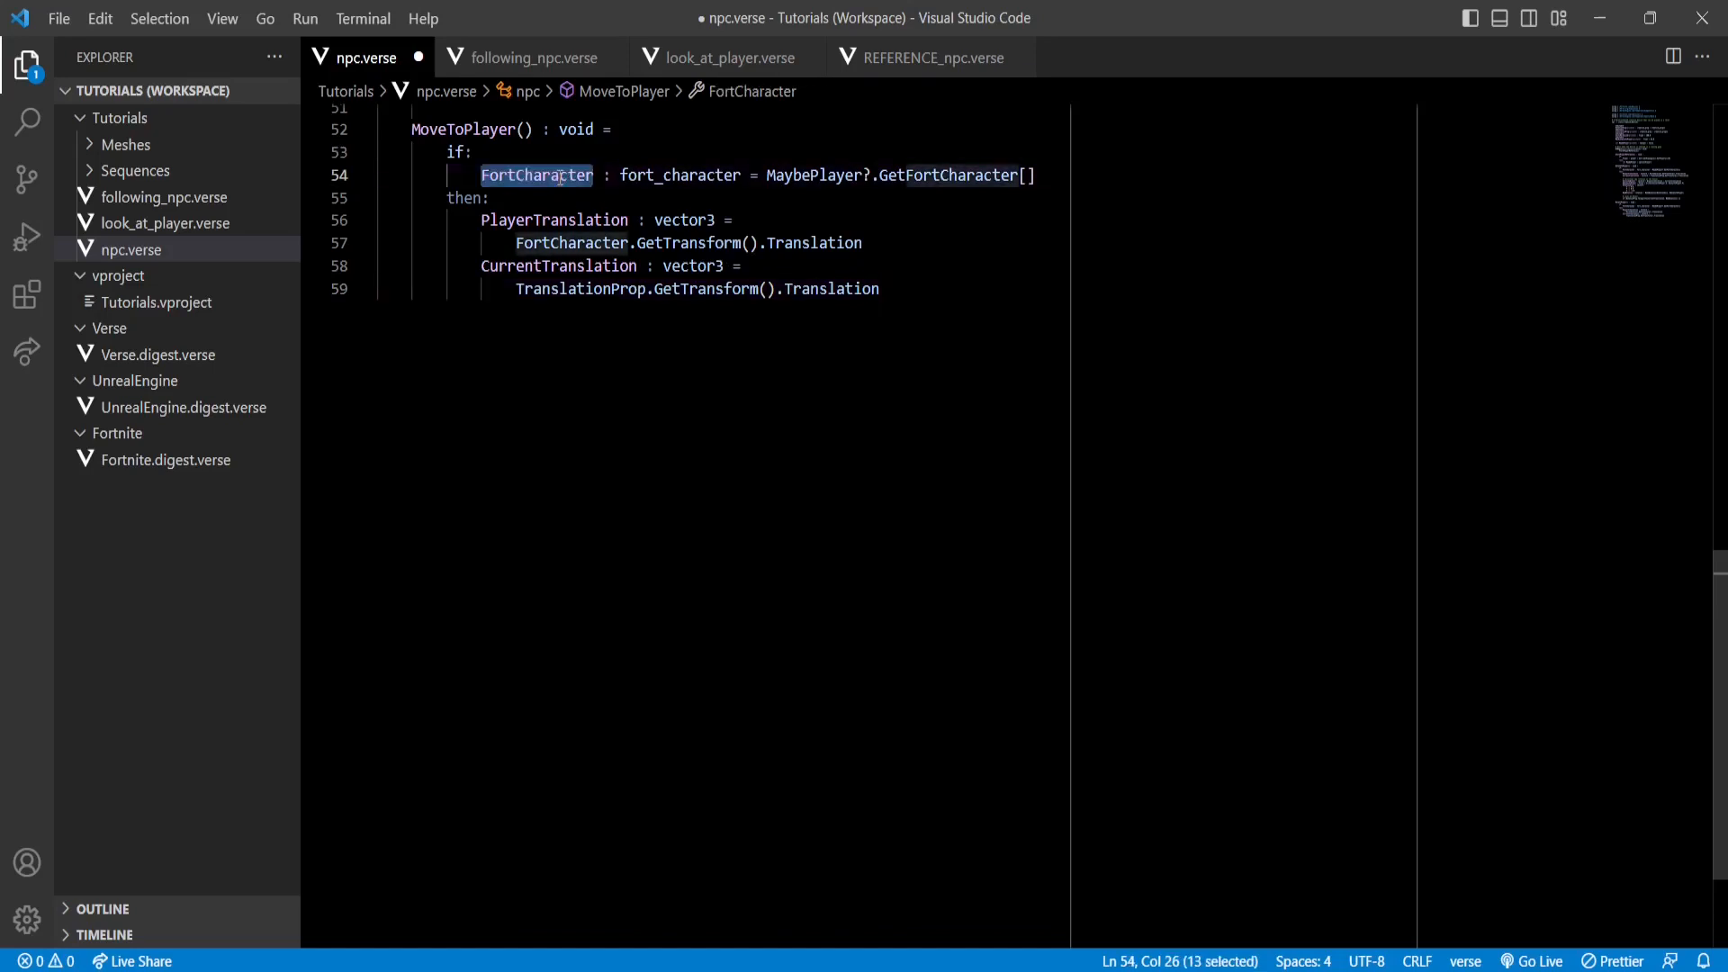
double_click(553, 219)
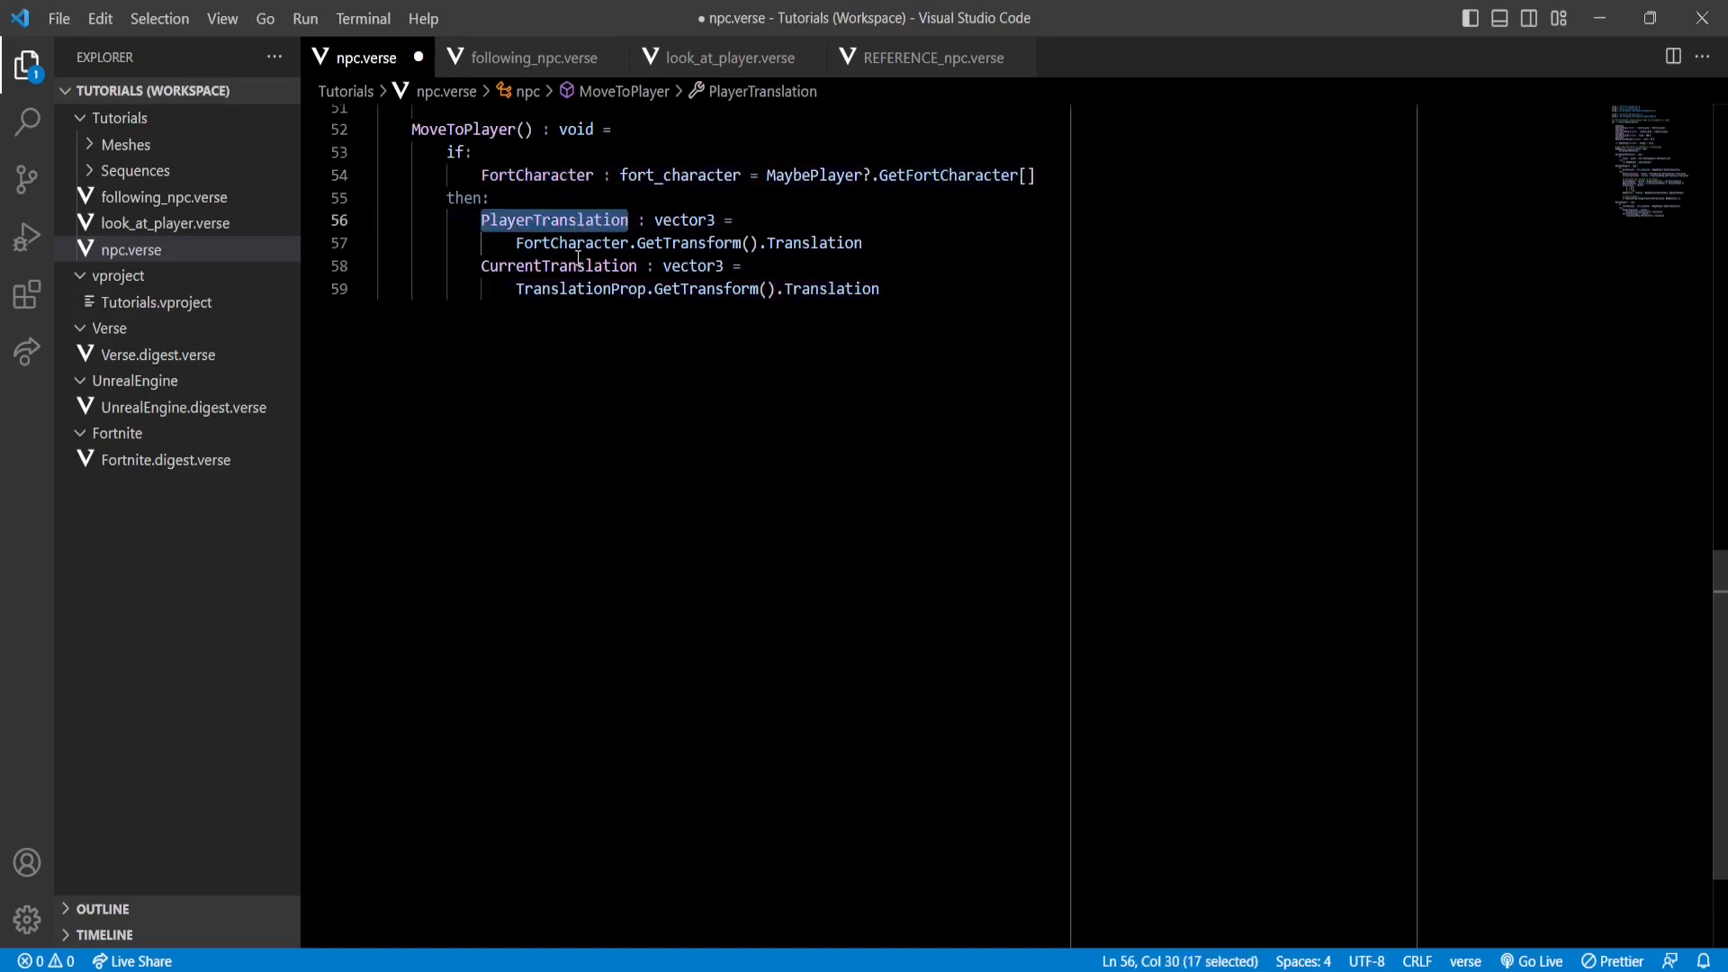
left_click(936, 288)
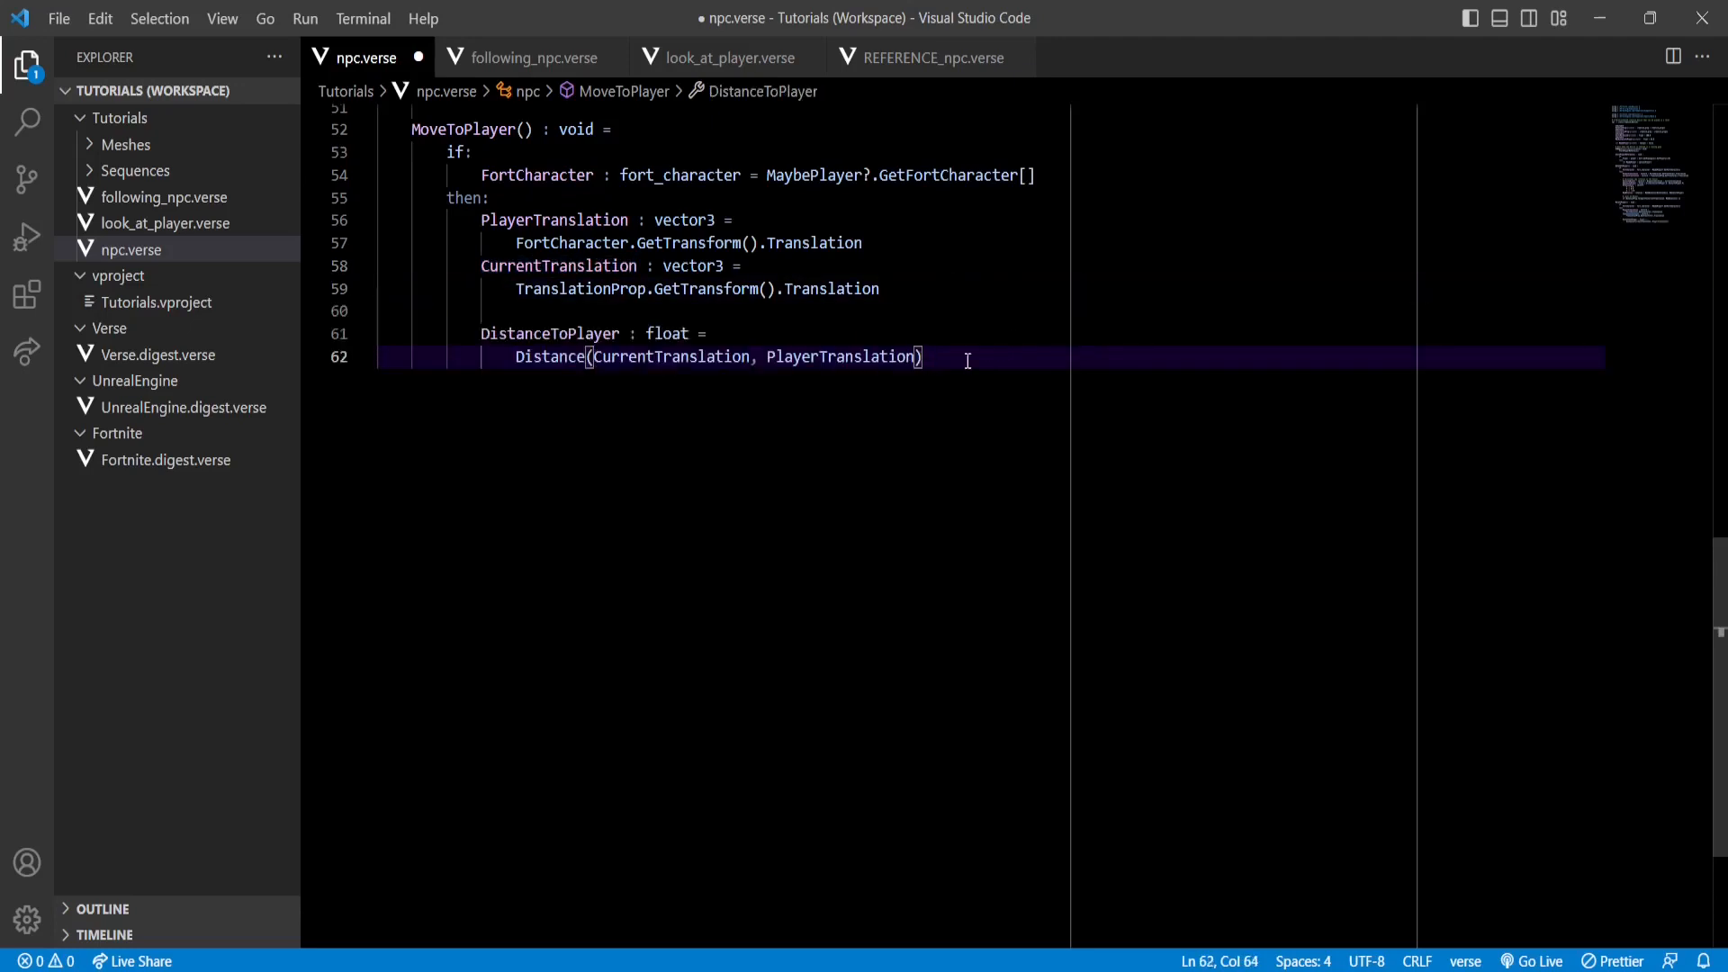
double_click(549, 357)
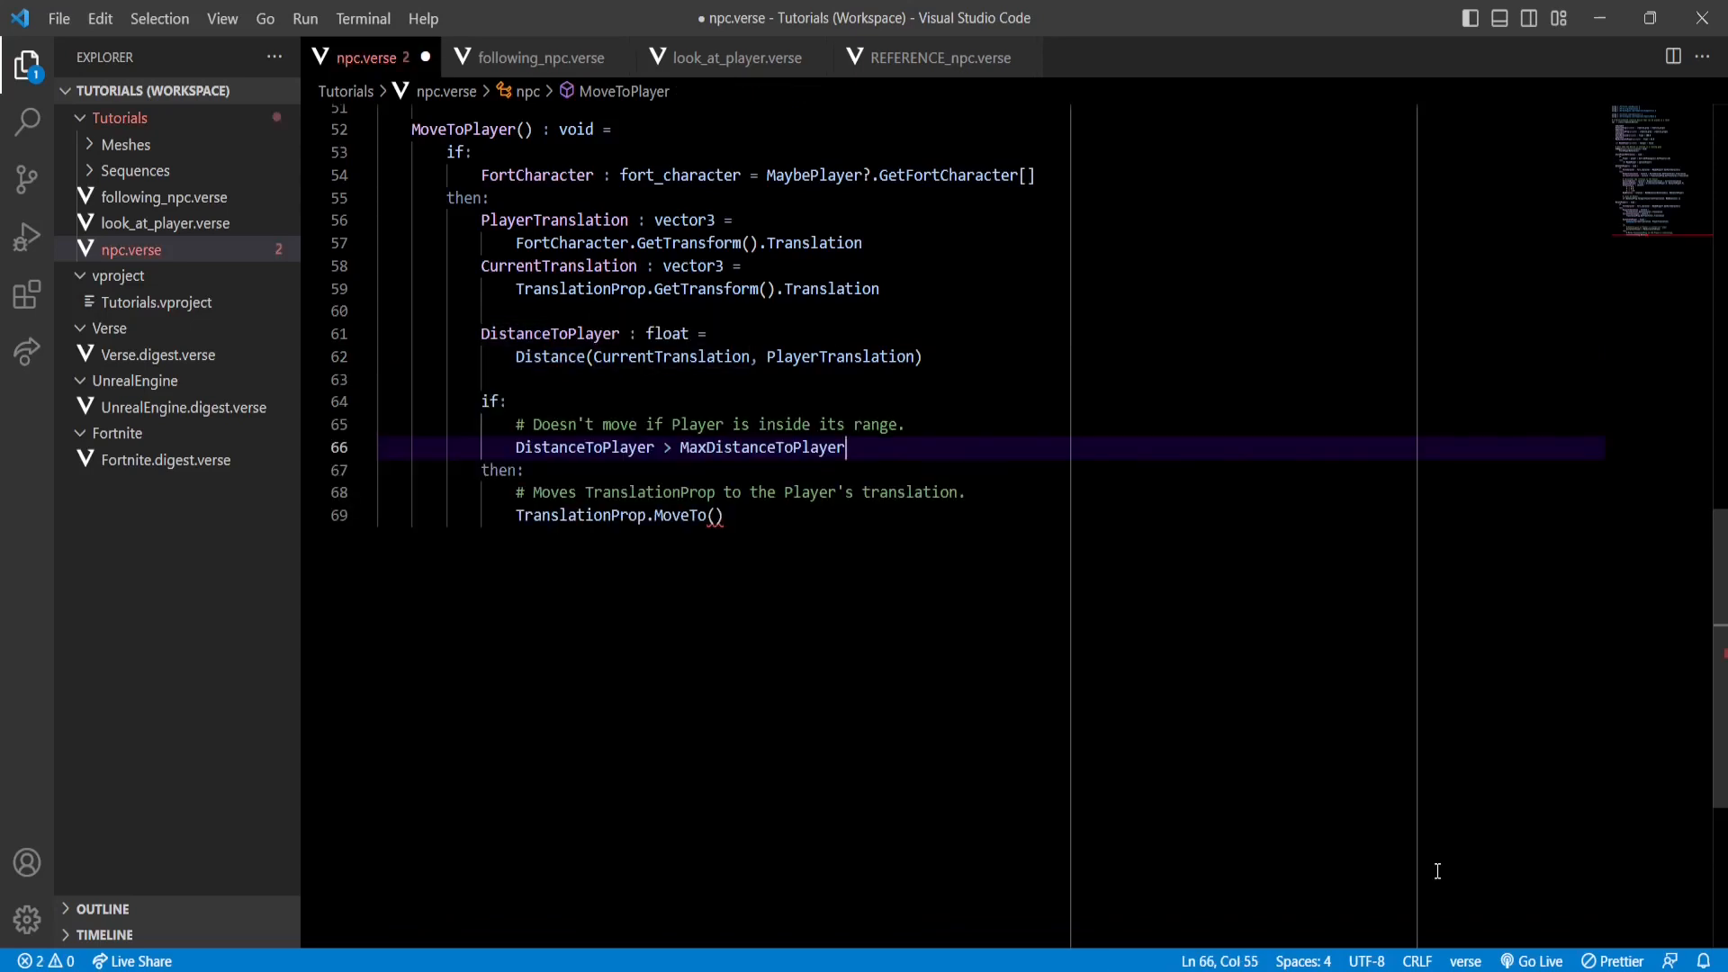
double_click(583, 449)
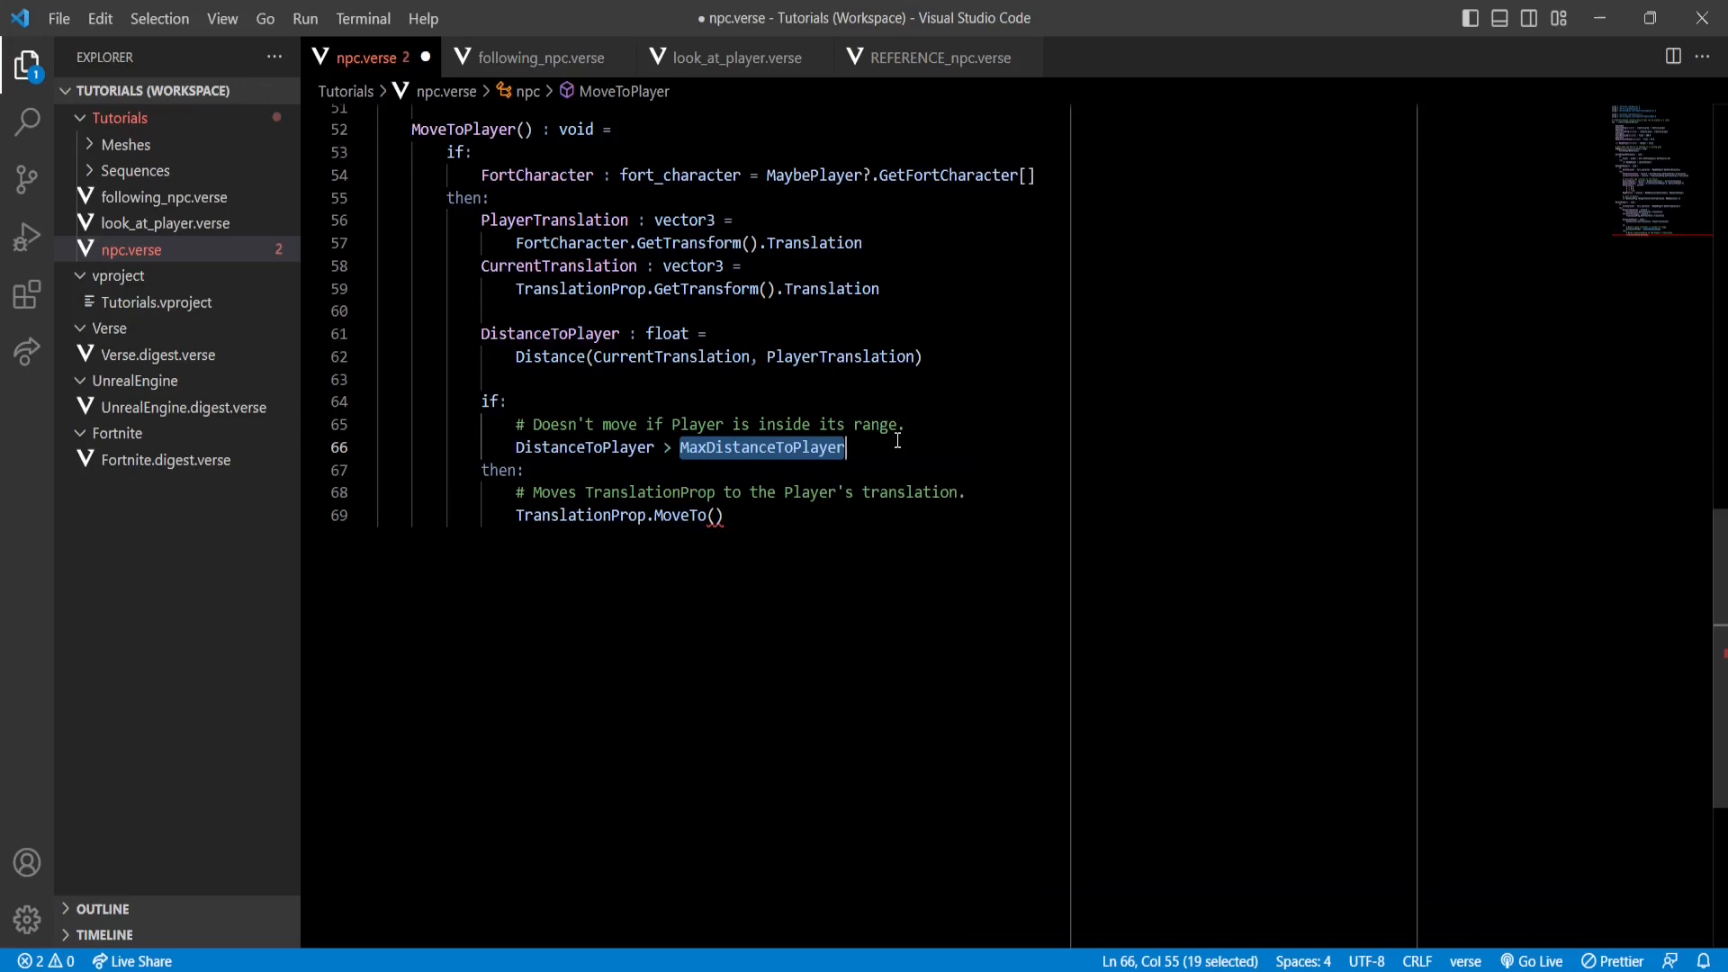
mouse_move(895, 461)
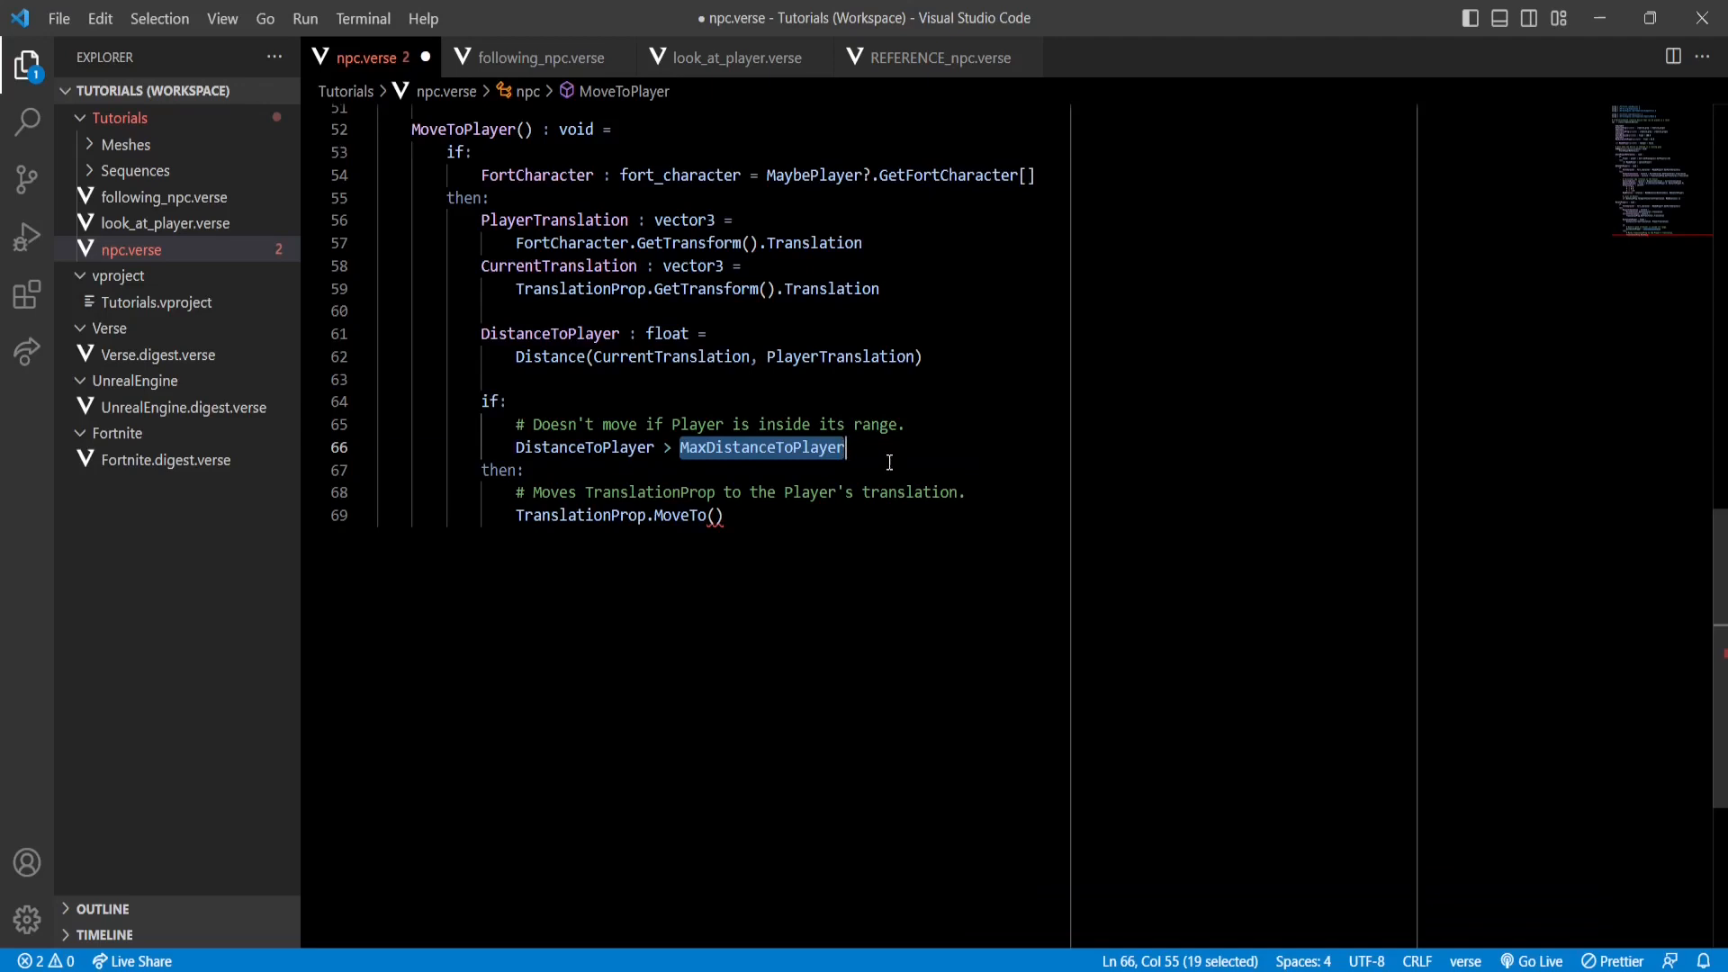
mouse_move(881, 460)
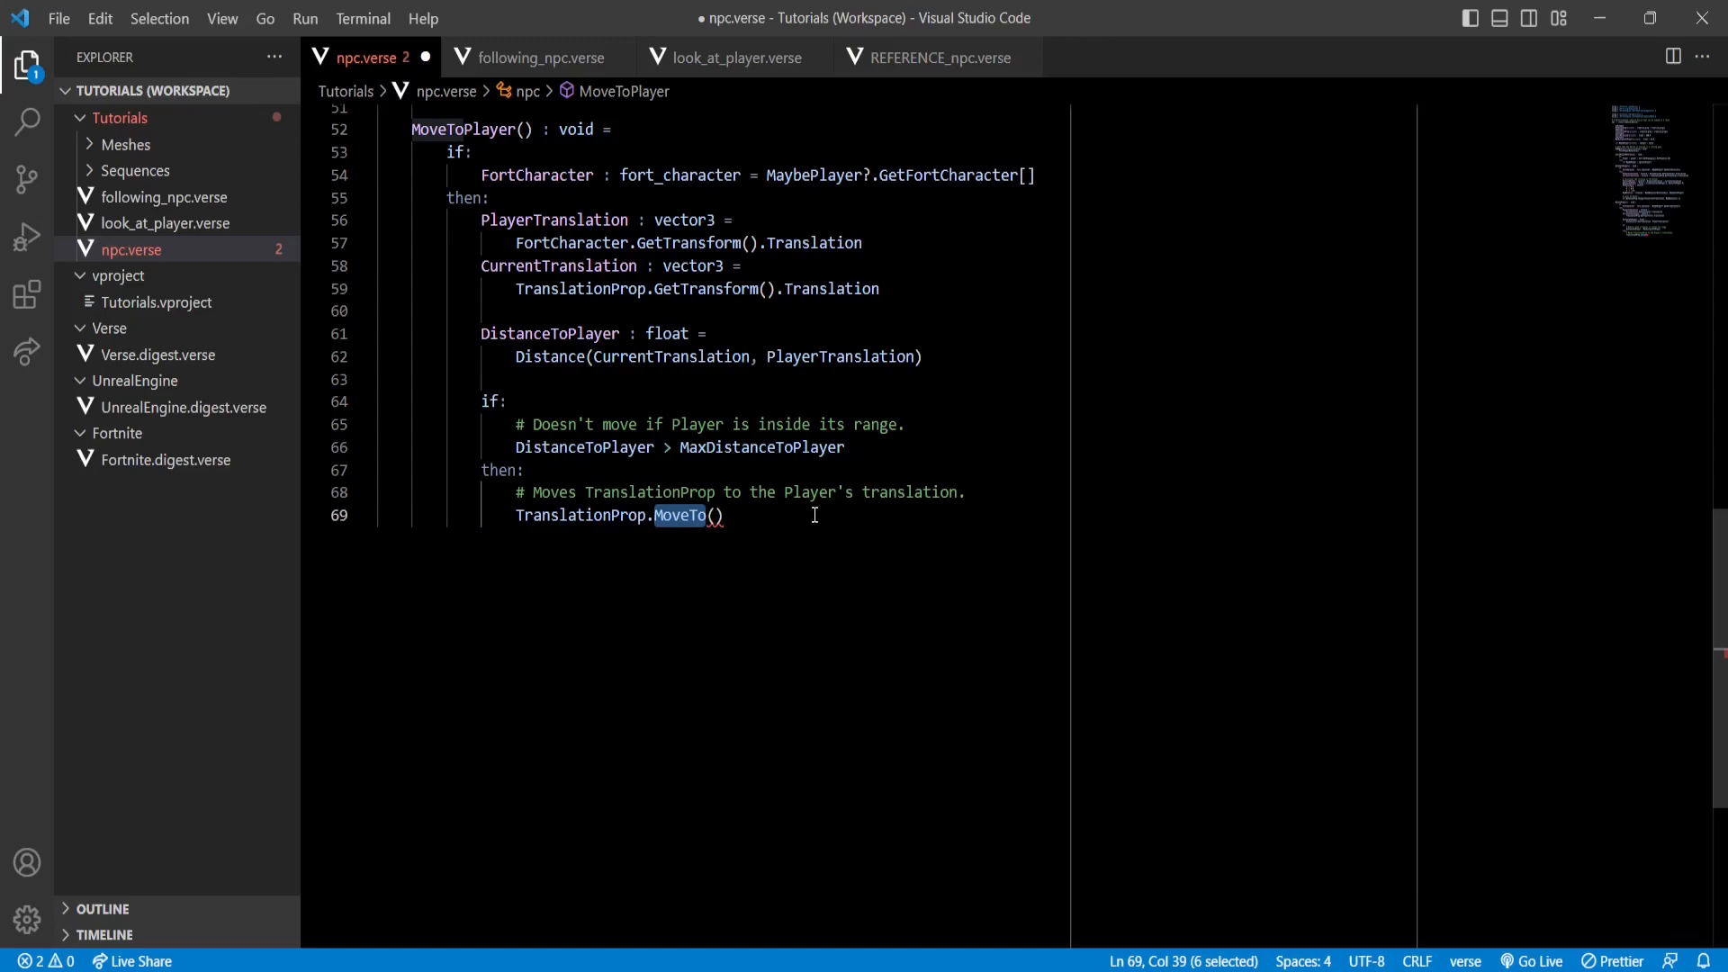
- Pass PlayerTranslation as the first argument of TranslationProp.MoveTo inside the range check
left_click(727, 515)
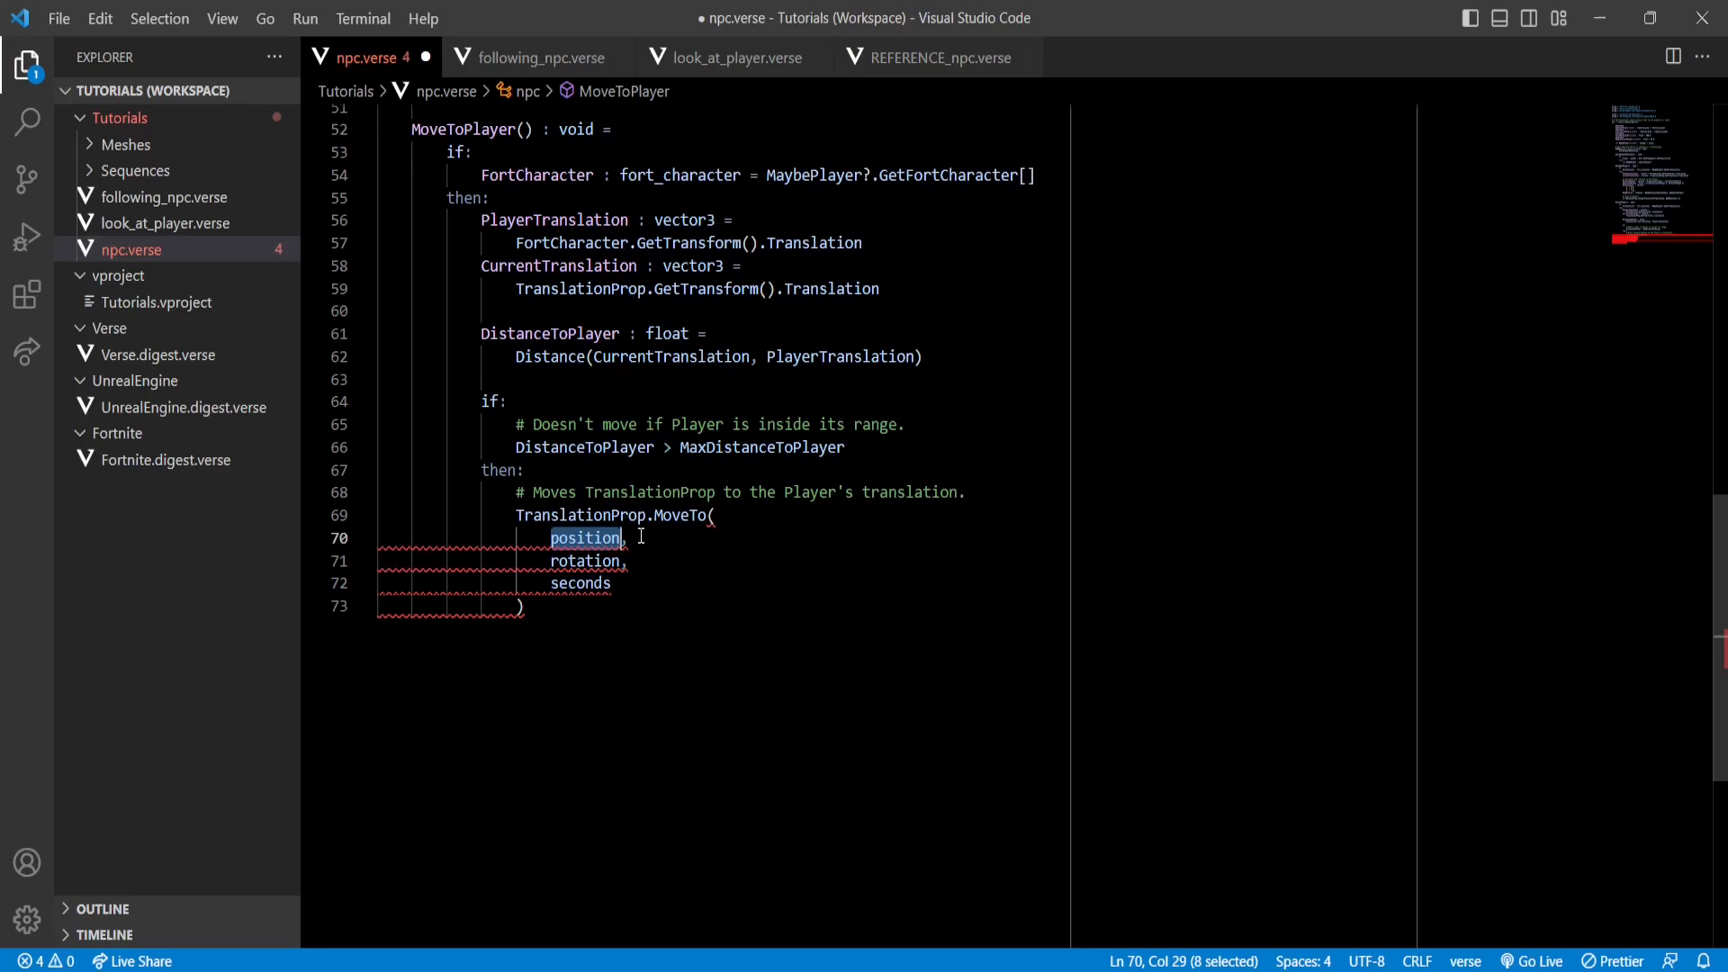
left_click(583, 560)
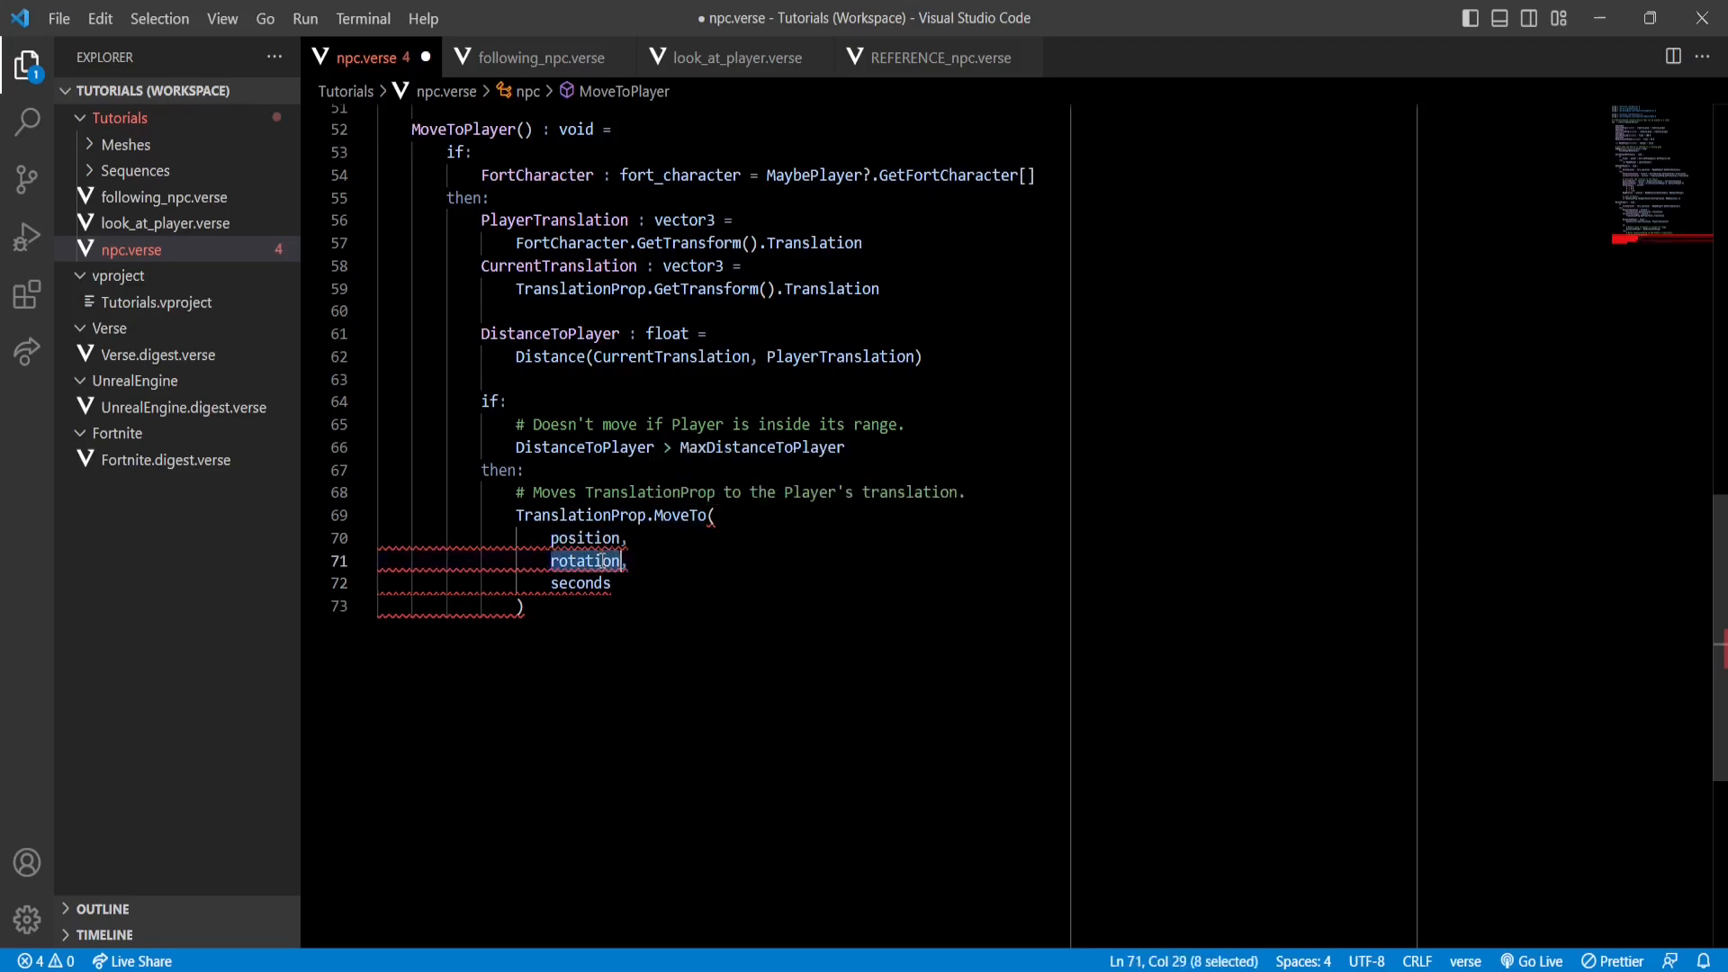
mouse_move(689, 551)
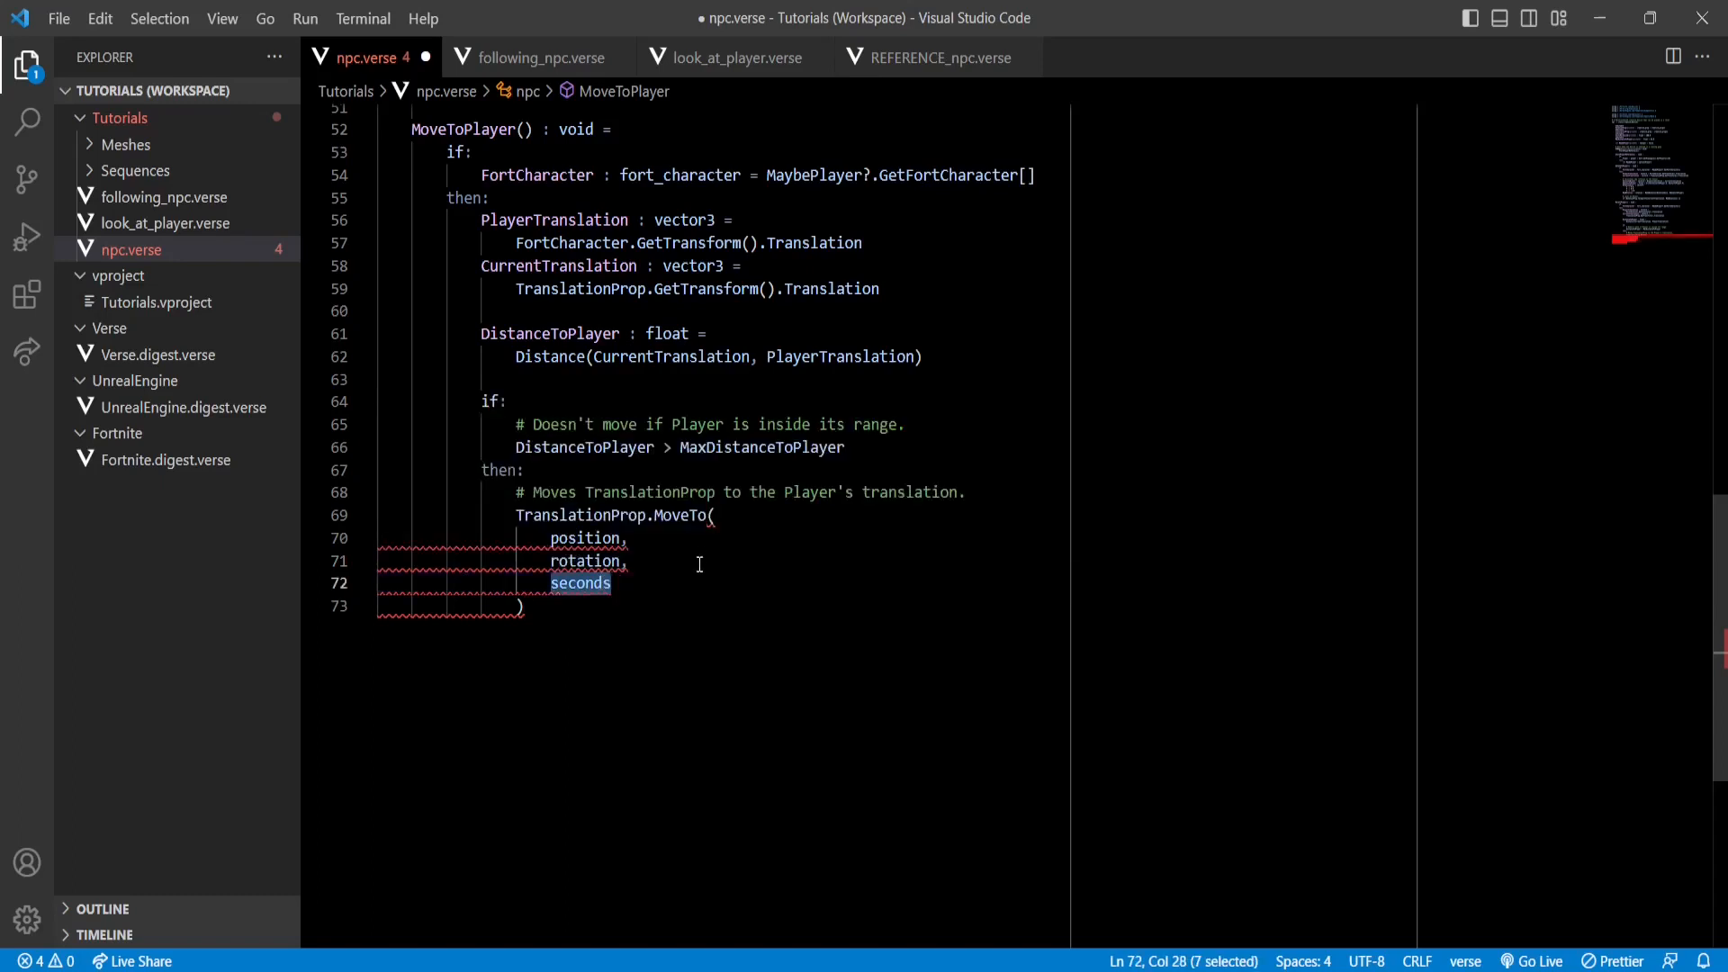
mouse_move(705, 515)
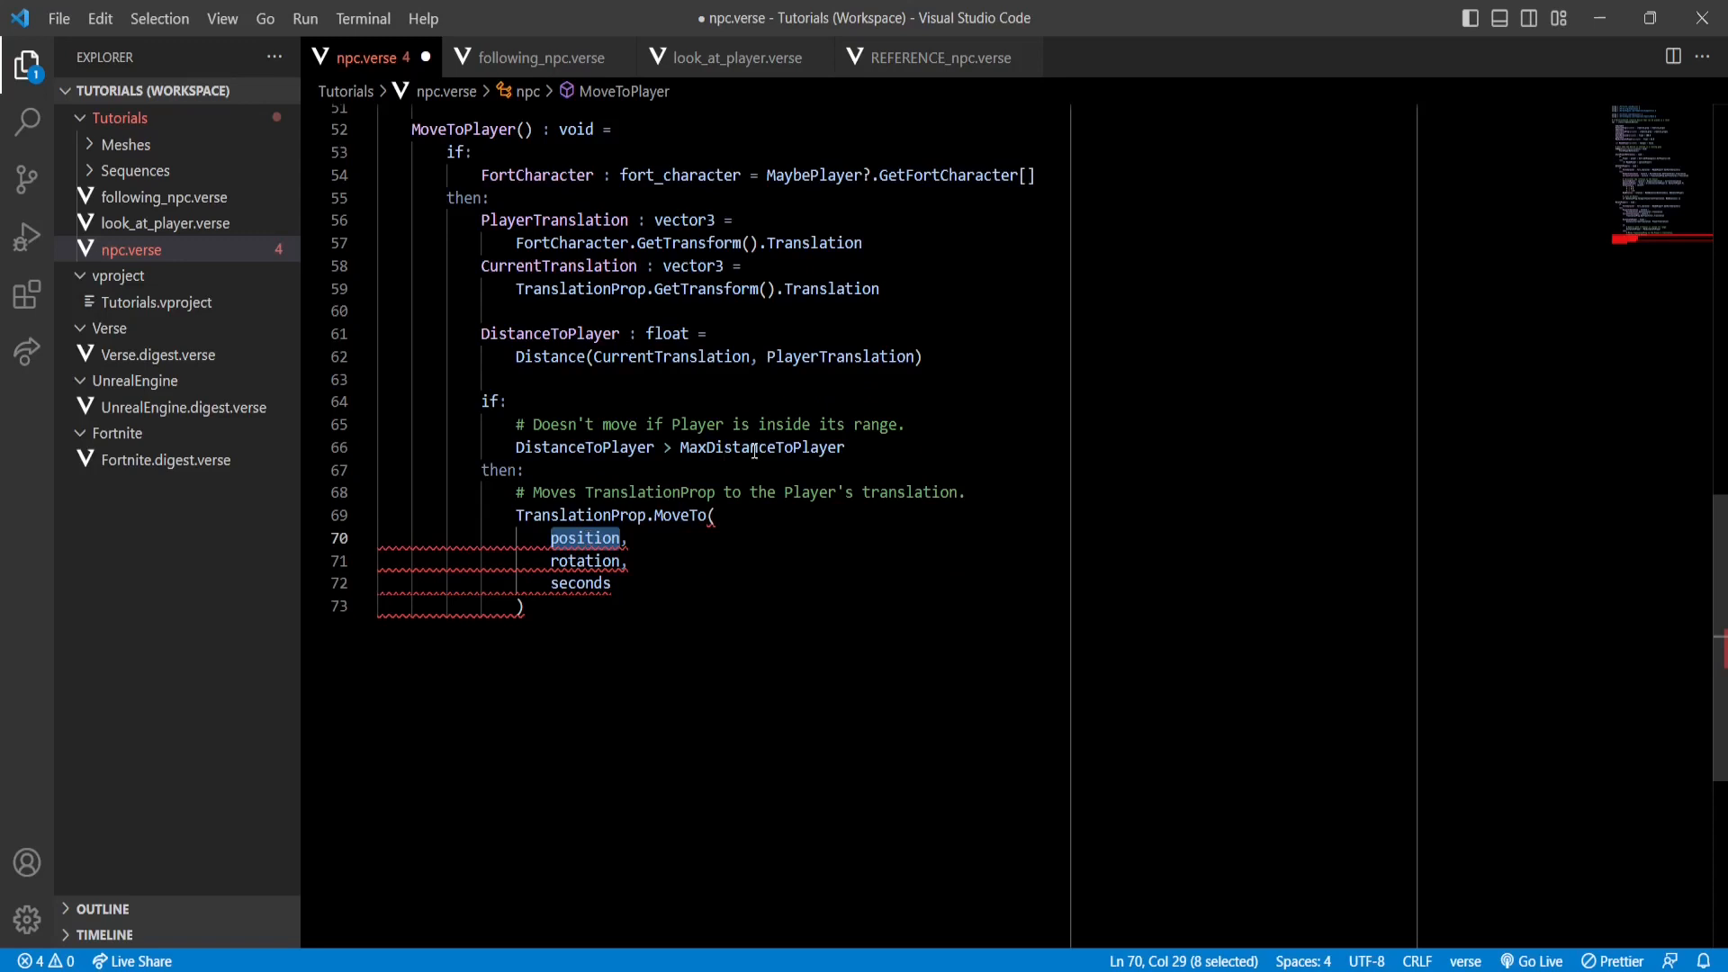
type("PlayerTranslation")
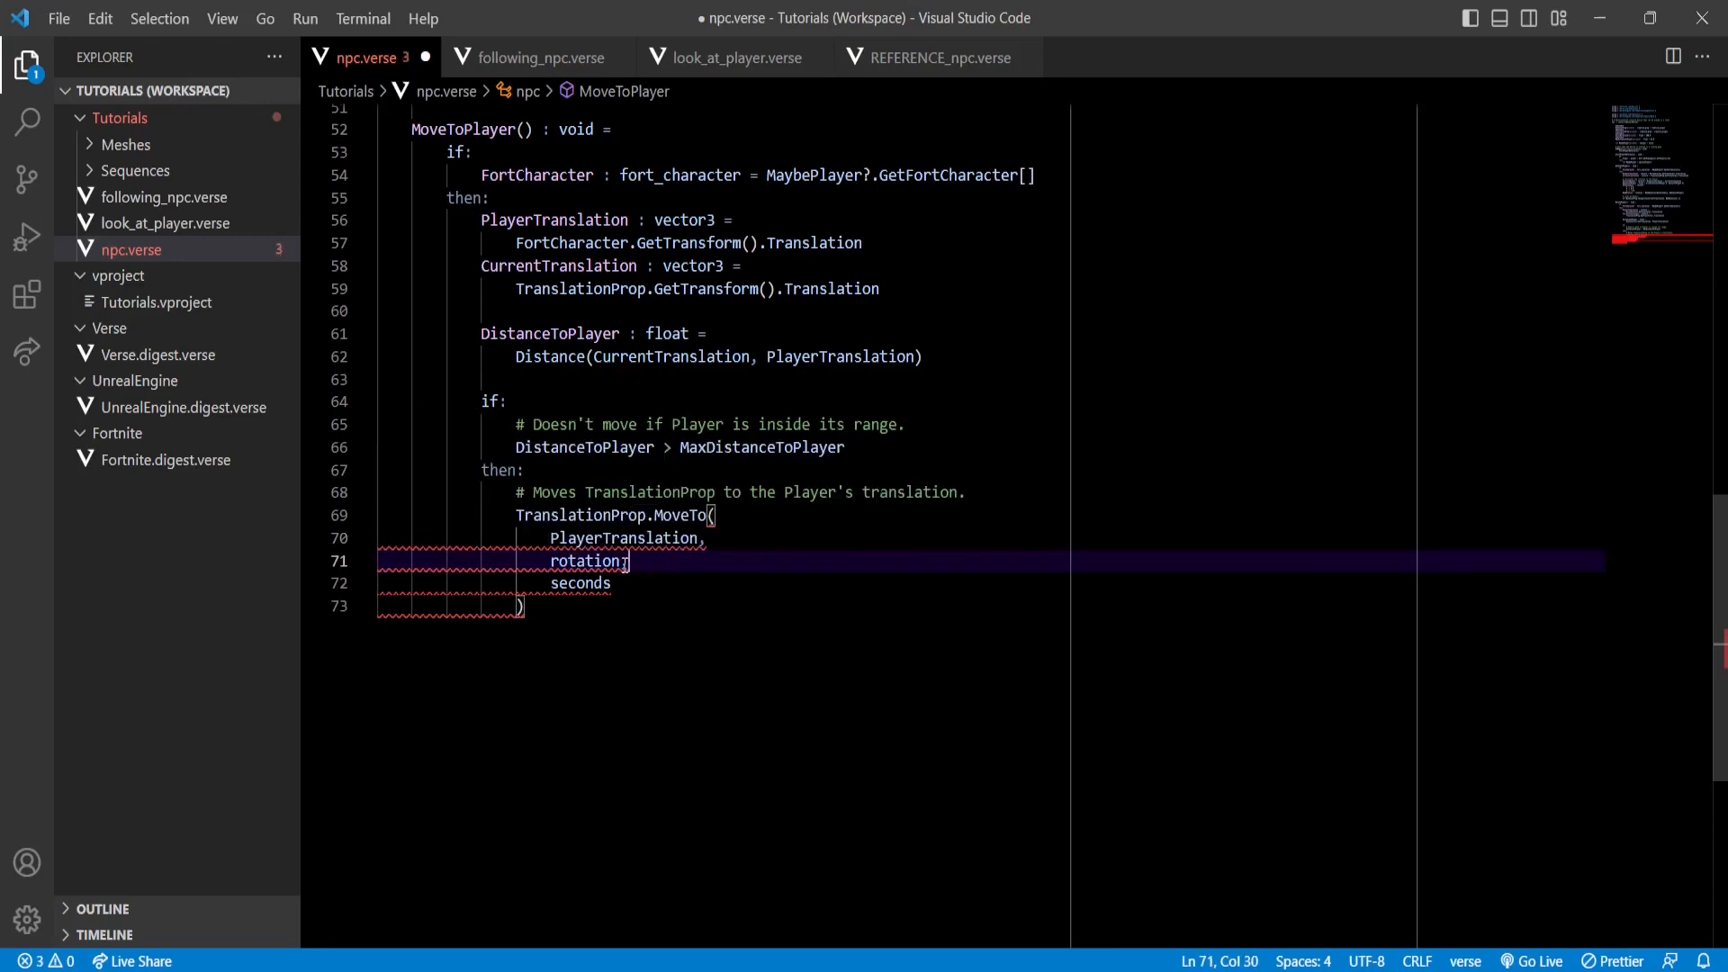
type(",")
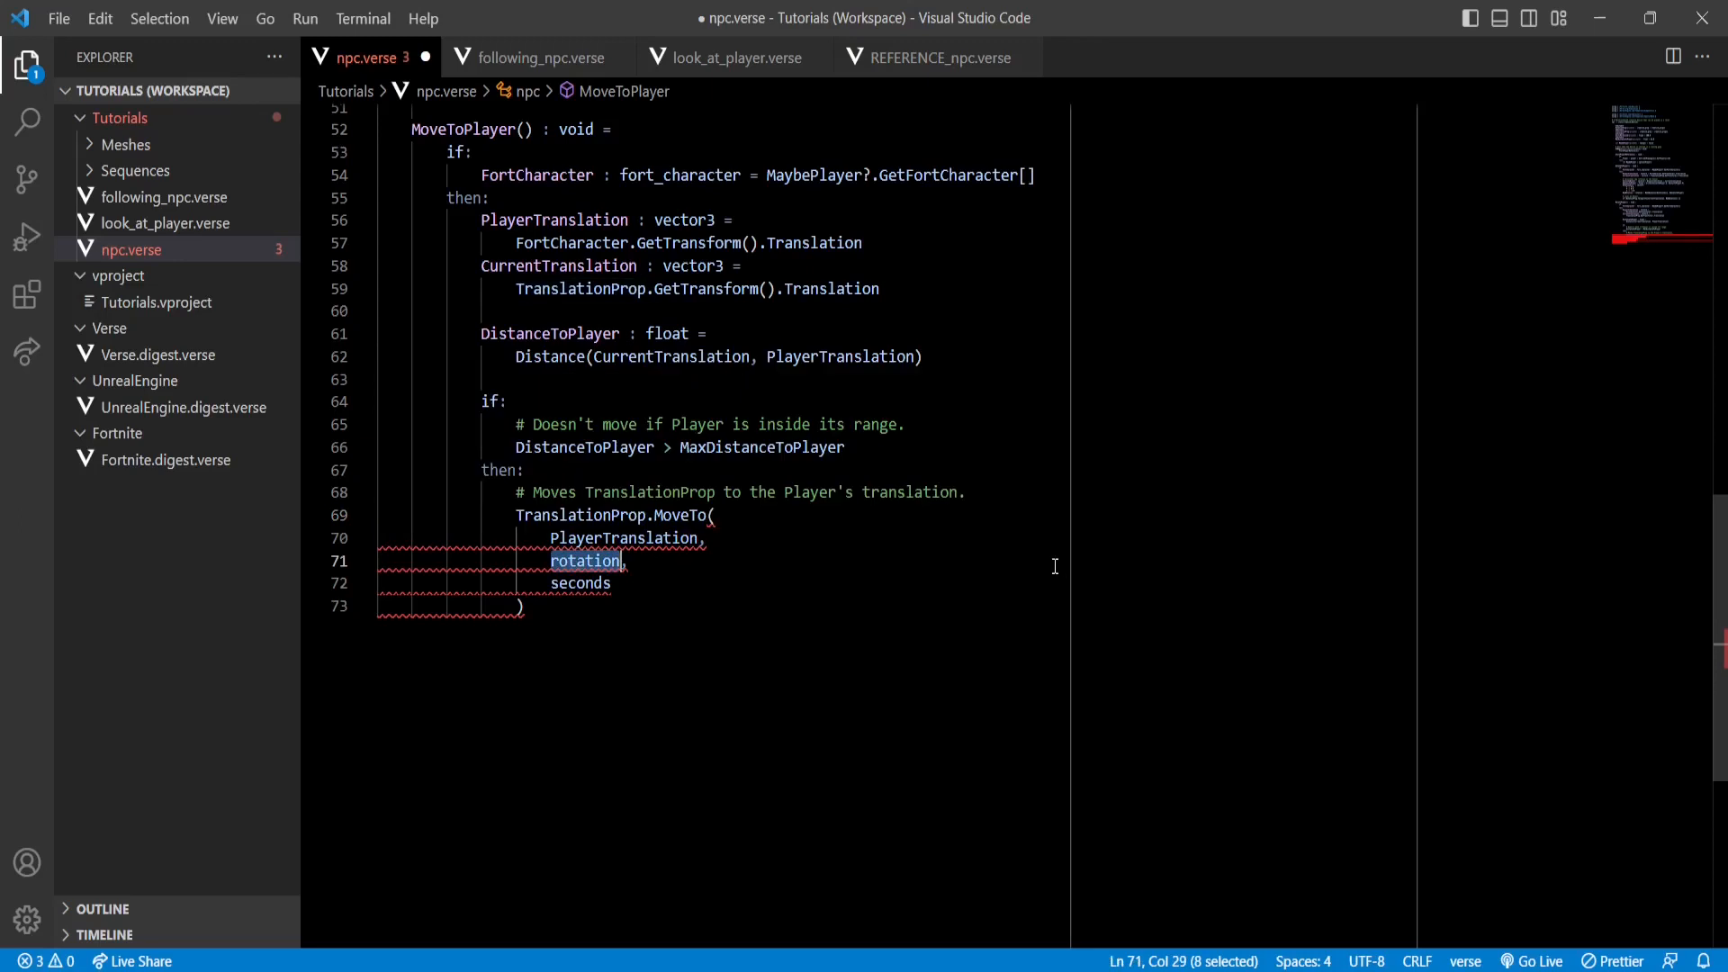
mouse_move(922, 337)
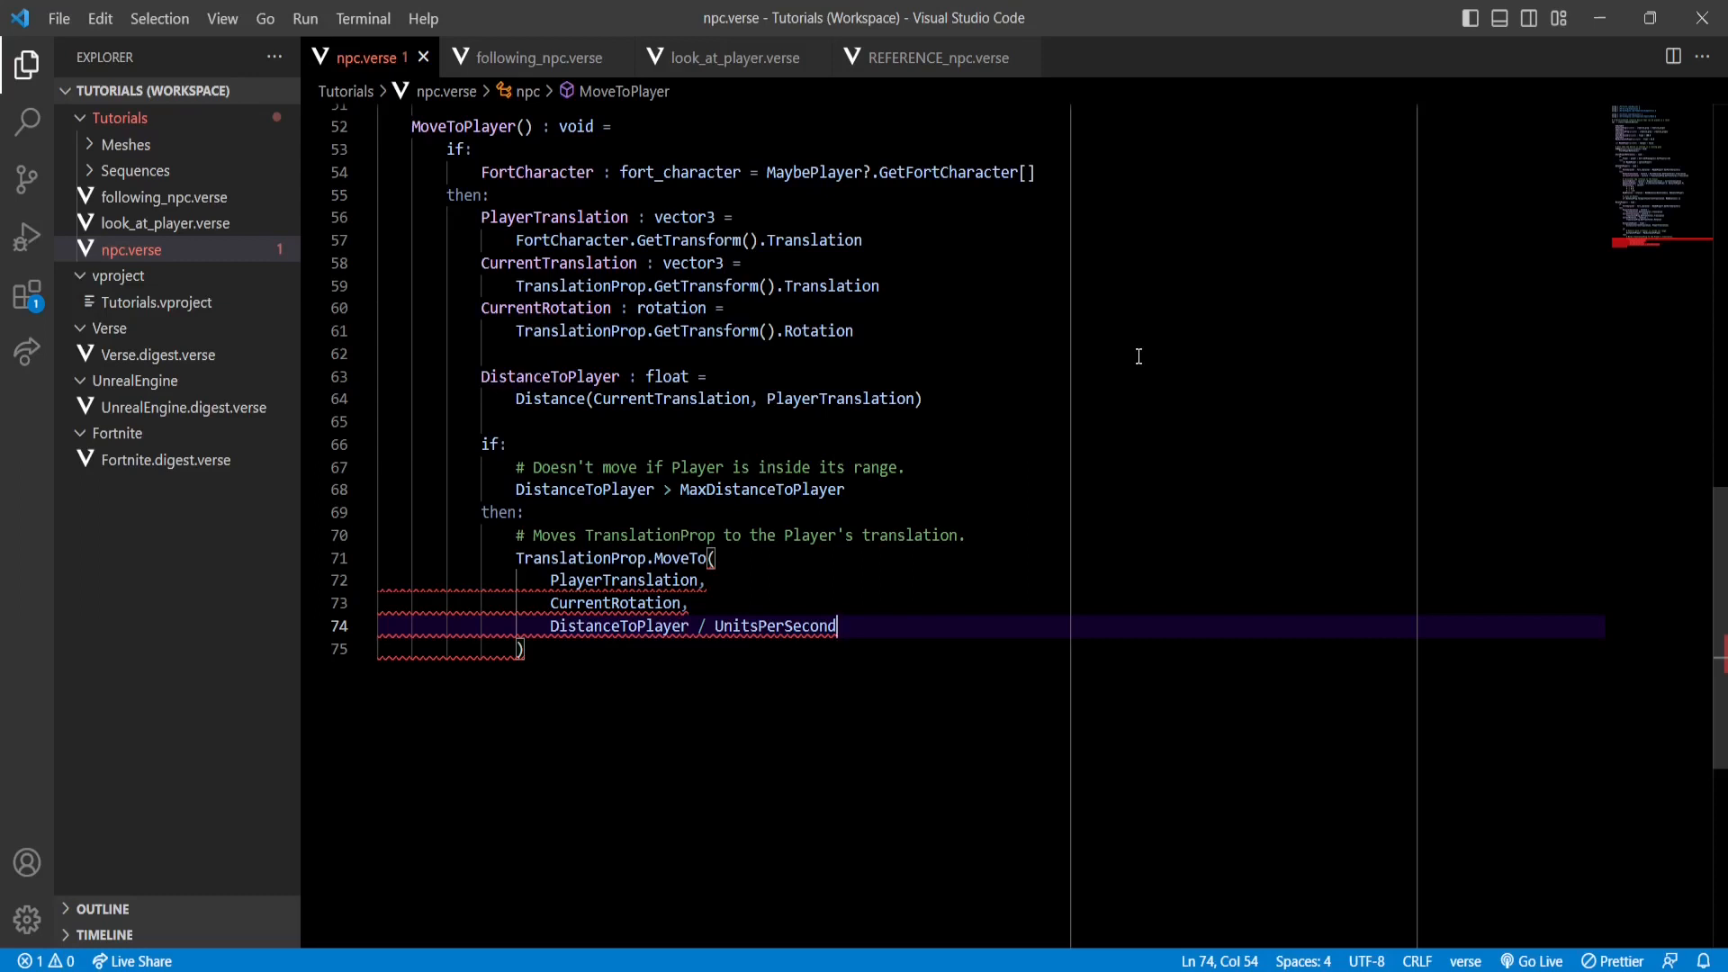
mouse_move(617, 603)
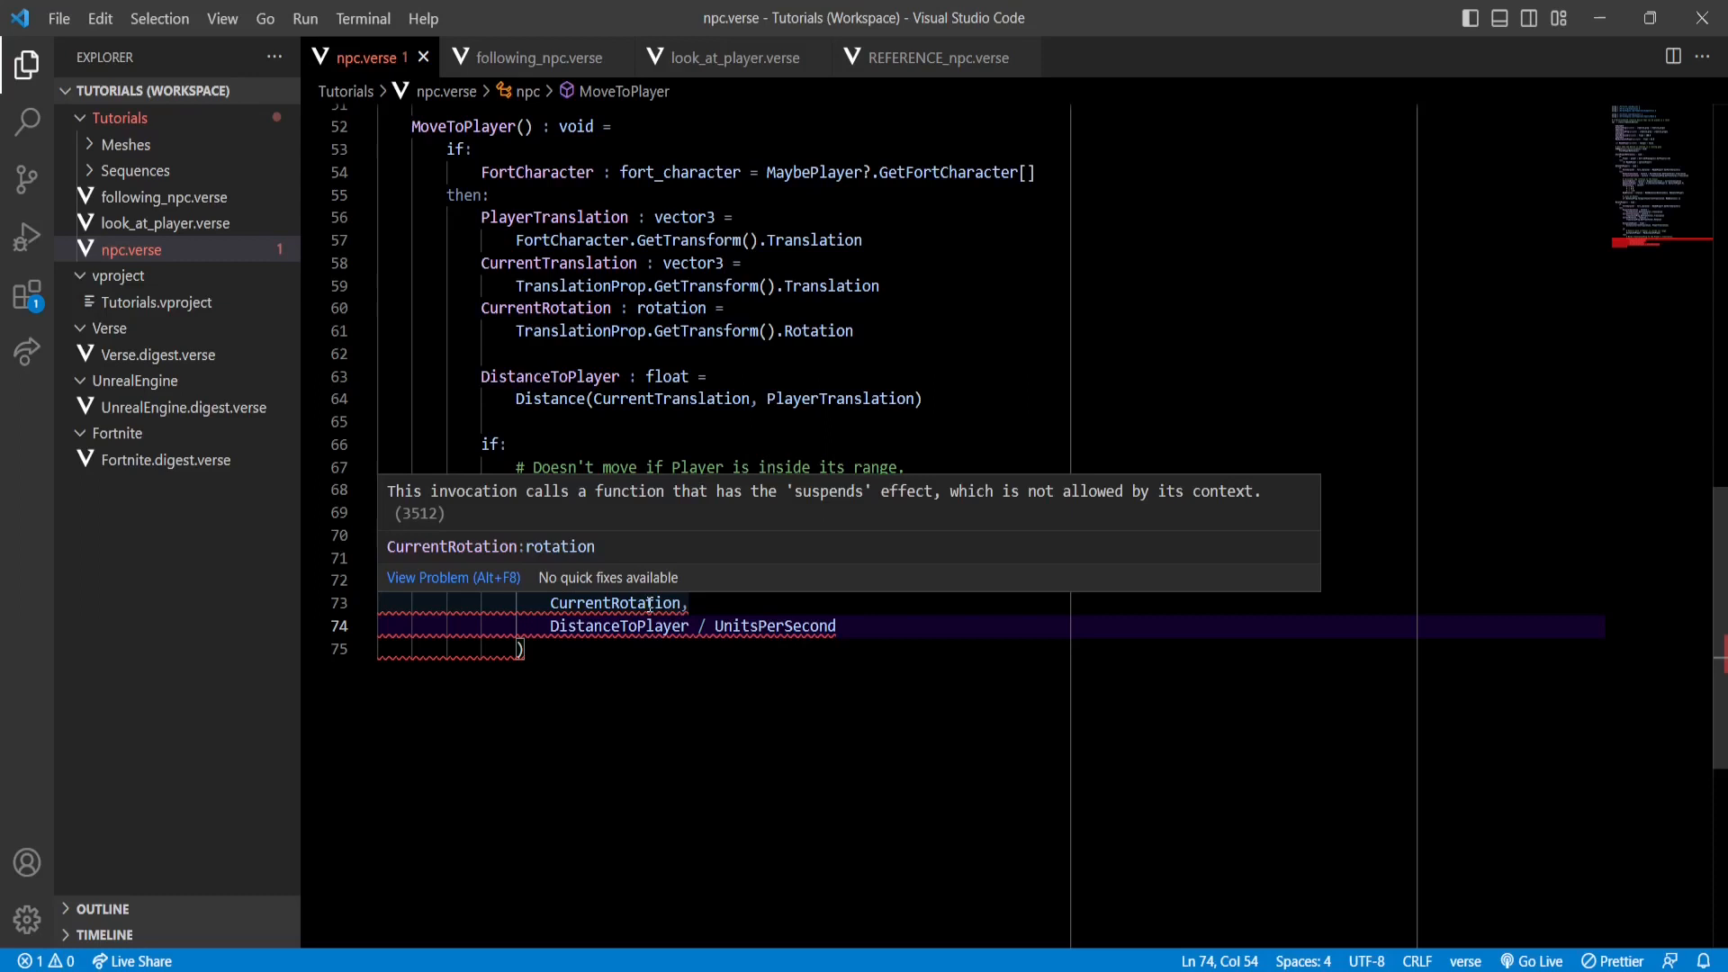
mouse_move(490, 502)
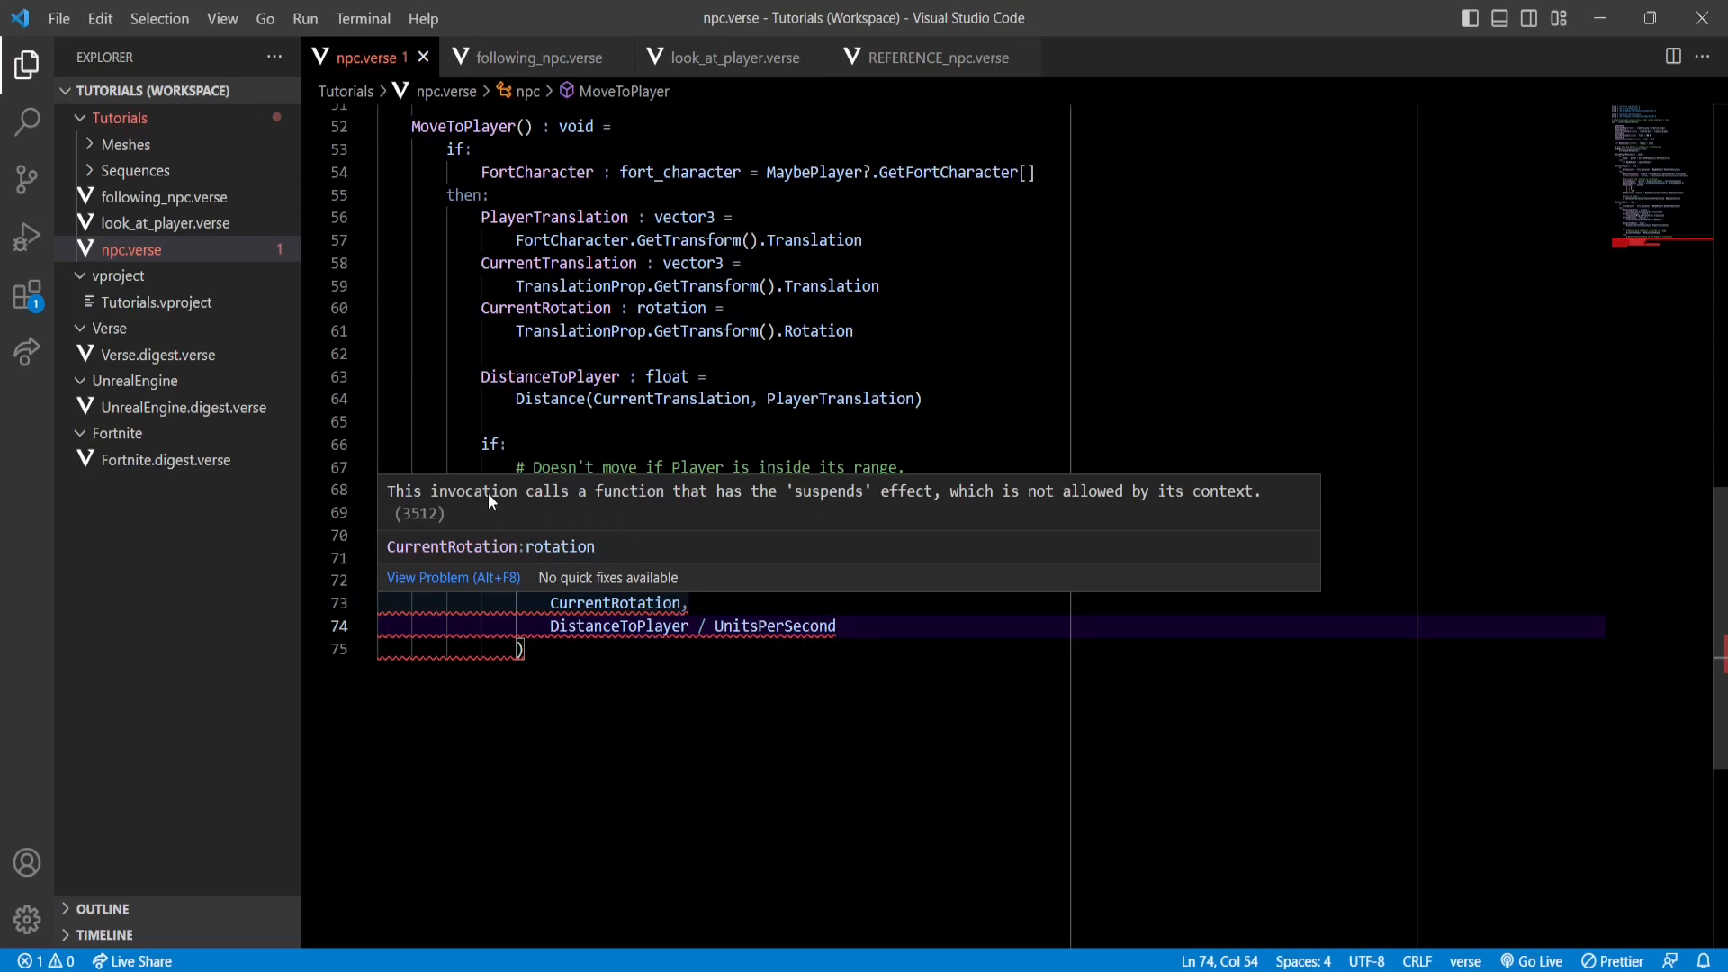
mouse_move(880, 499)
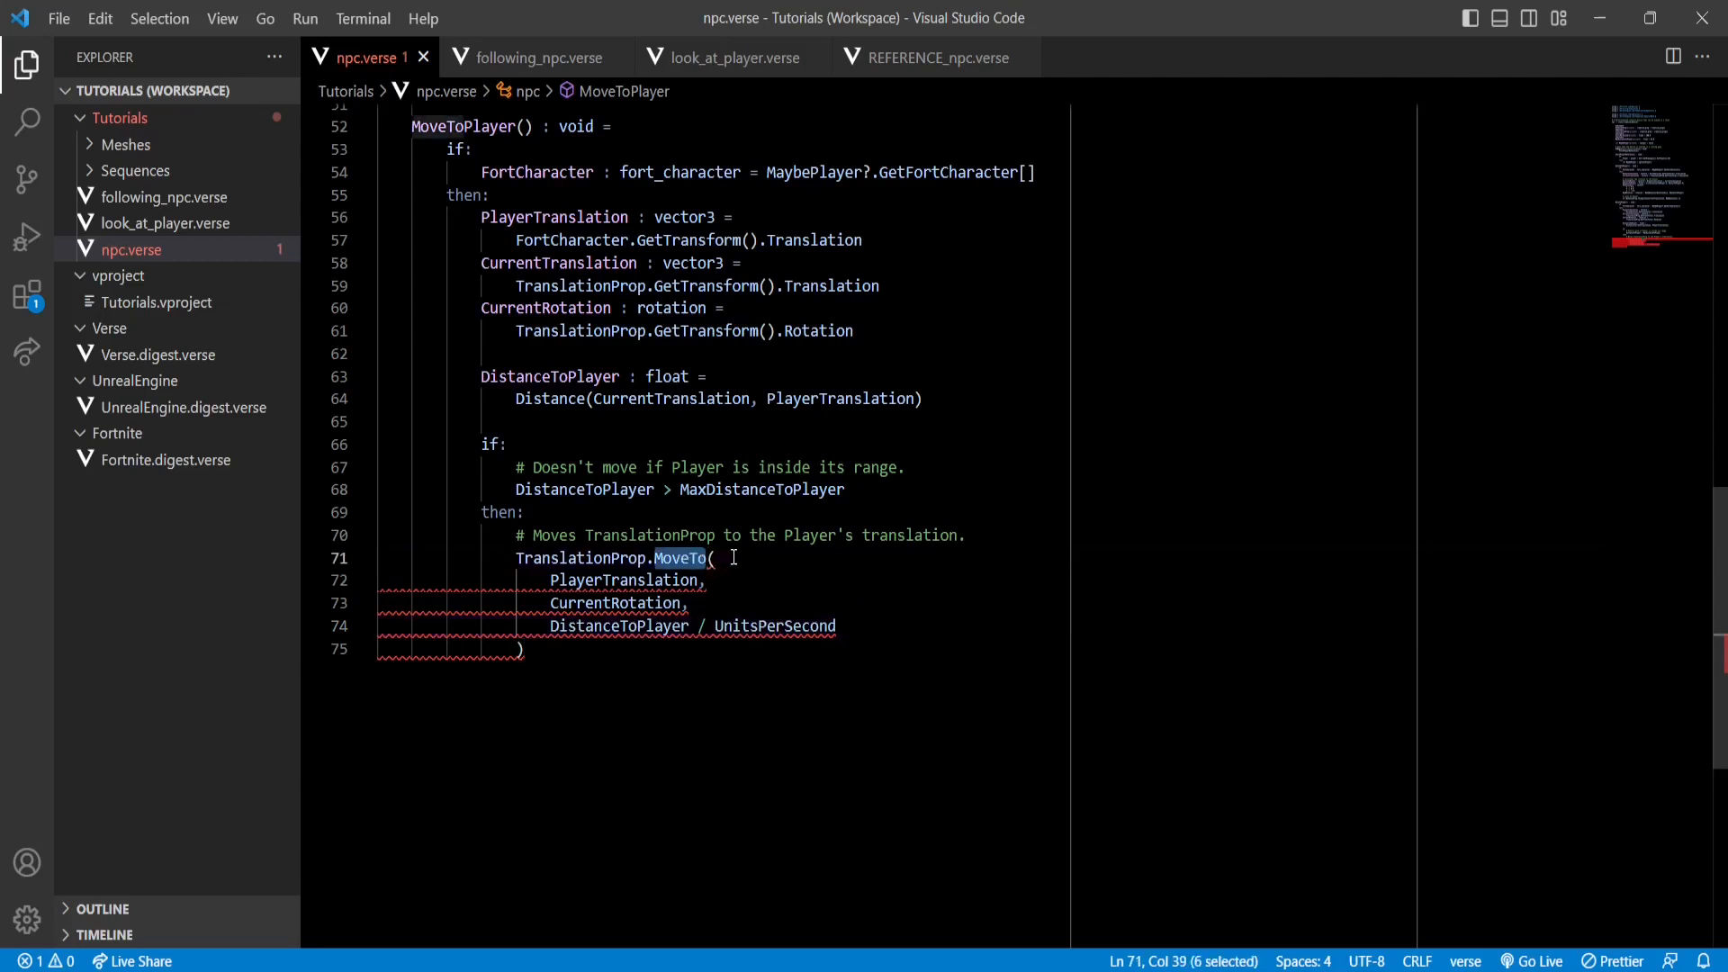
- Mark MoveToPlayer() with the <suspends> effect so its MoveTo call compiles
left_click(527, 126)
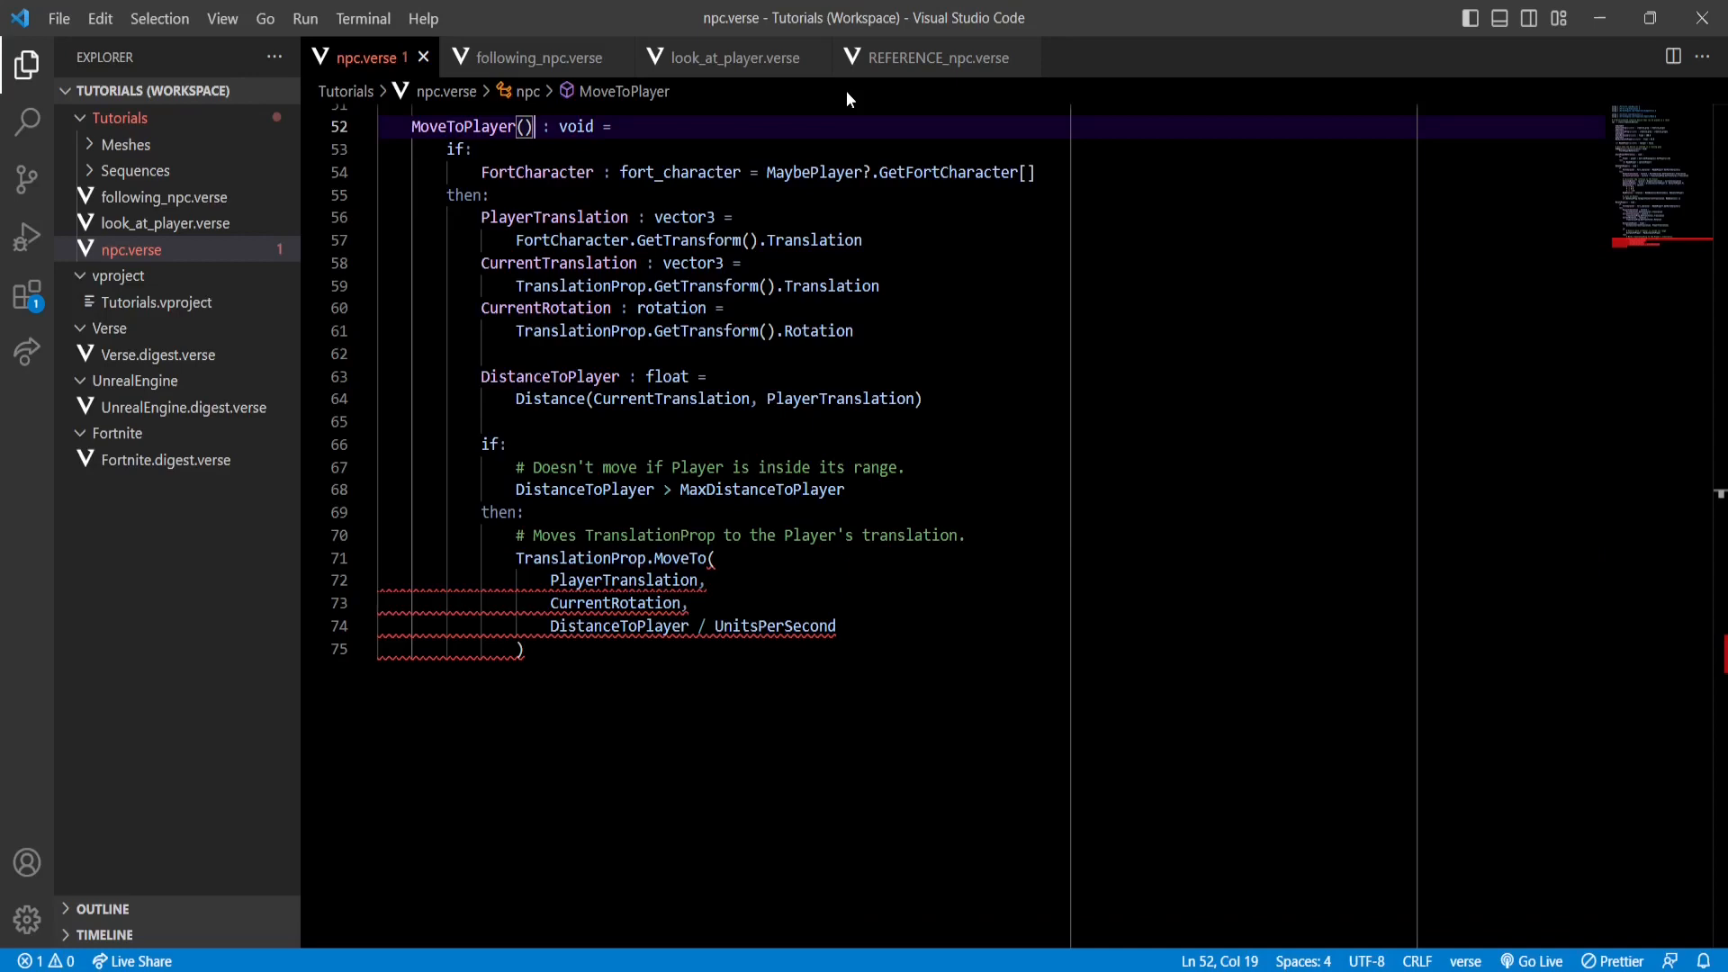
type("<suspends>")
type("MoveToPlayer()")
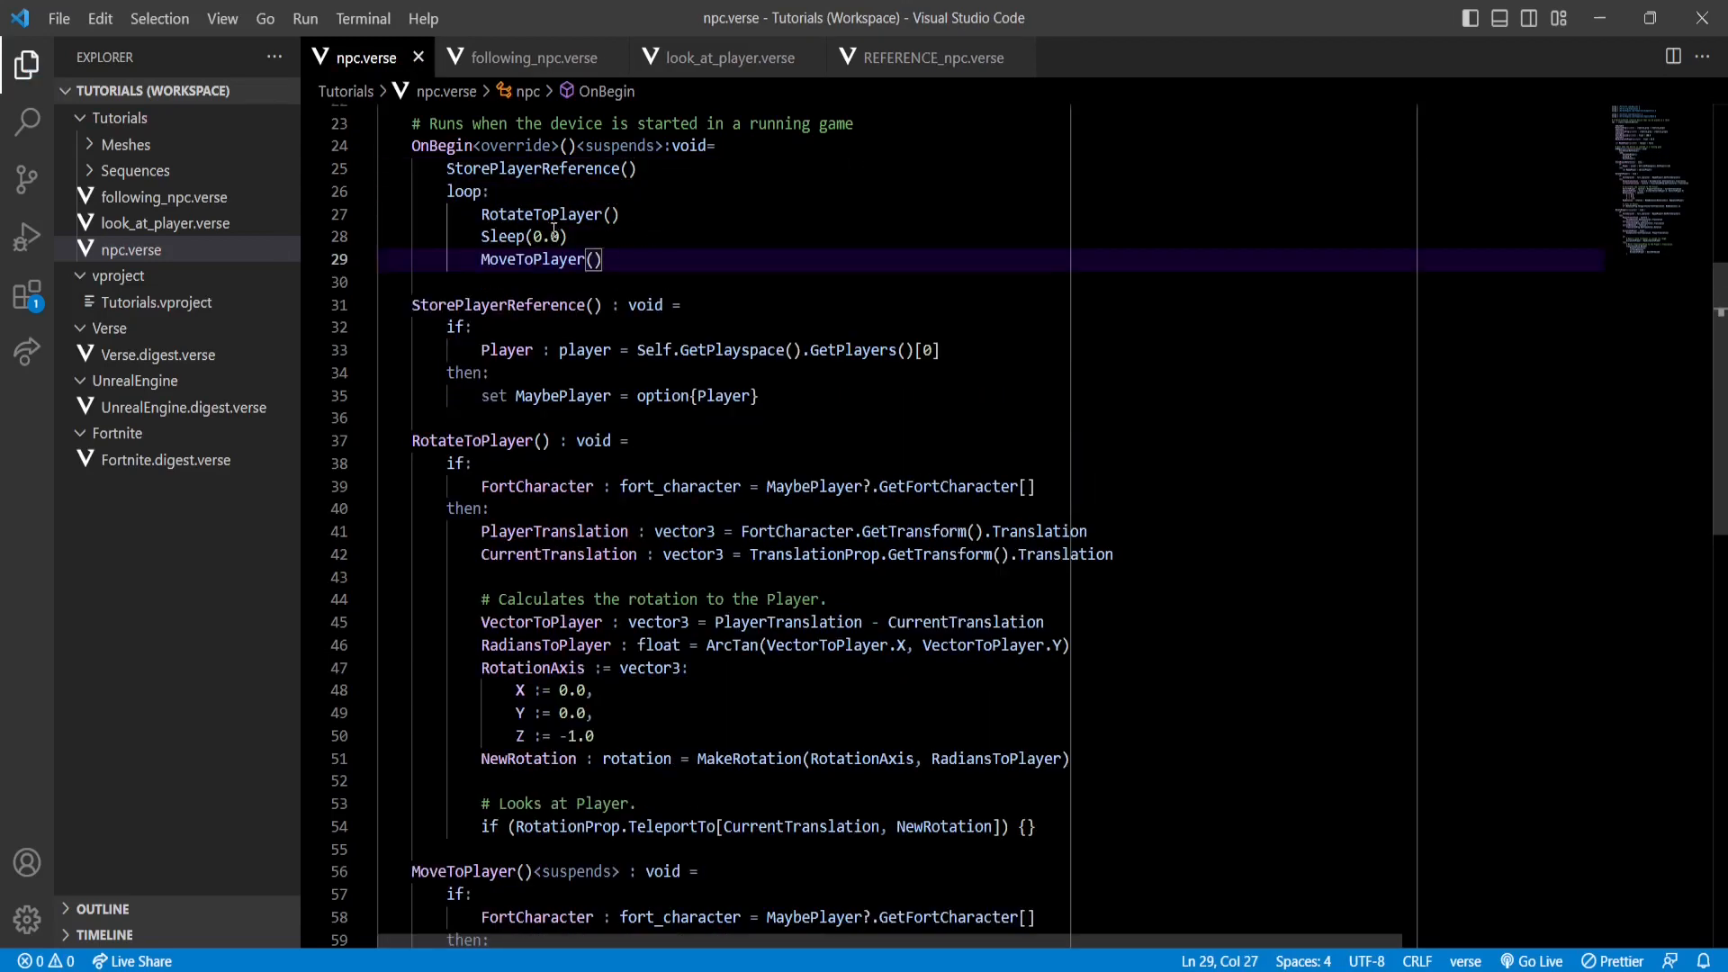
double_click(502, 236)
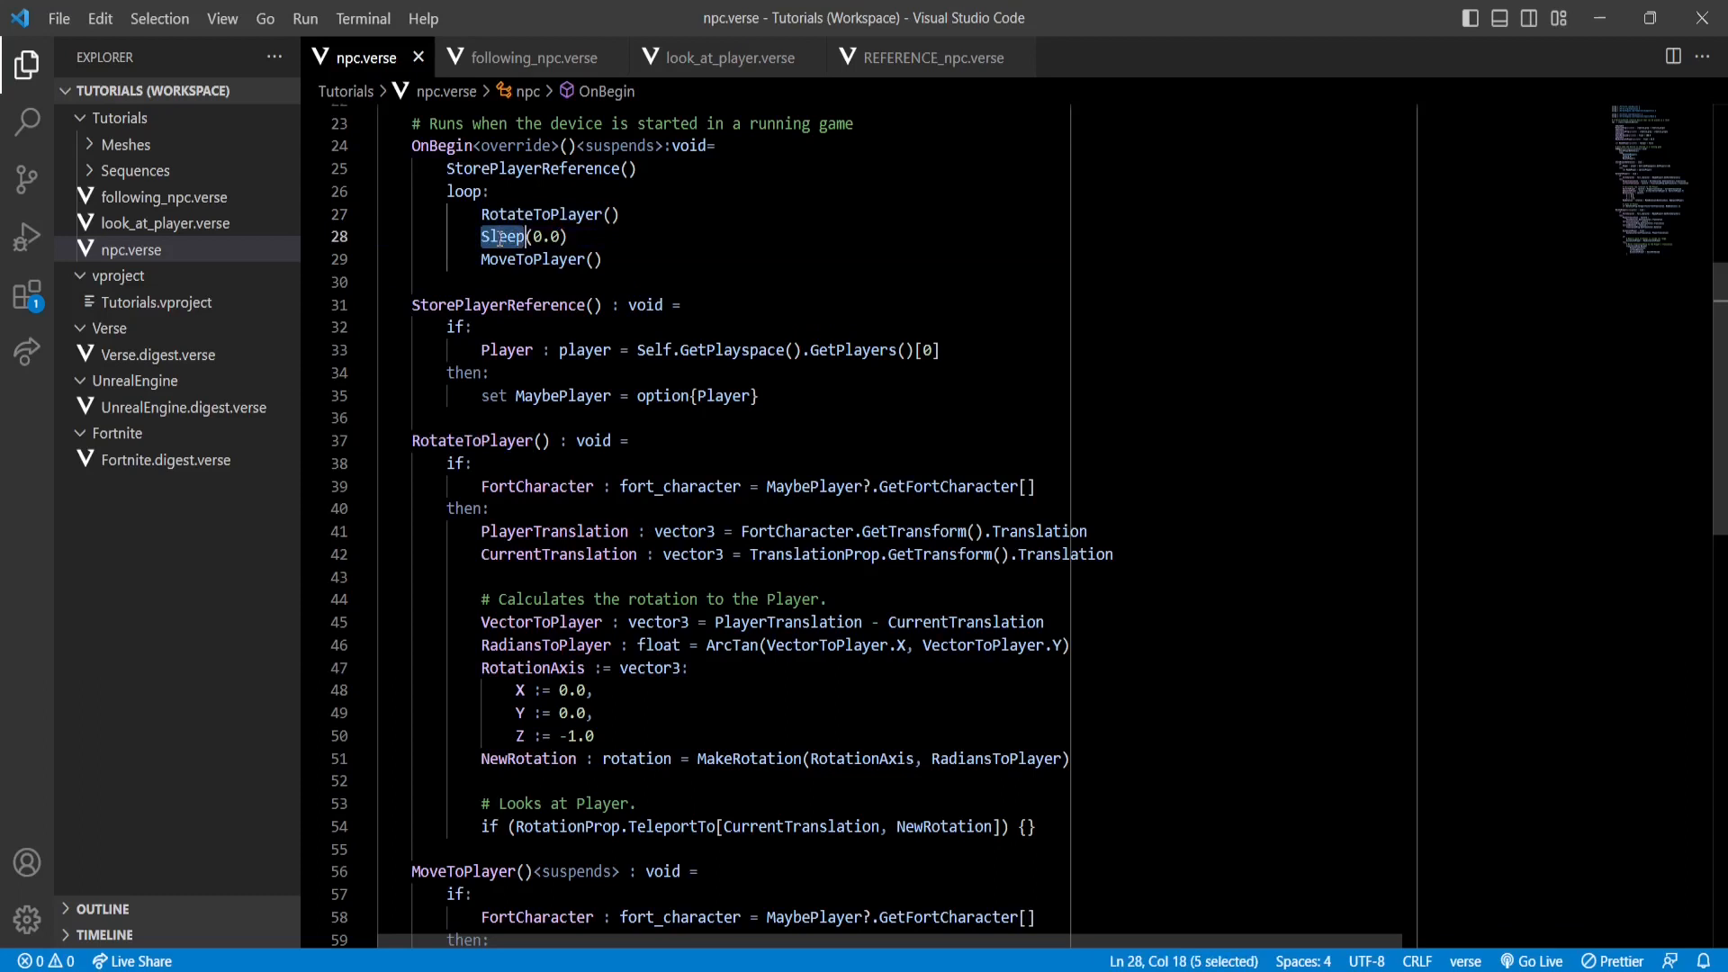
double_click(533, 259)
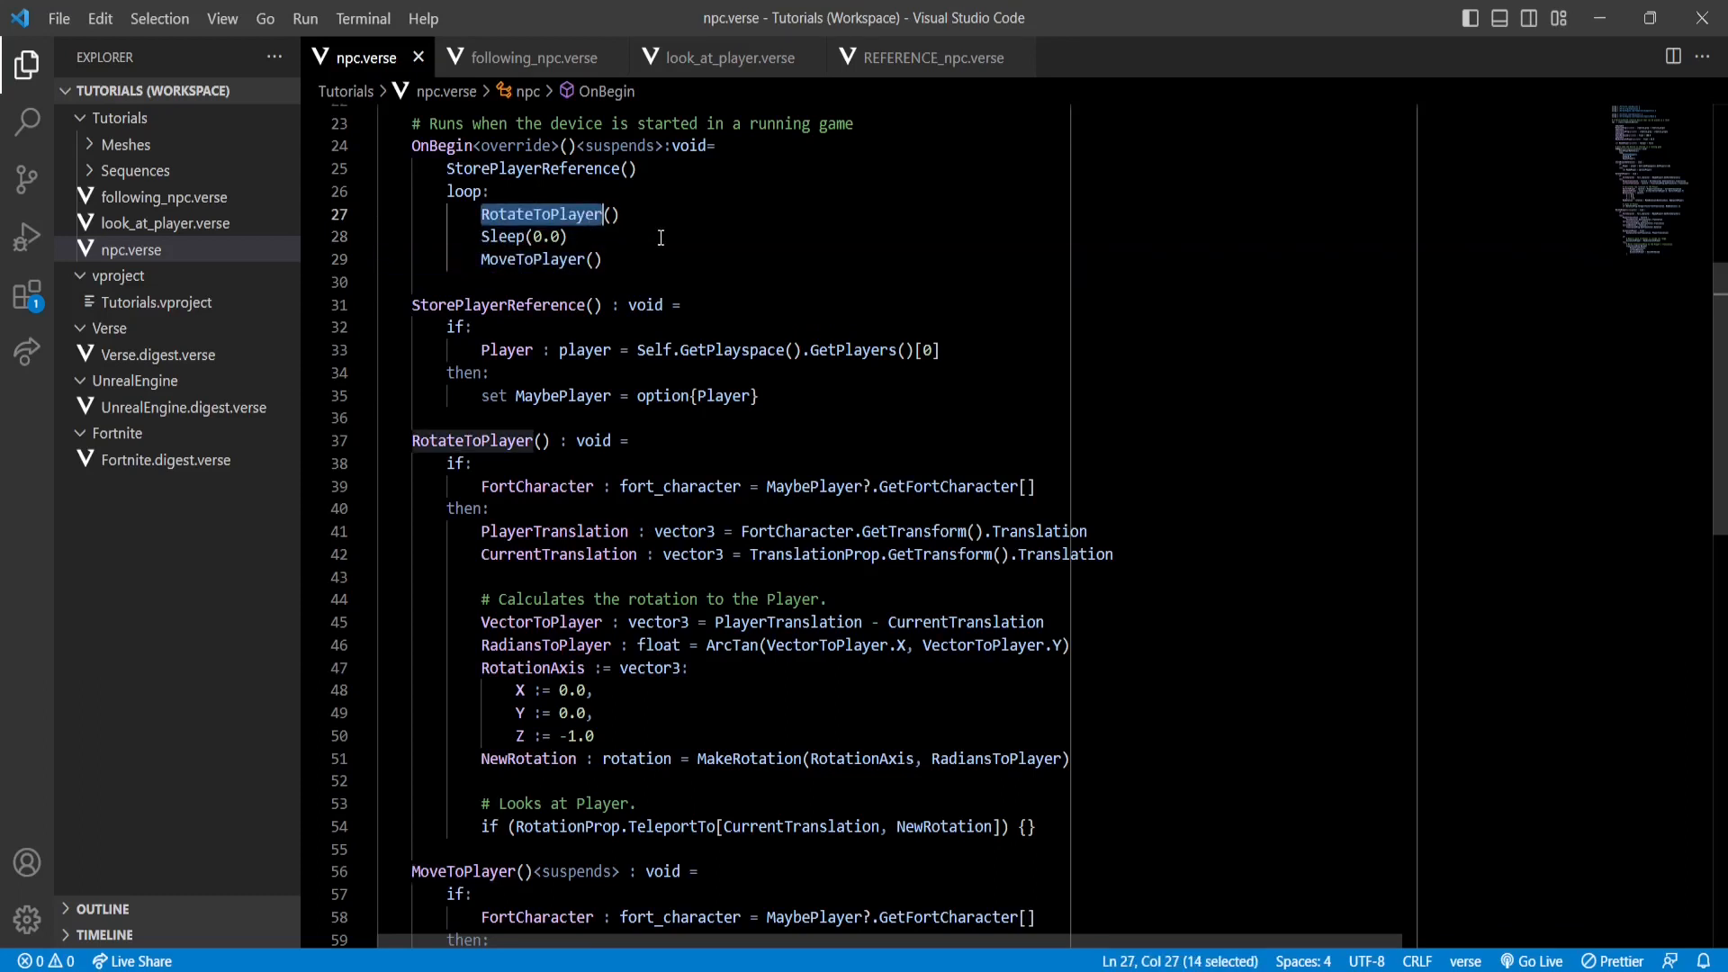
mouse_move(652, 241)
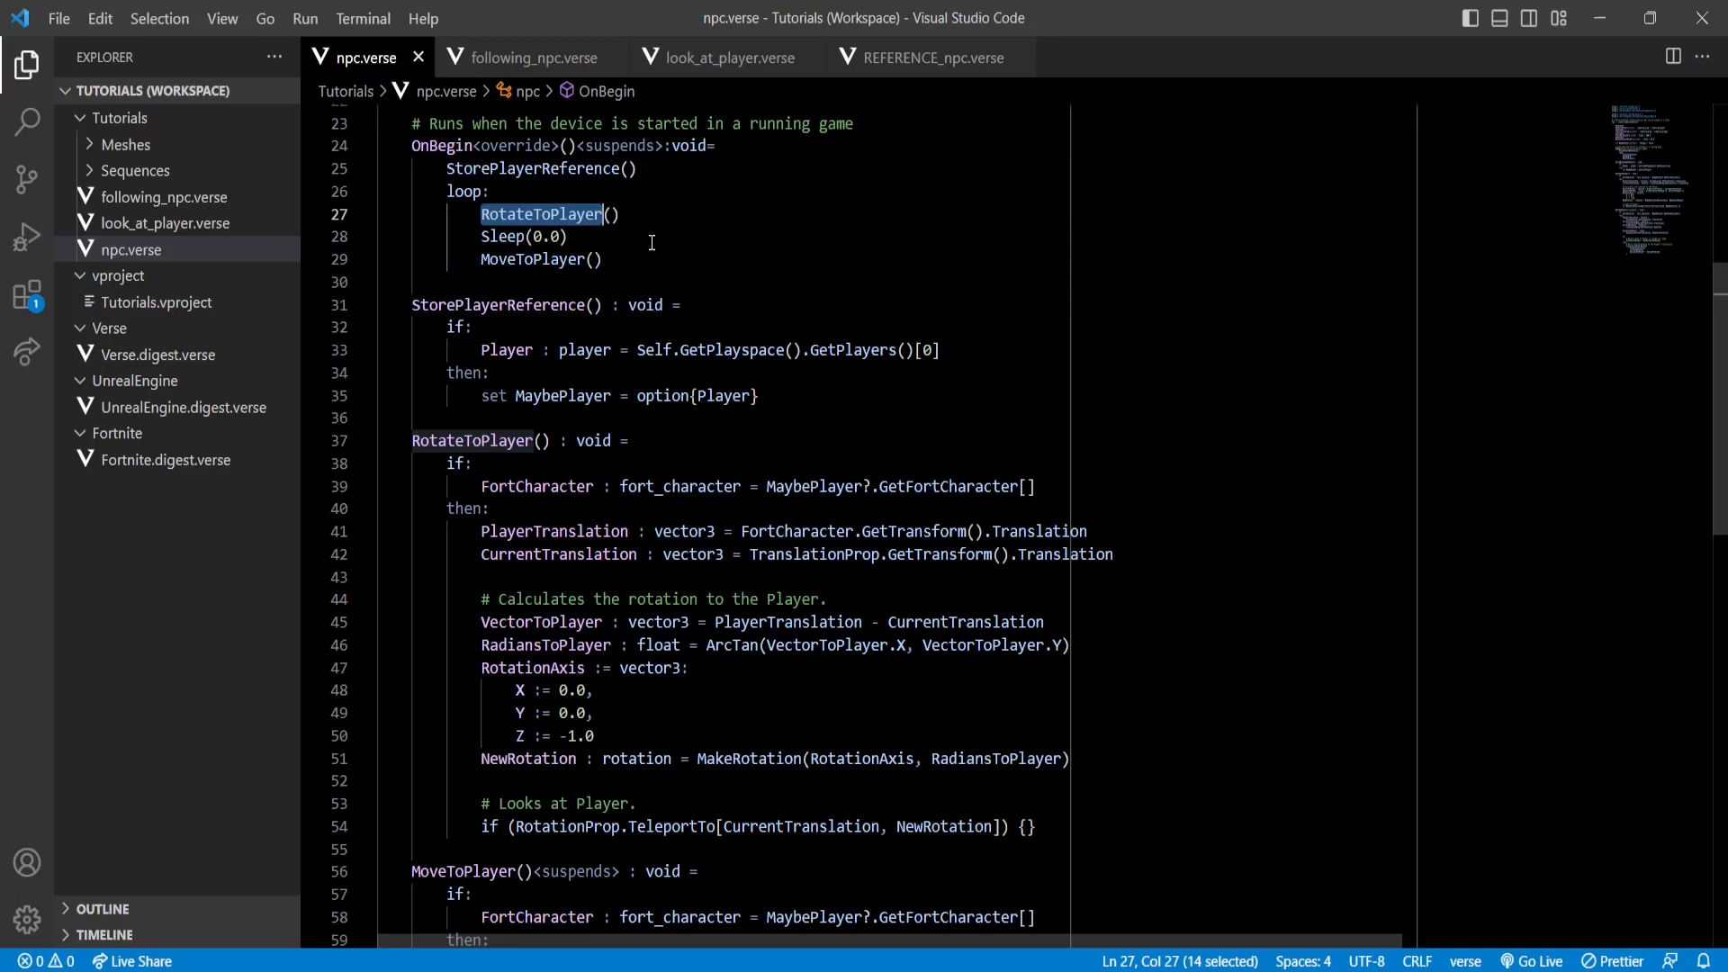
double_click(532, 259)
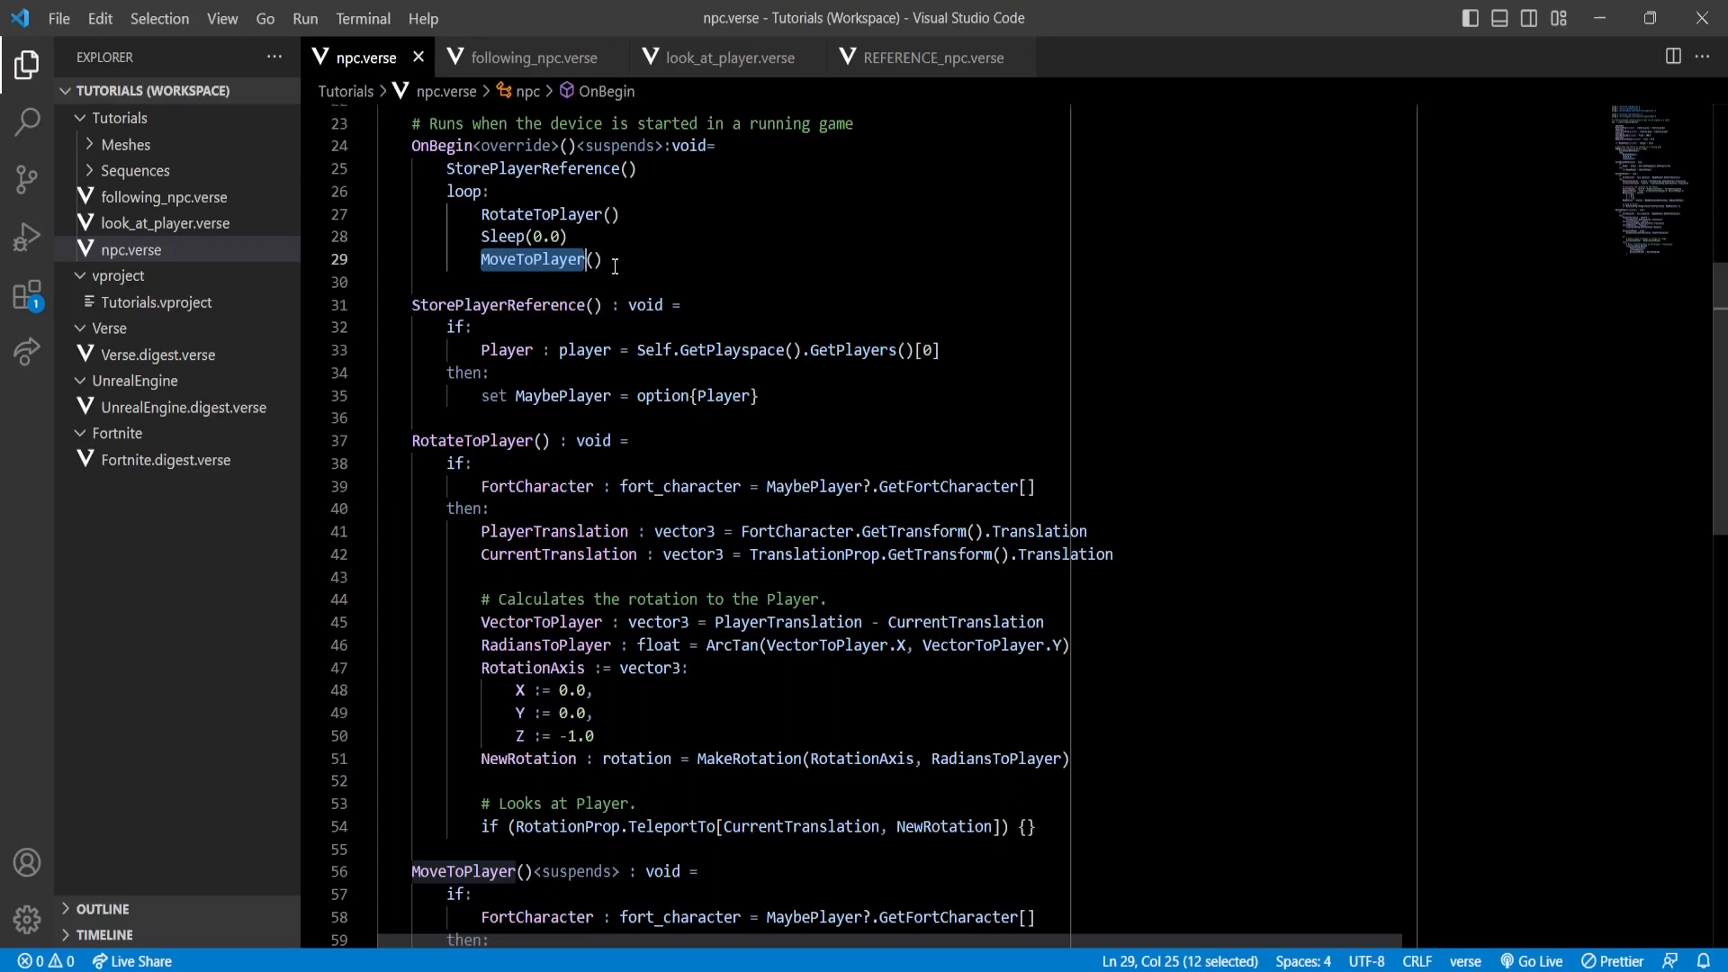
mouse_move(616, 263)
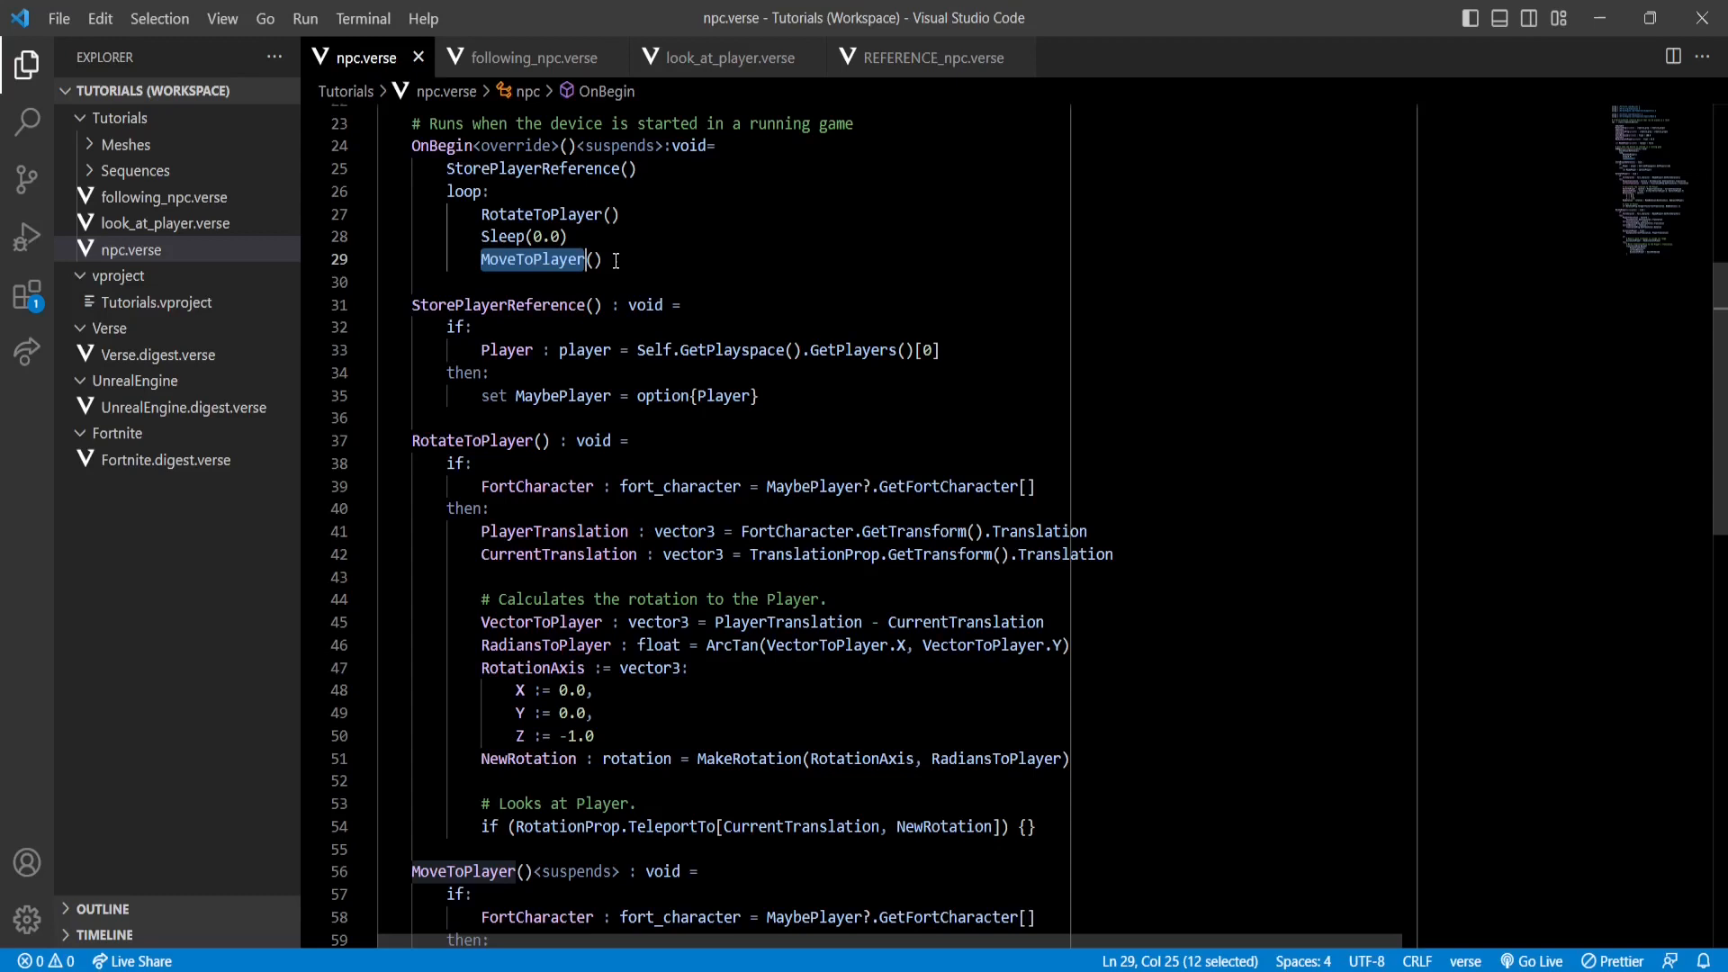
double_click(462, 190)
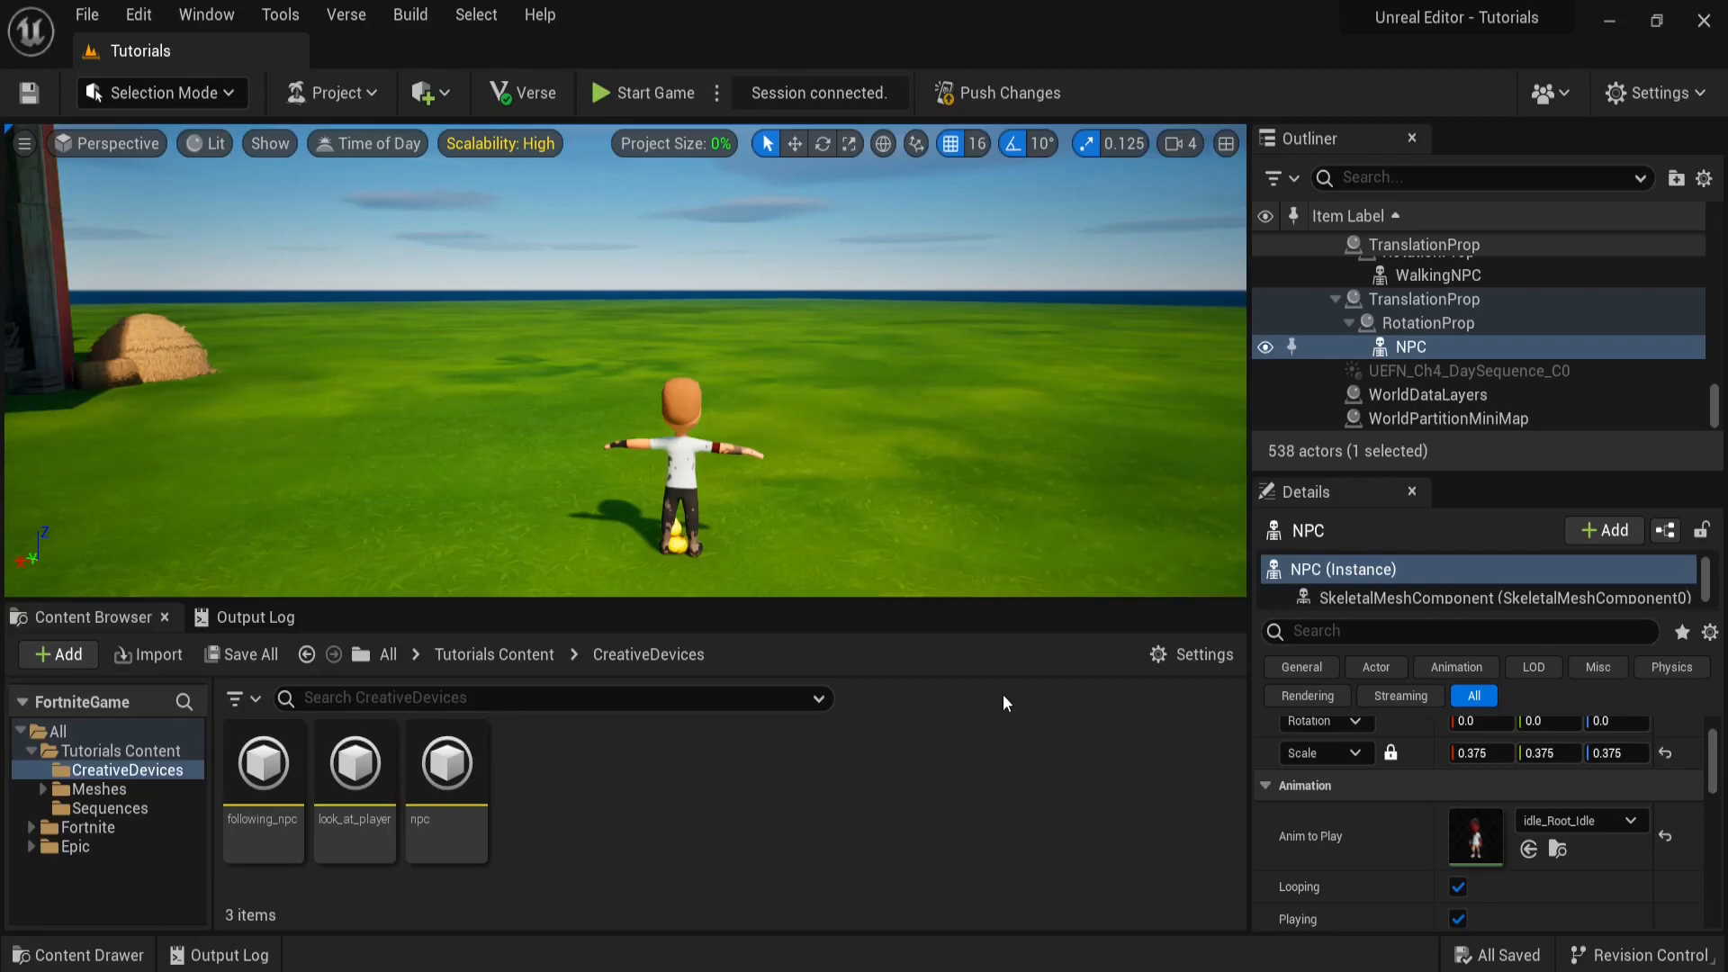
mouse_move(633, 796)
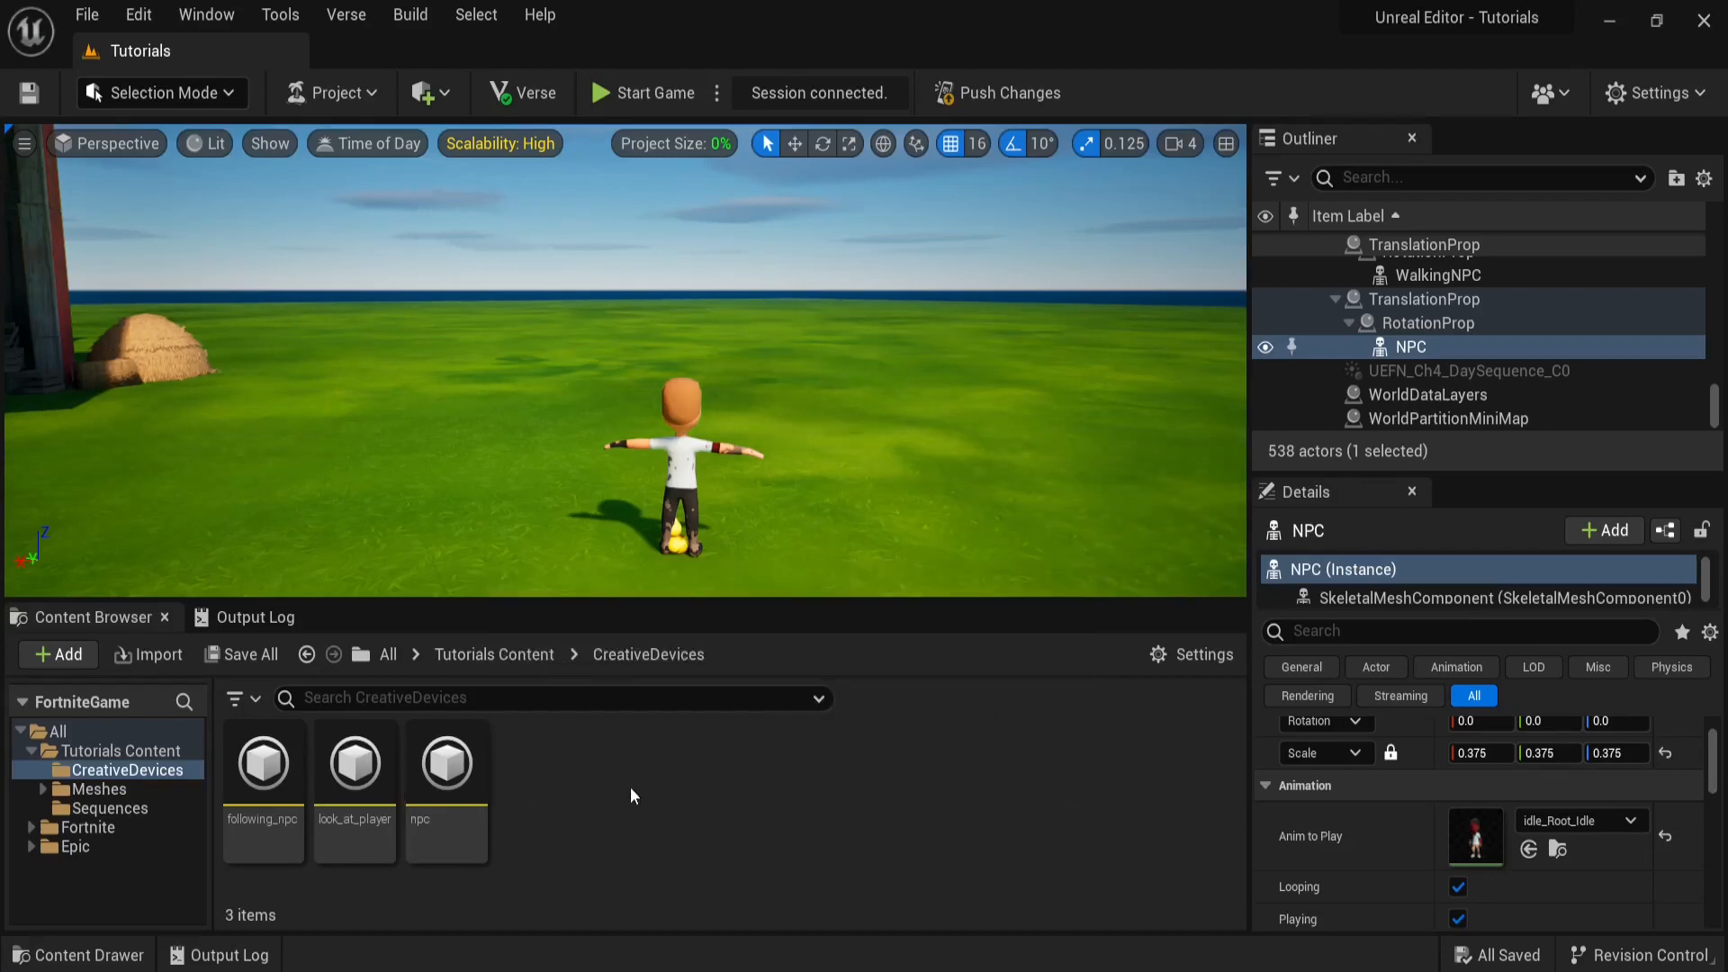
mouse_move(446, 761)
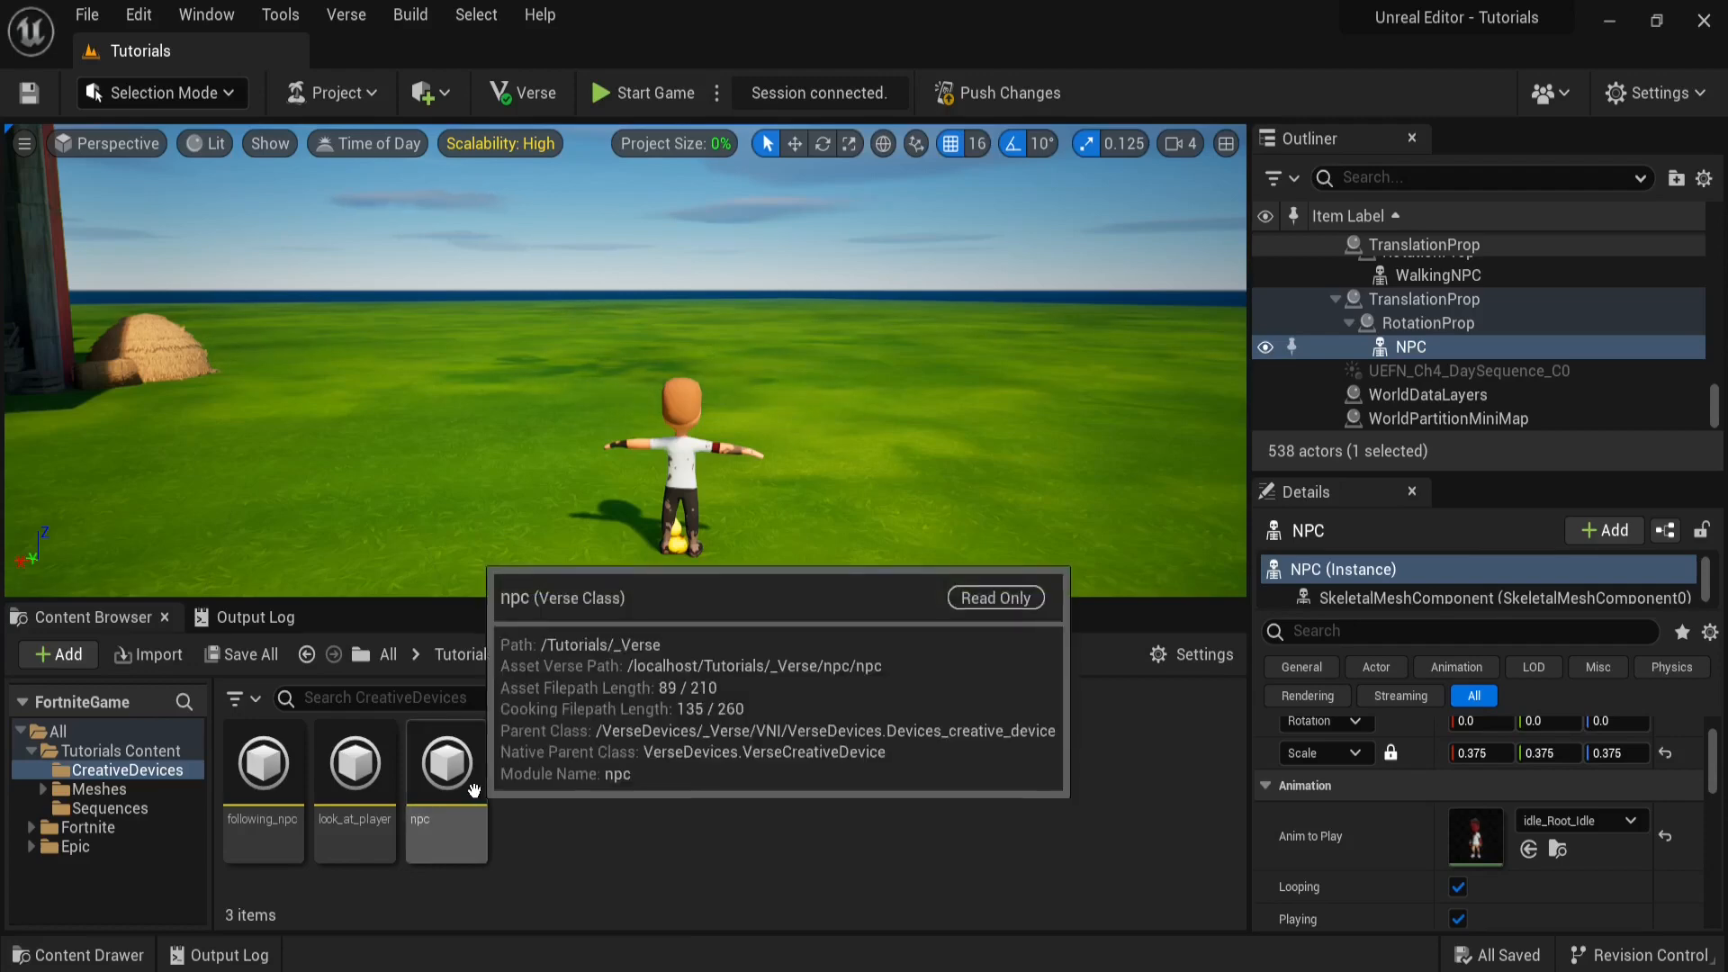
- Place the npc Verse device with RotationProp, TranslationProp, UnitsPerSecond 500 and MaxDistanceToPlayer 1000
left_click(445, 763)
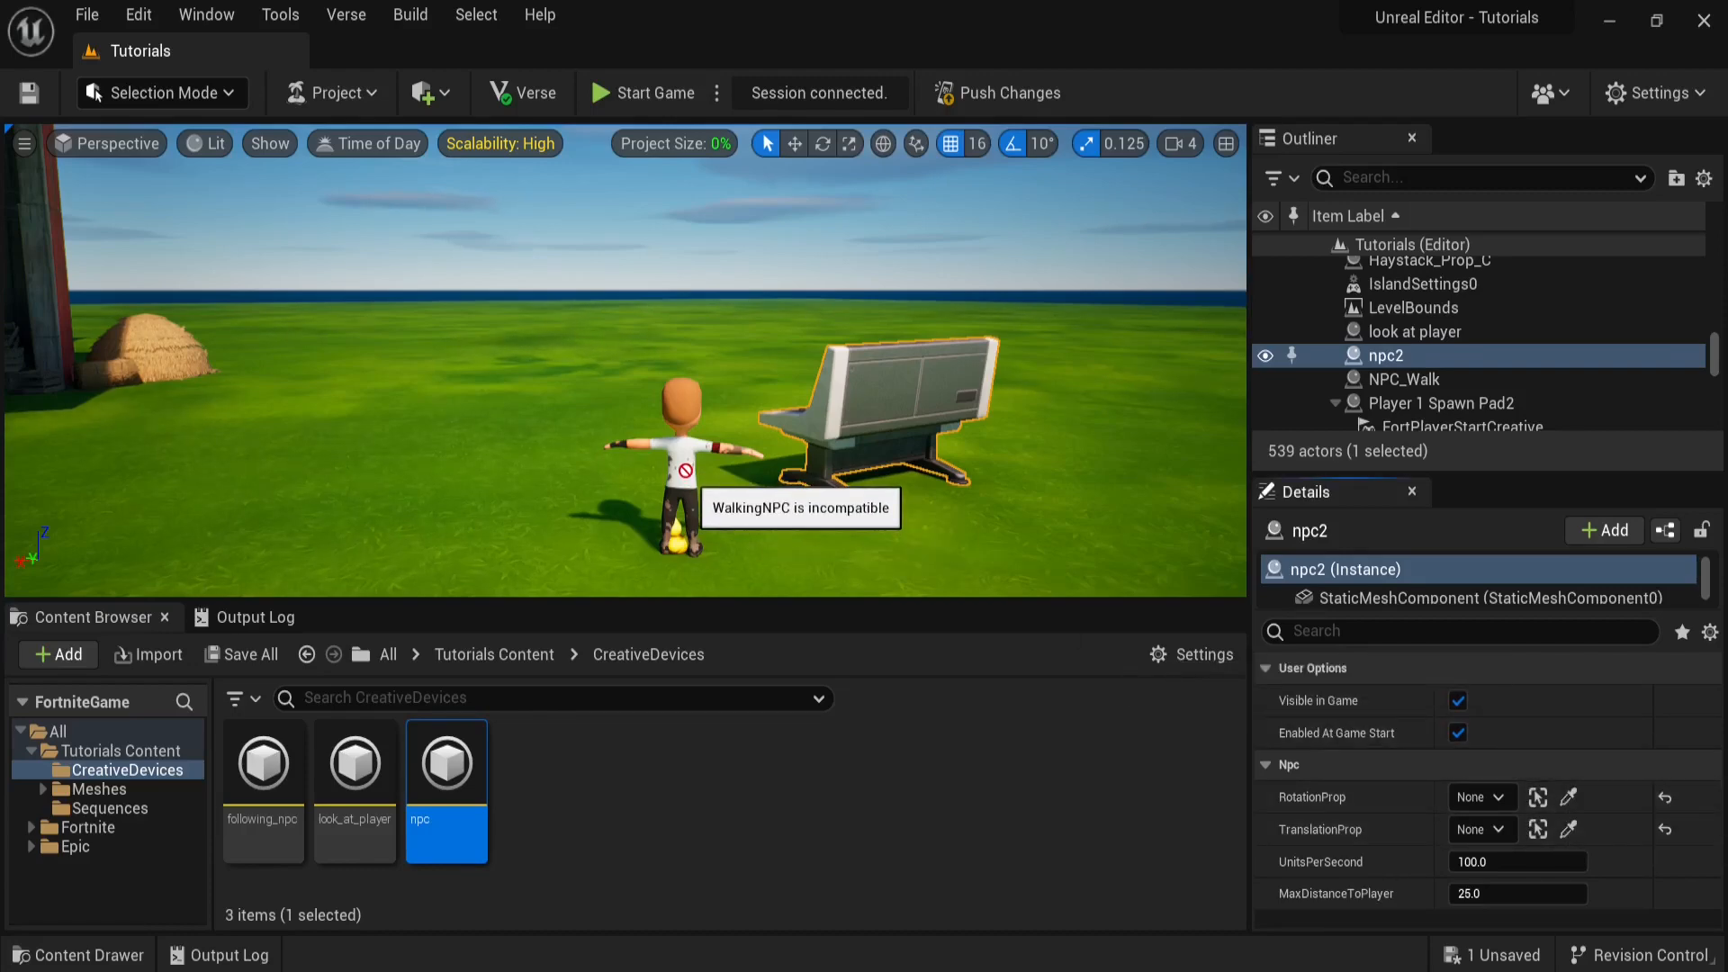
mouse_move(1381, 356)
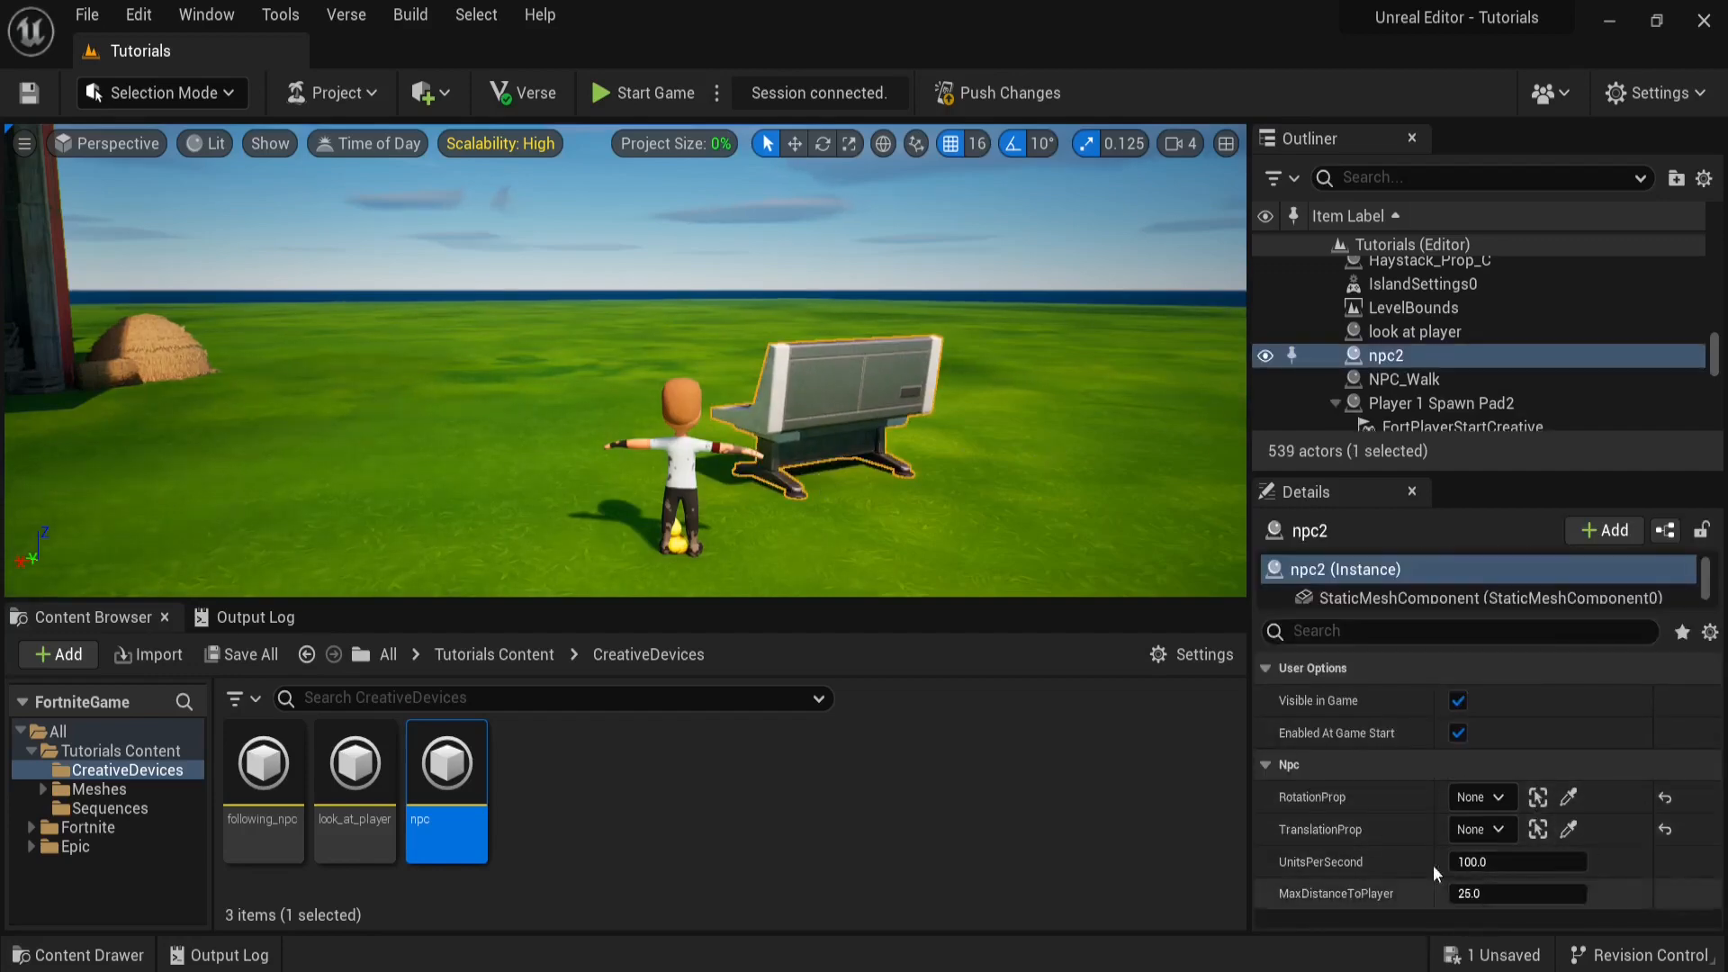
key("delete")
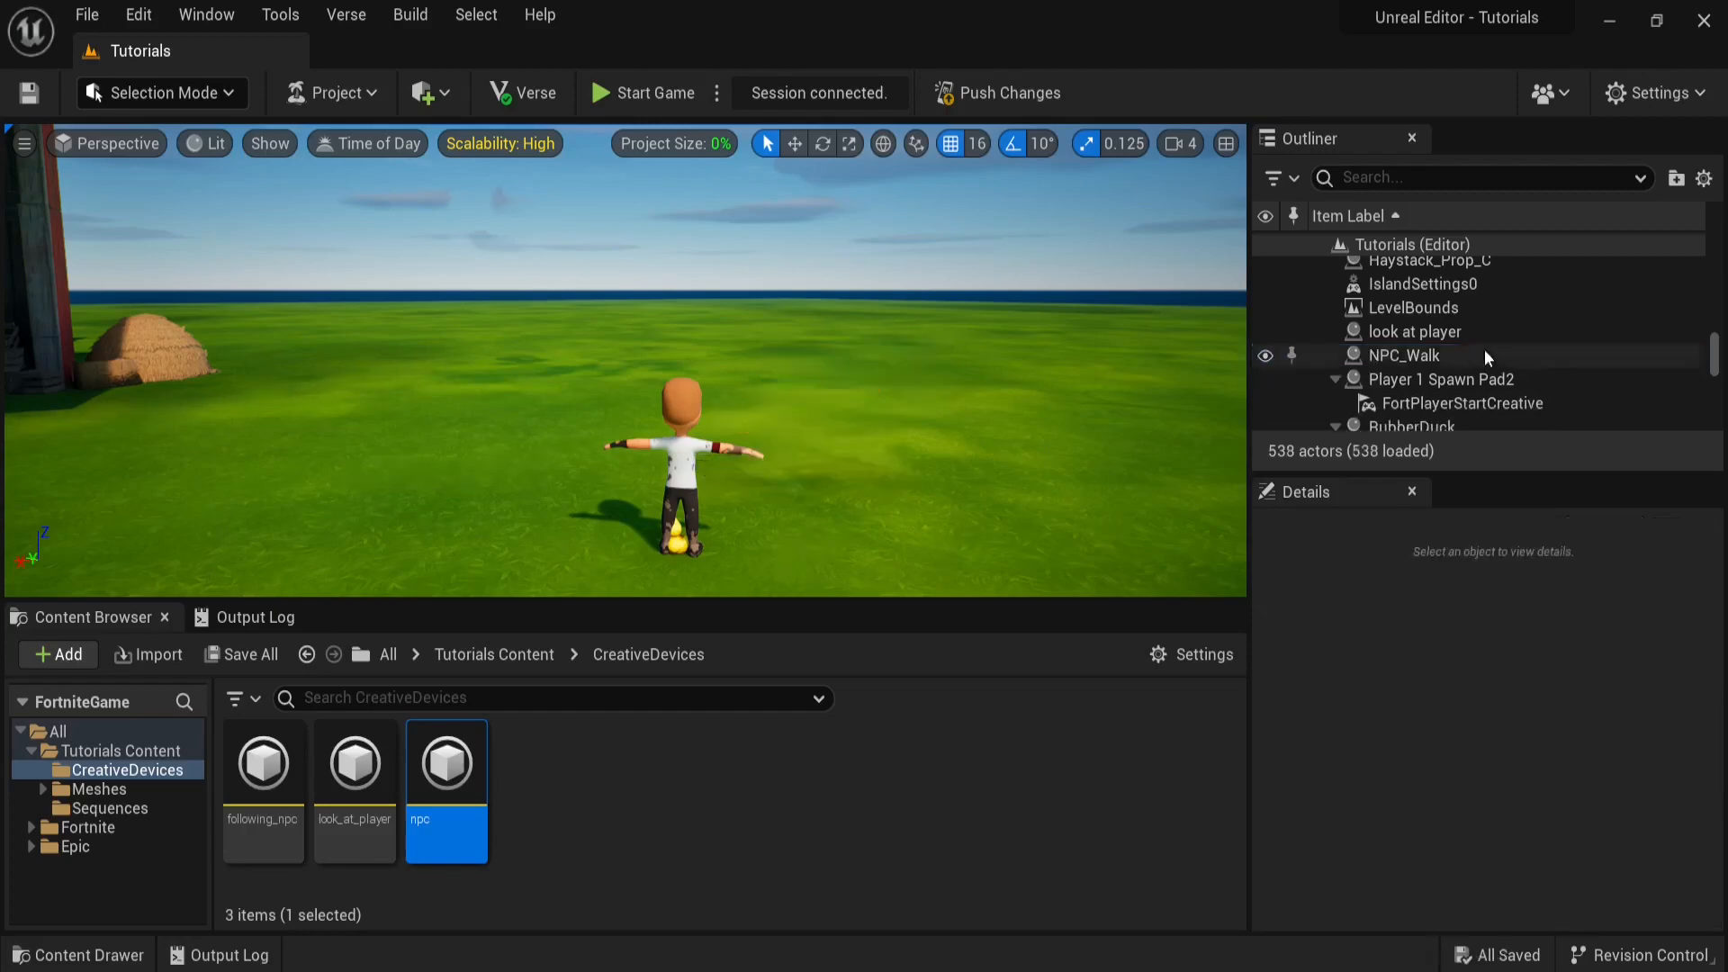
mouse_move(645, 846)
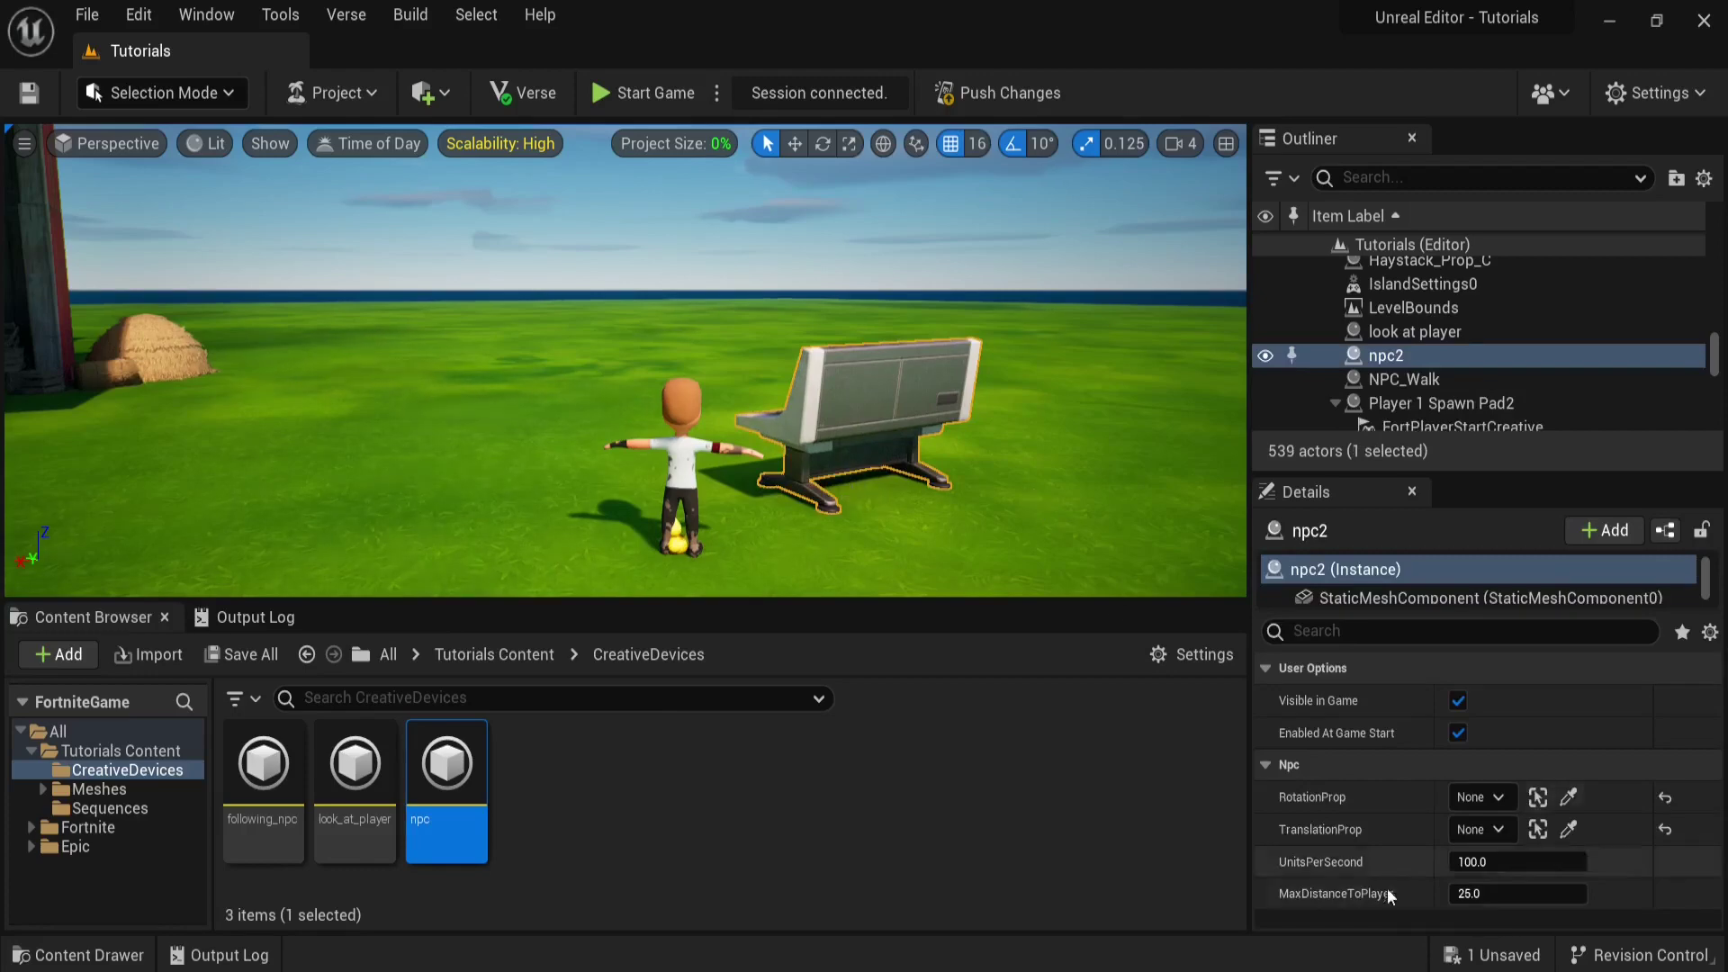
mouse_move(1519, 794)
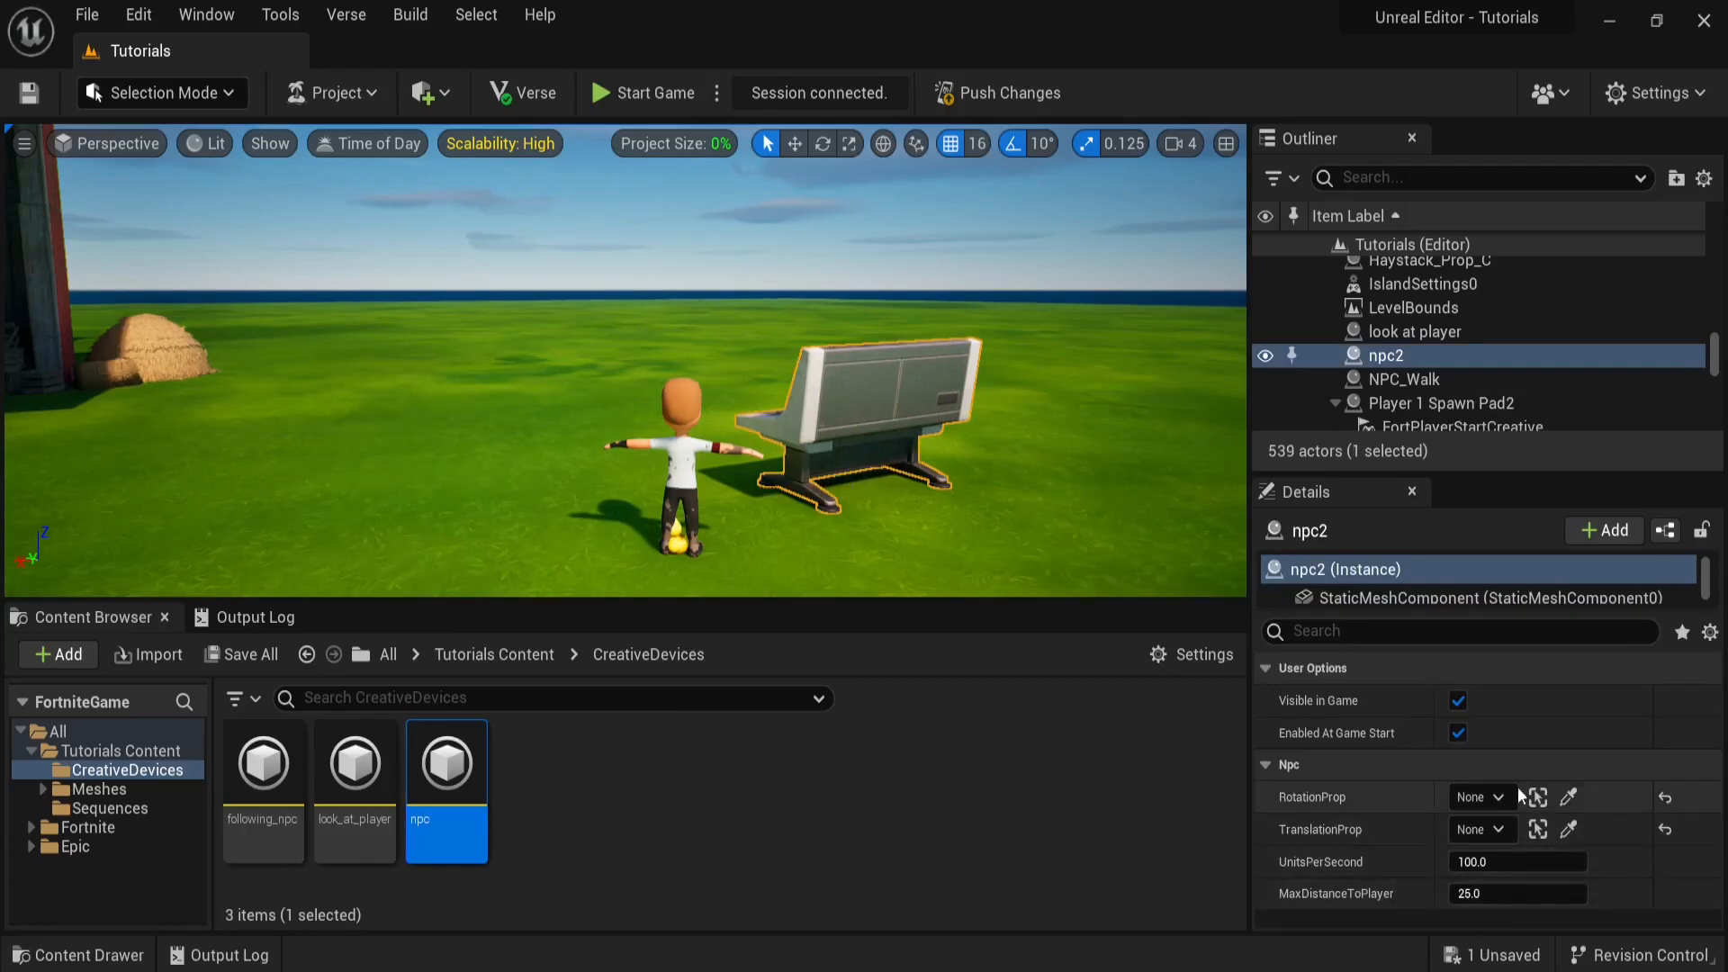
mouse_move(1569, 798)
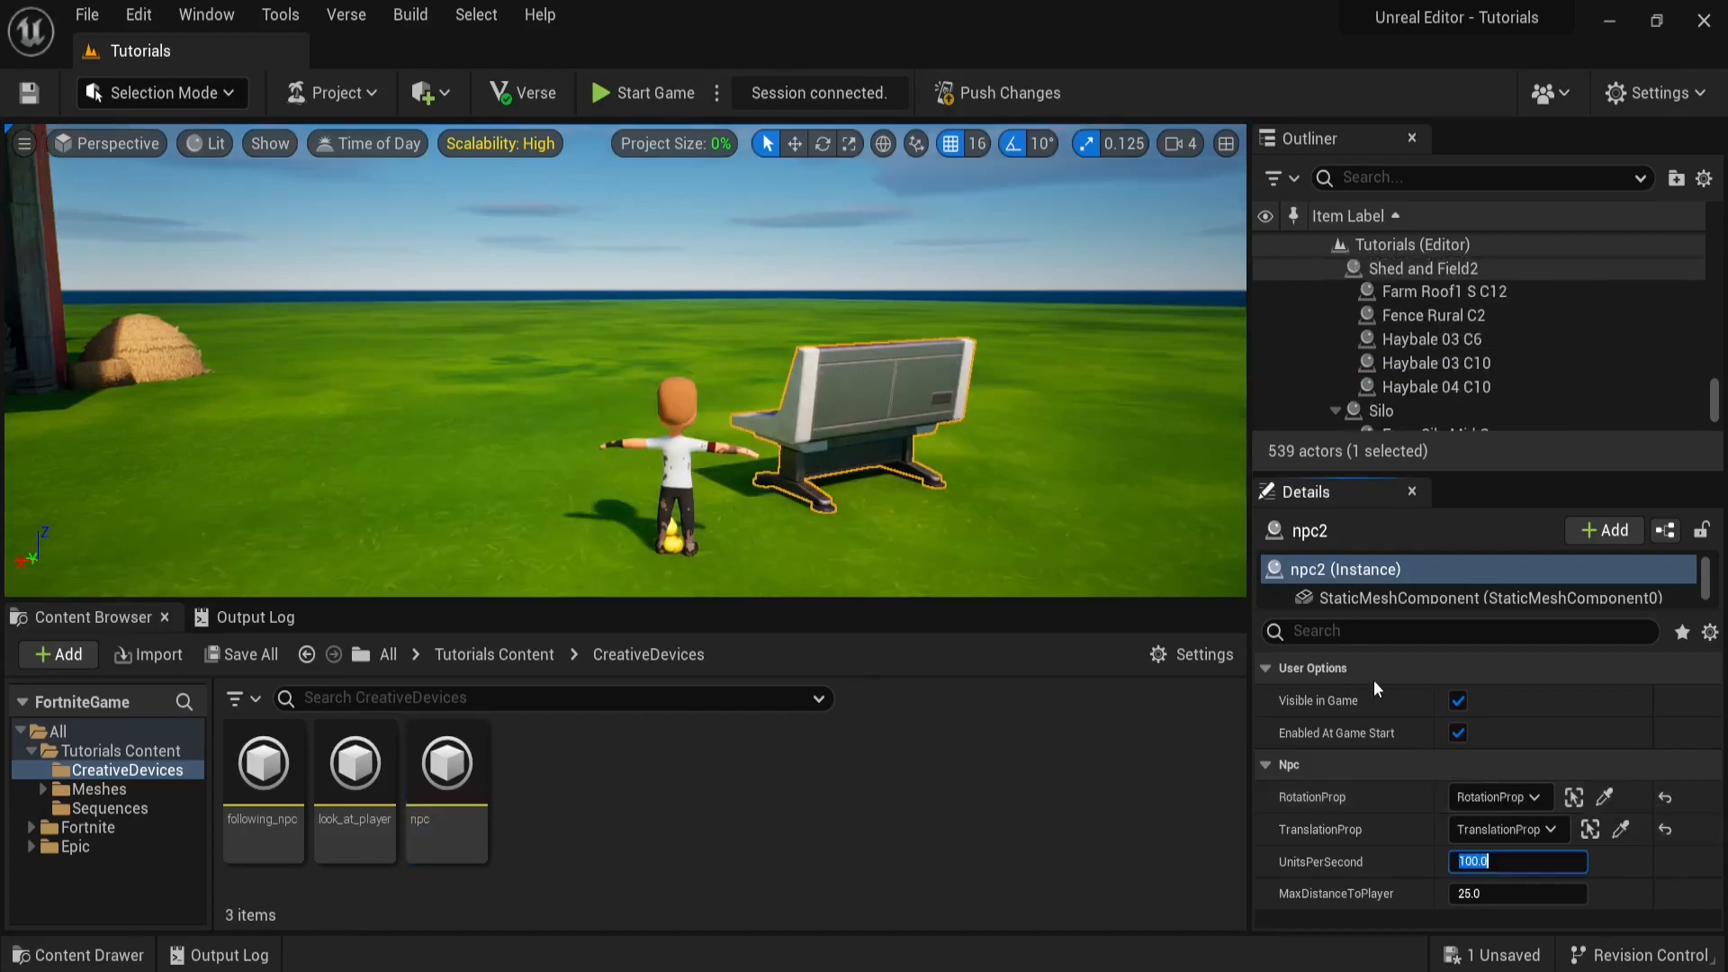
mouse_move(1598, 828)
type("500")
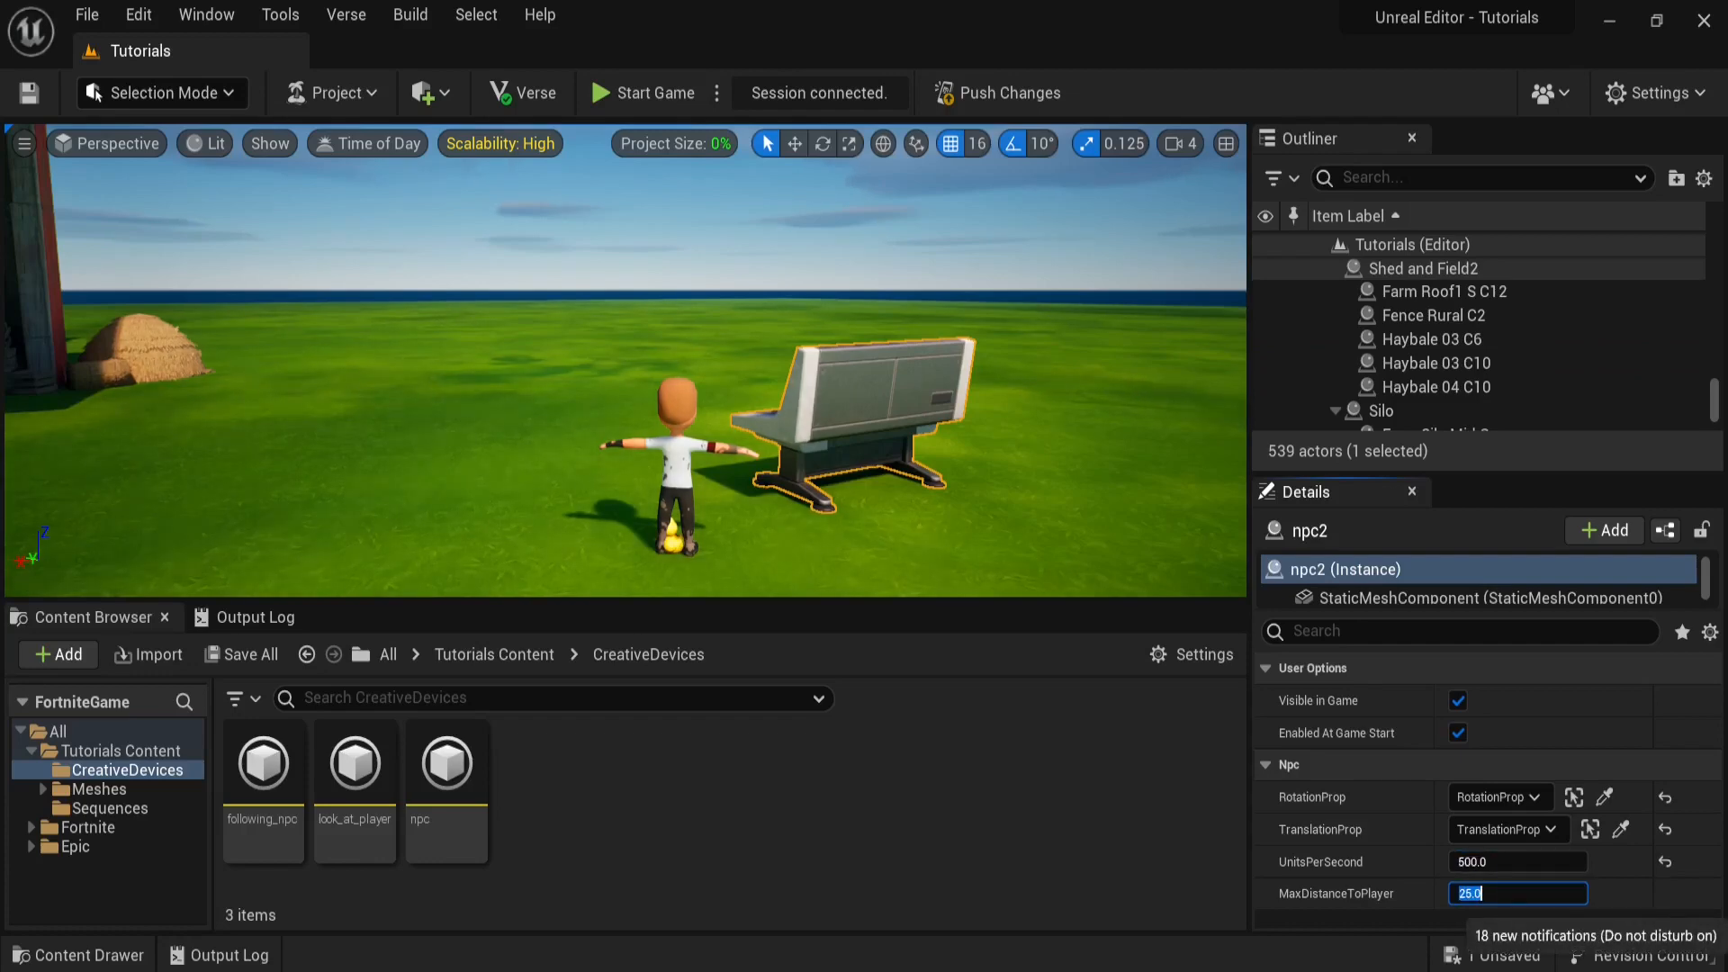
type("1000")
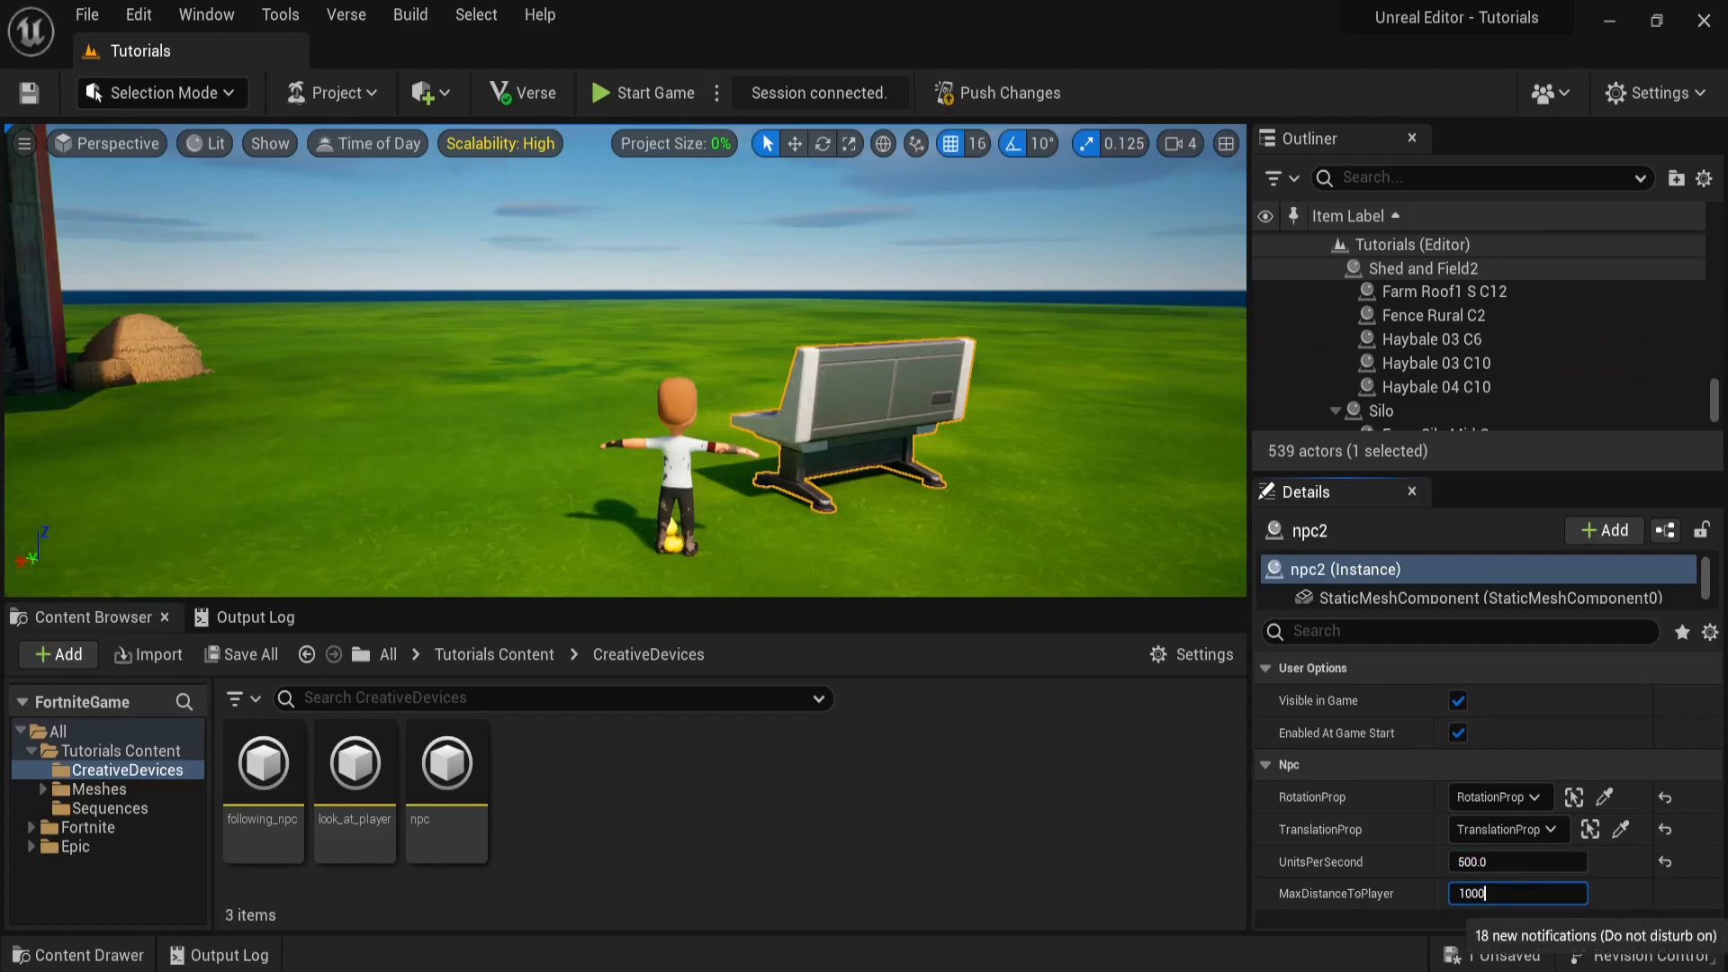
left_click(644, 92)
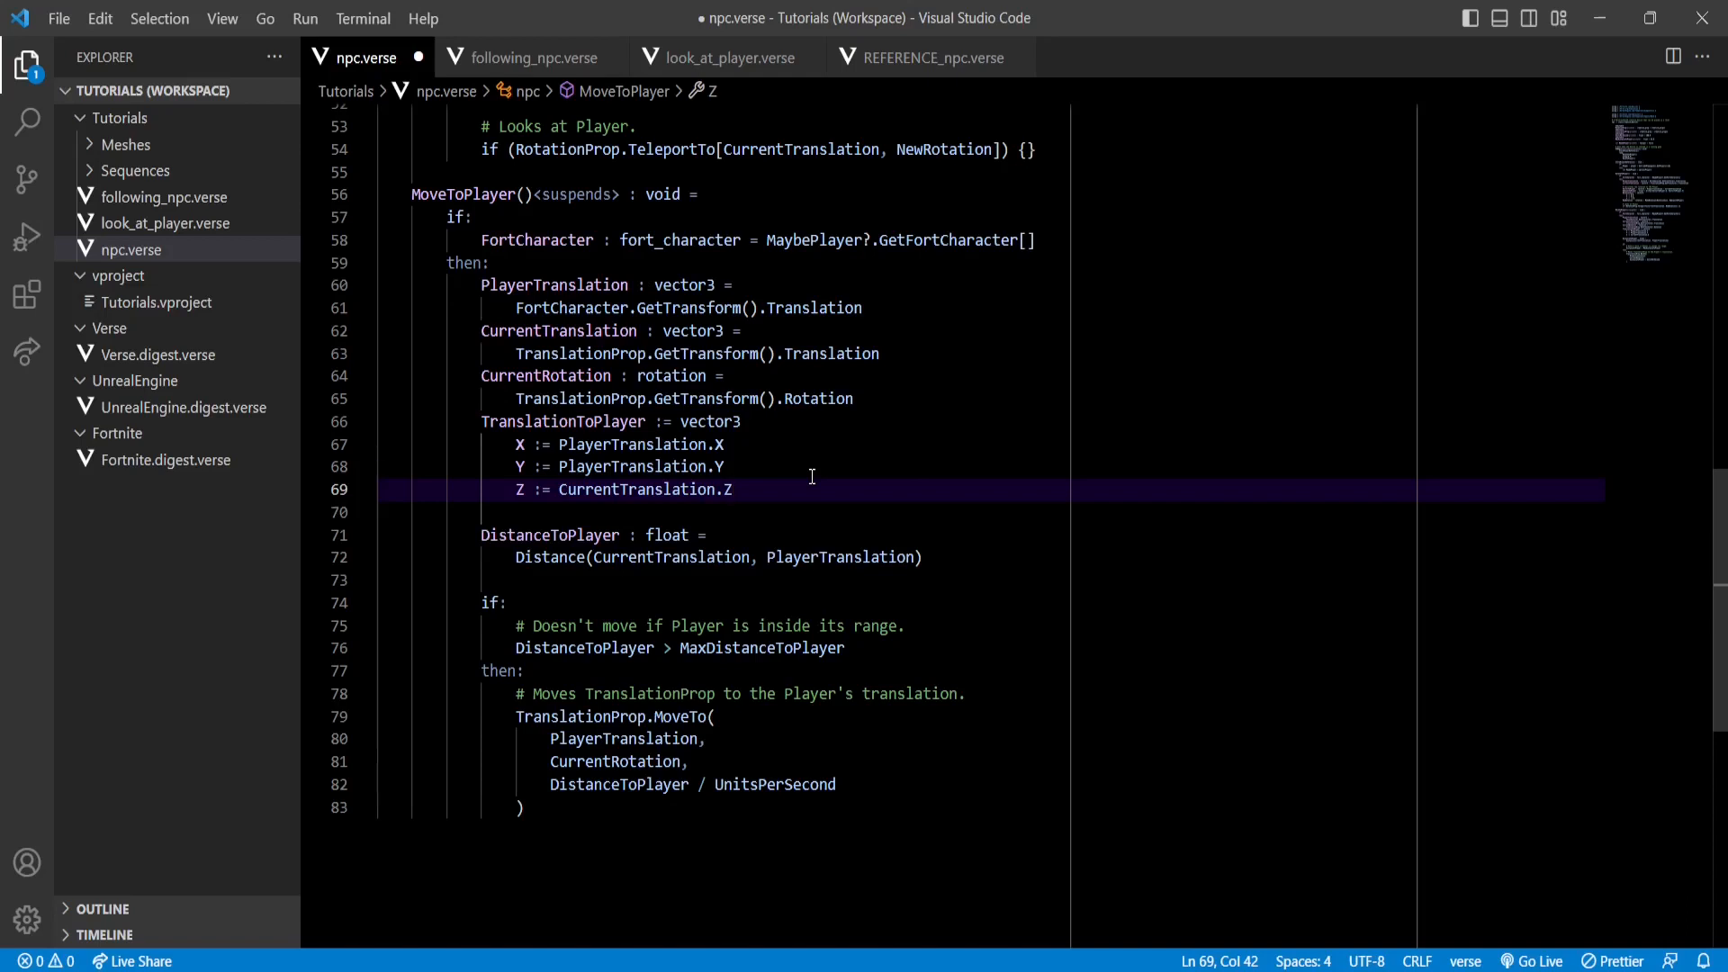
- Build TranslationToPlayer from PlayerTranslation X/Y and CurrentTranslation.Z in MoveToPlayer
double_click(635, 489)
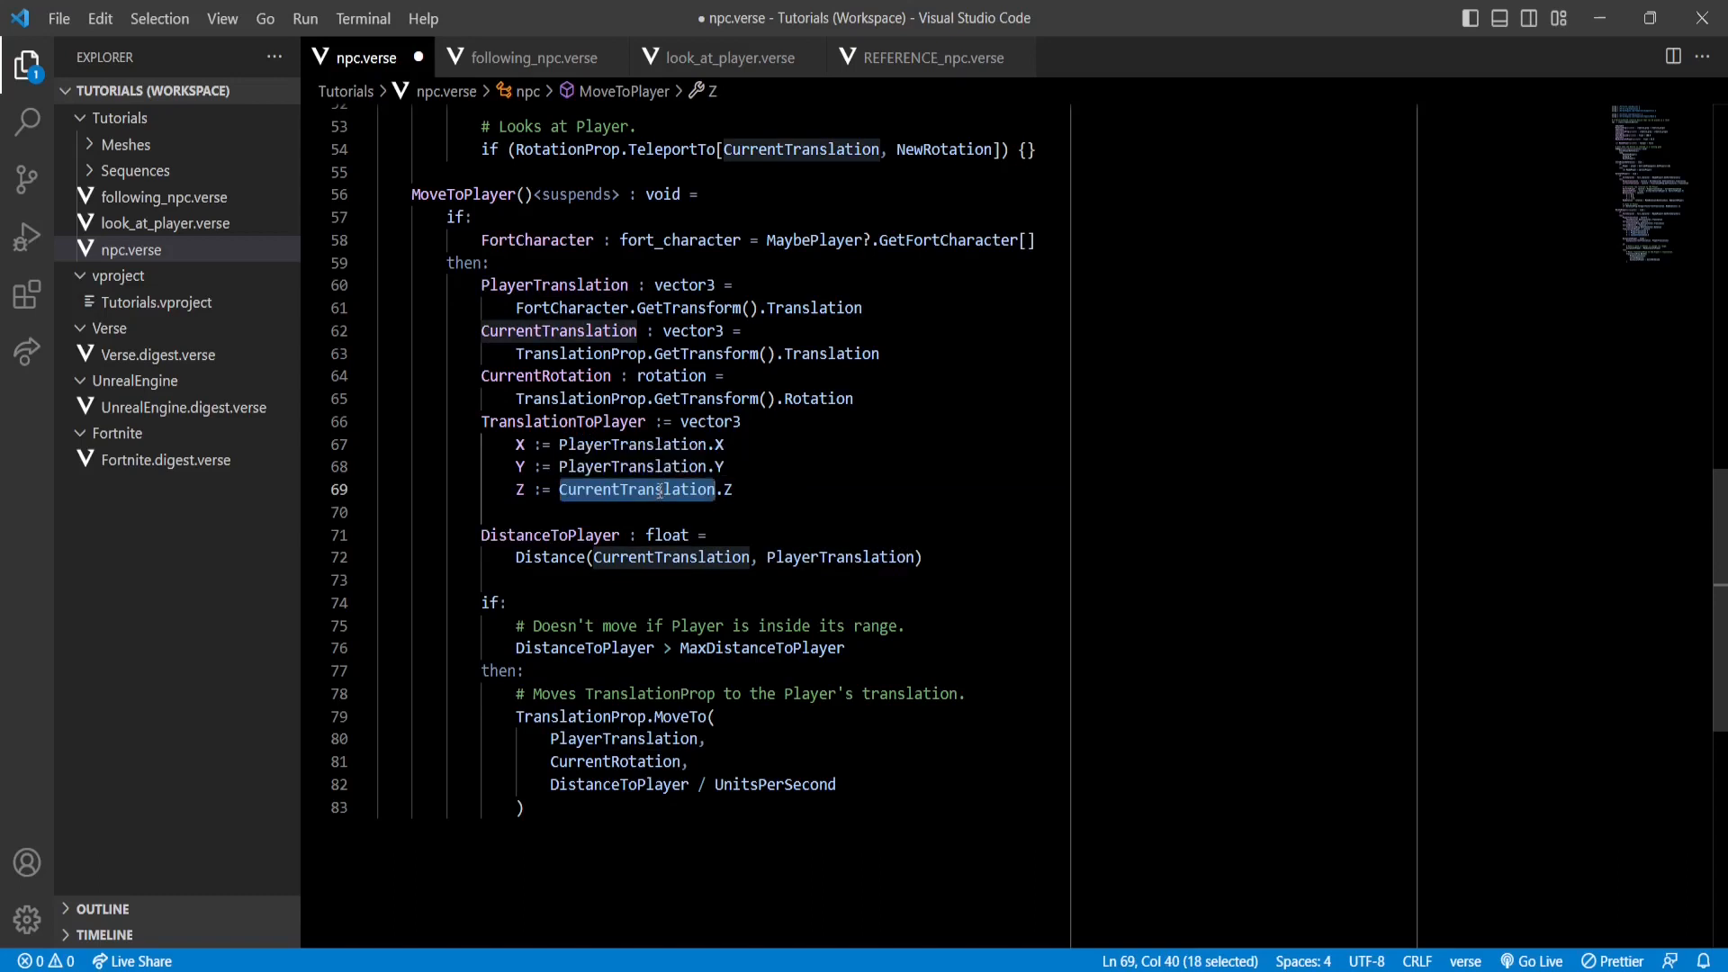
left_click(758, 489)
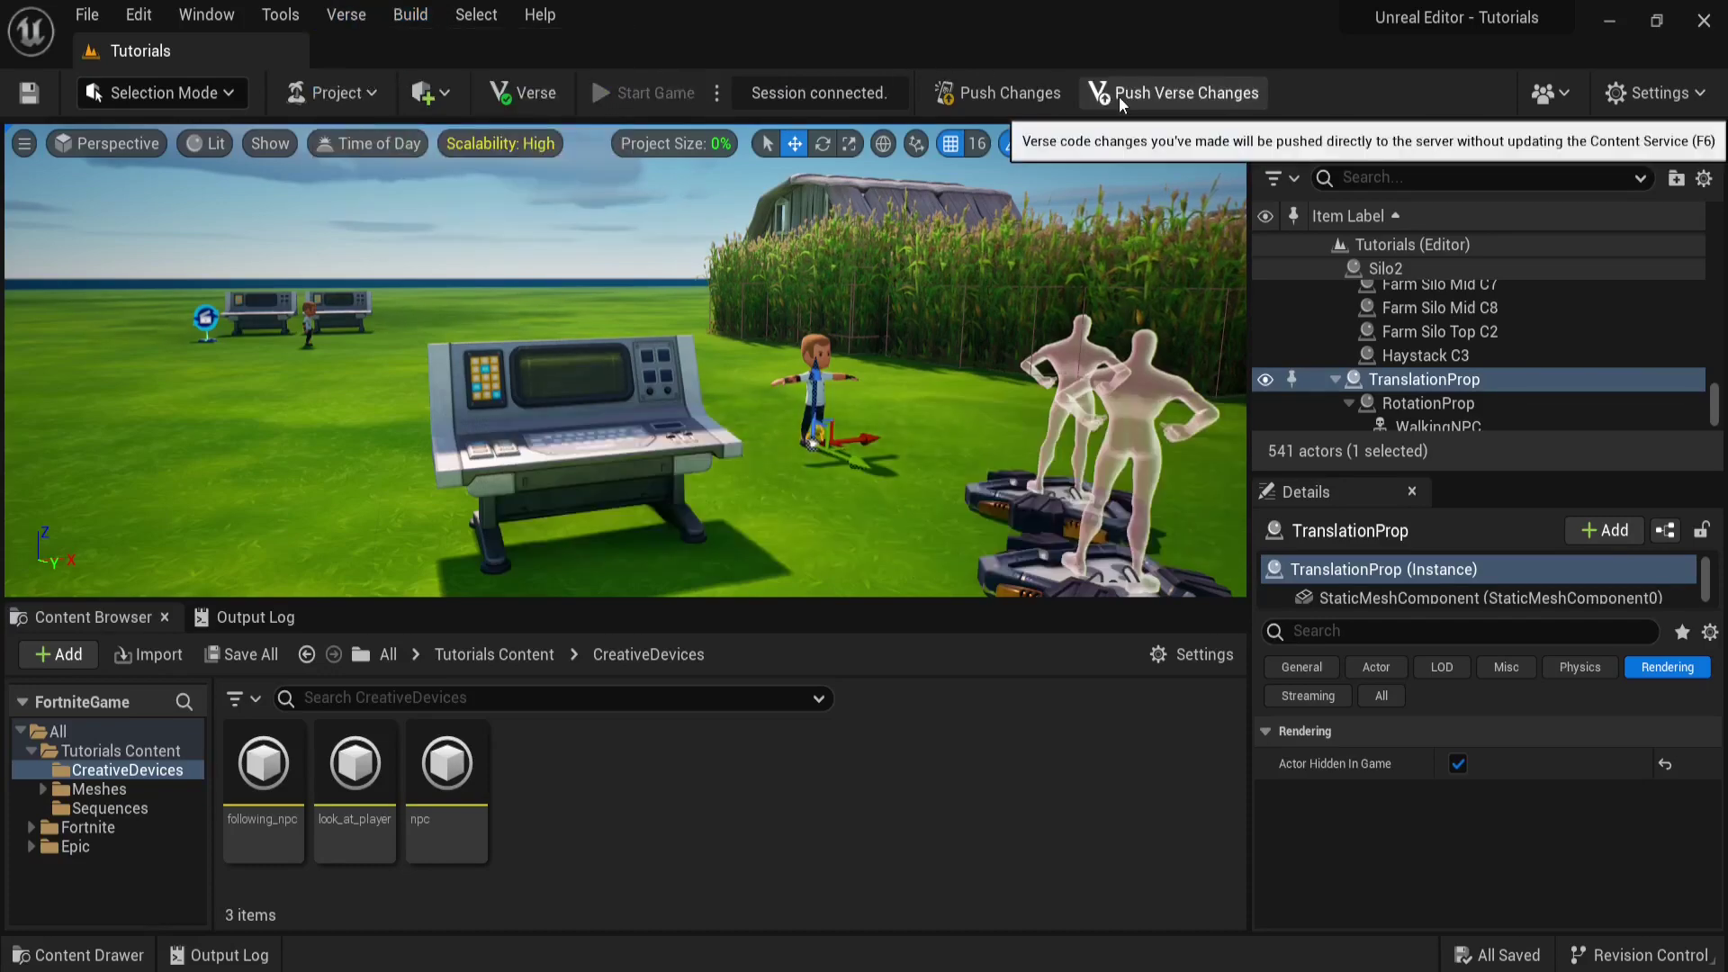
- Push the Verse changes to the connected session from the toolbar
left_click(642, 91)
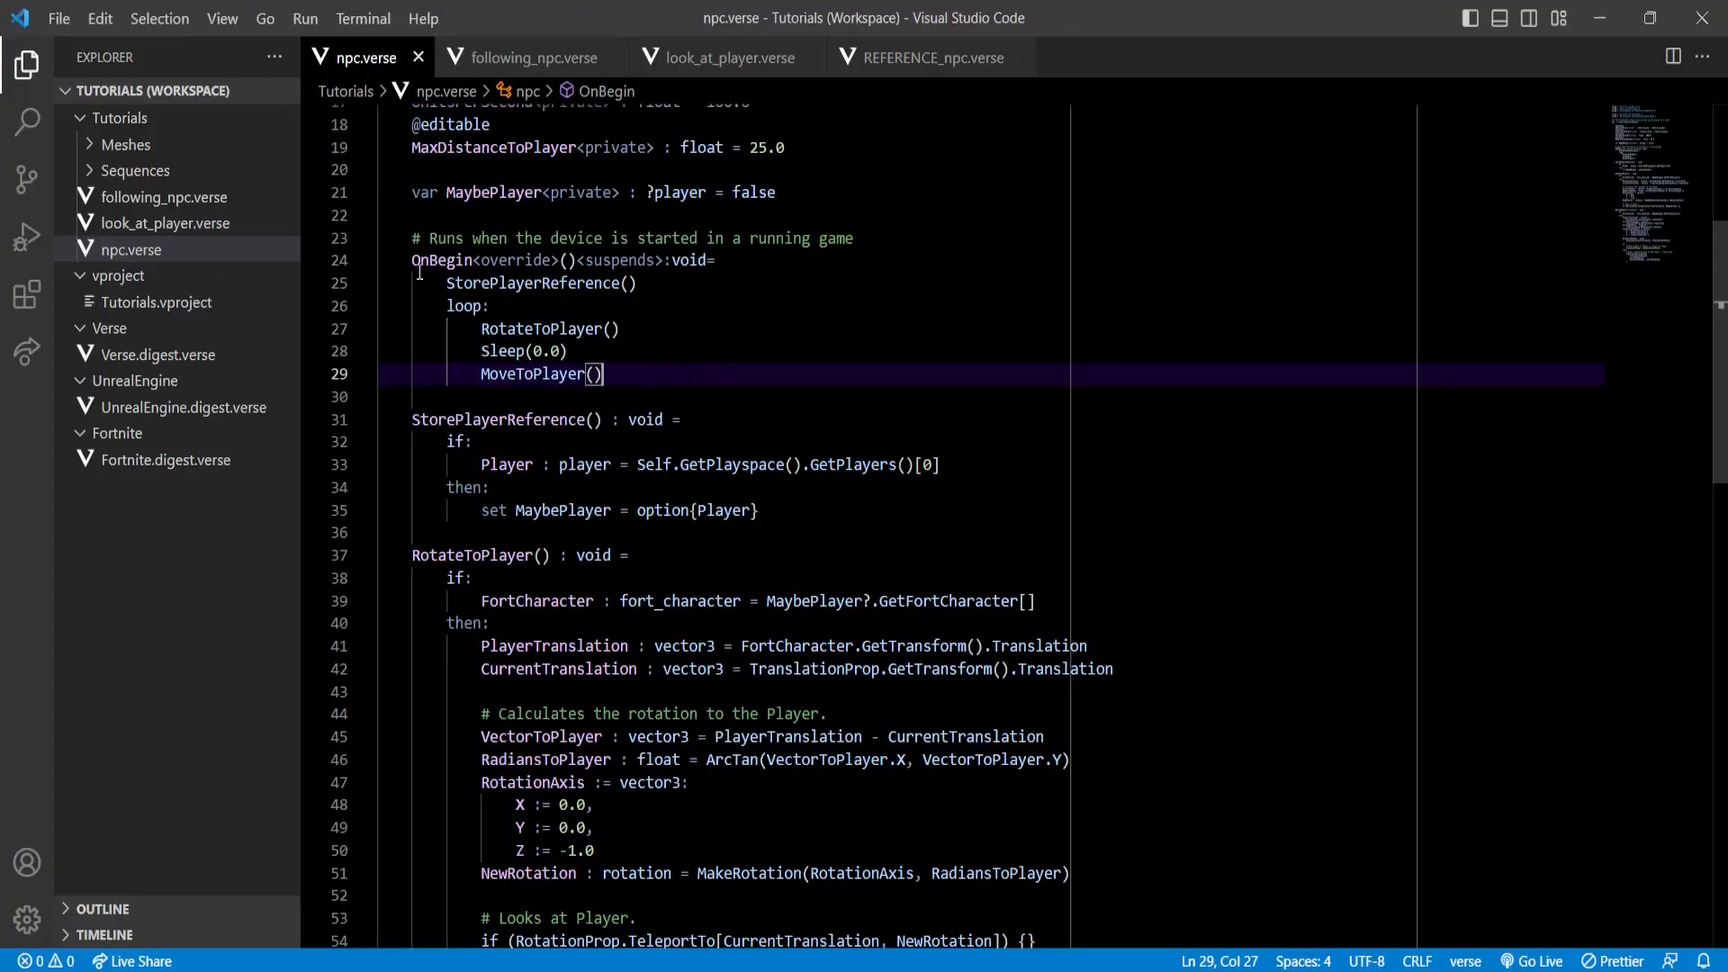
- Wrap the MoveToPlayer() call in spawn{} and declare var IsMoving<private> : logic = false
double_click(463, 306)
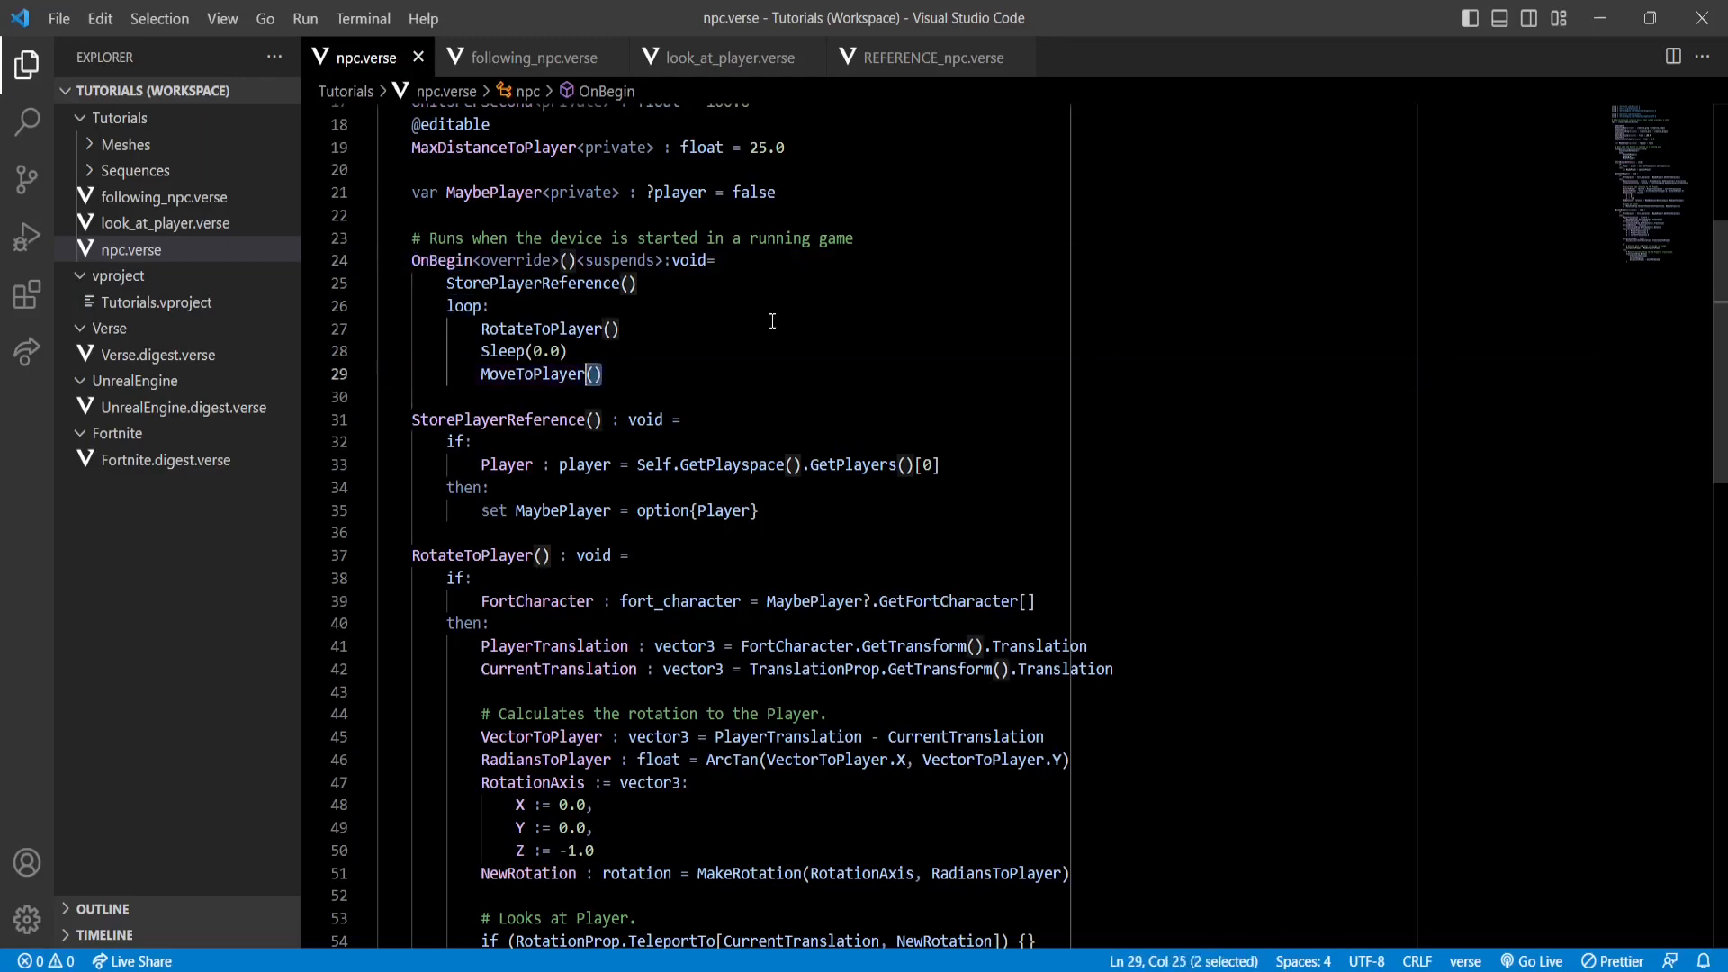
type("{")
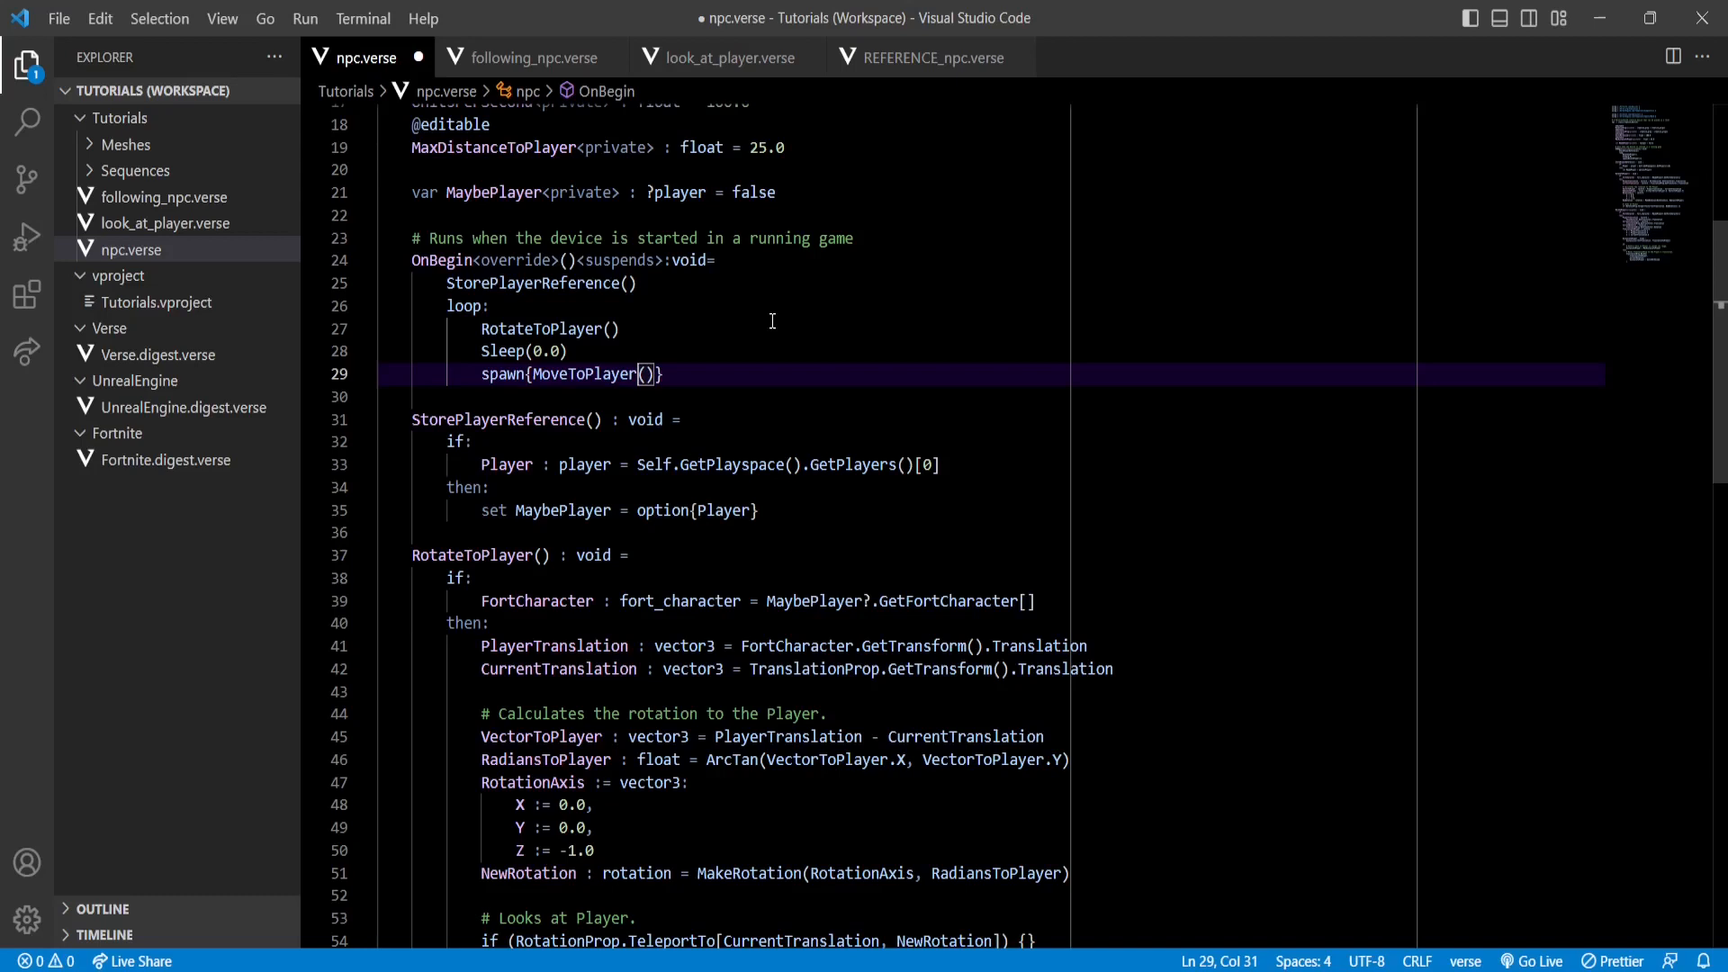
double_click(541, 327)
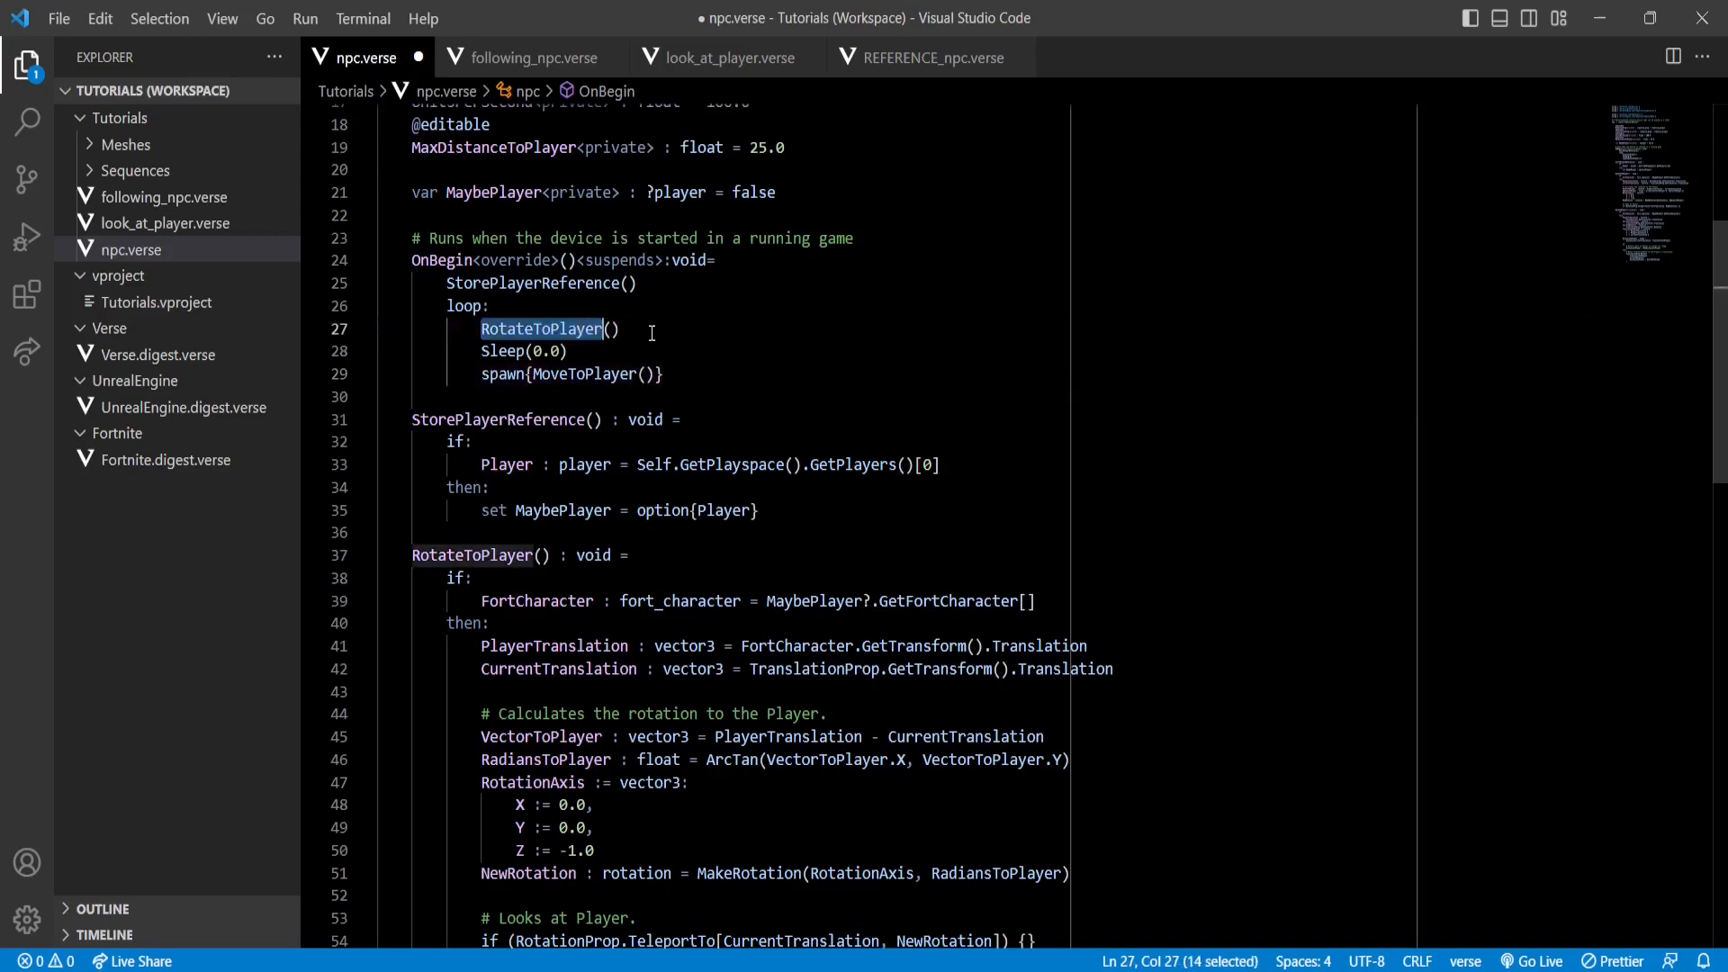
mouse_move(587, 374)
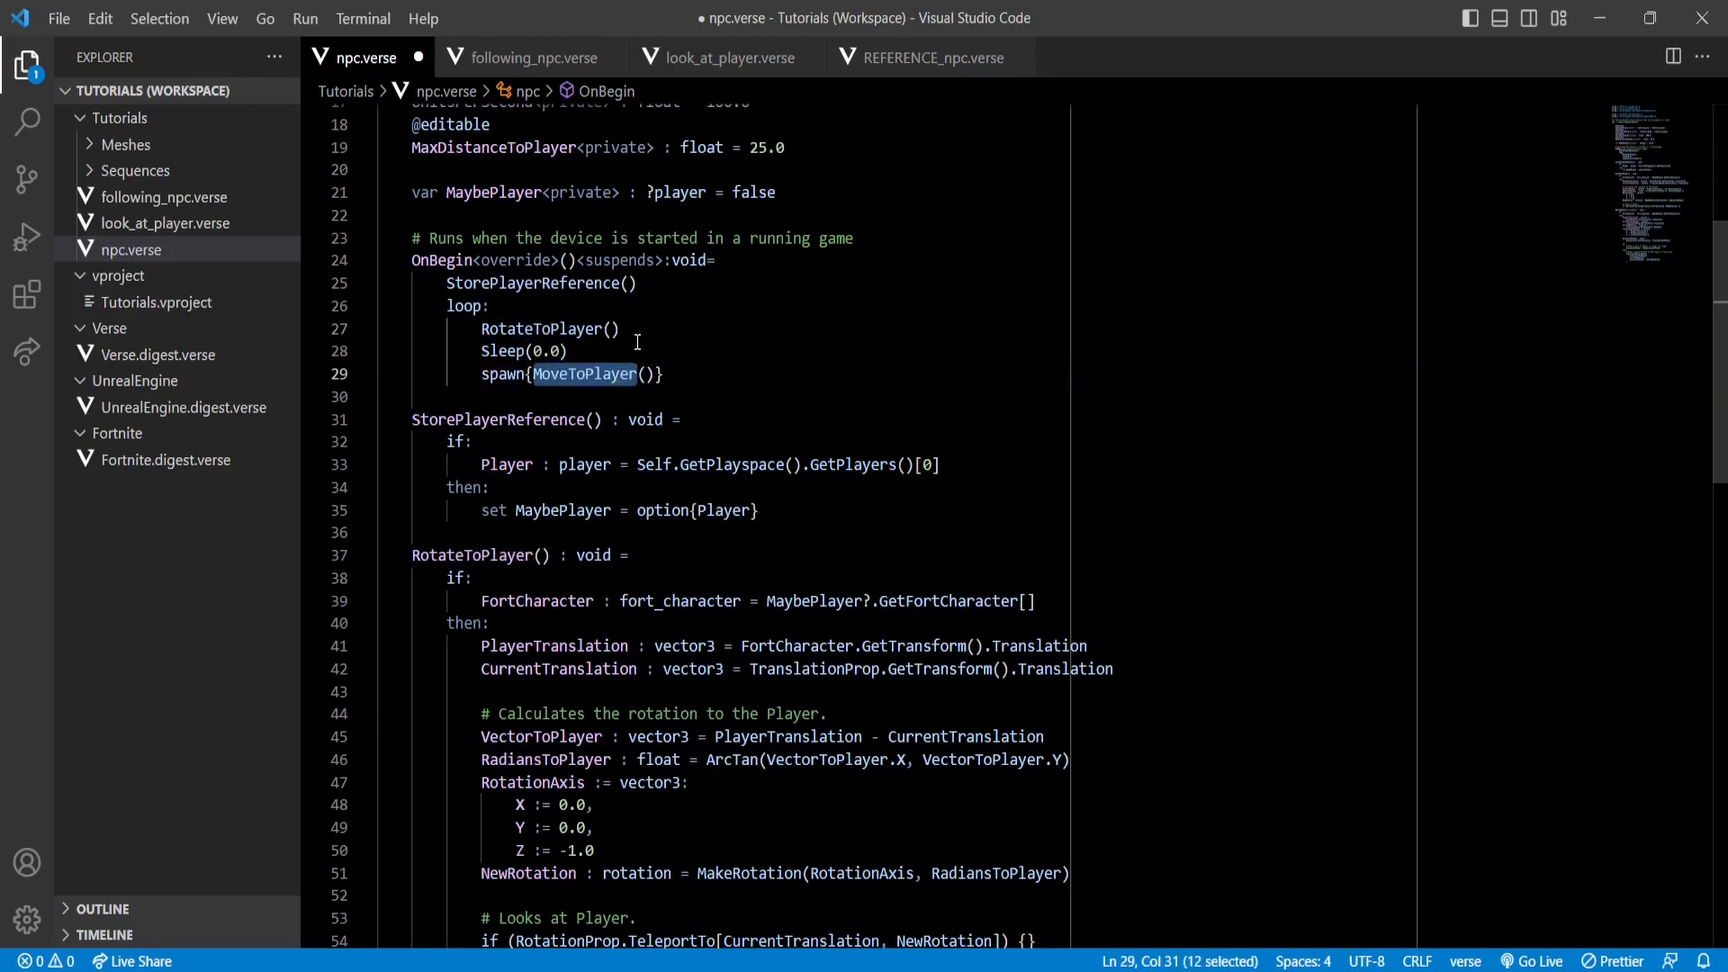
left_click(666, 374)
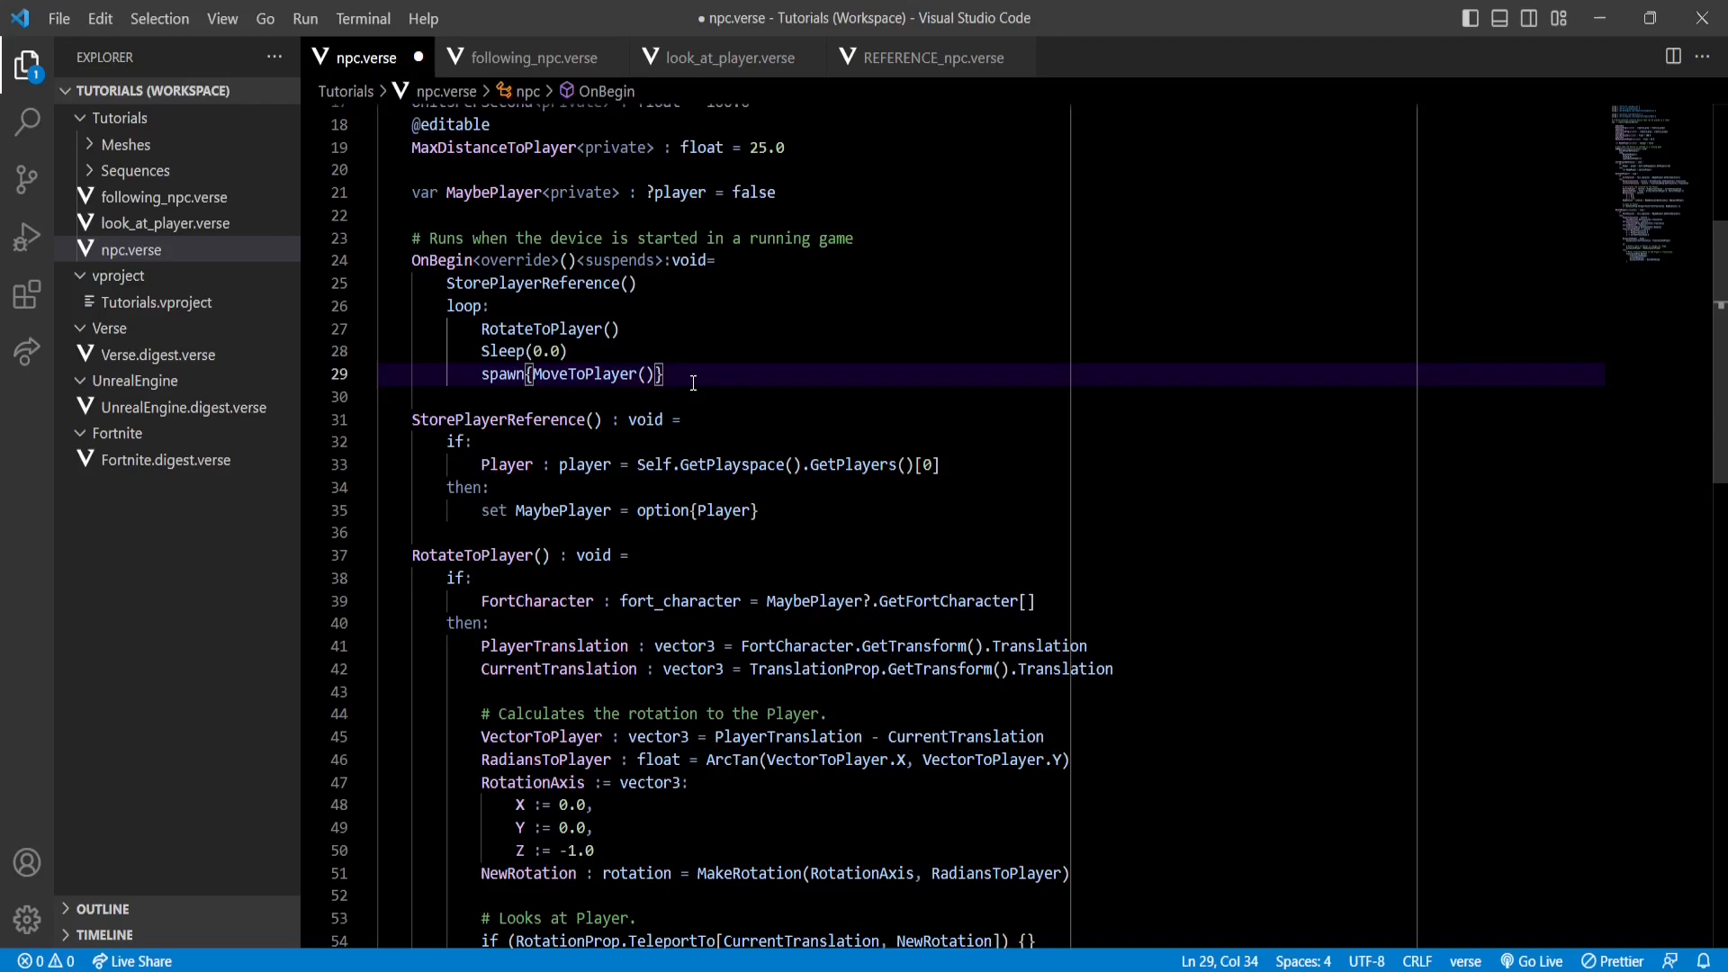
type("var IsMoving<private> : logic = false")
type("set IsMoving = true")
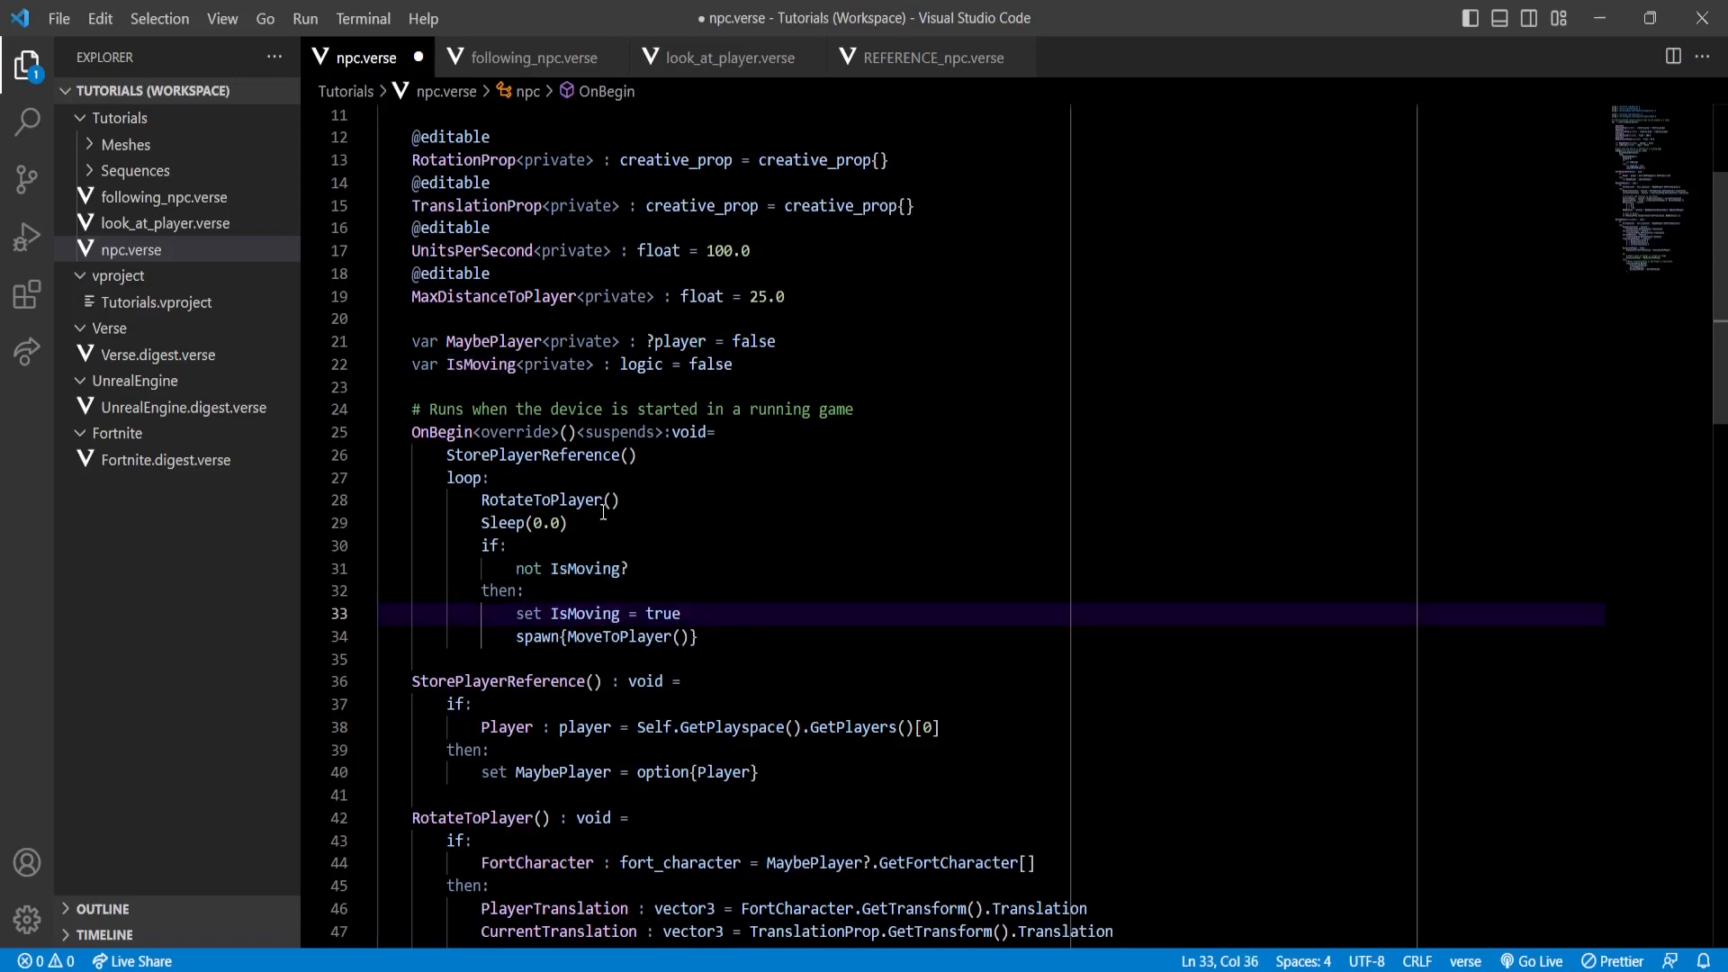
- Place the cursor in npc.verse for the IsMoving flag and guarded spawn edits
double_click(462, 479)
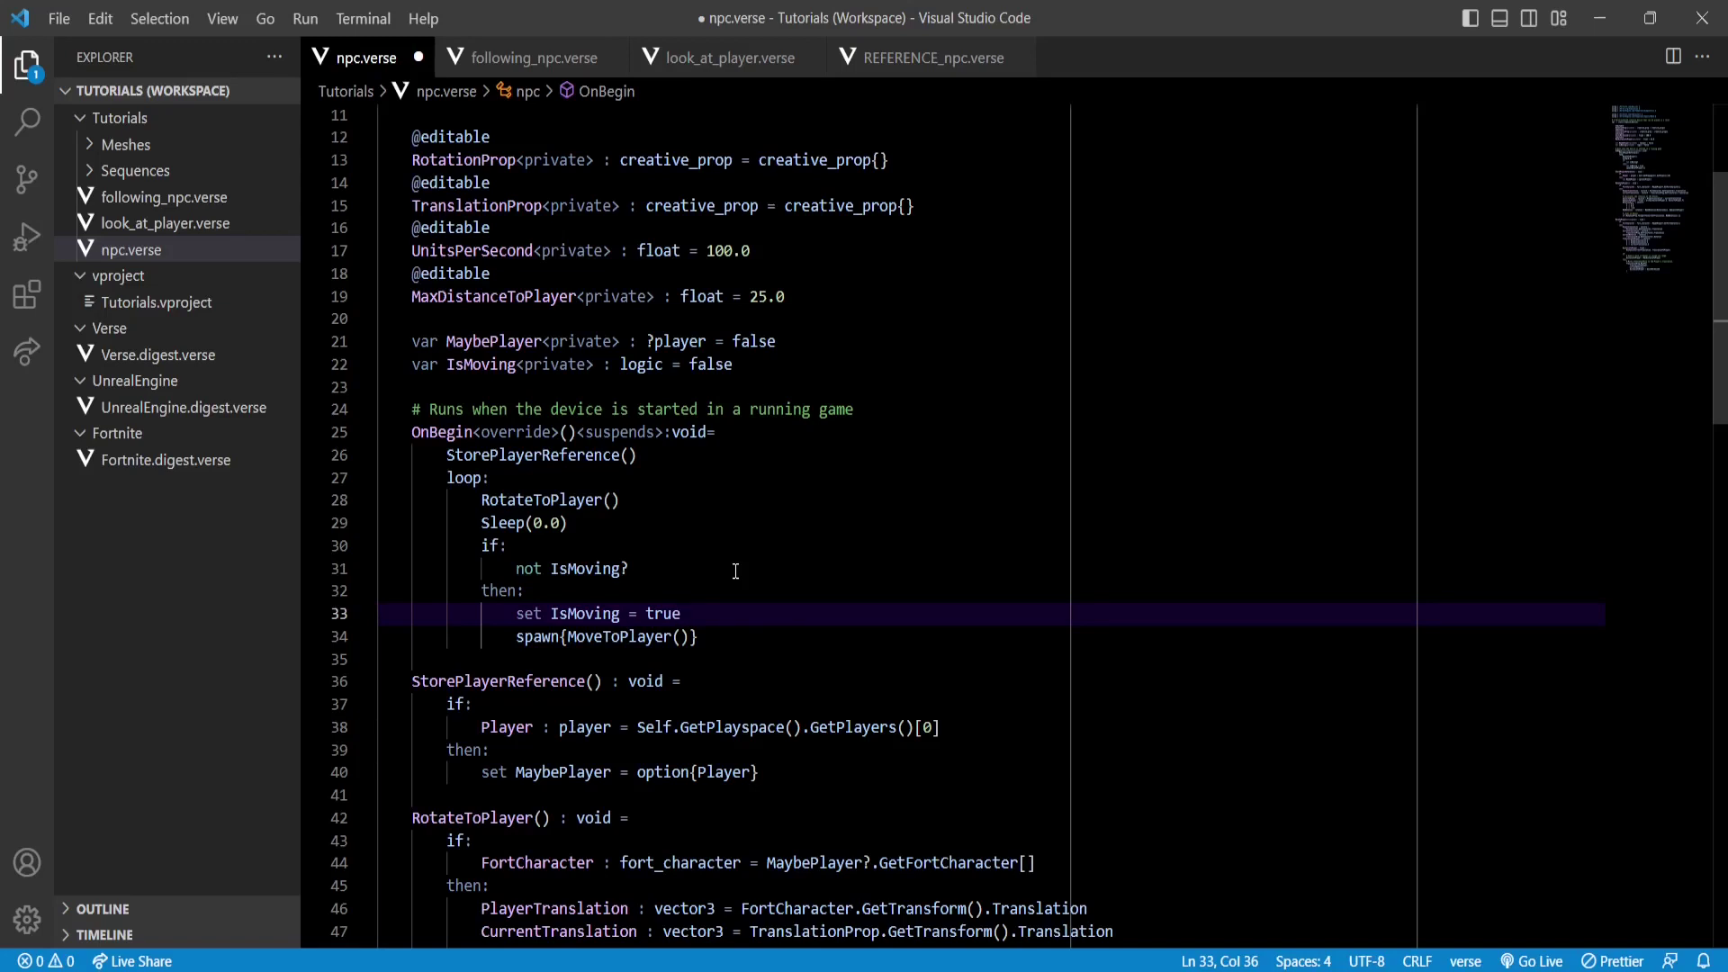
scroll("down", 3)
type("defer:")
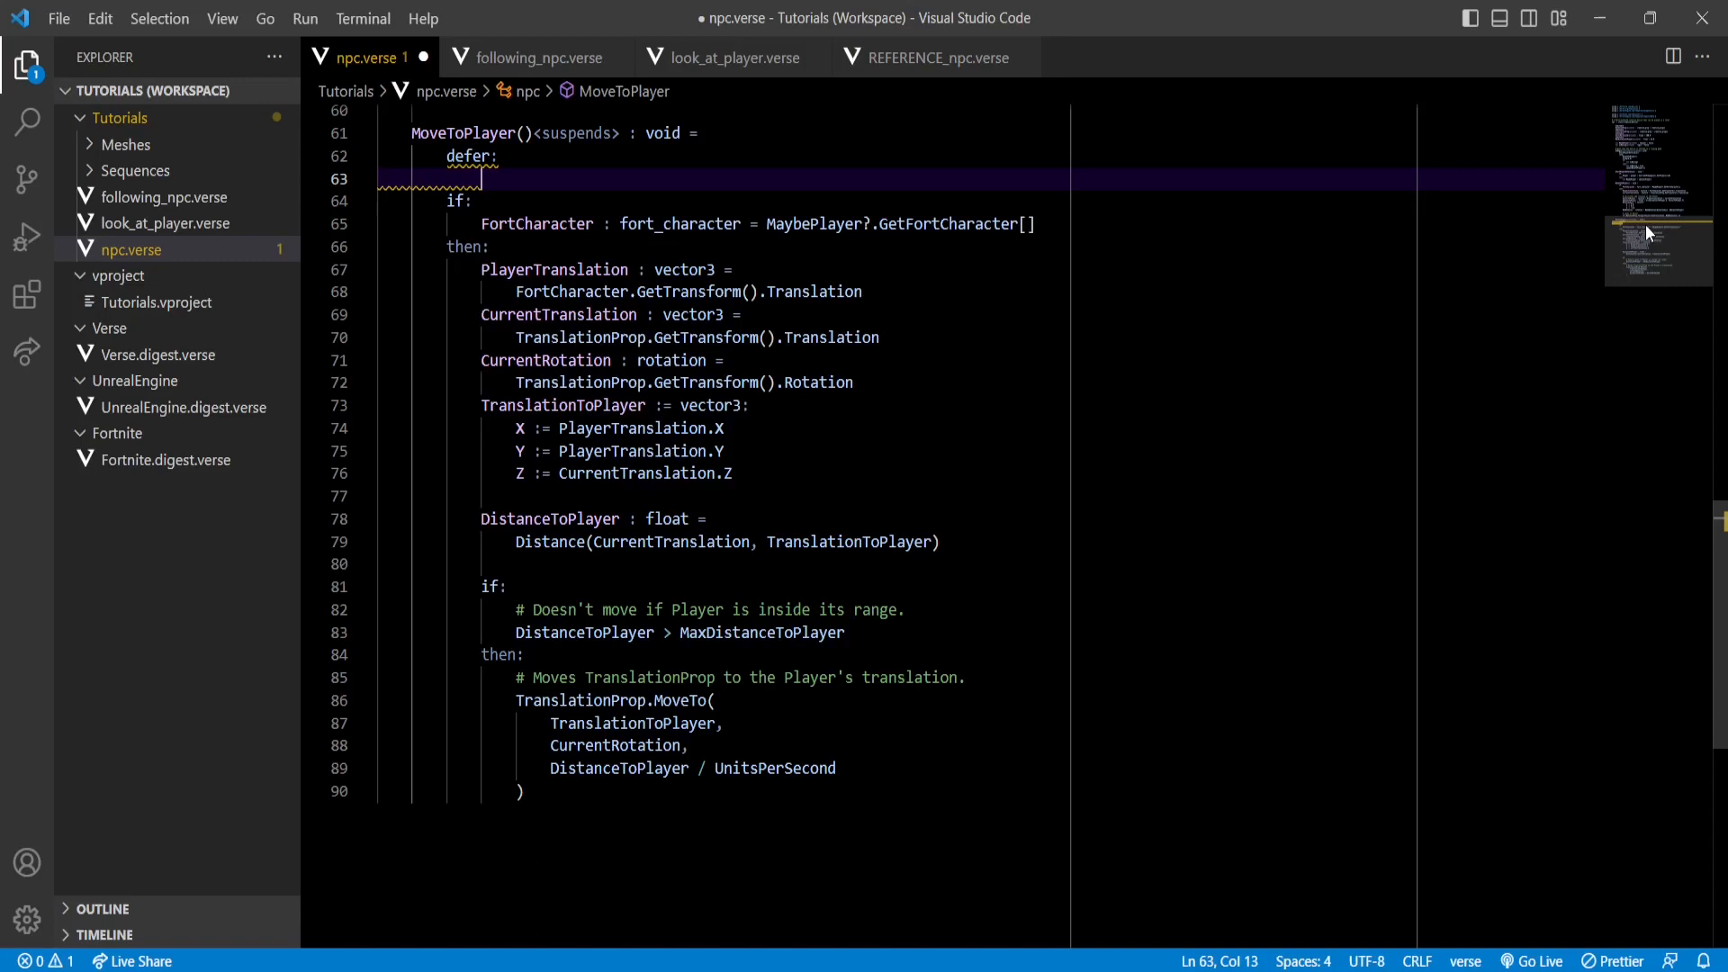
- Fill the defer block with set IsMoving = false so the flag resets when MoveToPlayer ends
type("set IsMoving = false")
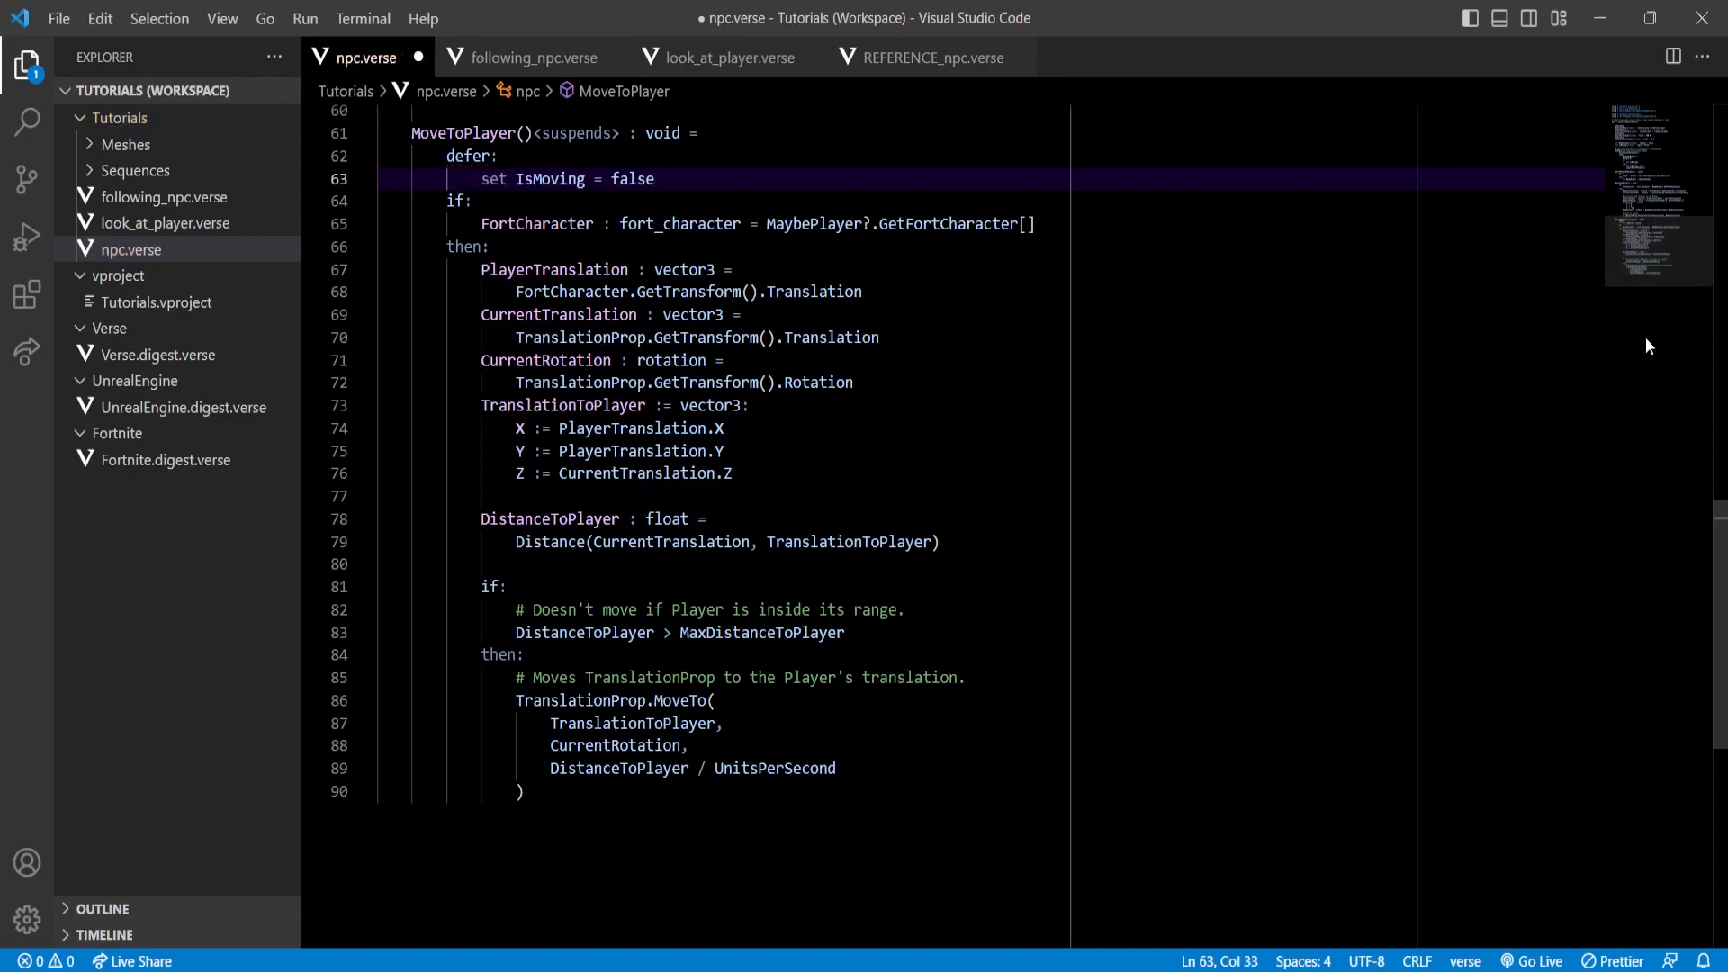